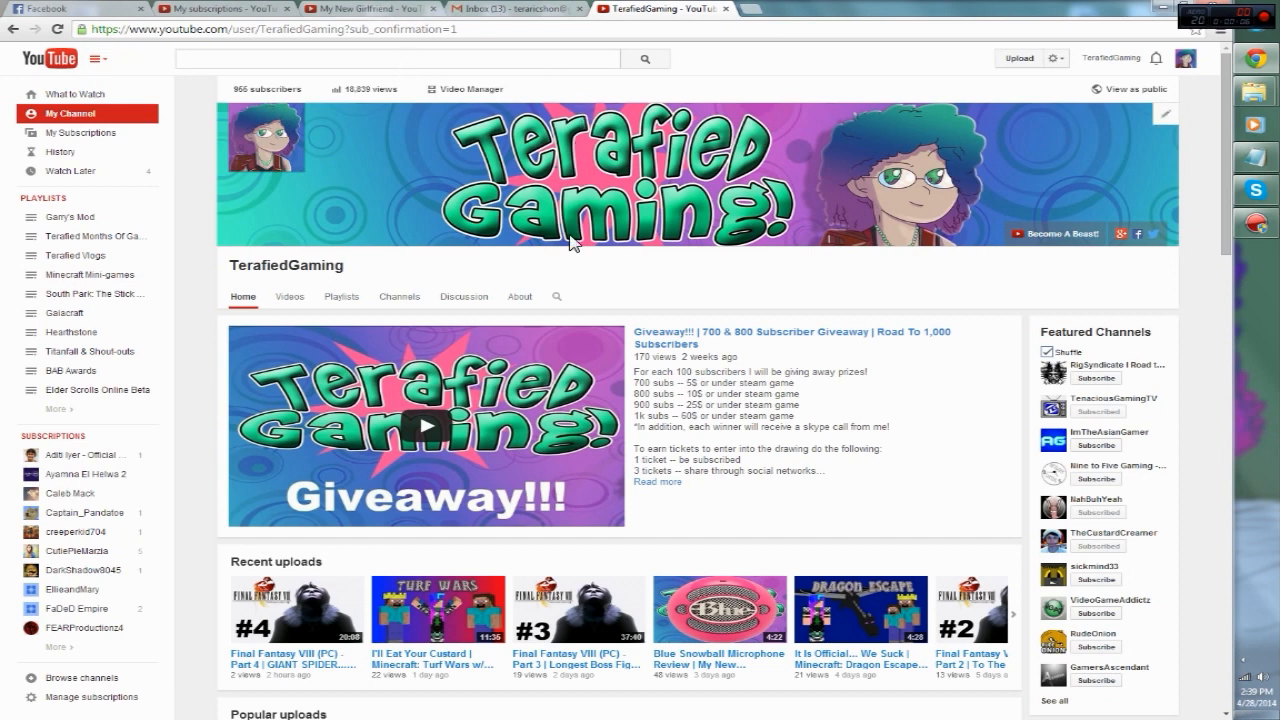
{"action": "mouse_move", "coordinate": [260, 158]}
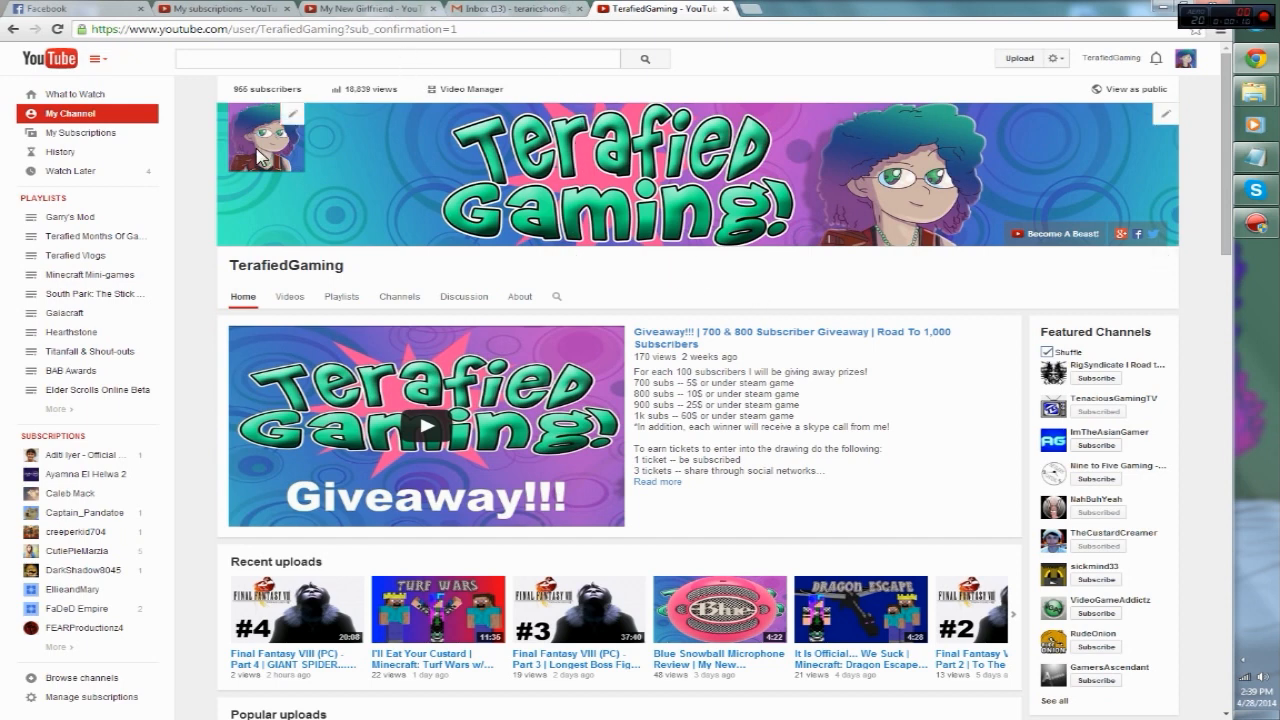
{"action": "mouse_move", "coordinate": [630, 180]}
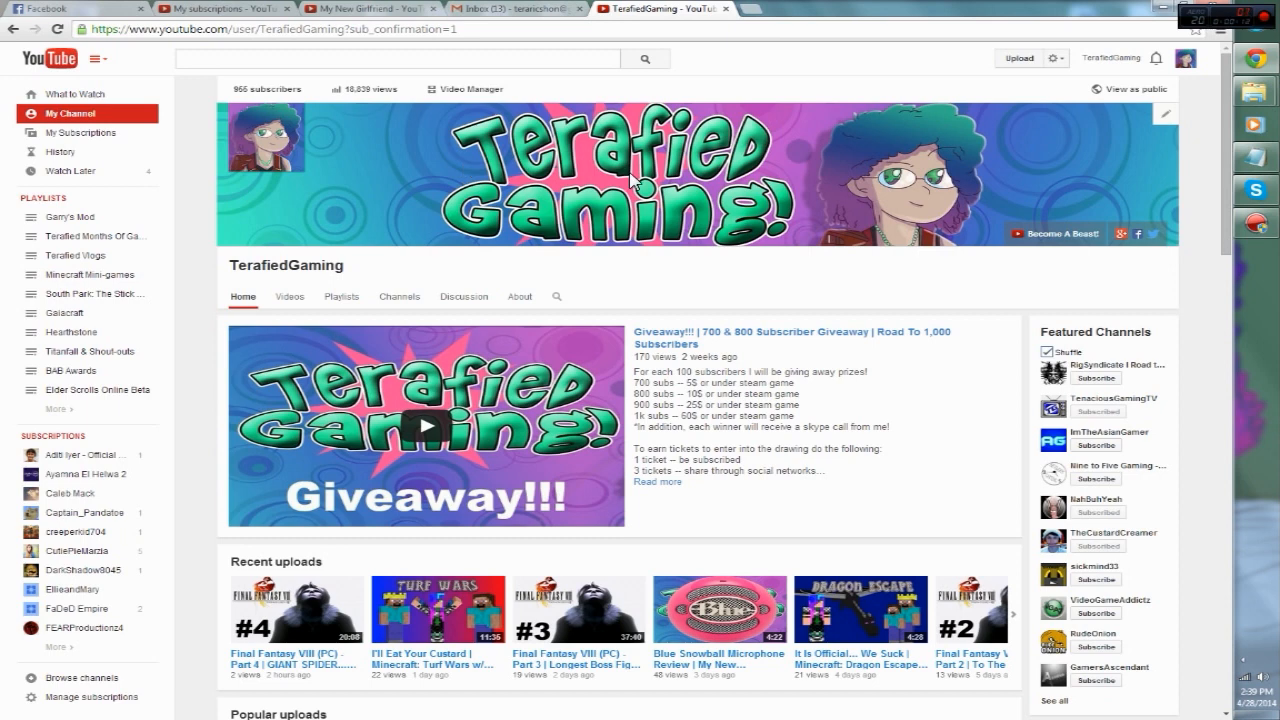
{"action": "mouse_move", "coordinate": [852, 276]}
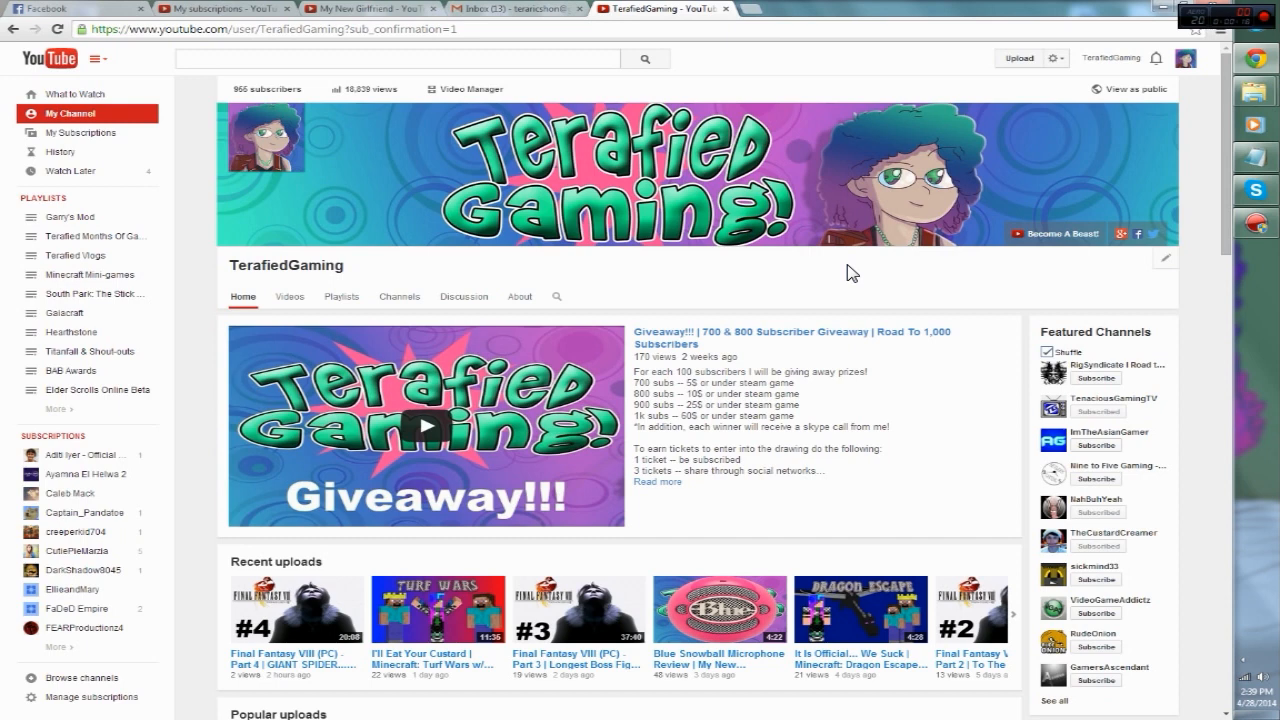
{"action": "mouse_move", "coordinate": [830, 268]}
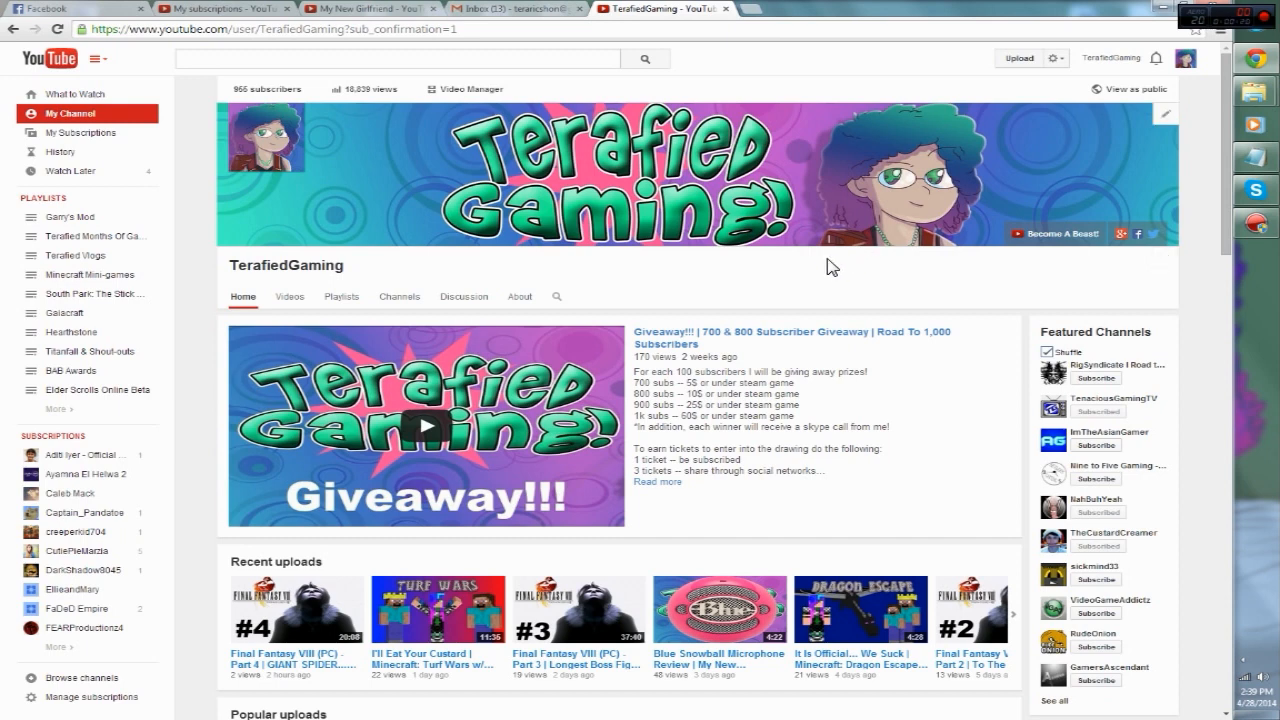
{"action": "mouse_move", "coordinate": [820, 296]}
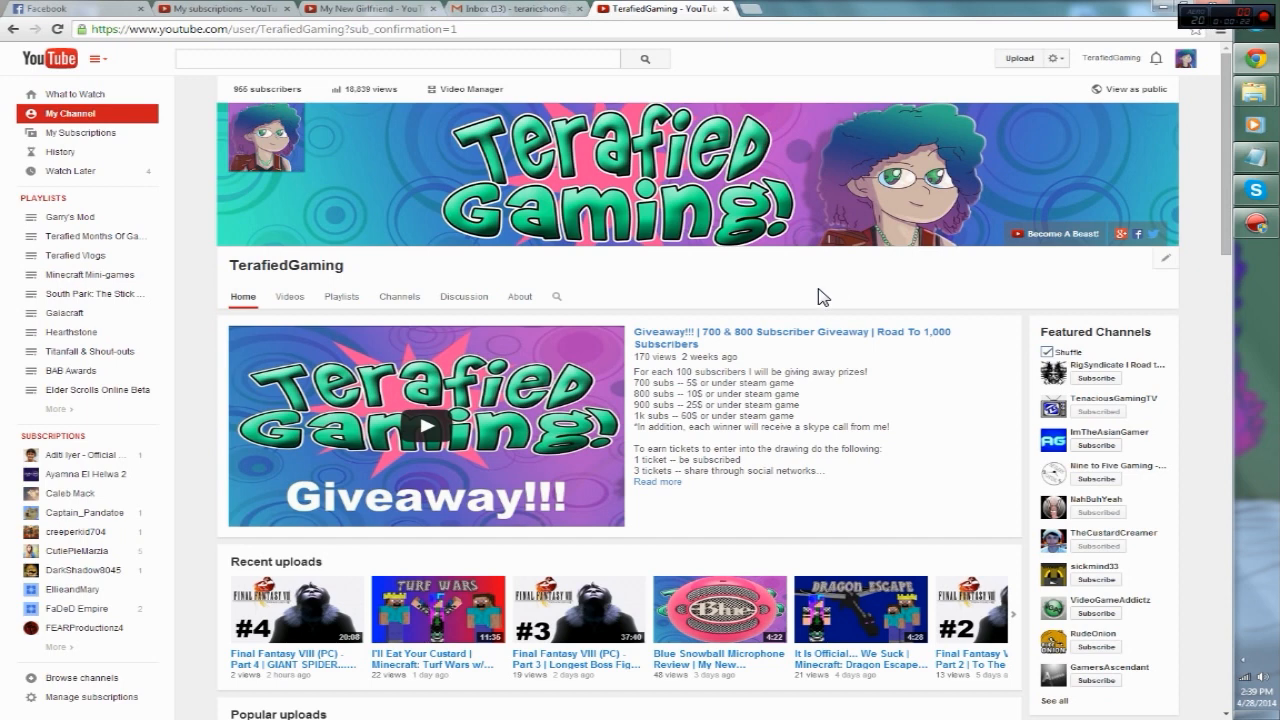
{"action": "mouse_move", "coordinate": [838, 222]}
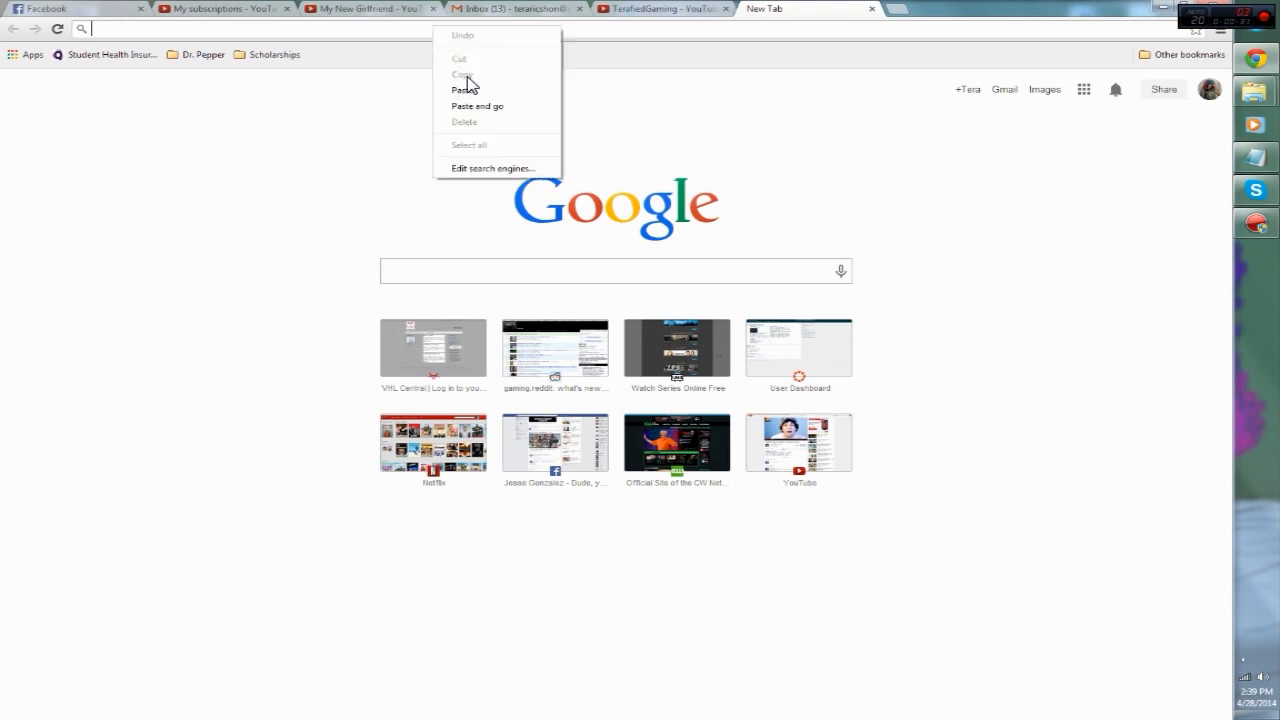
Step: Paste the copied address to load the Mirillis Action! product page in the new tab
{"action": "left_click", "coordinate": [476, 106]}
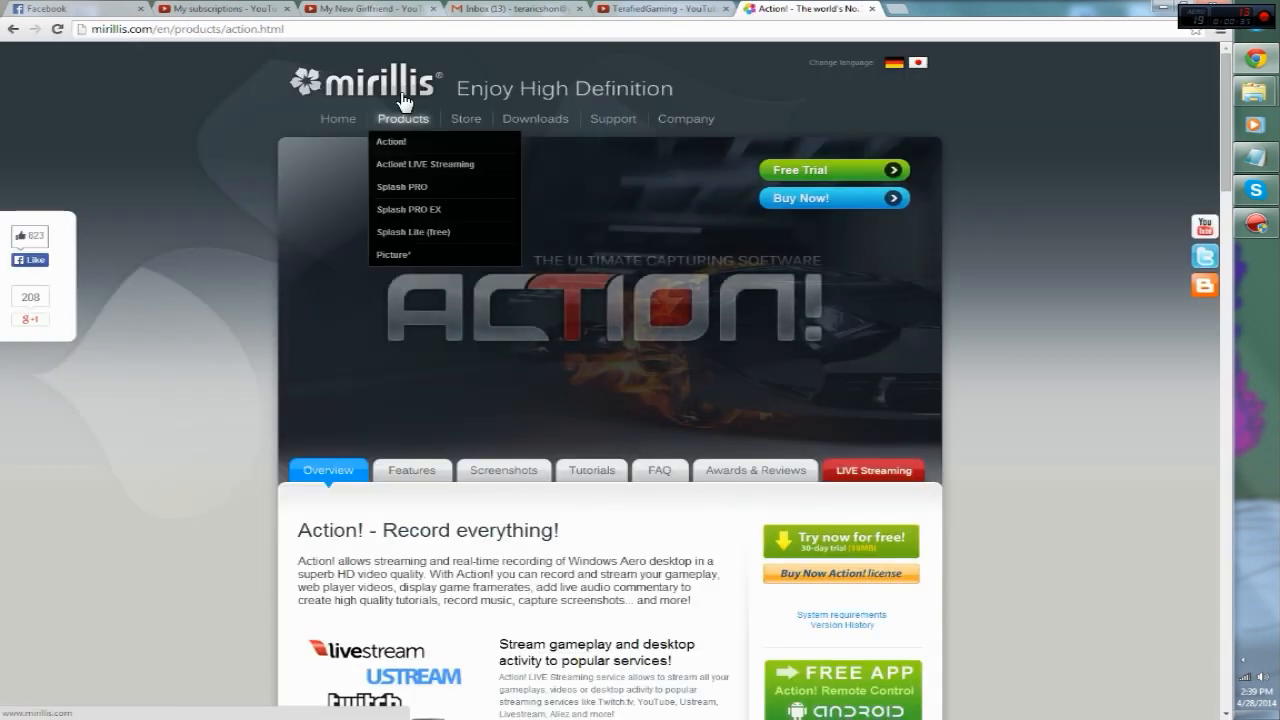
{"action": "mouse_move", "coordinate": [392, 140]}
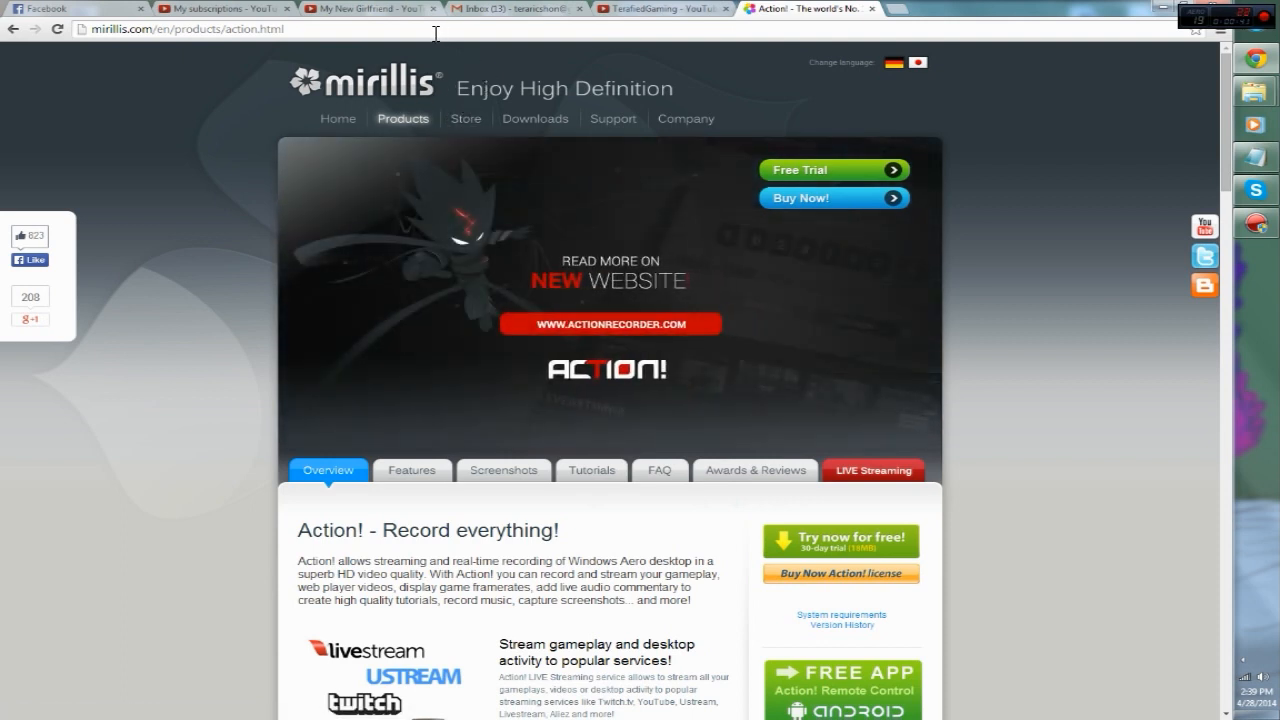
{"action": "mouse_move", "coordinate": [230, 16]}
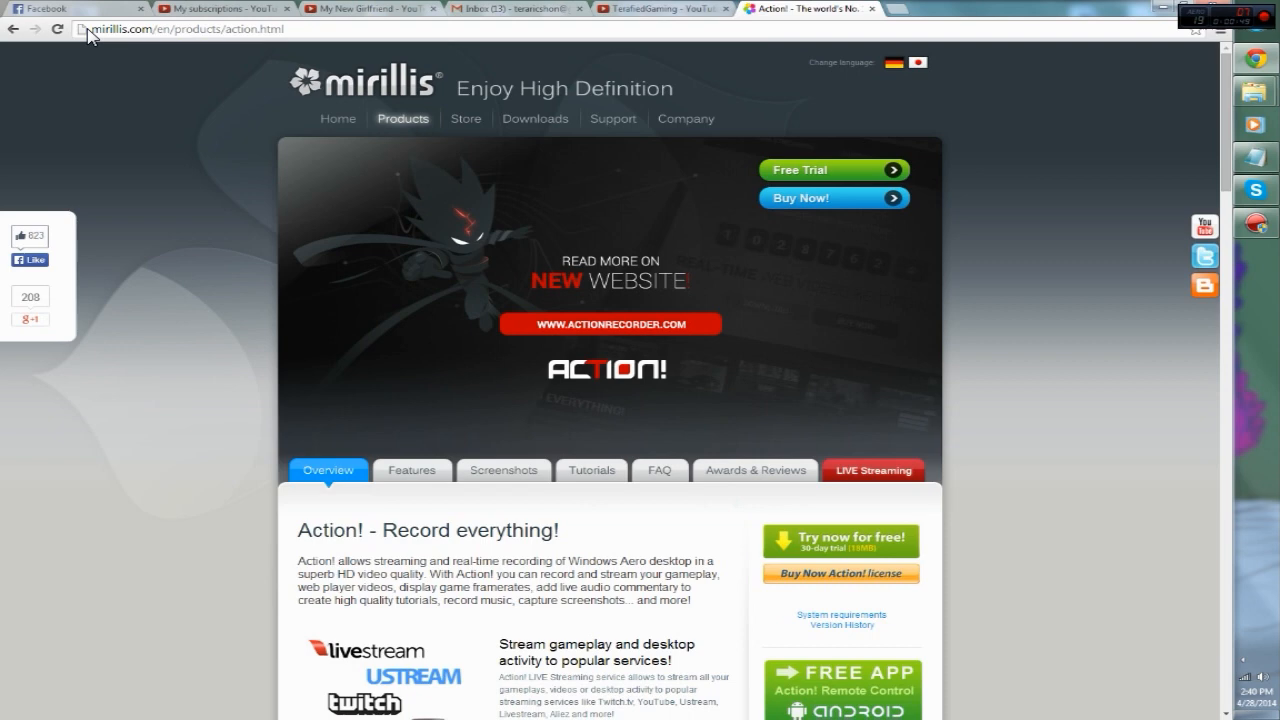
{"action": "mouse_move", "coordinate": [598, 144]}
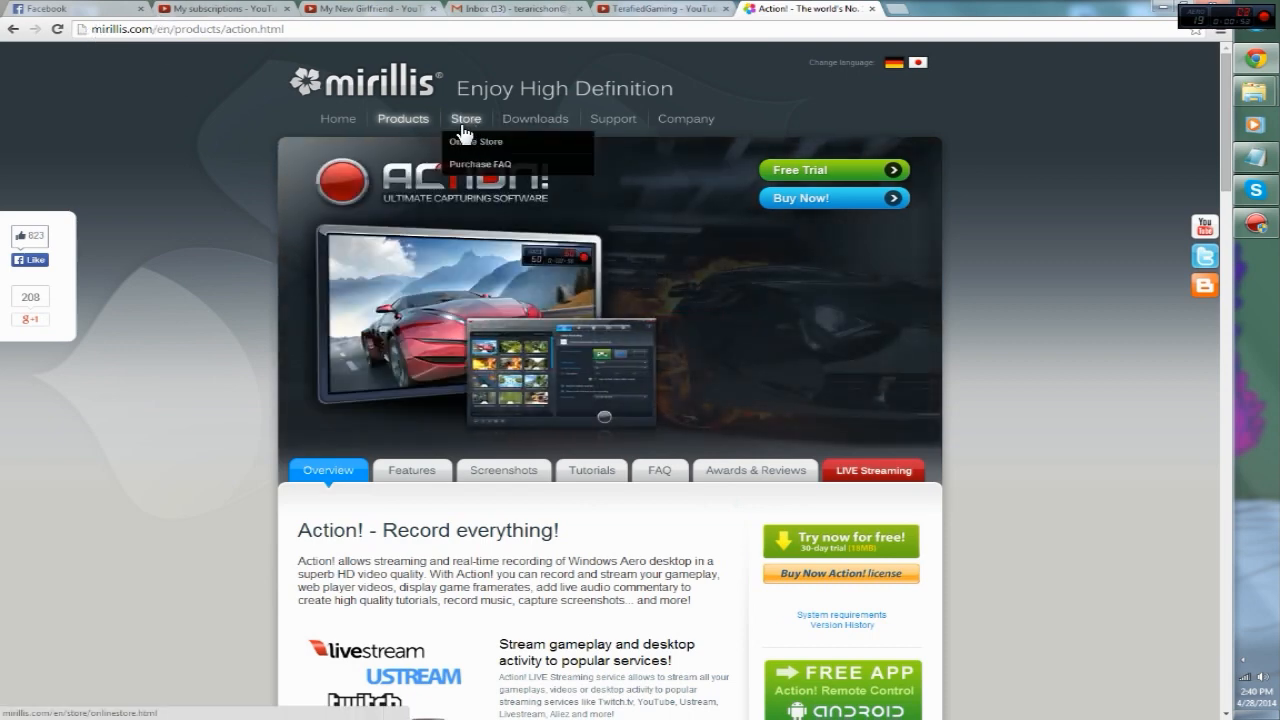
Step: Go to the Mirillis Online Store and scroll to the Action! listing from $29.95
{"action": "left_click", "coordinate": [476, 140]}
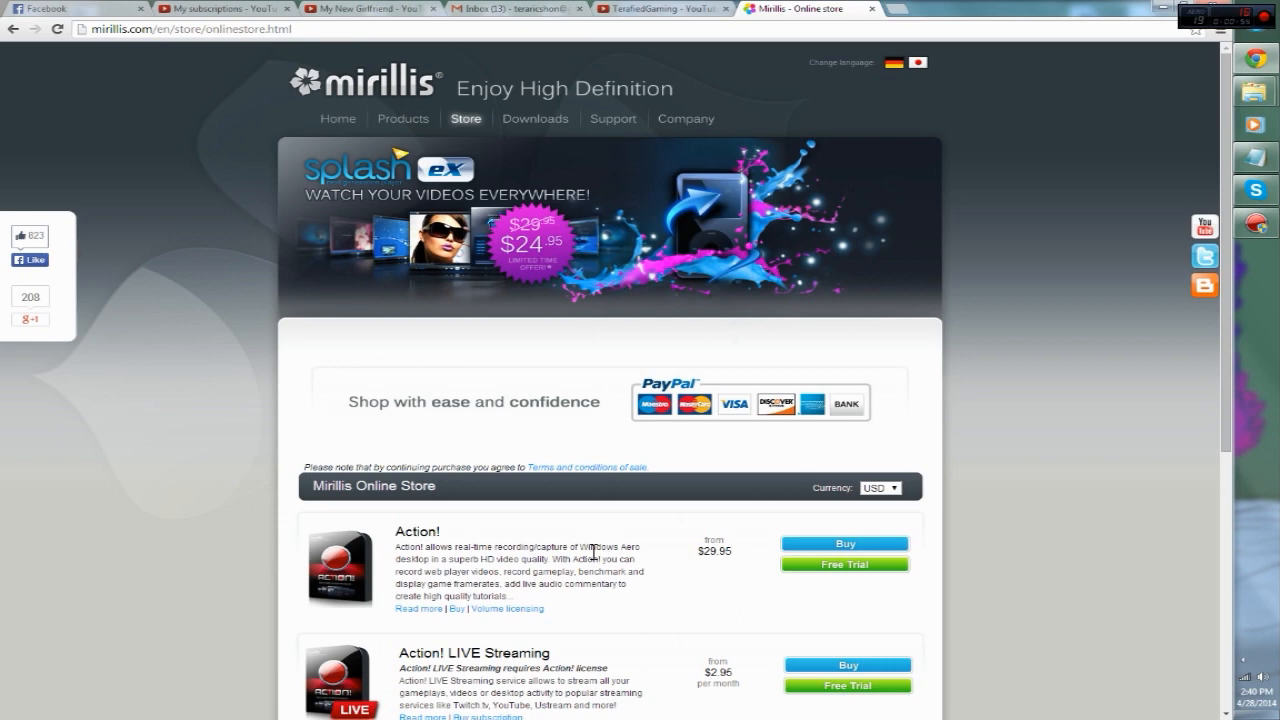
{"action": "mouse_move", "coordinate": [416, 532]}
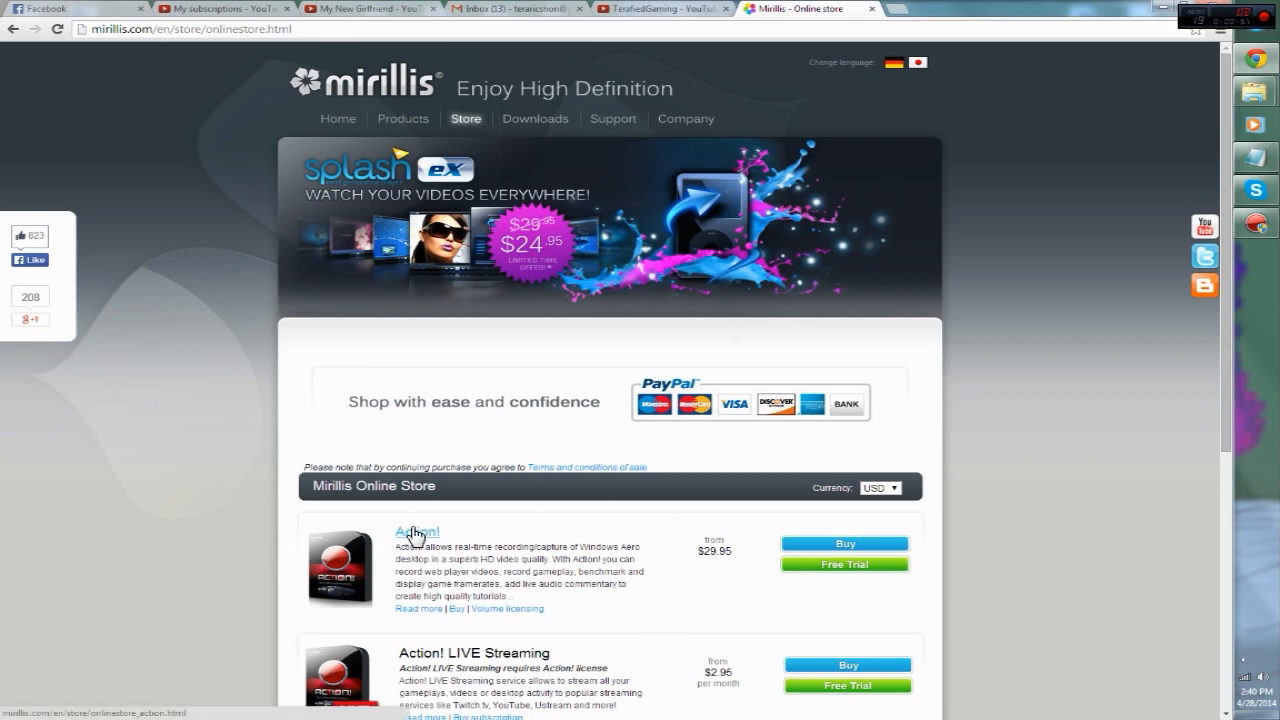
{"action": "mouse_move", "coordinate": [412, 548]}
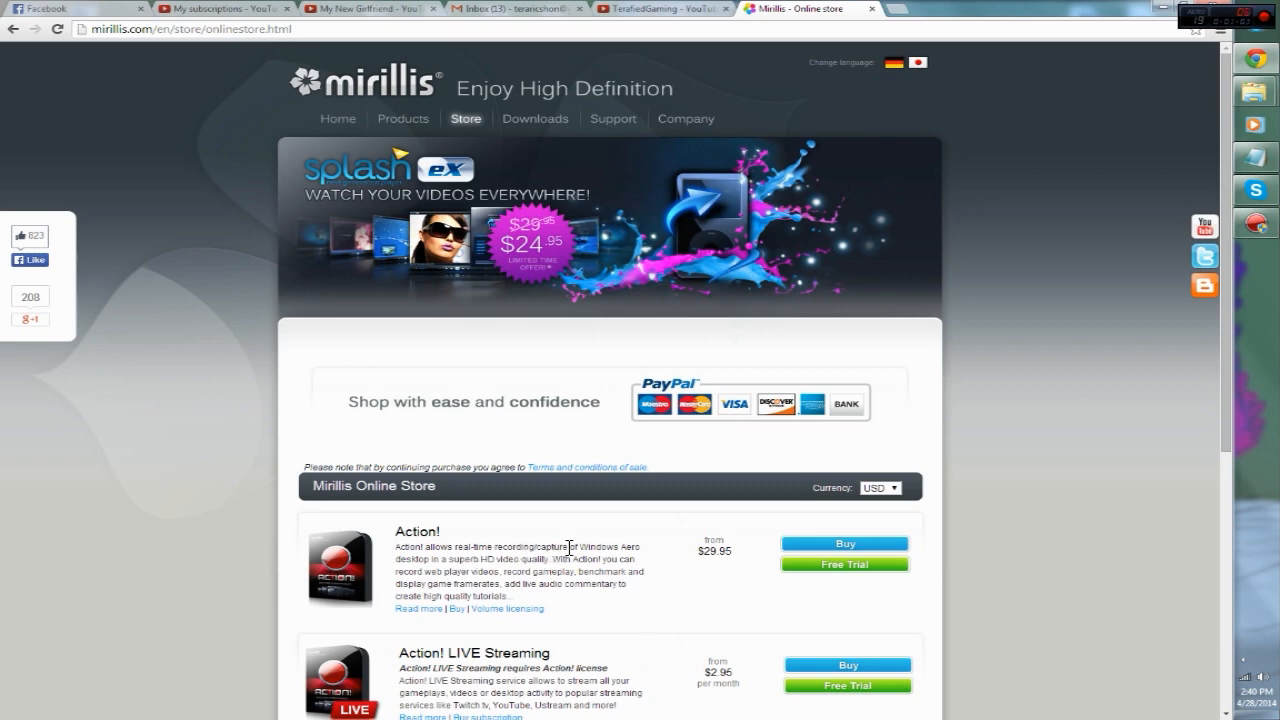
{"action": "mouse_move", "coordinate": [424, 572]}
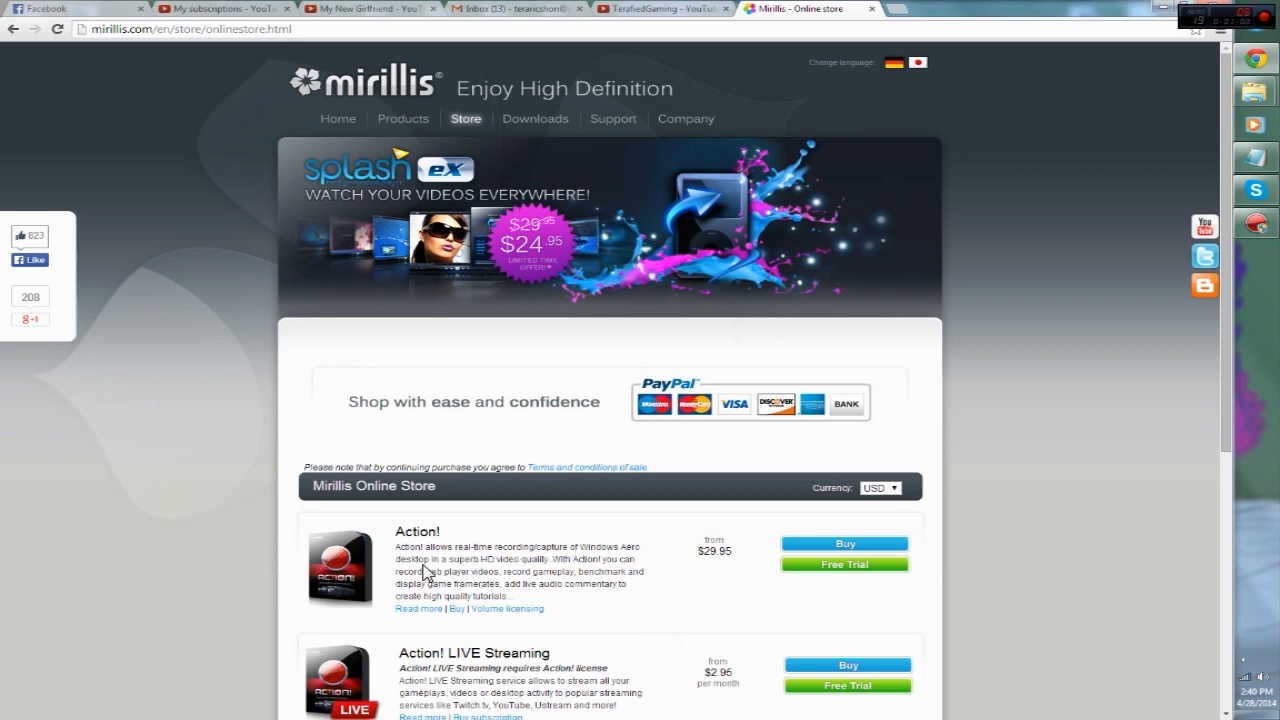
{"action": "mouse_move", "coordinate": [480, 558]}
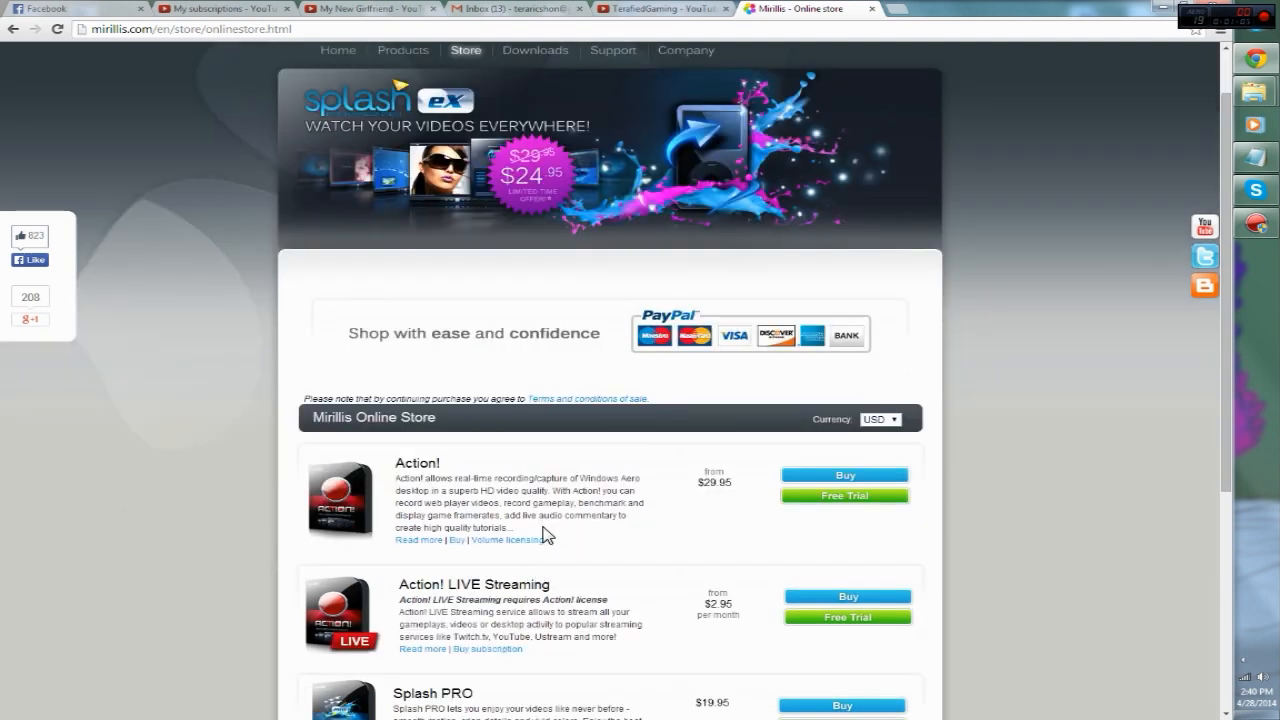
{"action": "mouse_move", "coordinate": [610, 544]}
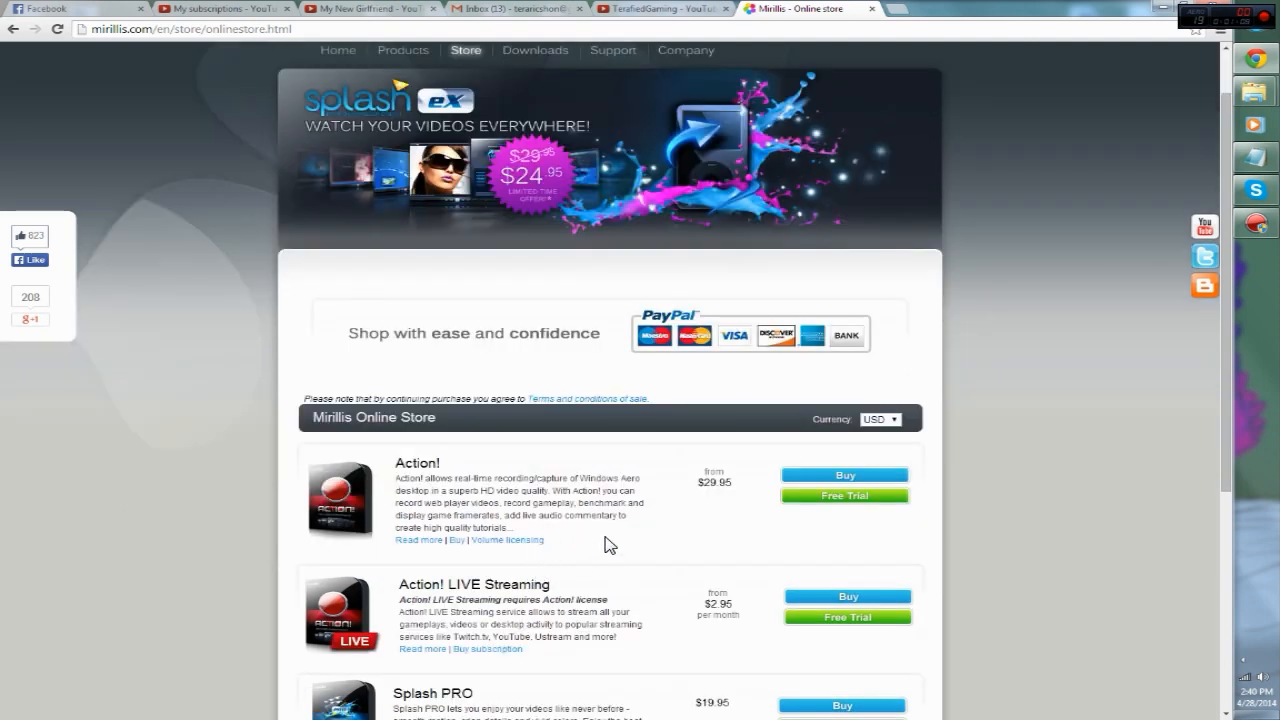
{"action": "mouse_move", "coordinate": [600, 532]}
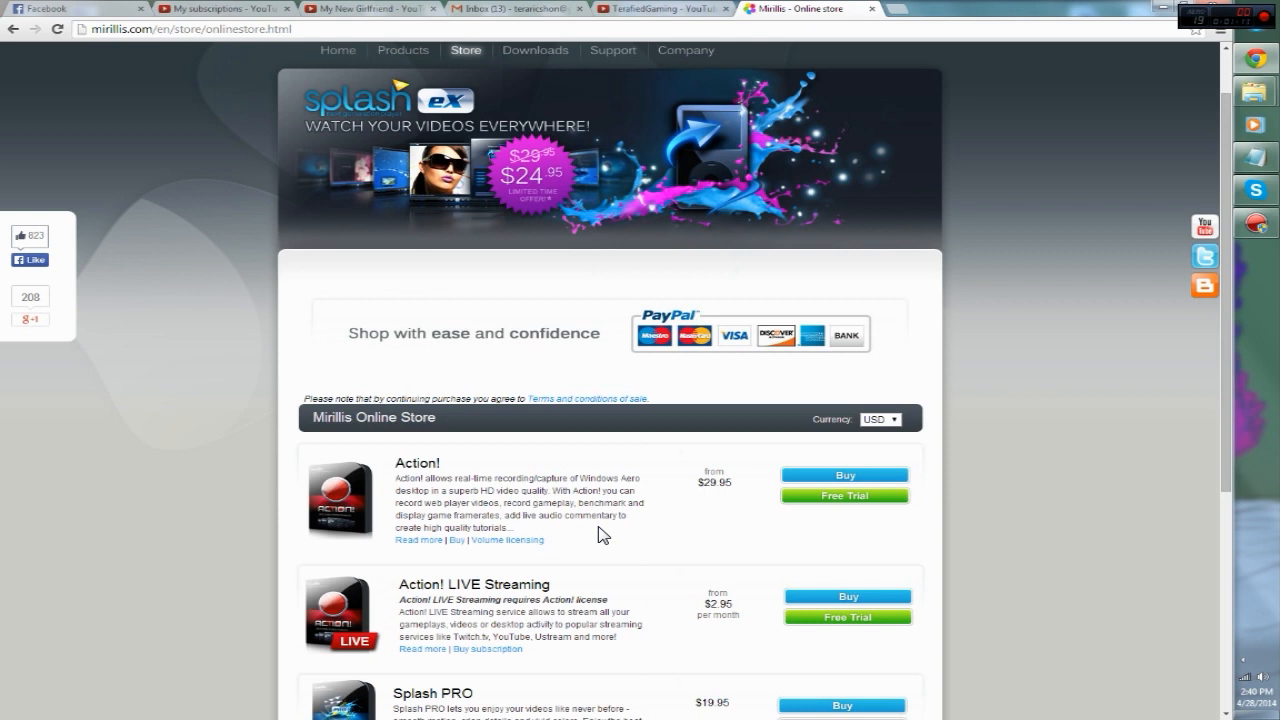
{"action": "mouse_move", "coordinate": [584, 628]}
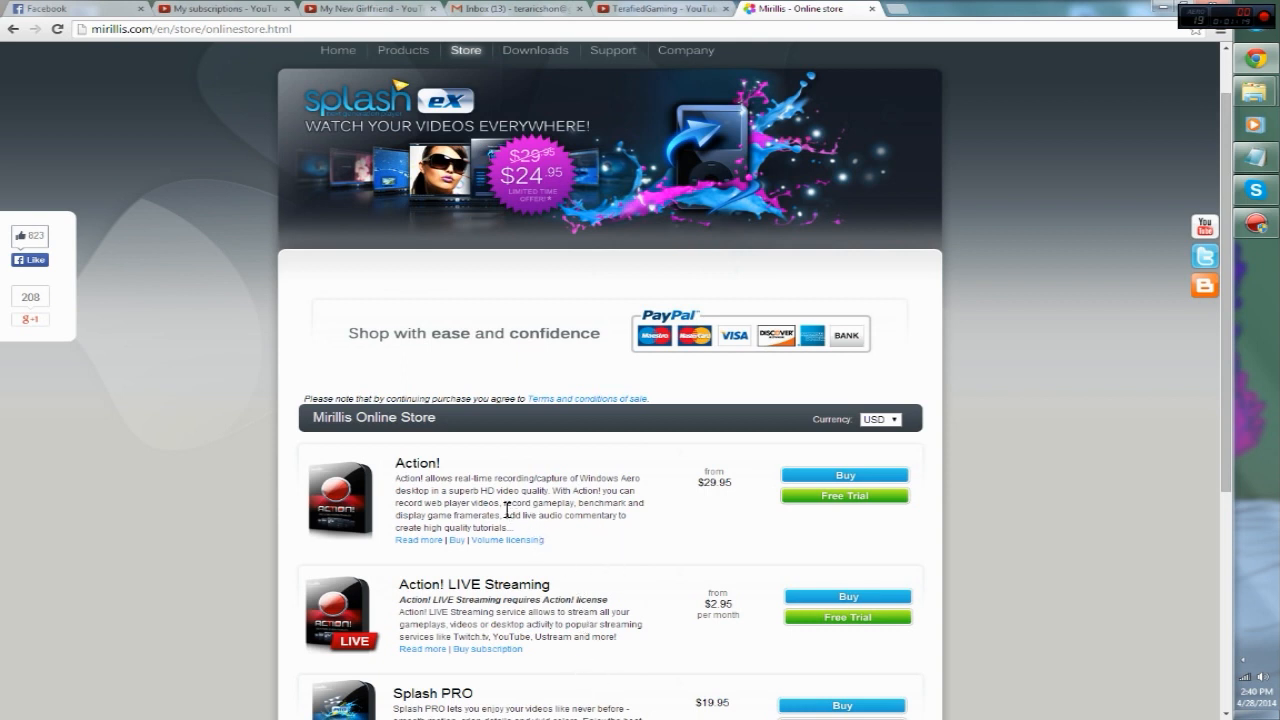
{"action": "mouse_move", "coordinate": [476, 558]}
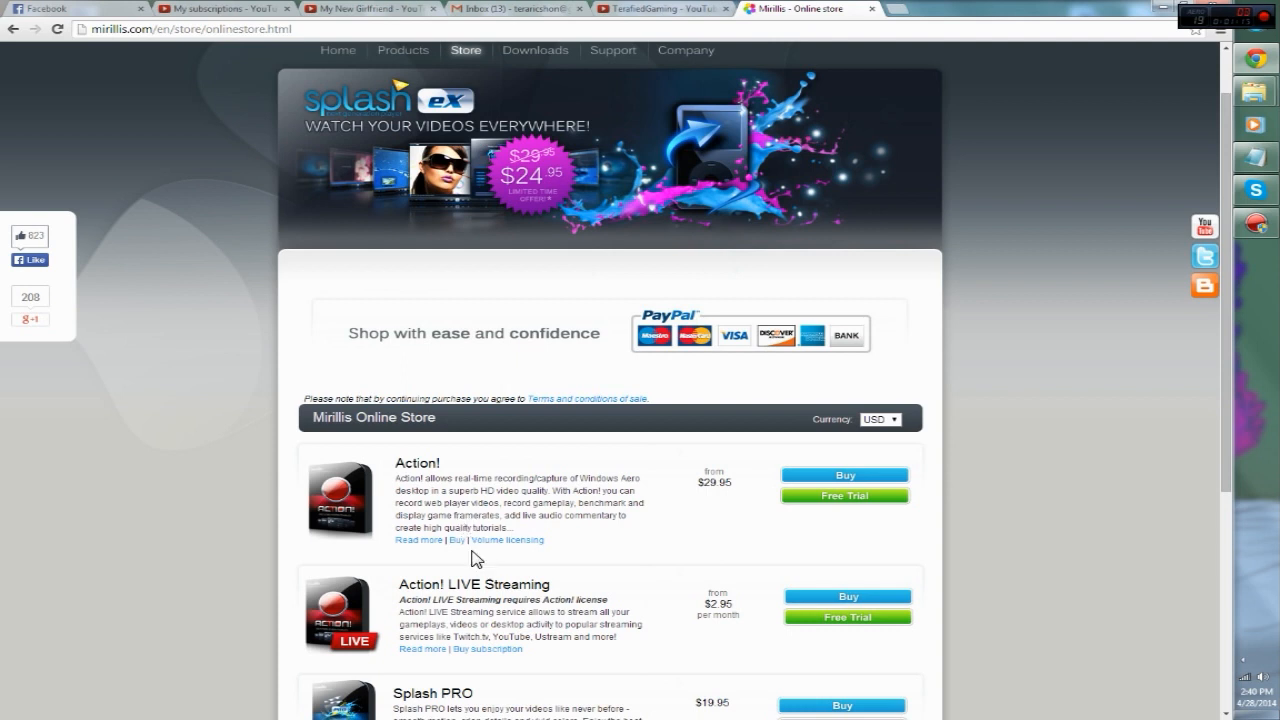
{"action": "mouse_move", "coordinate": [1078, 96]}
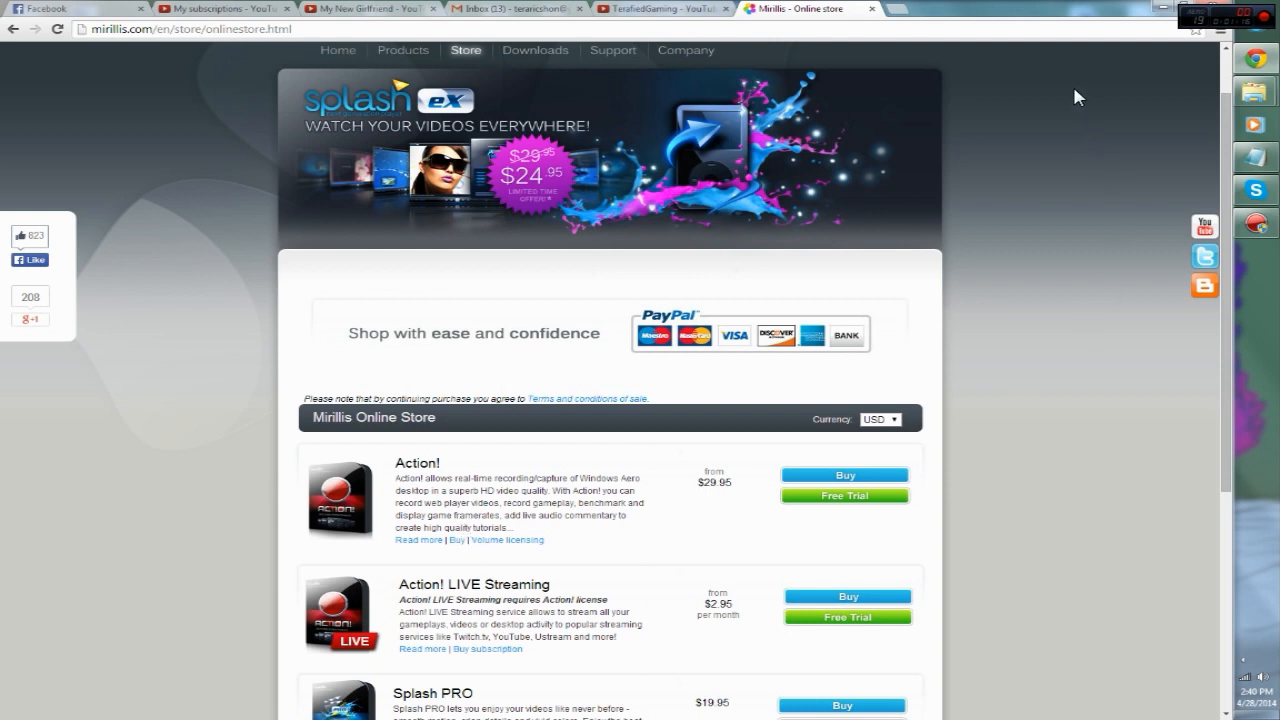
{"action": "mouse_move", "coordinate": [732, 406]}
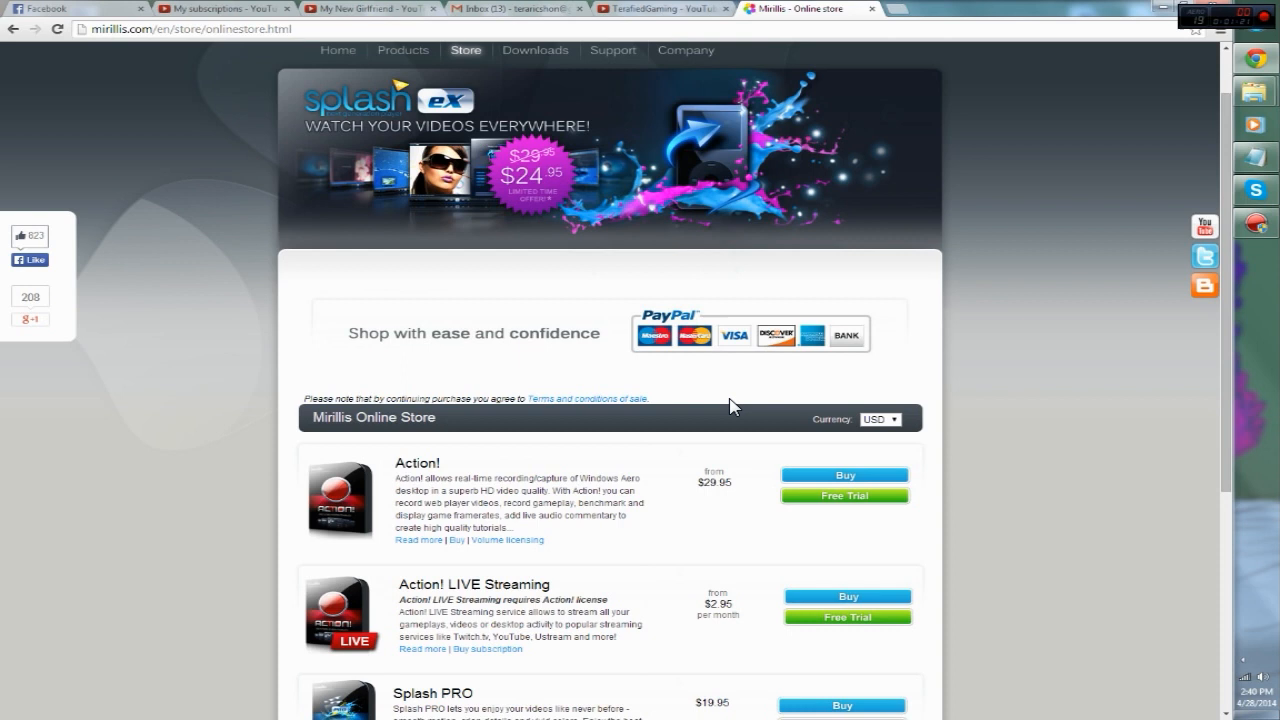
{"action": "mouse_move", "coordinate": [684, 464]}
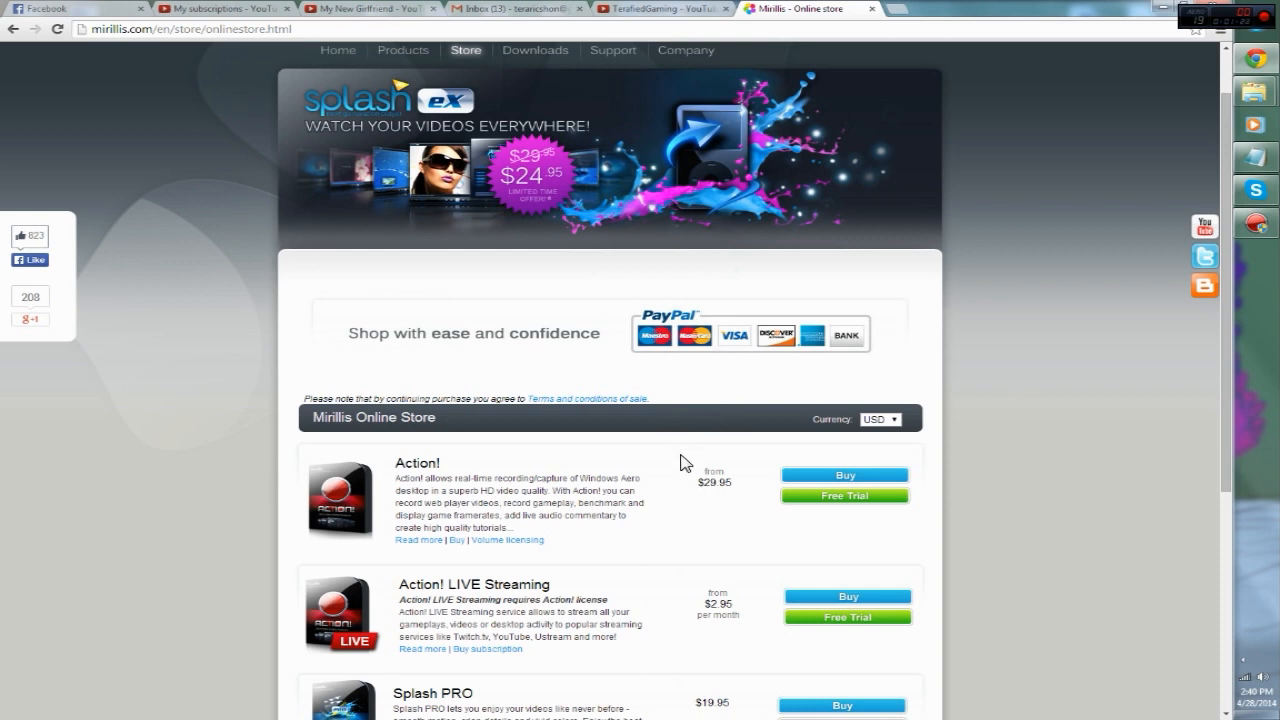
{"action": "mouse_move", "coordinate": [658, 520]}
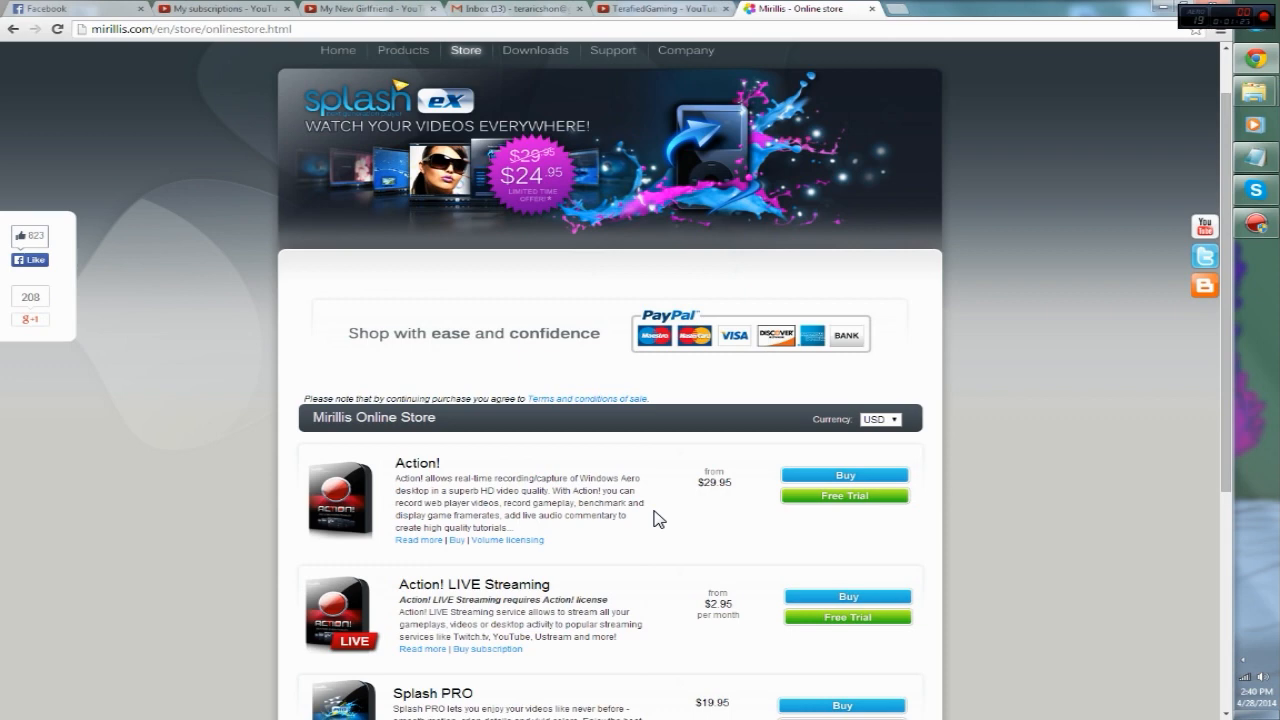
{"action": "scroll", "scroll_direction": "down", "scroll_amount": 3}
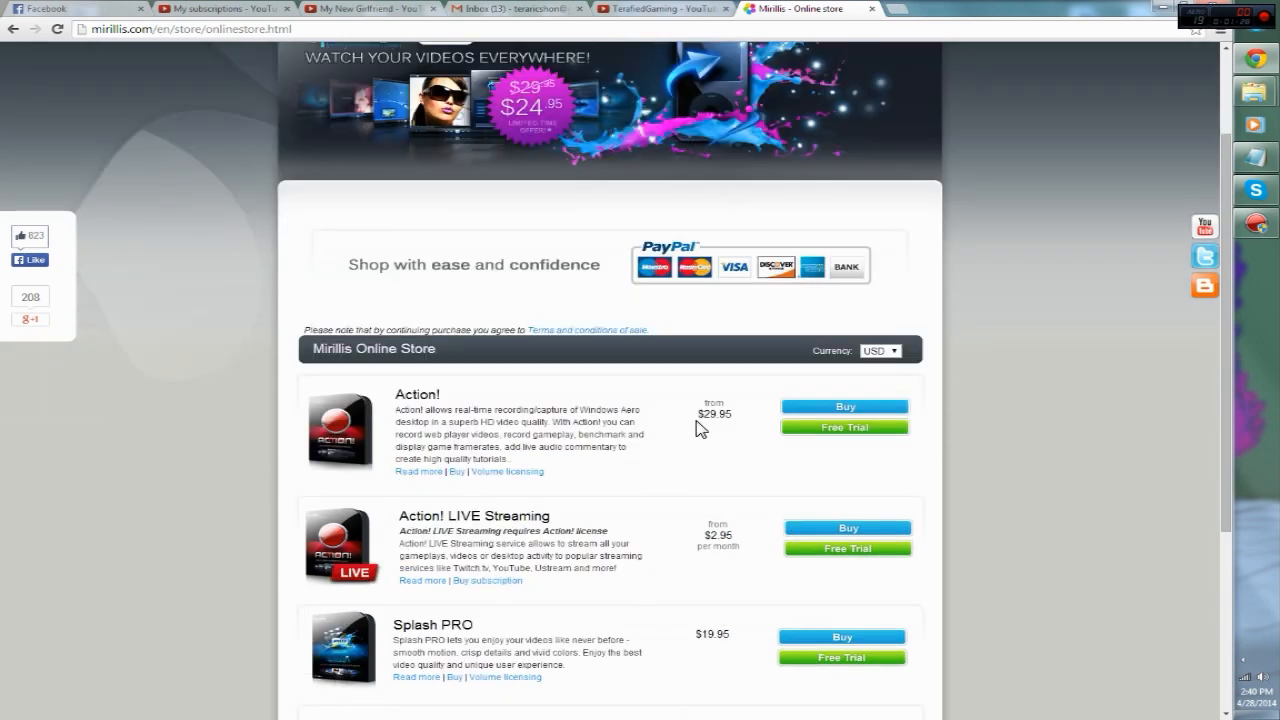
{"action": "mouse_move", "coordinate": [712, 420]}
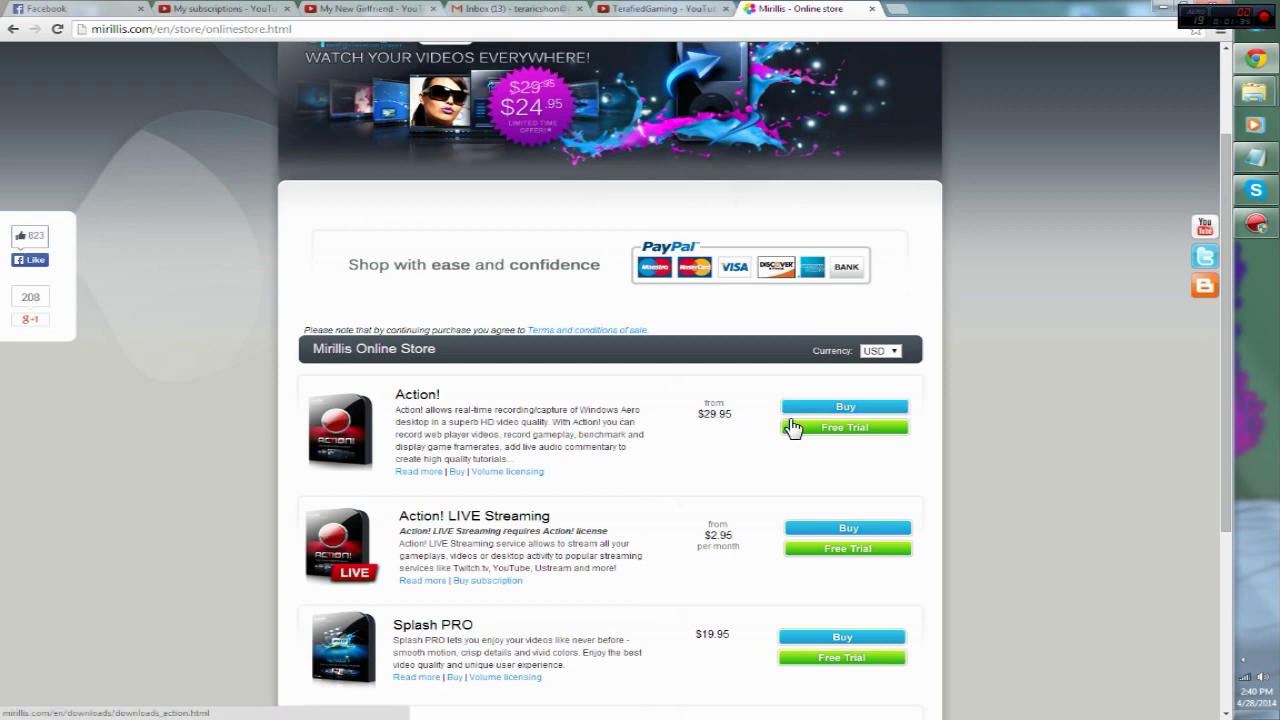
{"action": "left_click", "coordinate": [844, 404]}
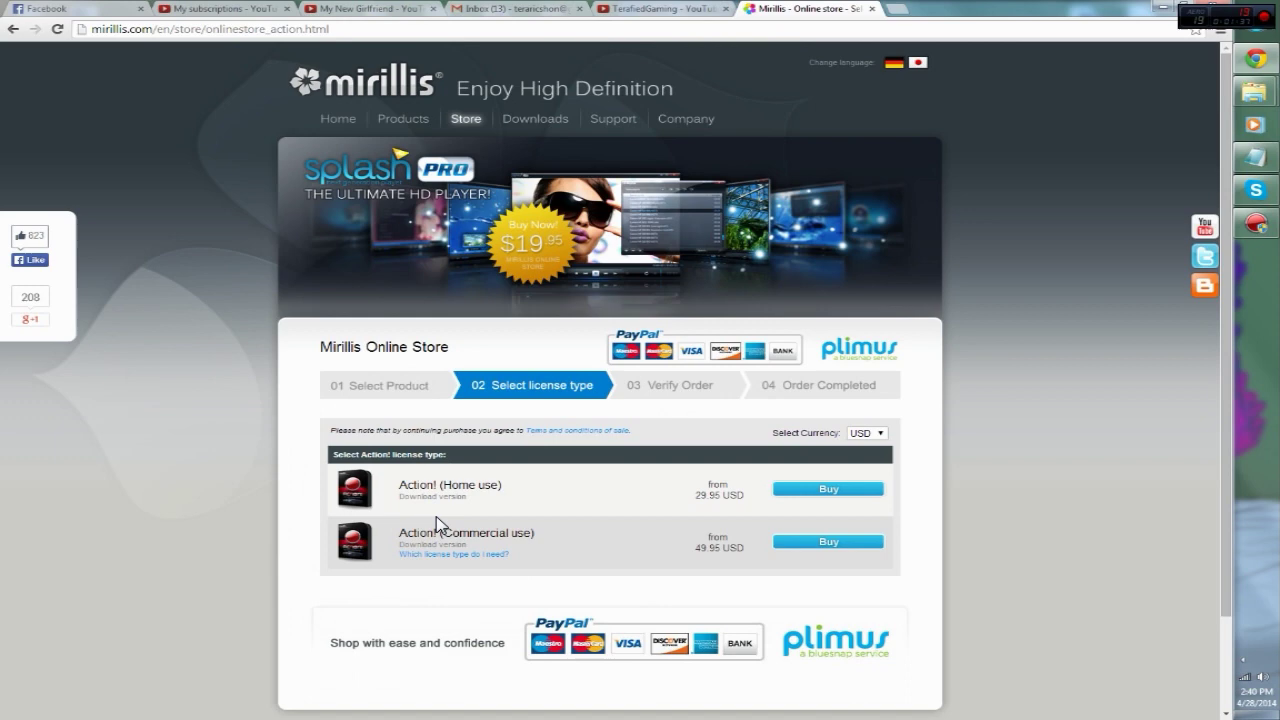
{"action": "mouse_move", "coordinate": [450, 512]}
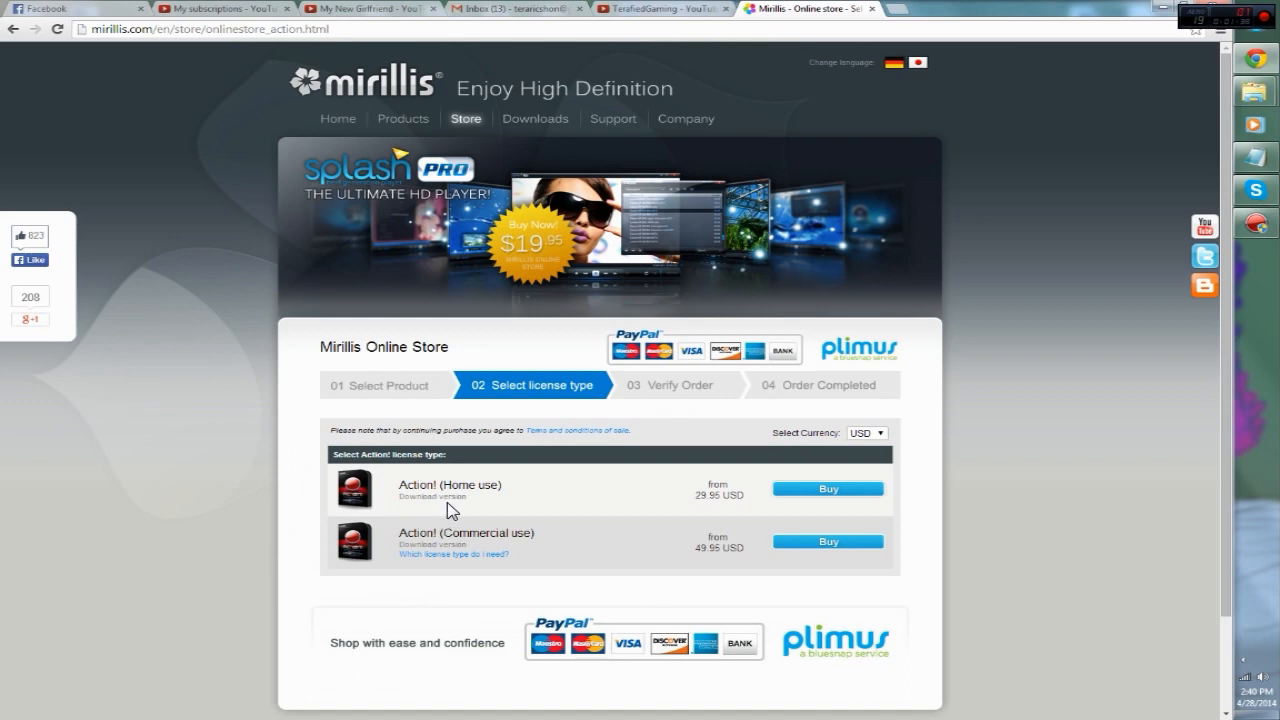
{"action": "mouse_move", "coordinate": [452, 496]}
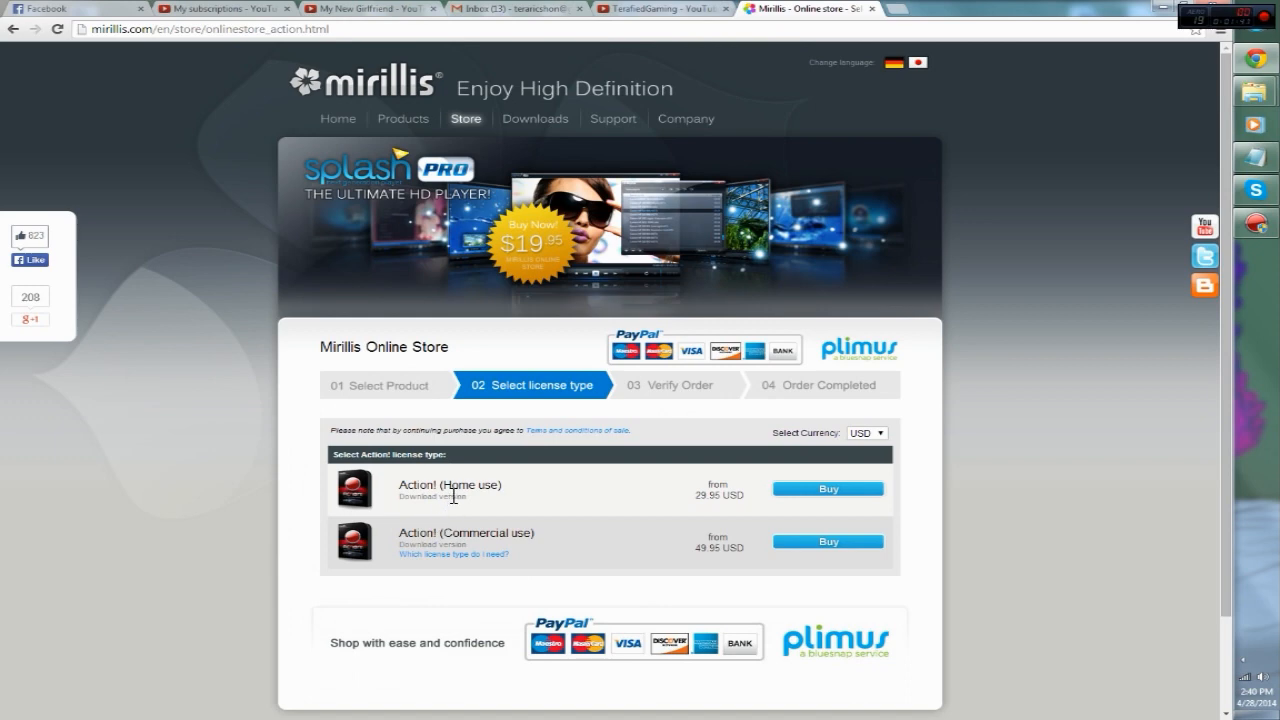
{"action": "mouse_move", "coordinate": [496, 500]}
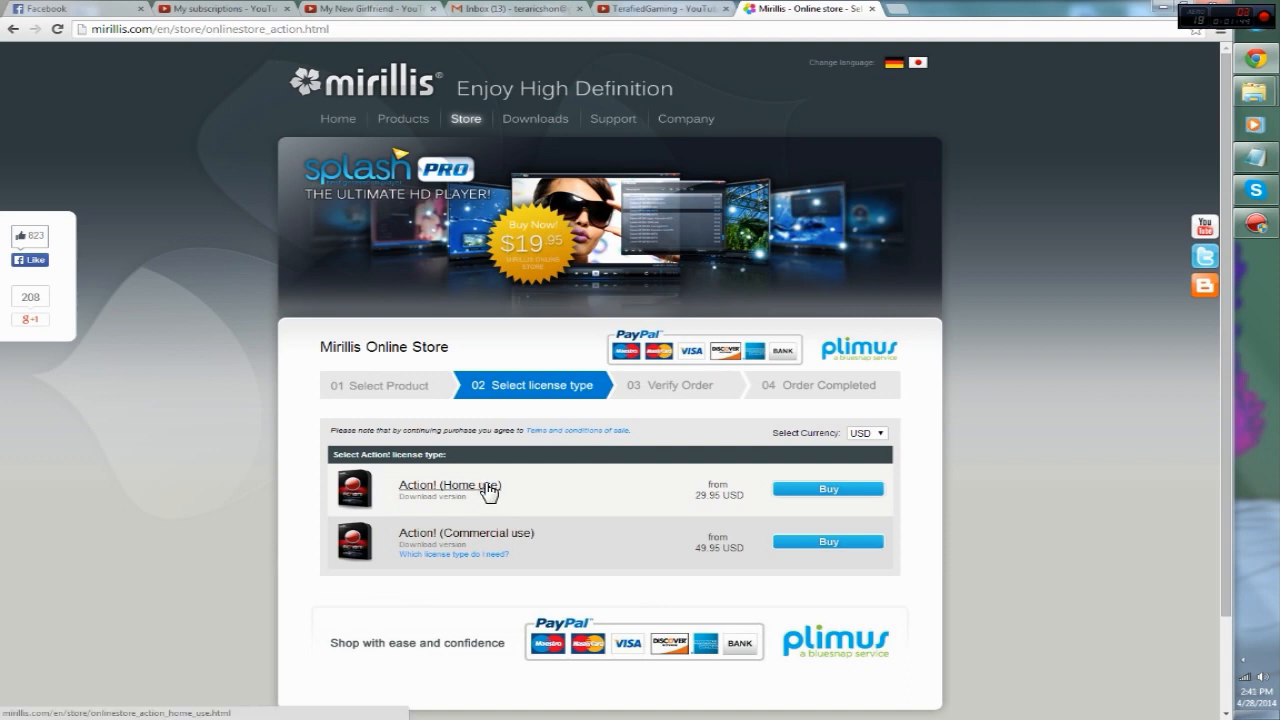
{"action": "scroll", "scroll_direction": "down", "scroll_amount": 3}
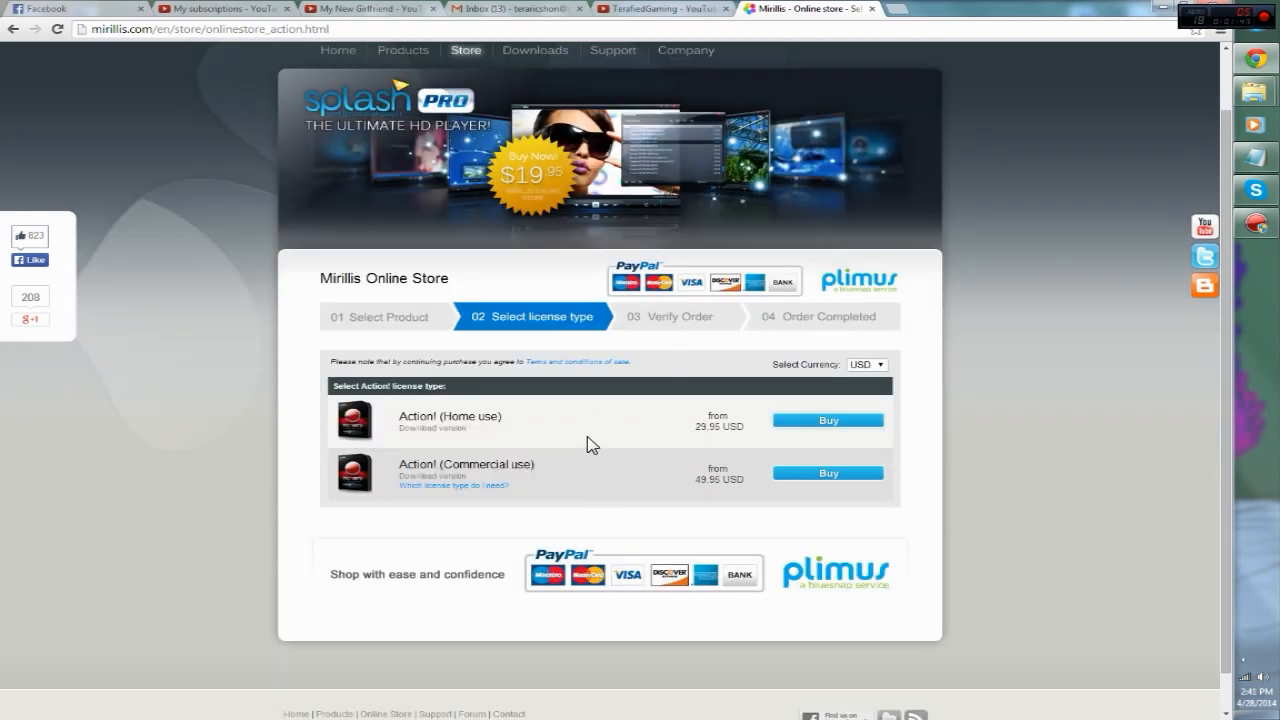
{"action": "mouse_move", "coordinate": [692, 430]}
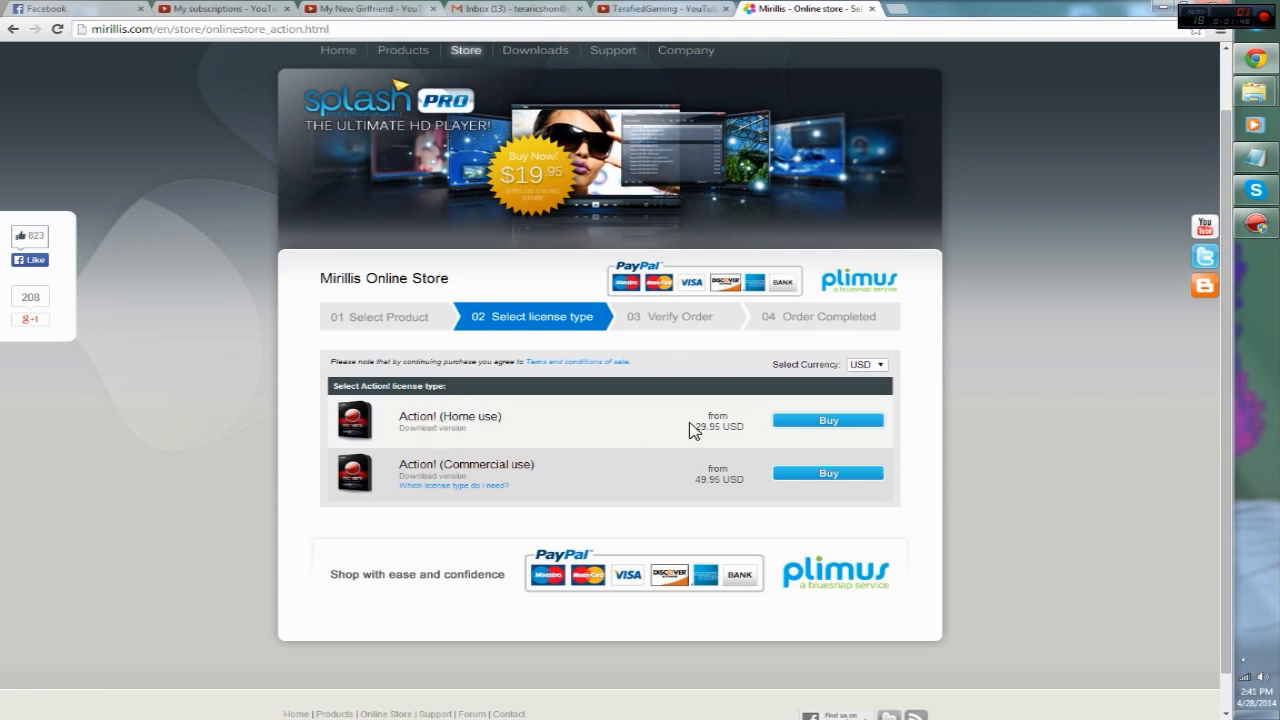
{"action": "mouse_move", "coordinate": [690, 484]}
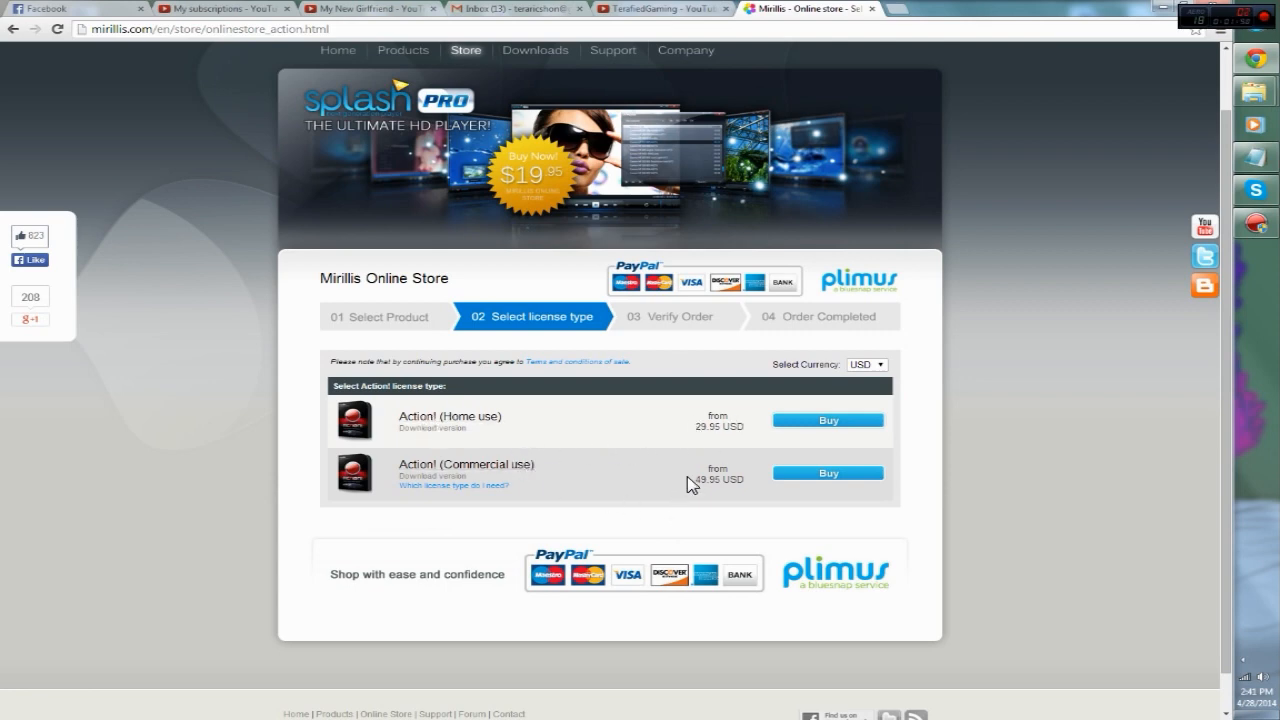
{"action": "mouse_move", "coordinate": [620, 488]}
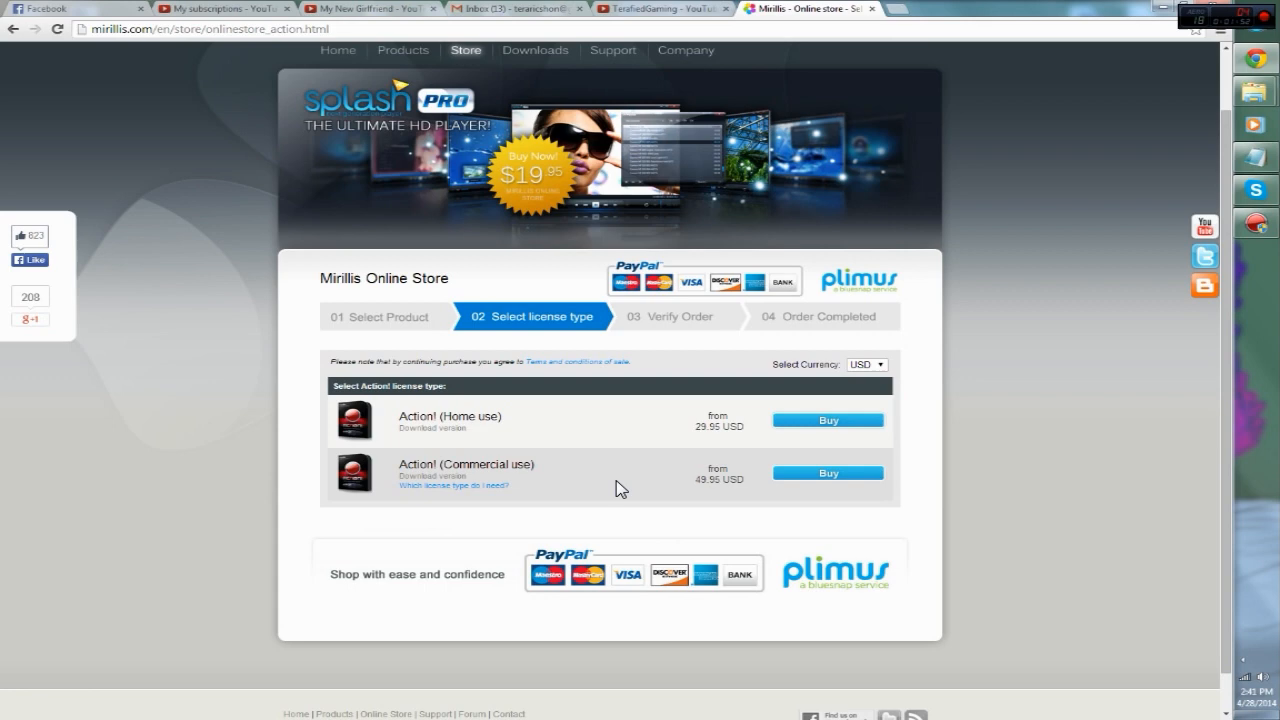
{"action": "mouse_move", "coordinate": [630, 470]}
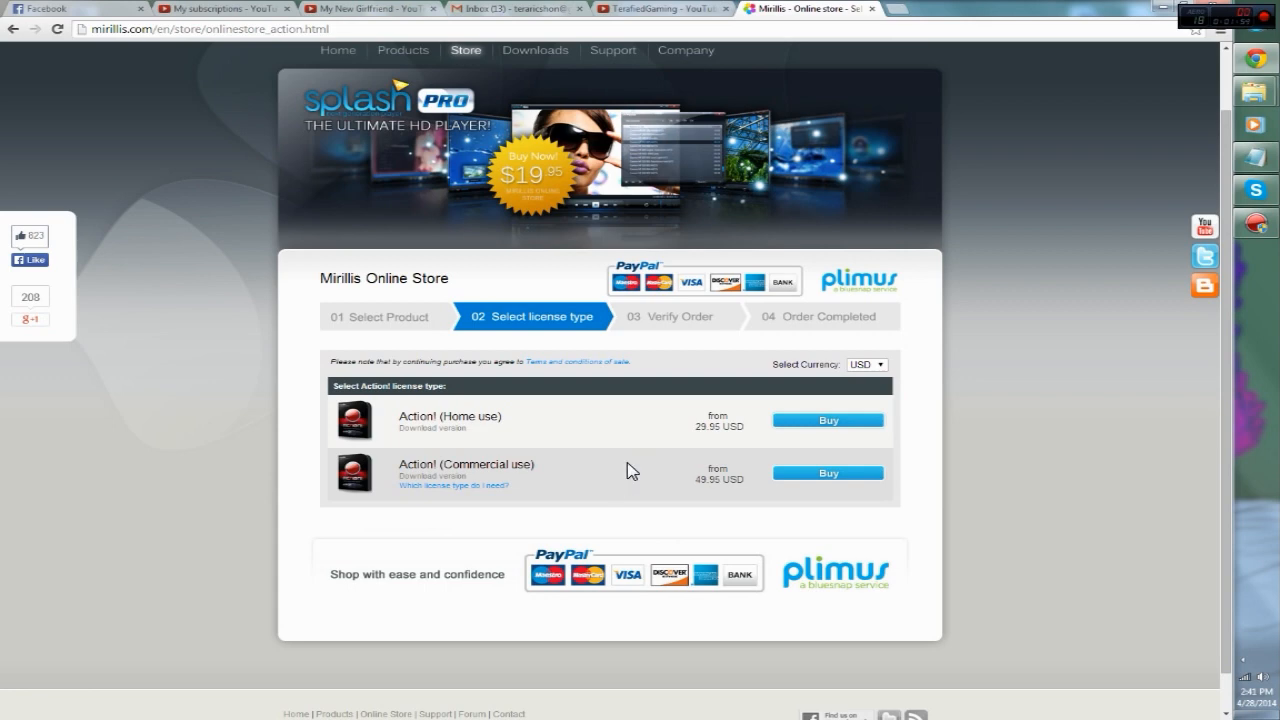
{"action": "mouse_move", "coordinate": [672, 448]}
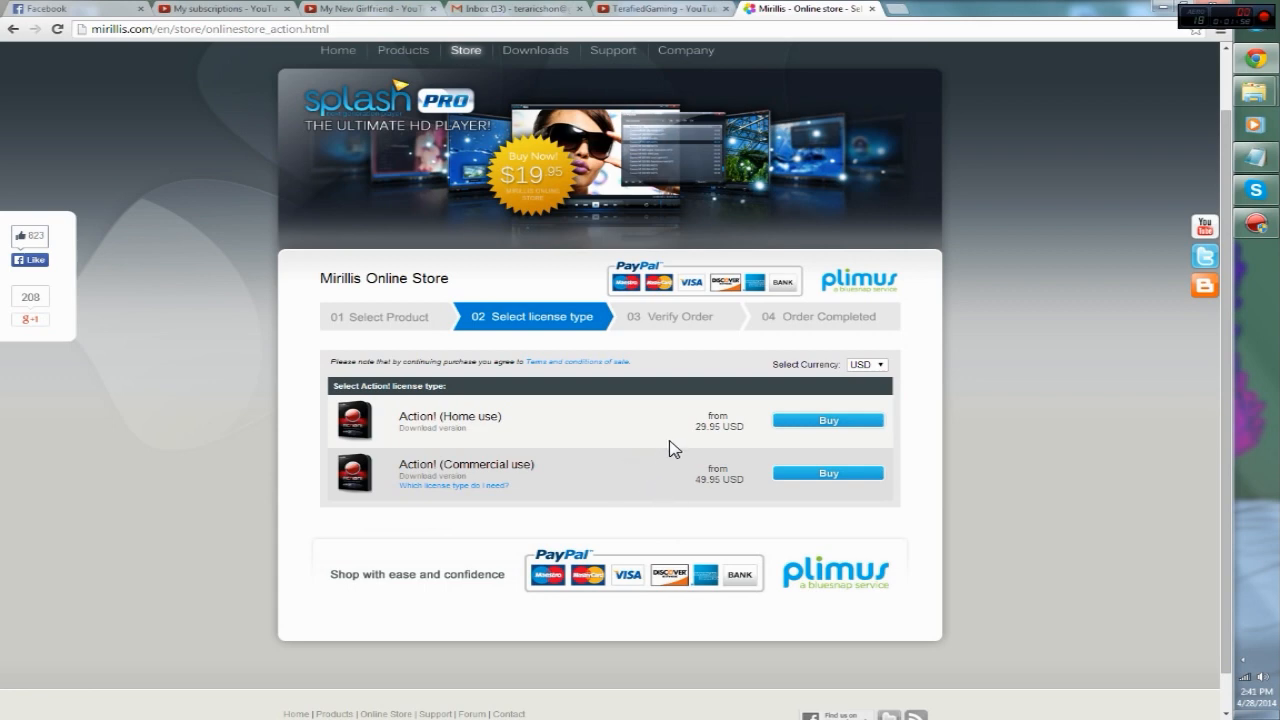
{"action": "mouse_move", "coordinate": [668, 442]}
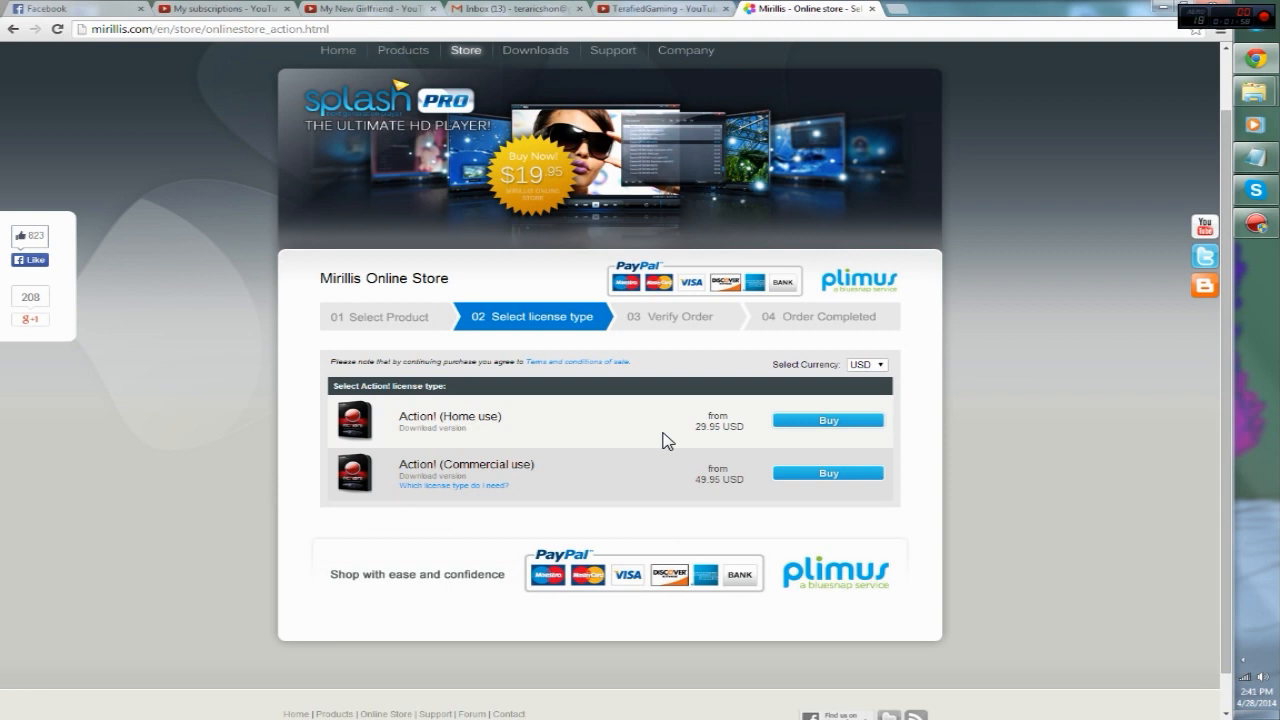
{"action": "mouse_move", "coordinate": [480, 408]}
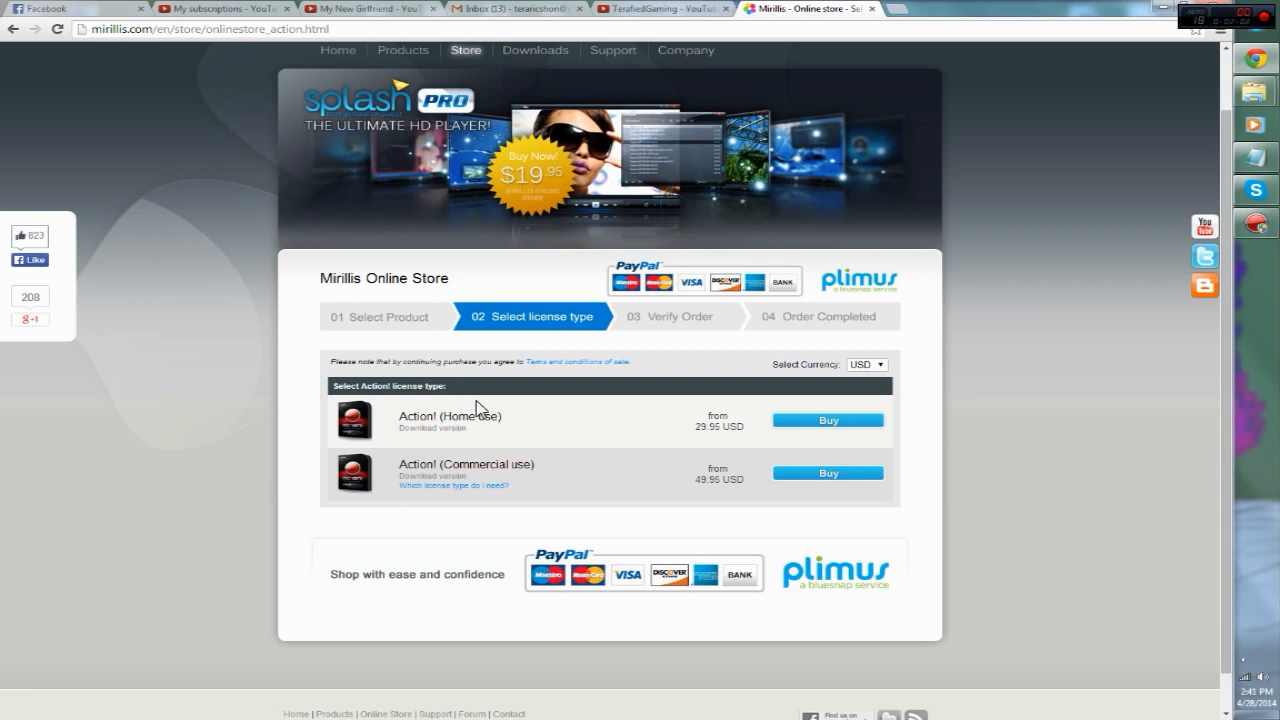
{"action": "mouse_move", "coordinate": [728, 390]}
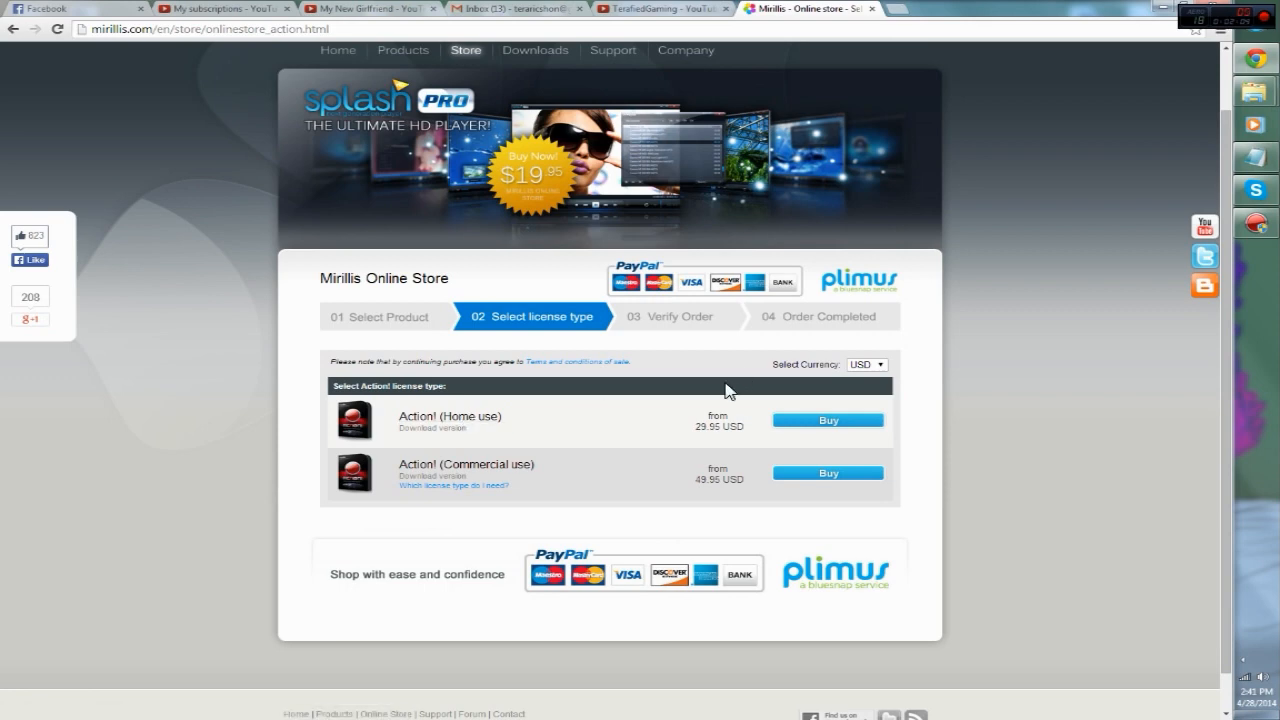
{"action": "mouse_move", "coordinate": [668, 444]}
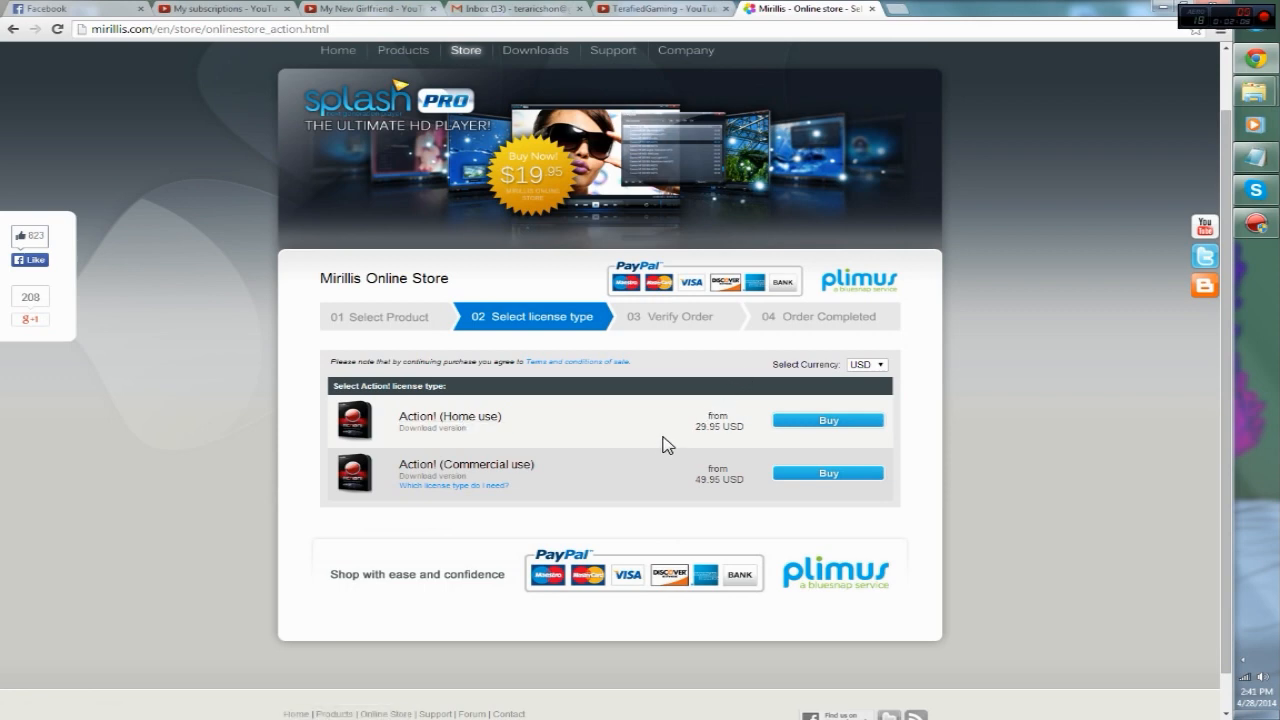
{"action": "mouse_move", "coordinate": [696, 418]}
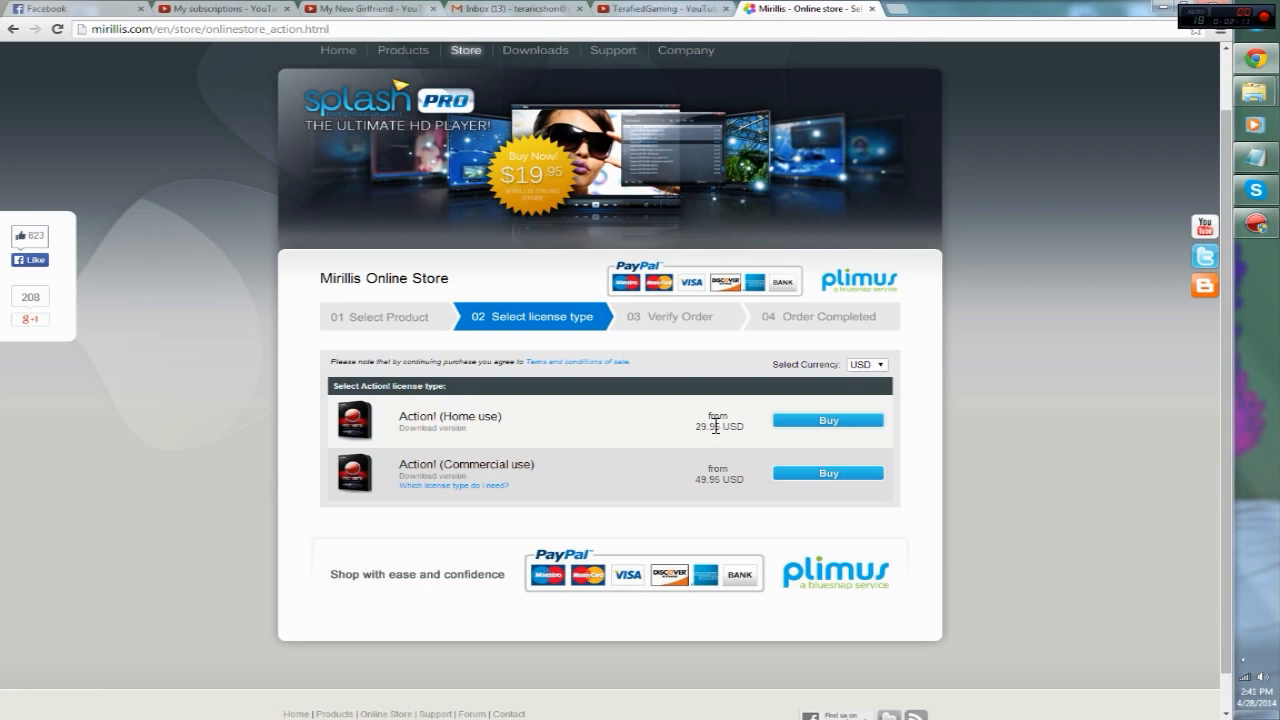
{"action": "mouse_move", "coordinate": [680, 456]}
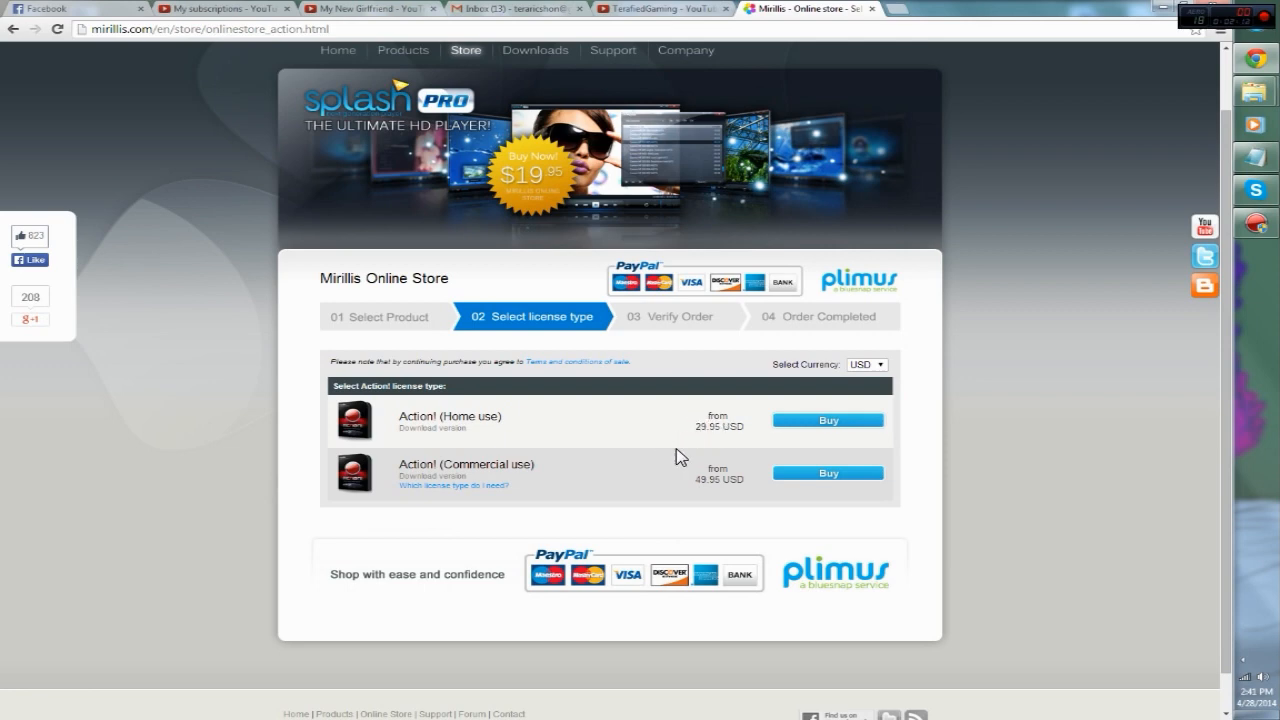
{"action": "mouse_move", "coordinate": [768, 364]}
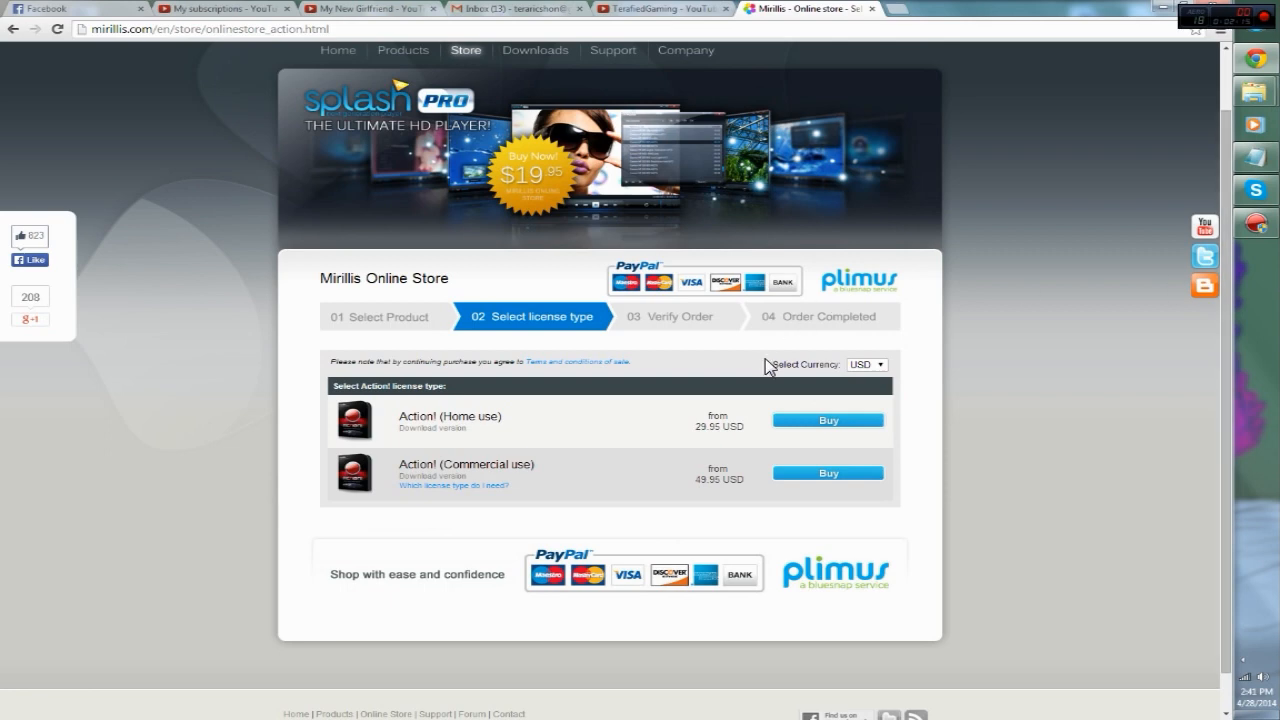
{"action": "mouse_move", "coordinate": [812, 368]}
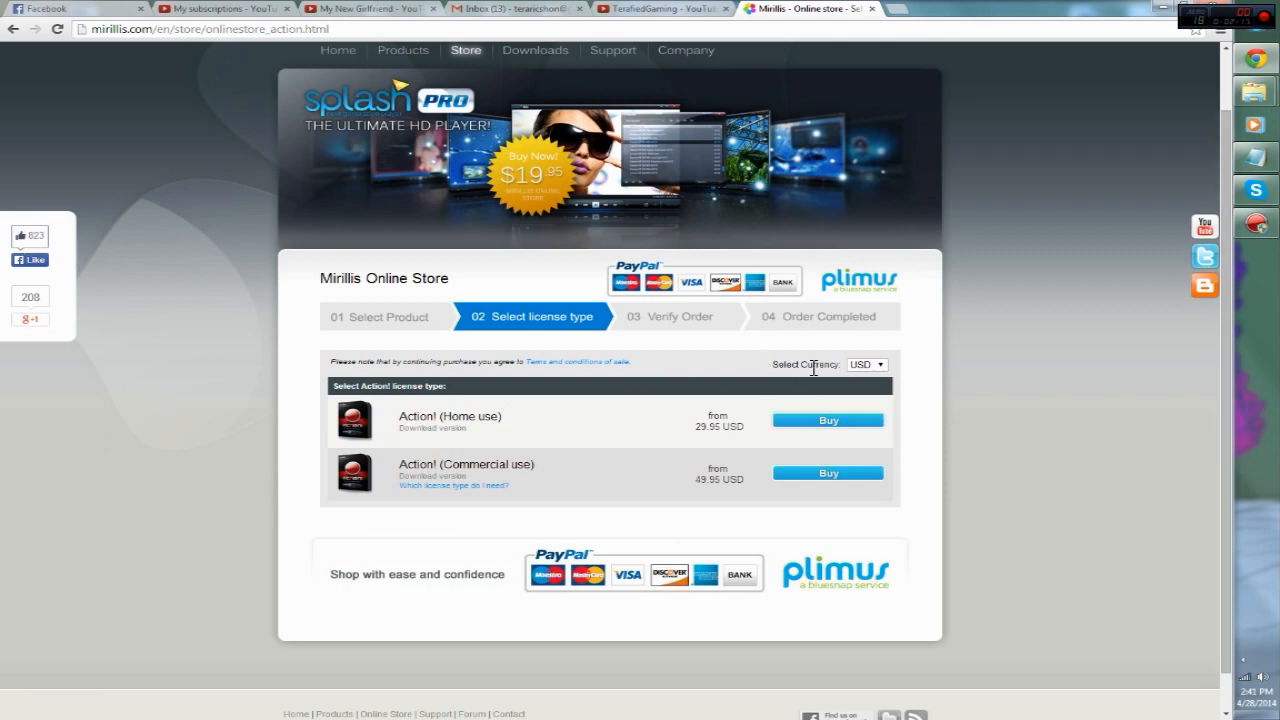
{"action": "mouse_move", "coordinate": [1008, 444]}
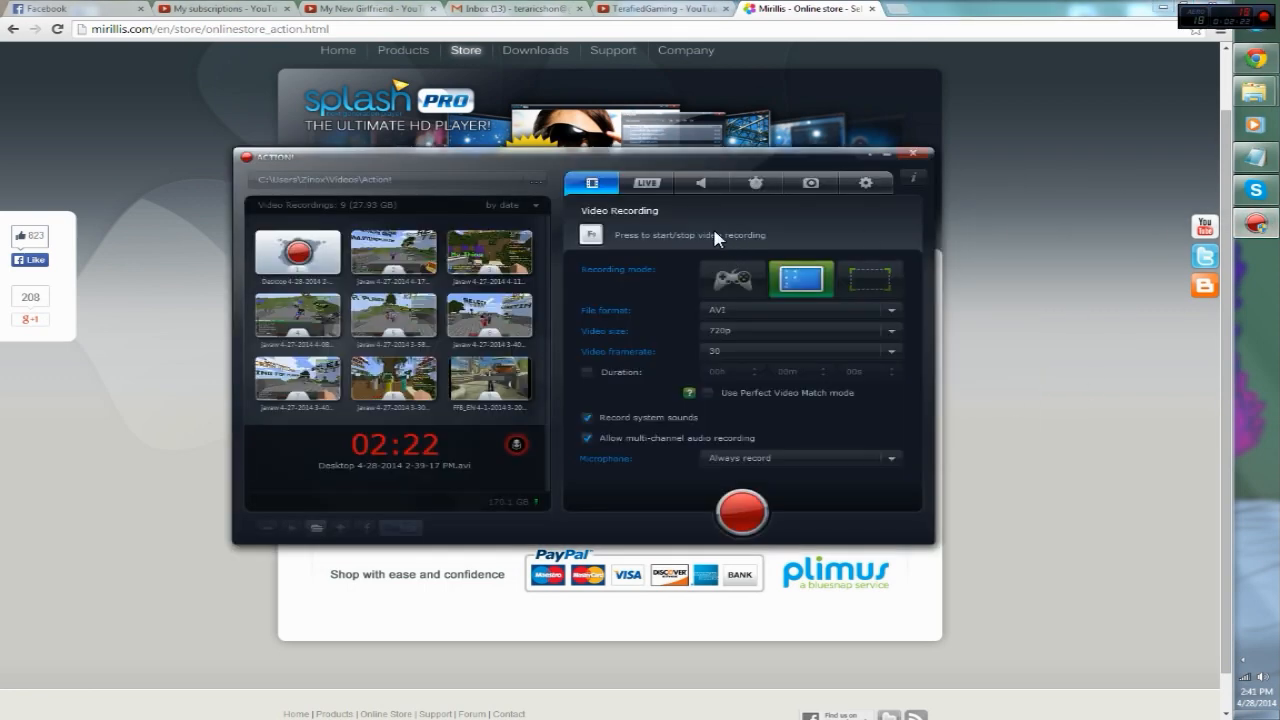
{"action": "mouse_move", "coordinate": [640, 168]}
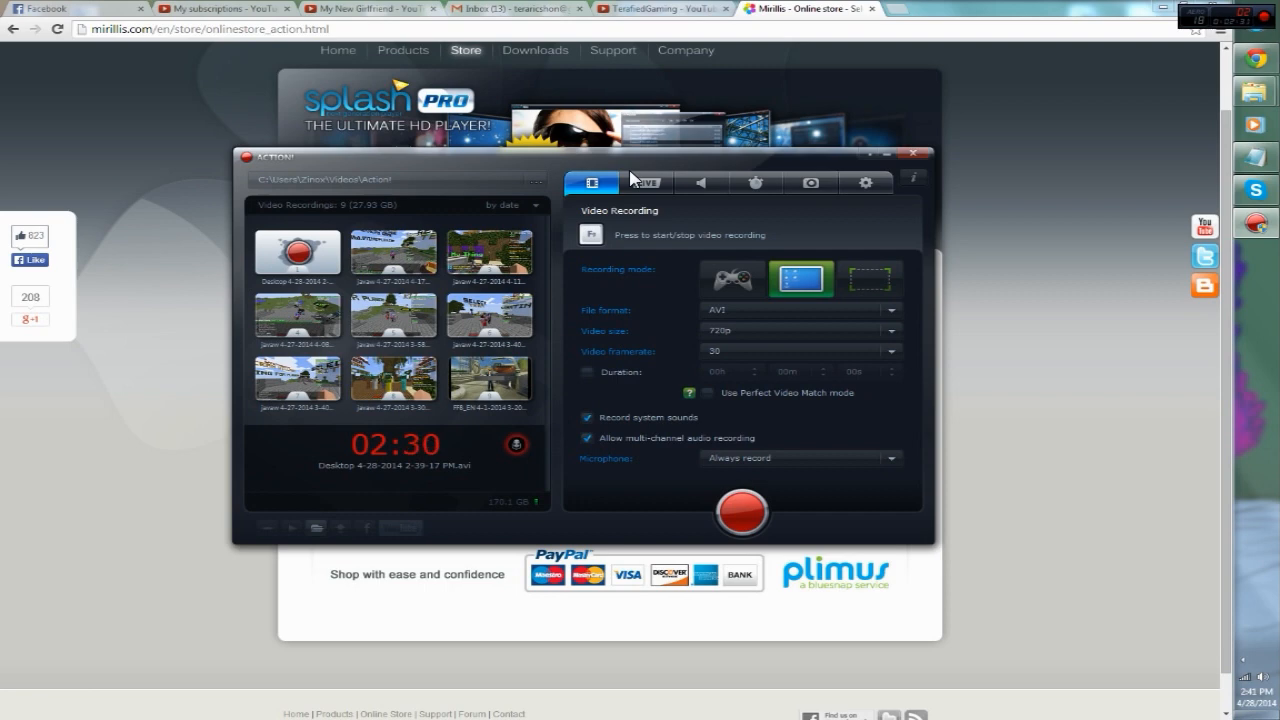
{"action": "mouse_move", "coordinate": [768, 290]}
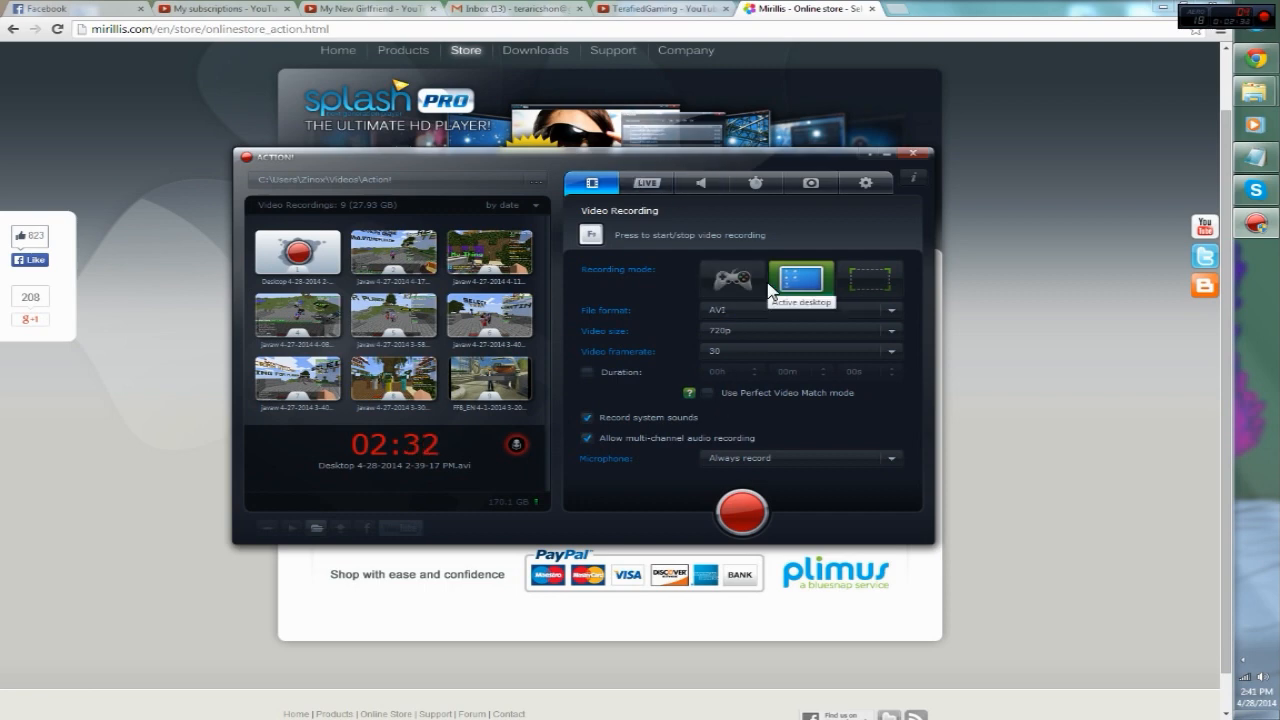
{"action": "mouse_move", "coordinate": [780, 232]}
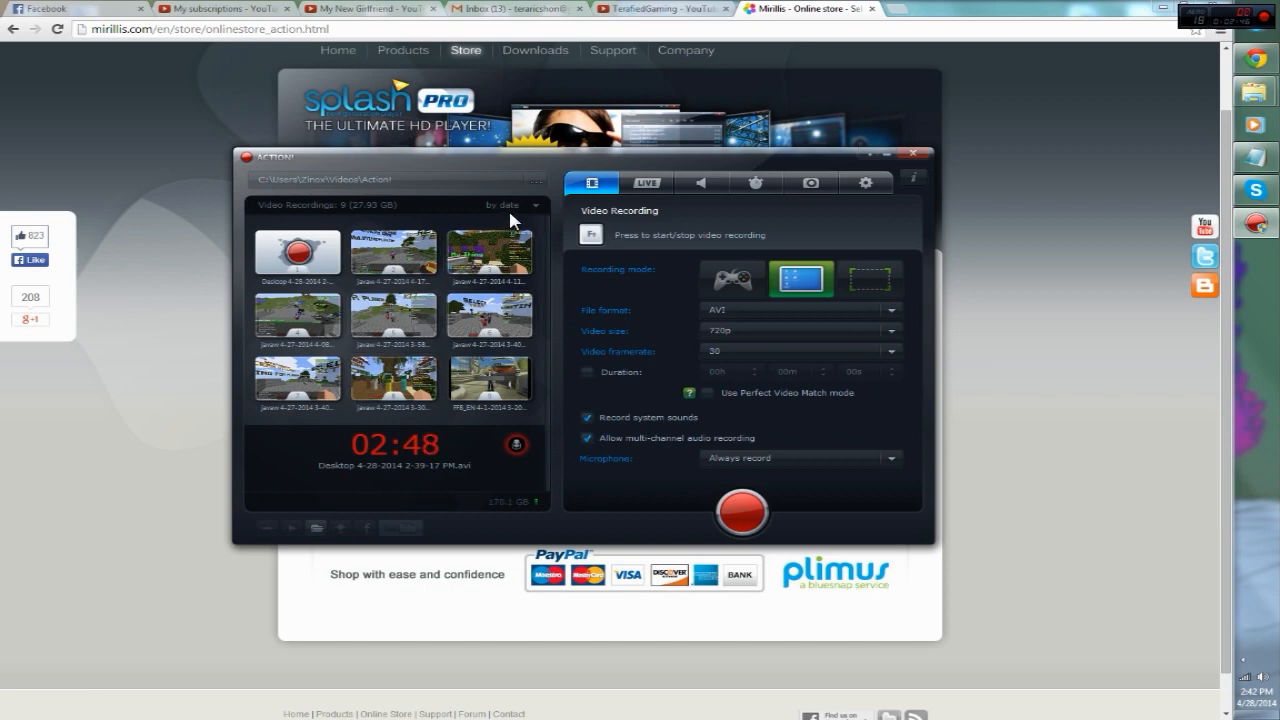
{"action": "mouse_move", "coordinate": [664, 232]}
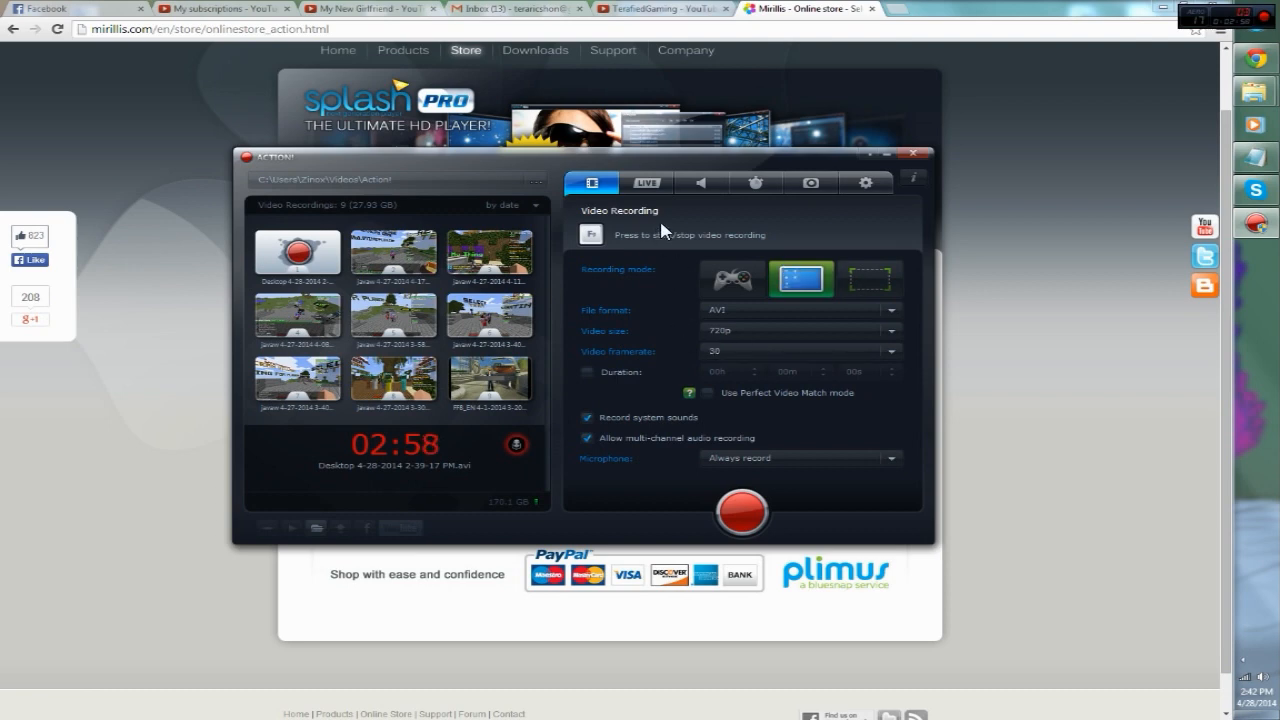
{"action": "mouse_move", "coordinate": [740, 264]}
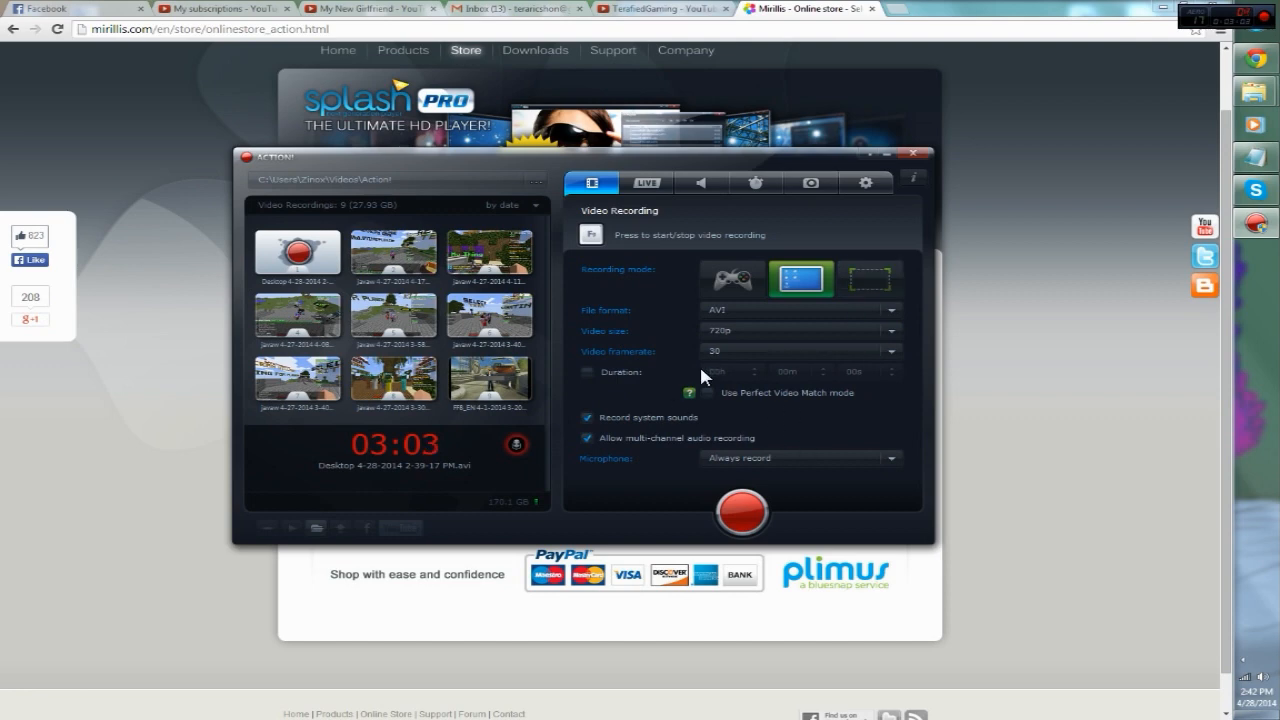
{"action": "mouse_move", "coordinate": [640, 280]}
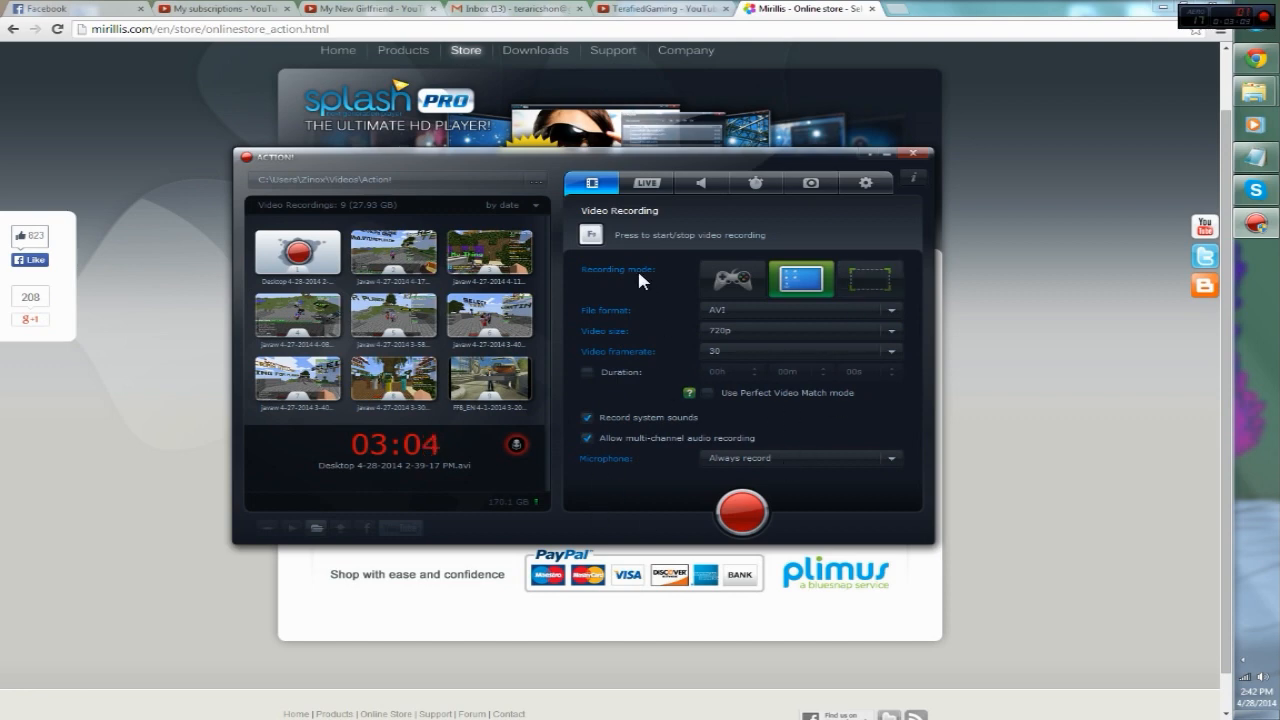
{"action": "mouse_move", "coordinate": [732, 278]}
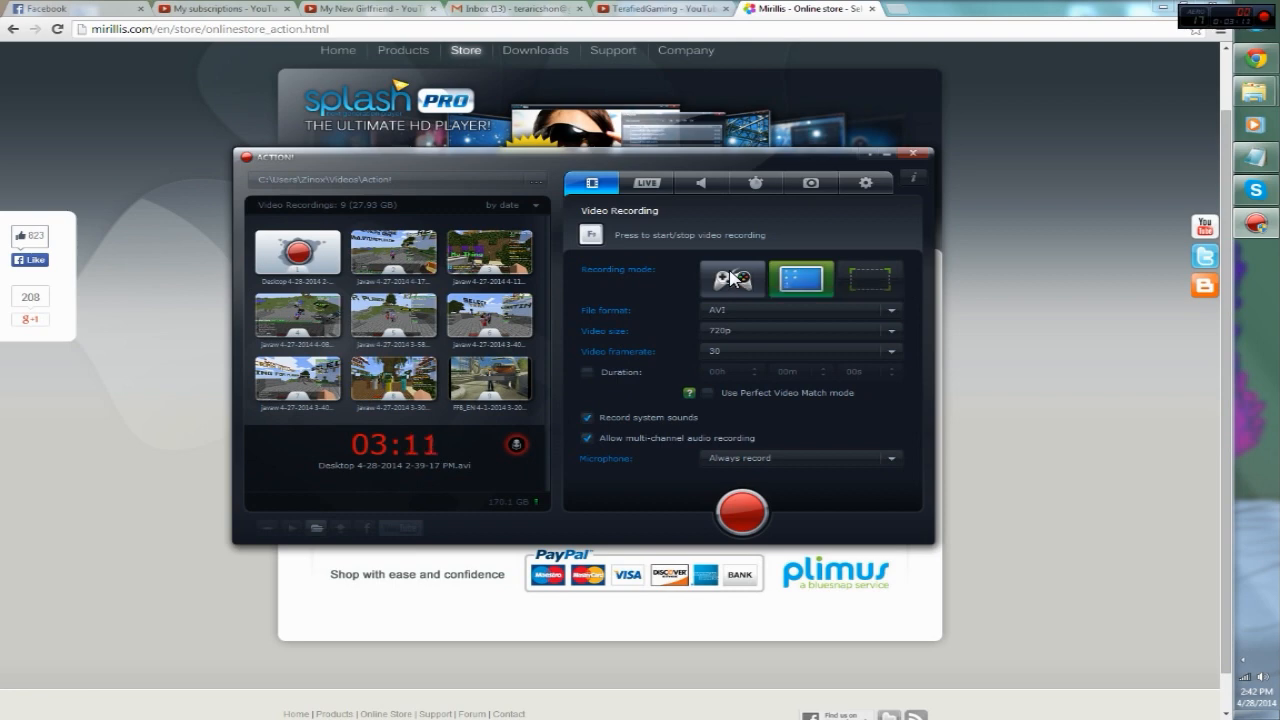
{"action": "mouse_move", "coordinate": [744, 270]}
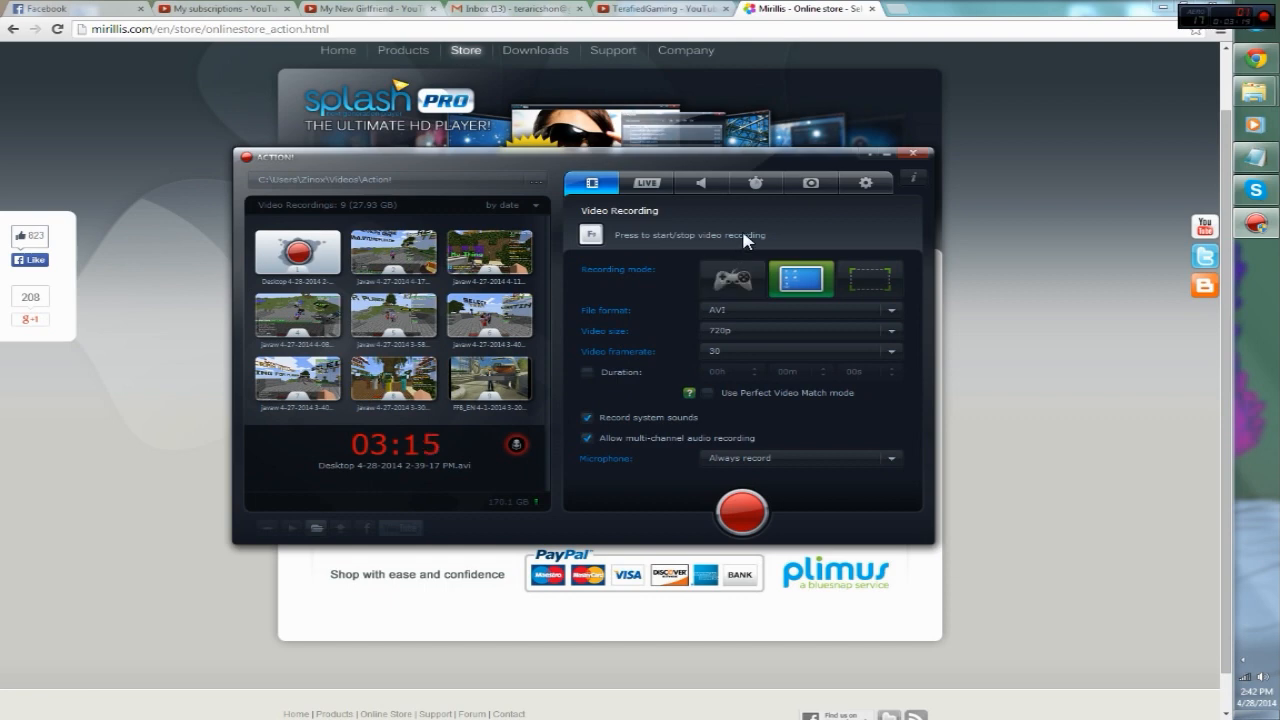
{"action": "mouse_move", "coordinate": [770, 244]}
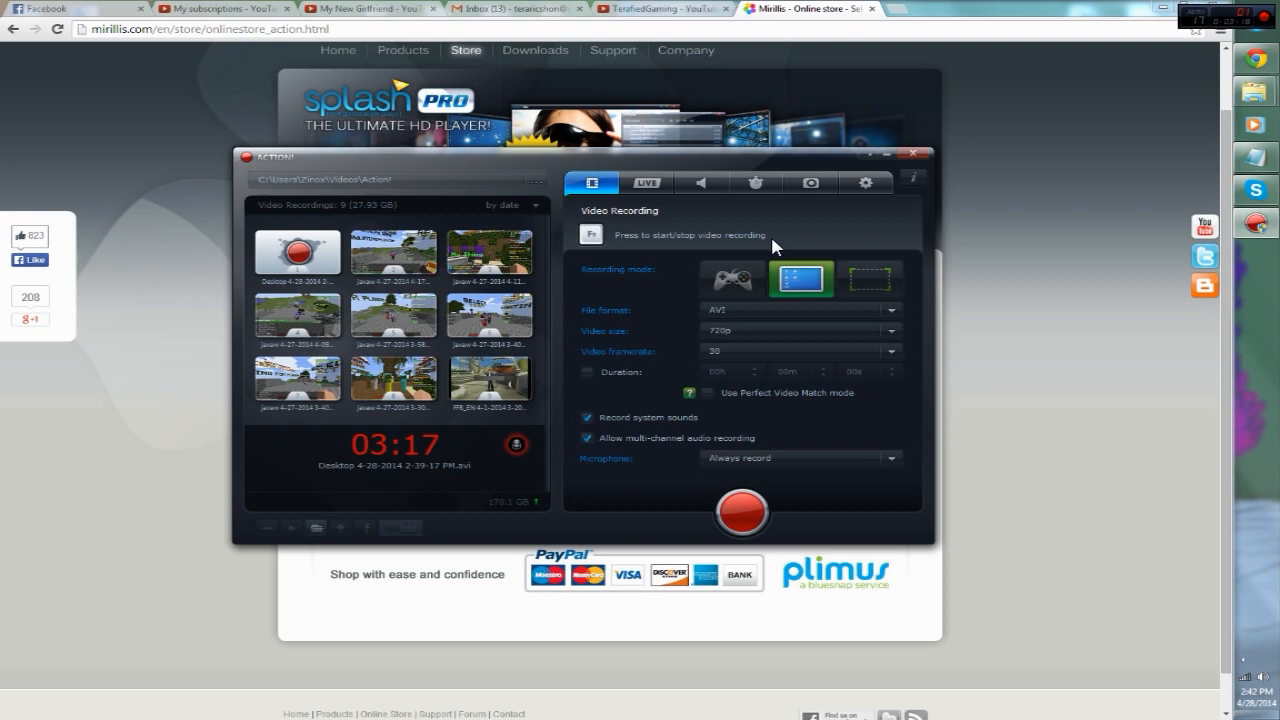
{"action": "mouse_move", "coordinate": [800, 278]}
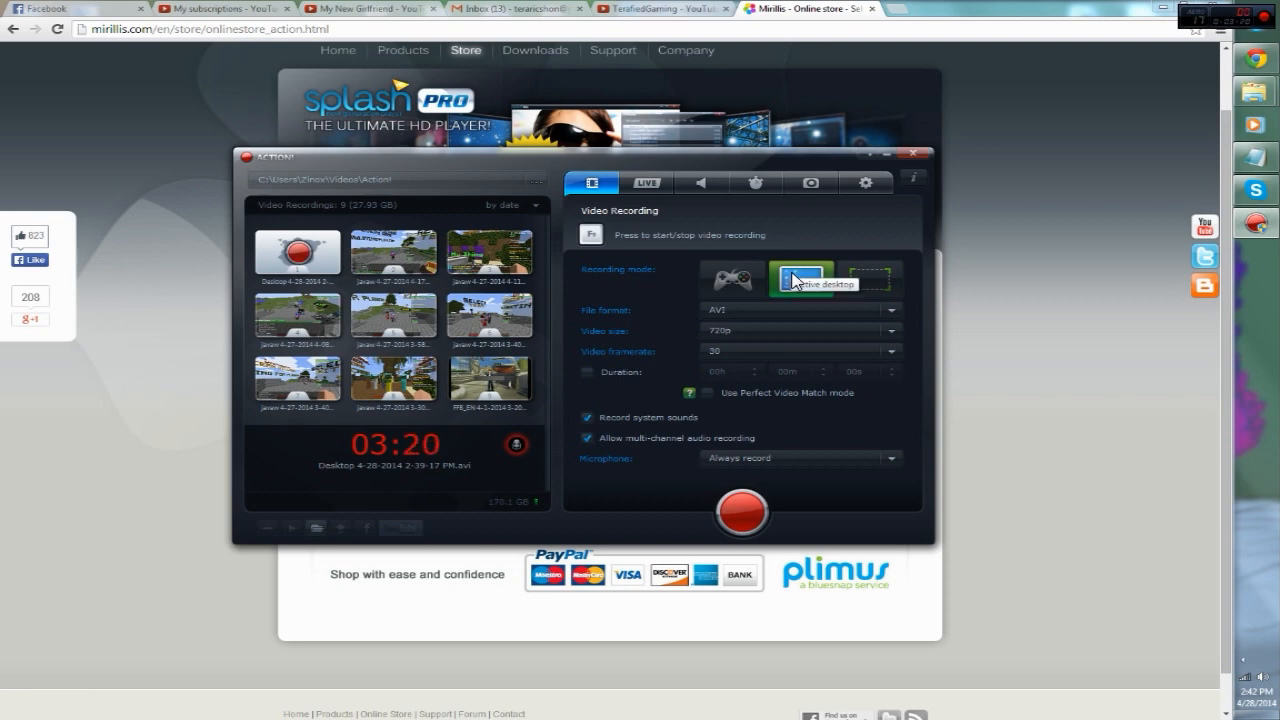
{"action": "mouse_move", "coordinate": [800, 290]}
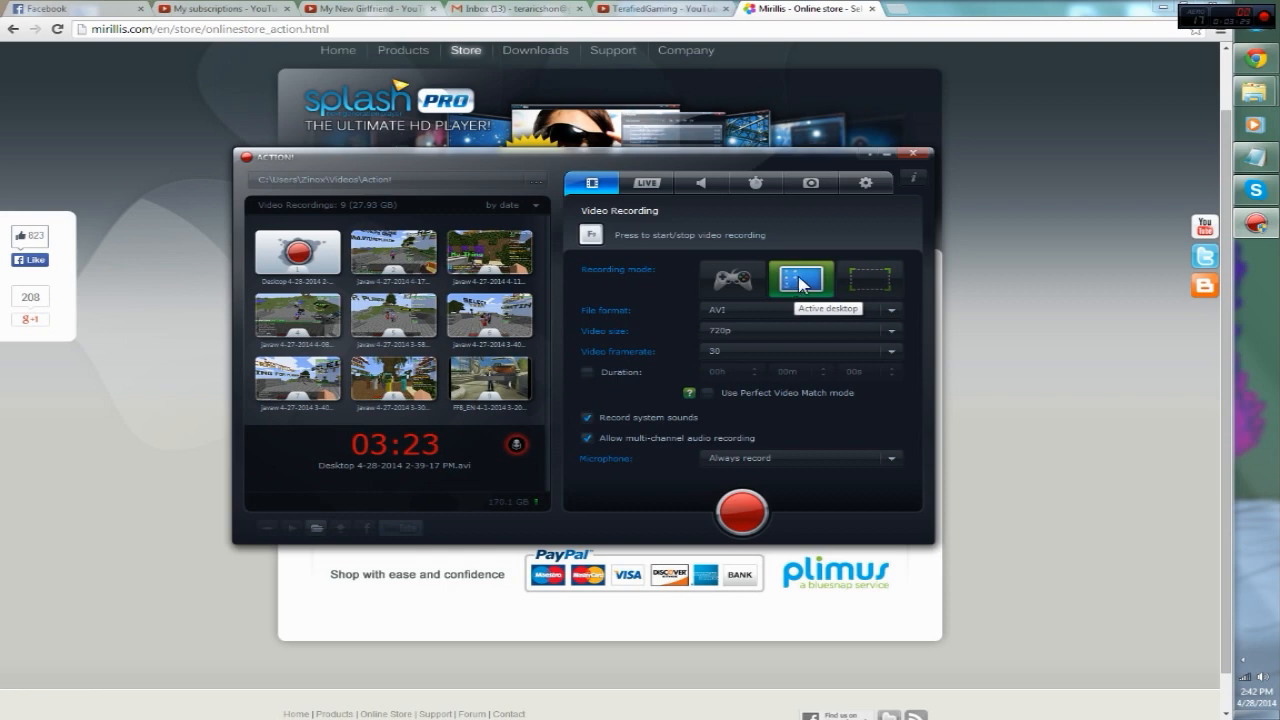
{"action": "mouse_move", "coordinate": [742, 316]}
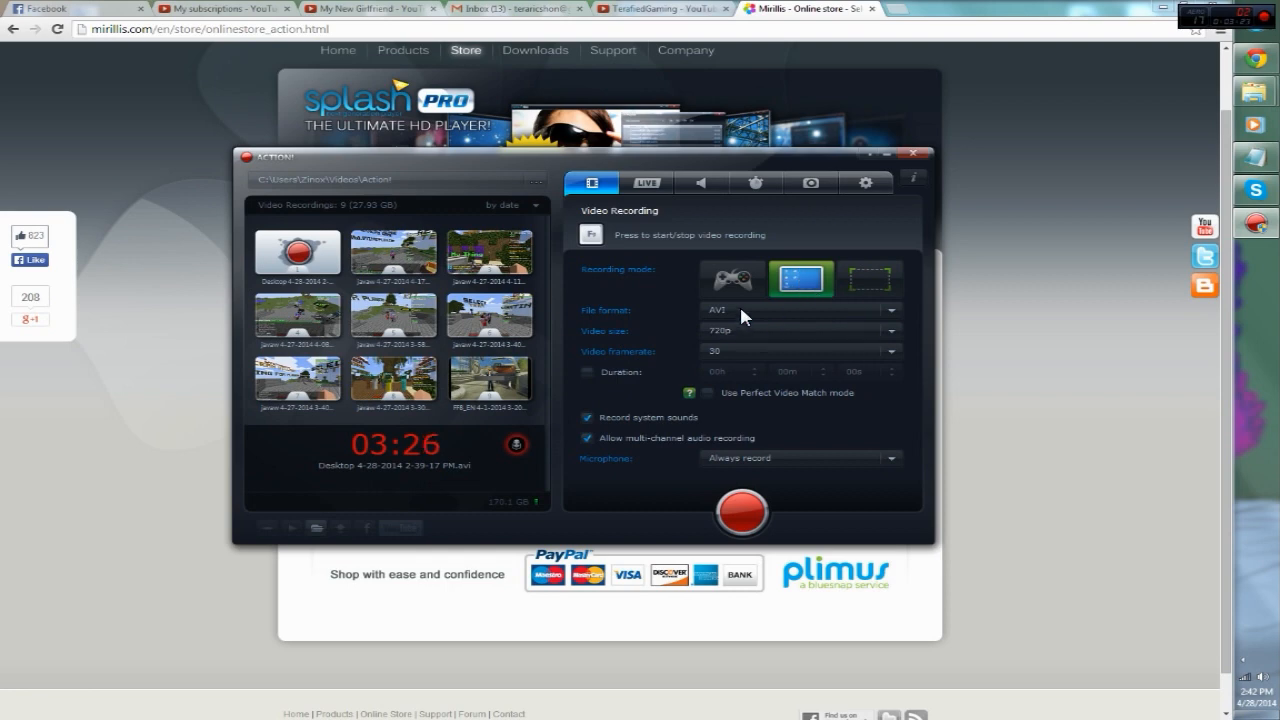
{"action": "mouse_move", "coordinate": [844, 300]}
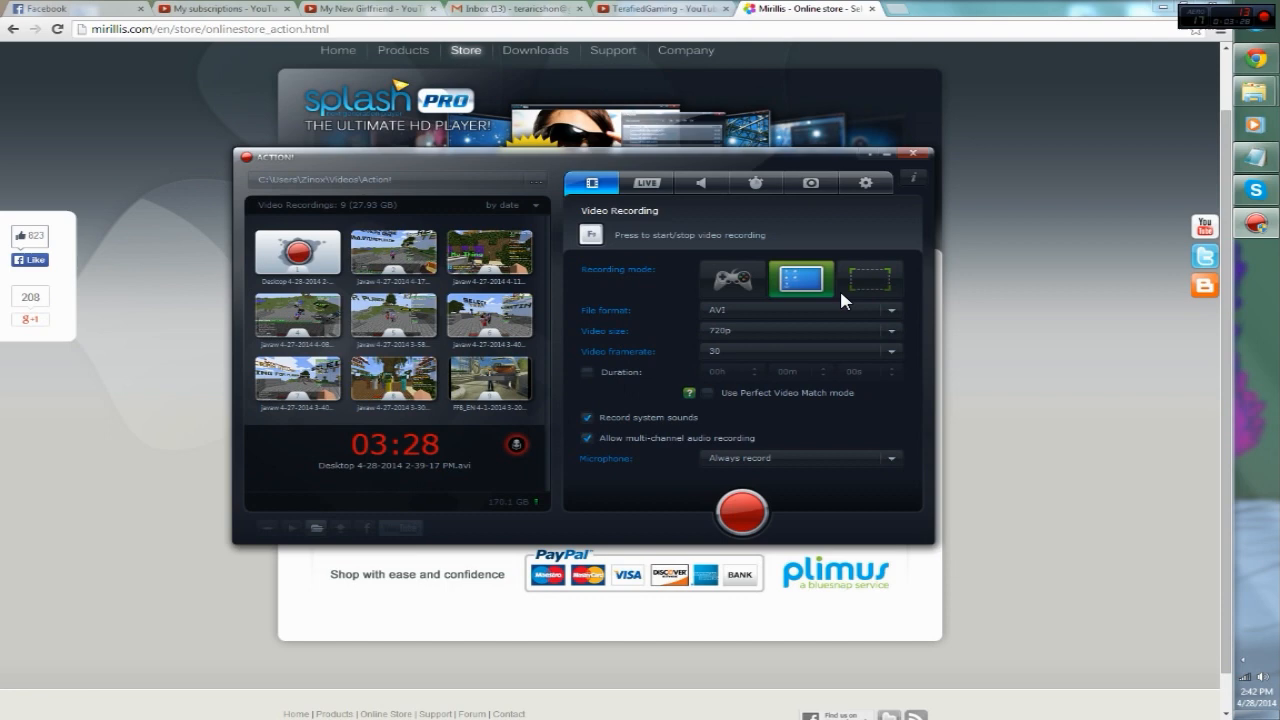
{"action": "mouse_move", "coordinate": [828, 276]}
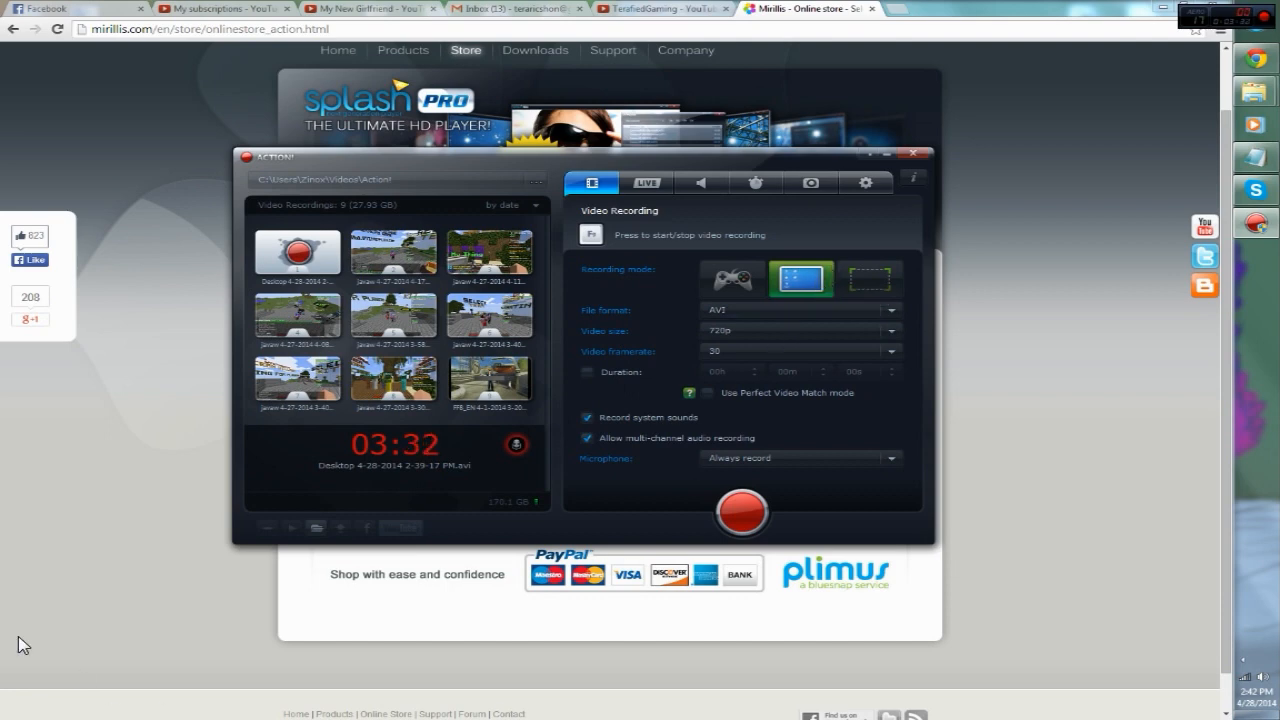
{"action": "mouse_move", "coordinate": [736, 182]}
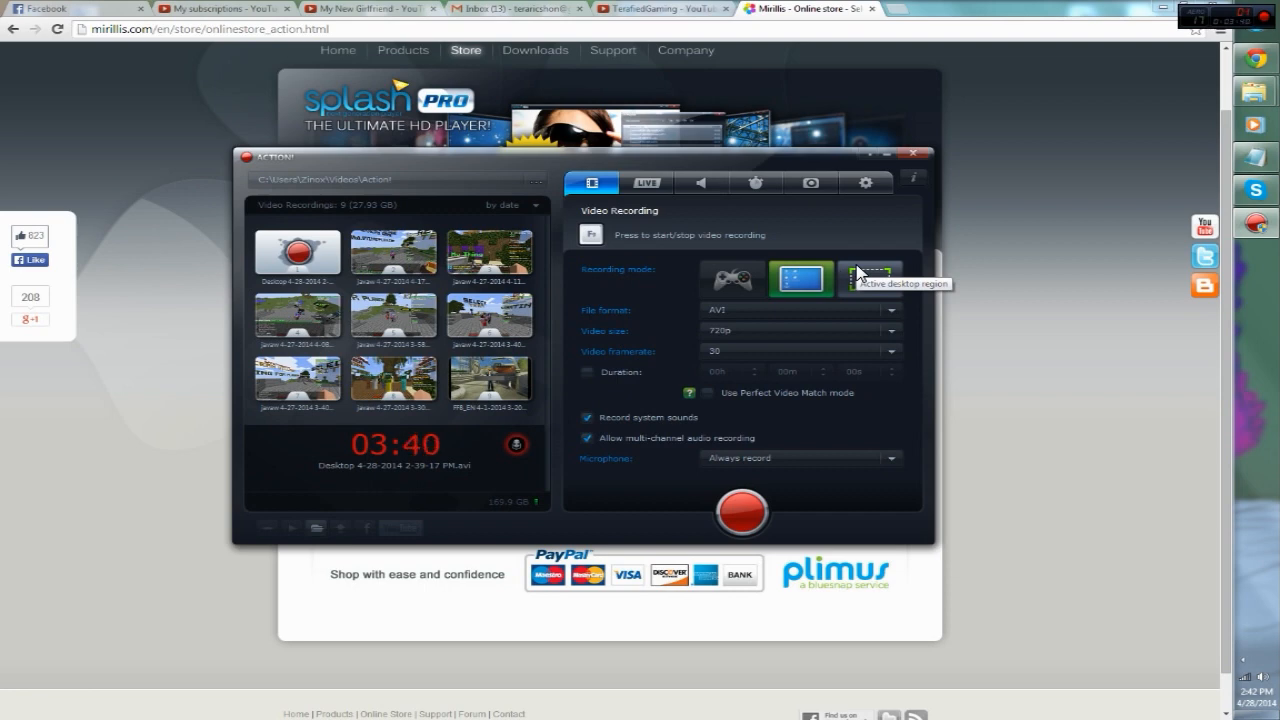
{"action": "mouse_move", "coordinate": [876, 298]}
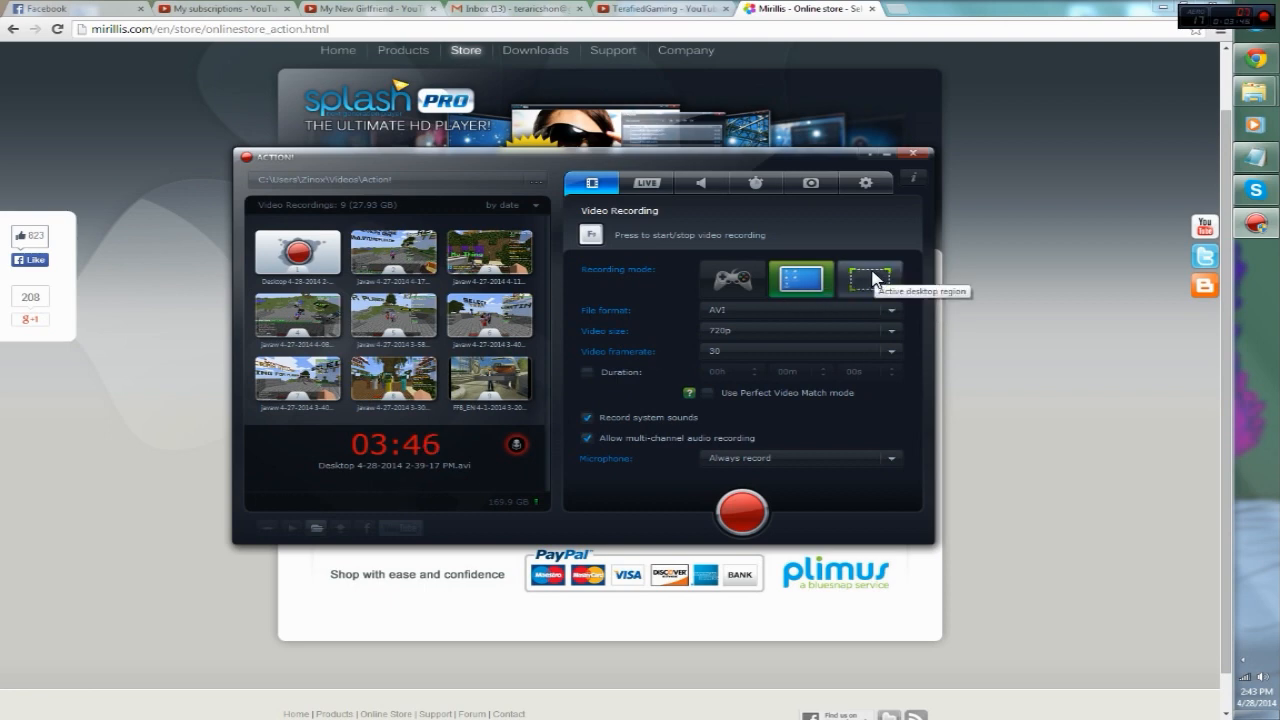
{"action": "mouse_move", "coordinate": [868, 284]}
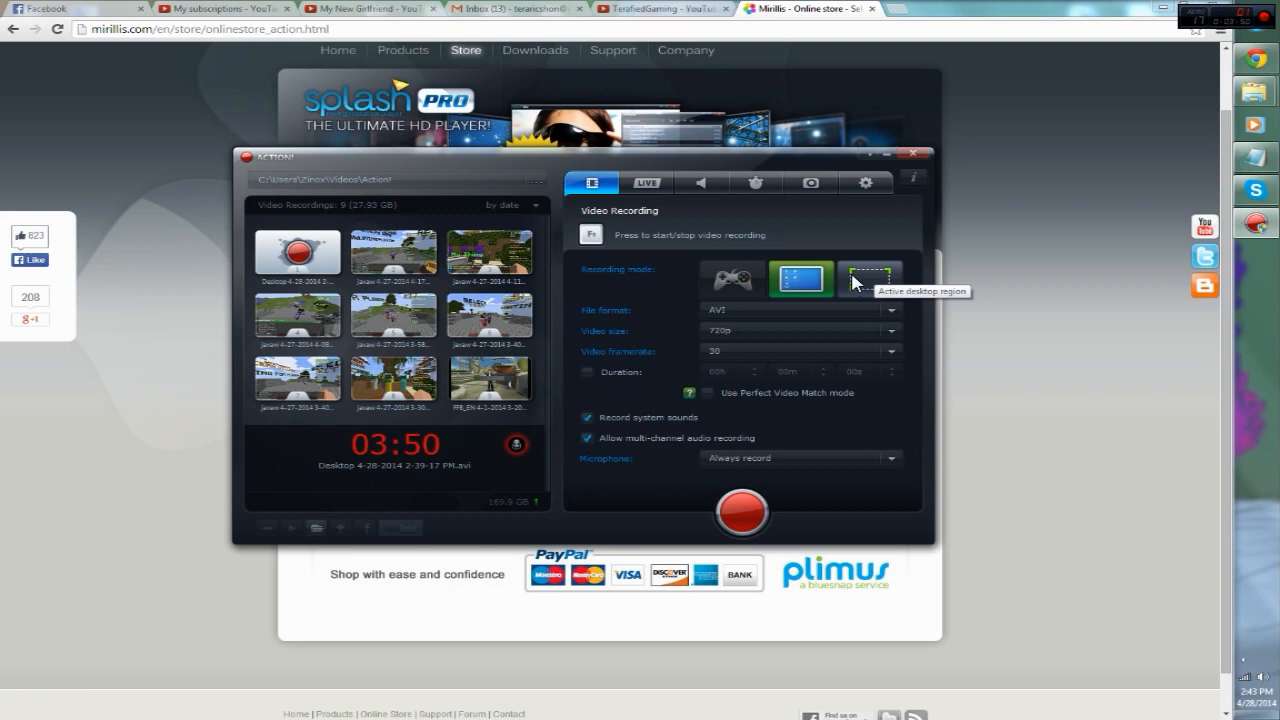
{"action": "mouse_move", "coordinate": [900, 290]}
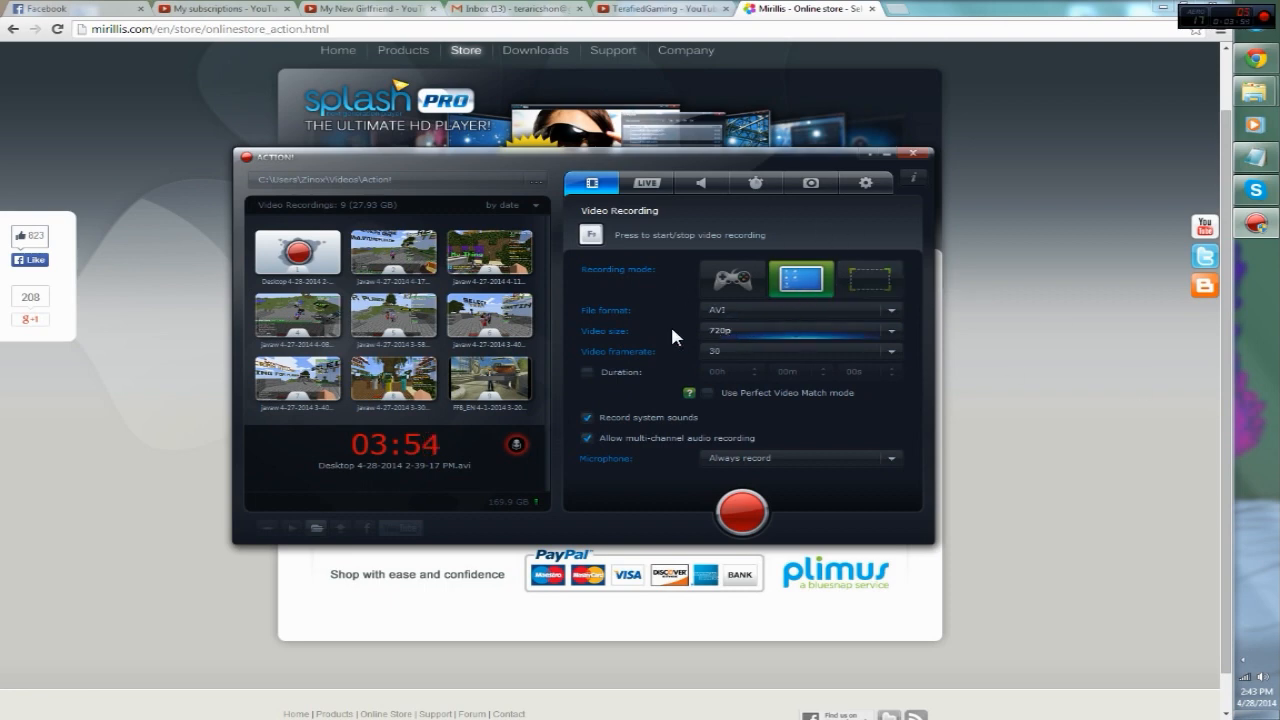
{"action": "left_click", "coordinate": [888, 308]}
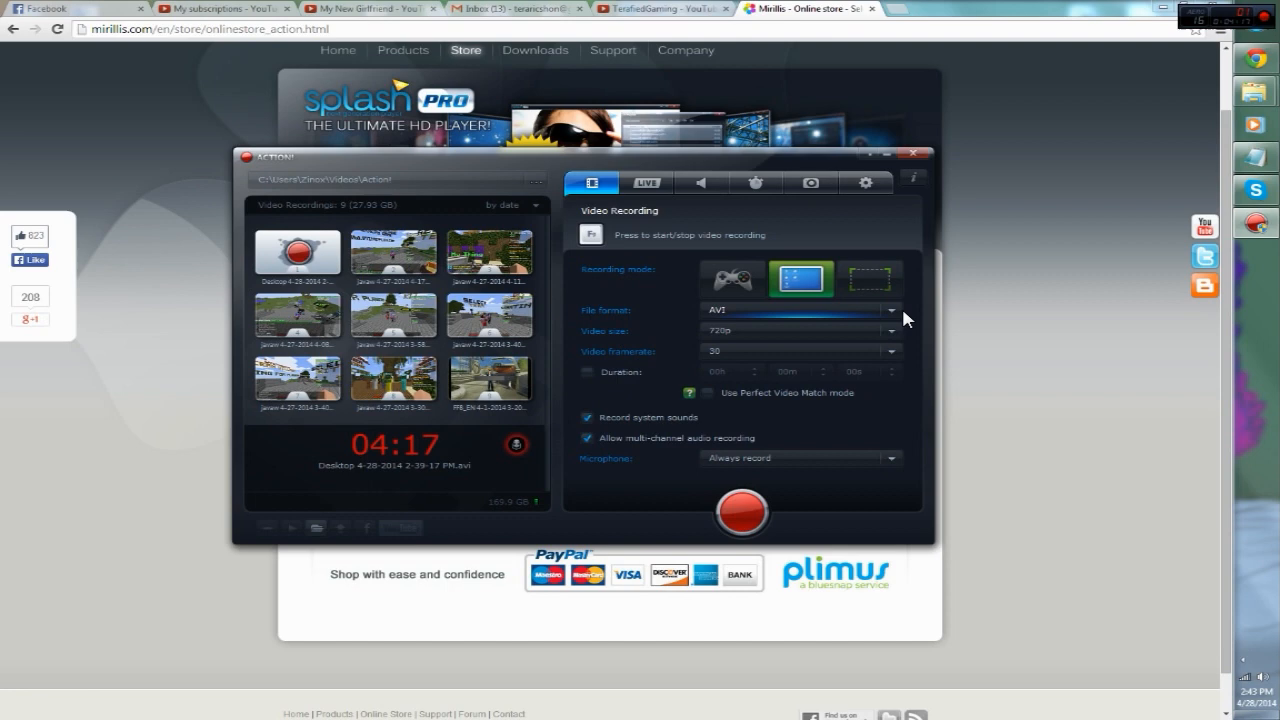
{"action": "mouse_move", "coordinate": [884, 312]}
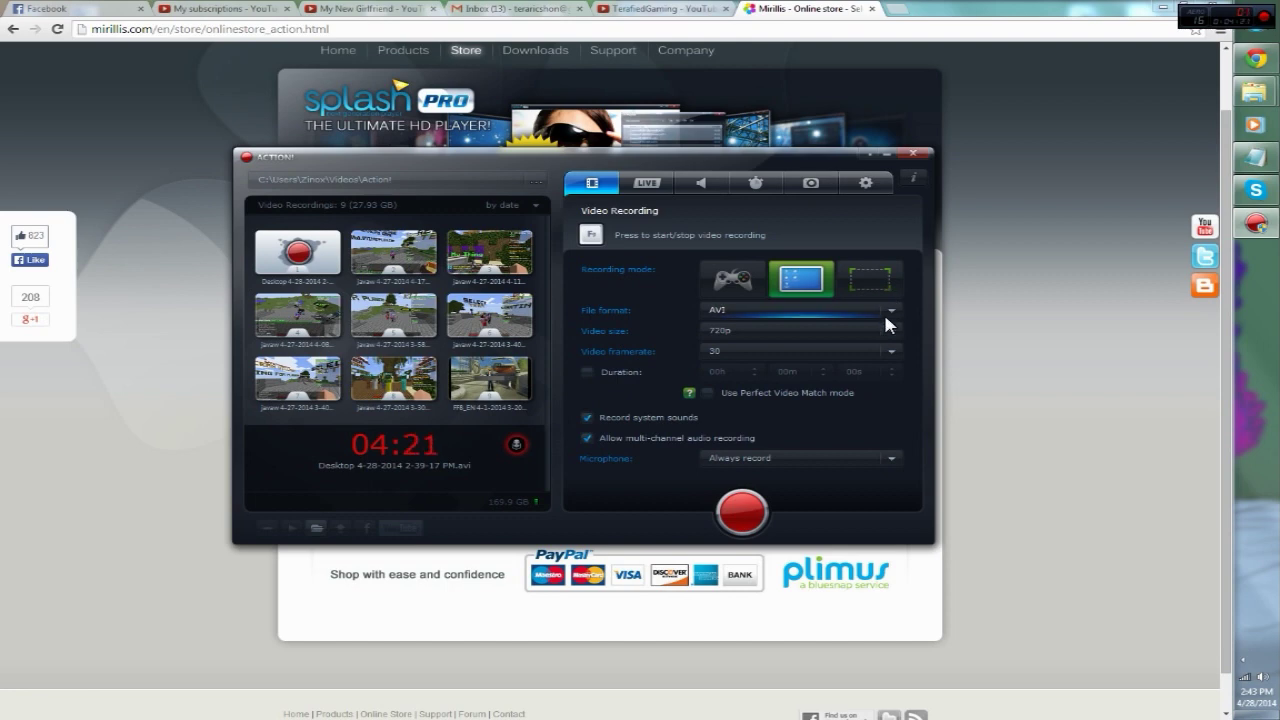
{"action": "mouse_move", "coordinate": [728, 348]}
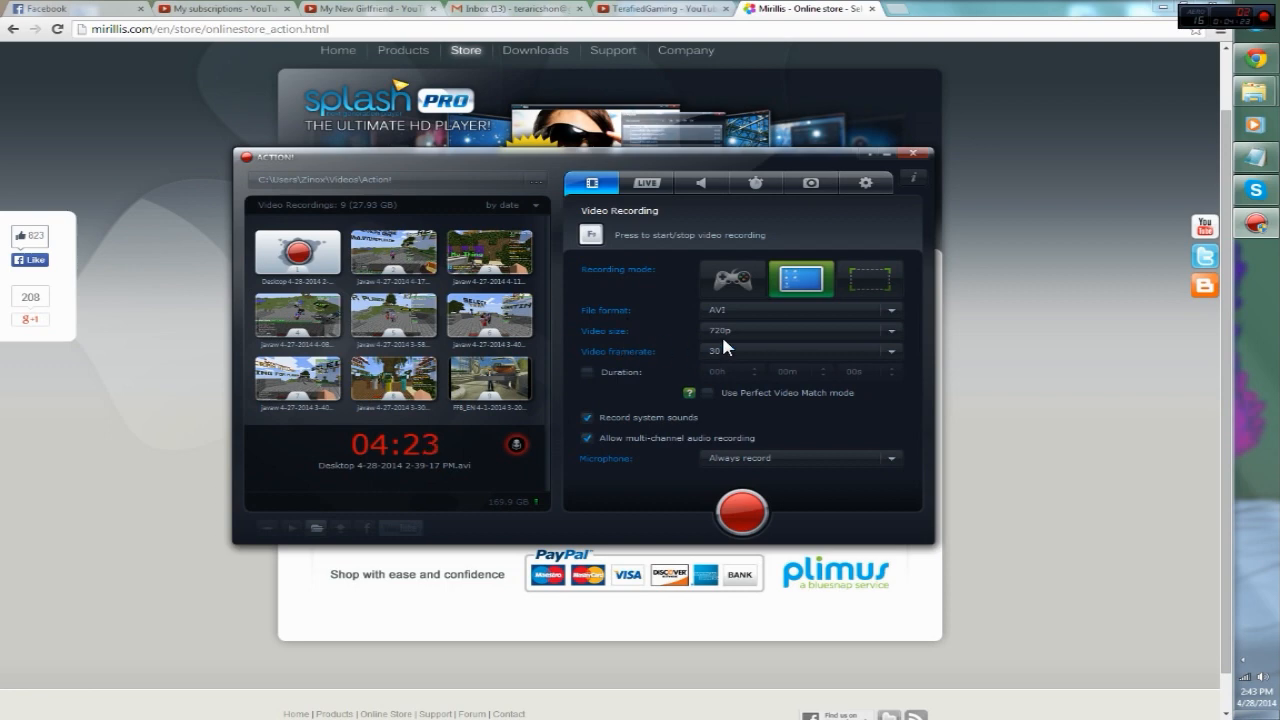
{"action": "left_click", "coordinate": [888, 352]}
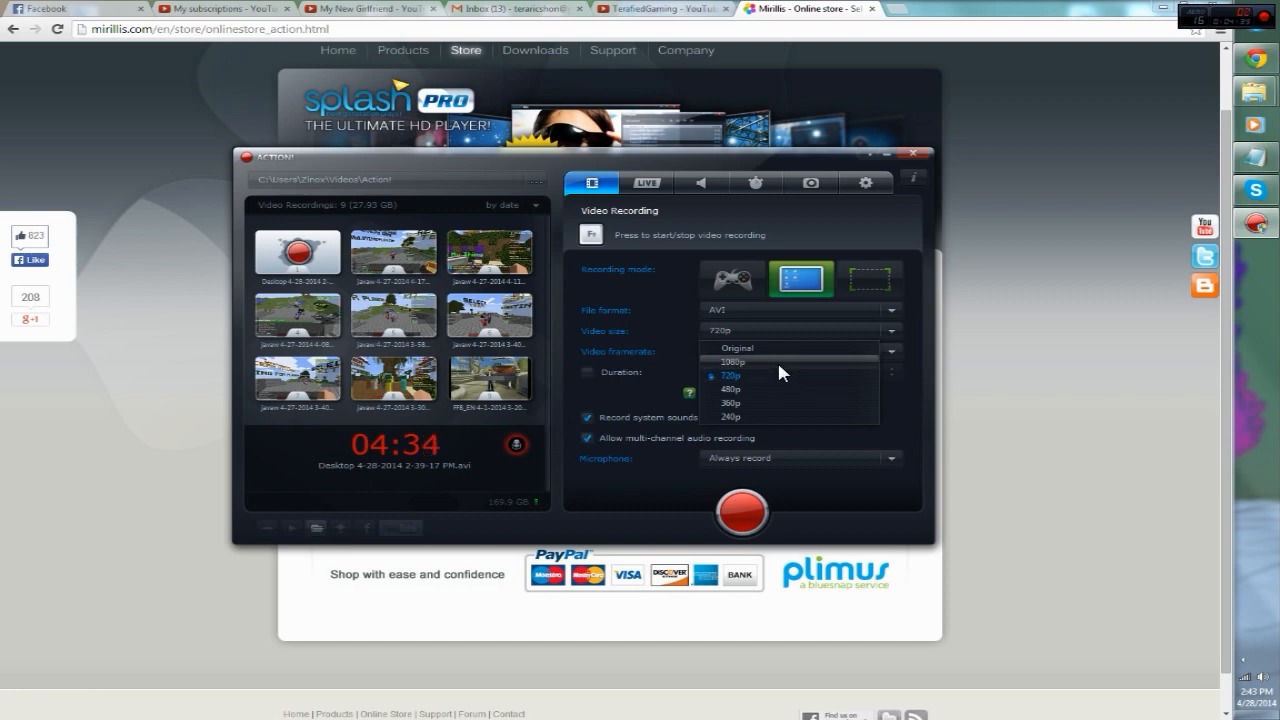
{"action": "mouse_move", "coordinate": [756, 328]}
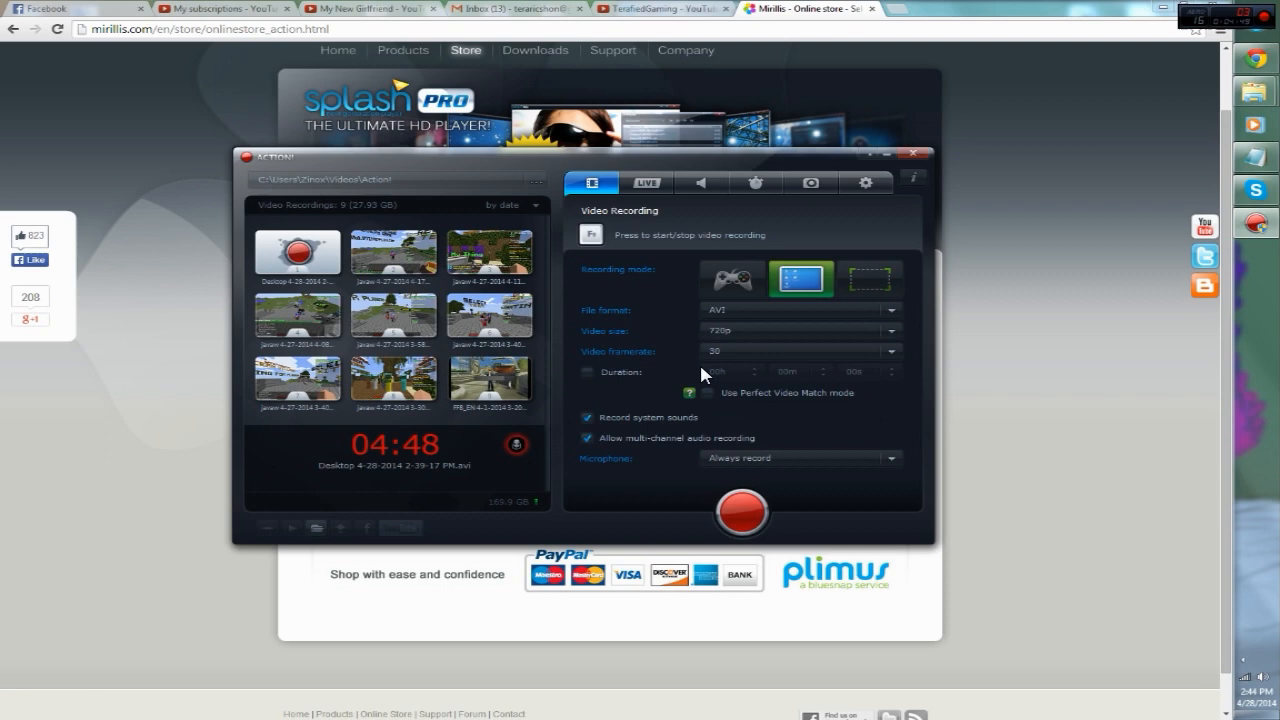
{"action": "left_click", "coordinate": [888, 350]}
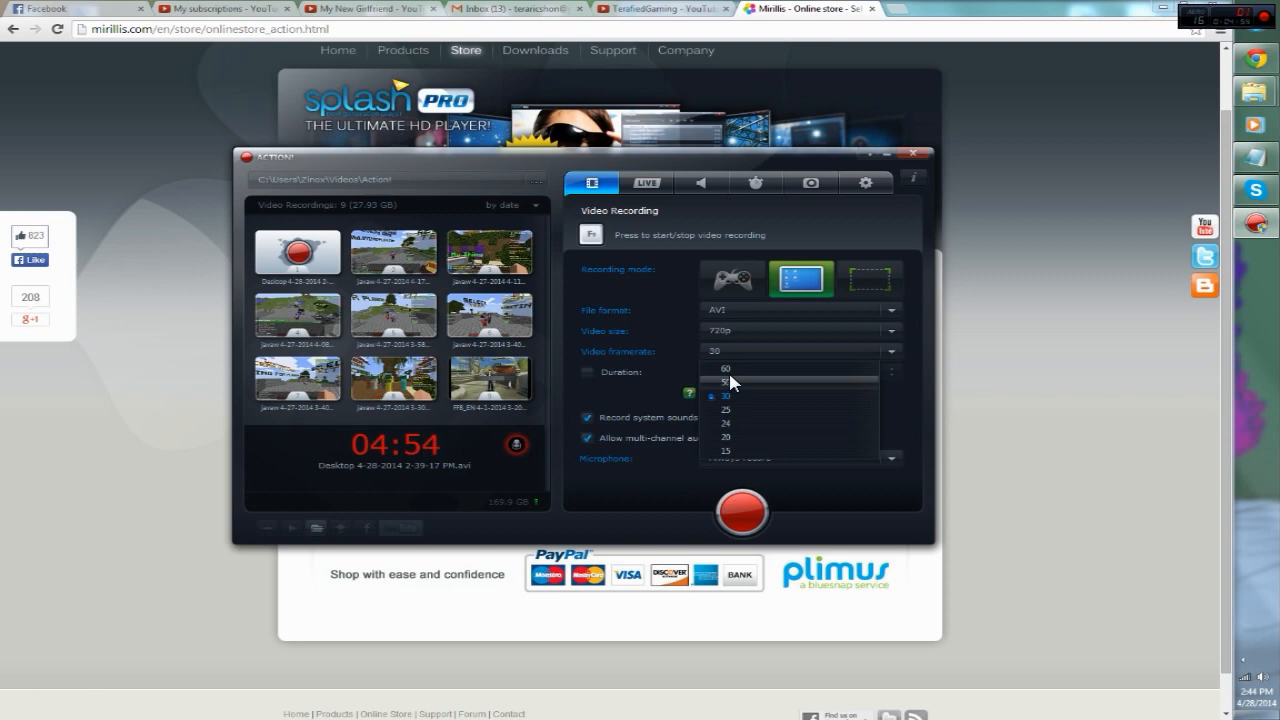
{"action": "mouse_move", "coordinate": [798, 418]}
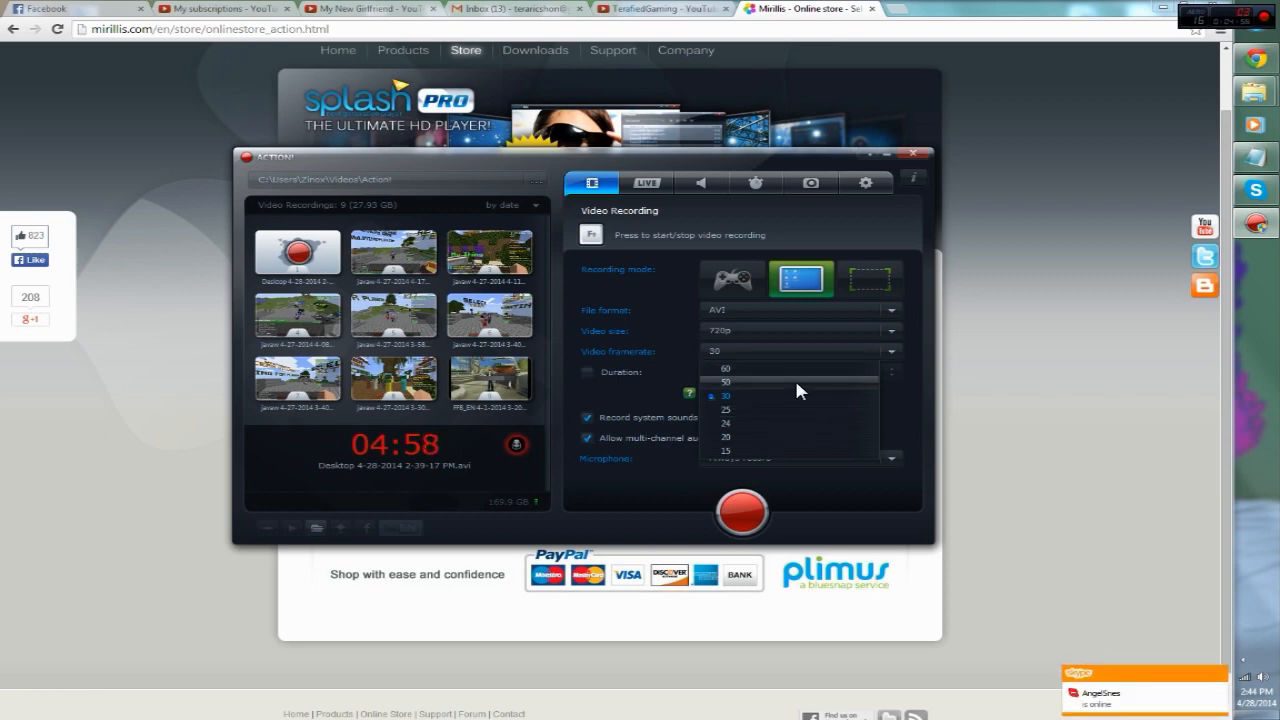
{"action": "mouse_move", "coordinate": [784, 400]}
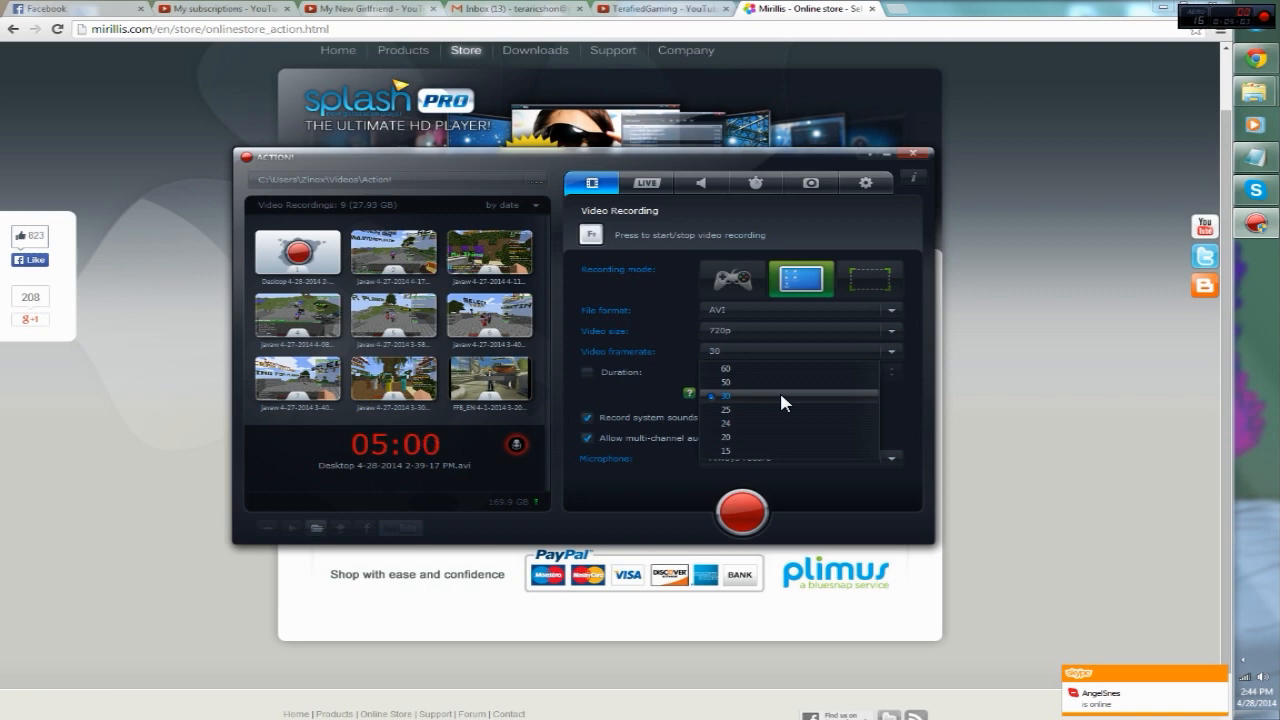
{"action": "mouse_move", "coordinate": [756, 402]}
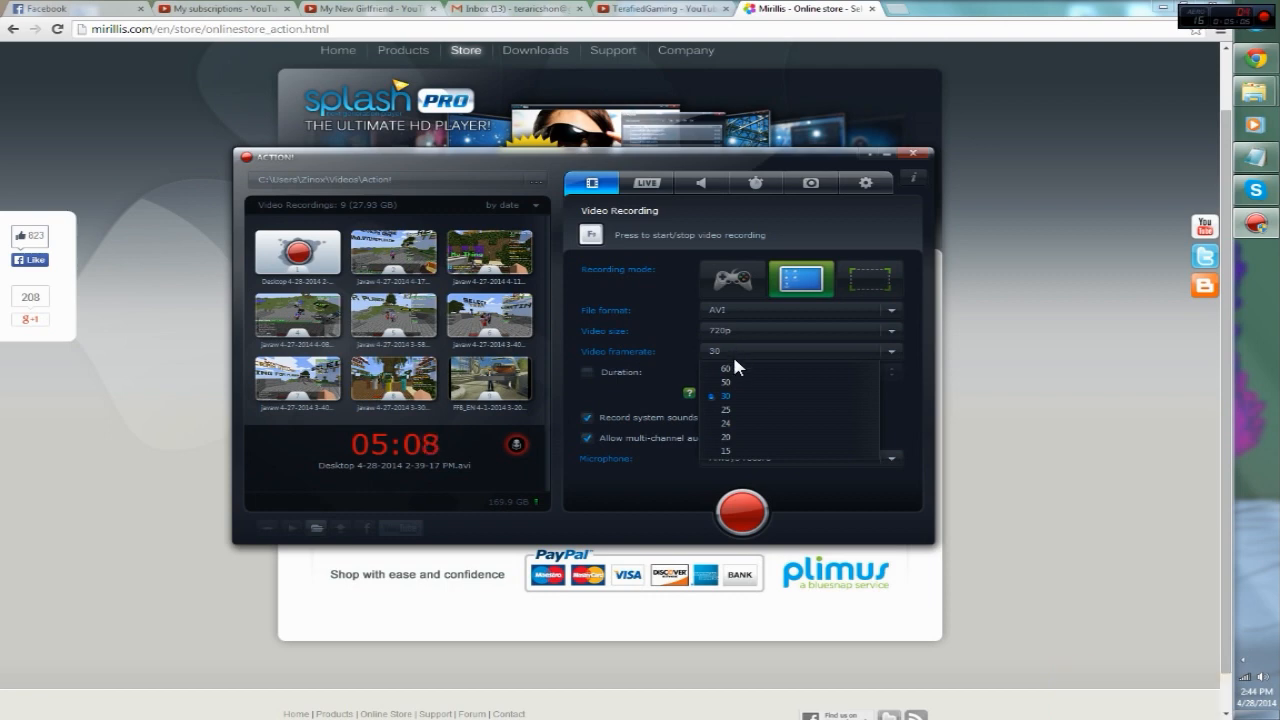
{"action": "mouse_move", "coordinate": [750, 376]}
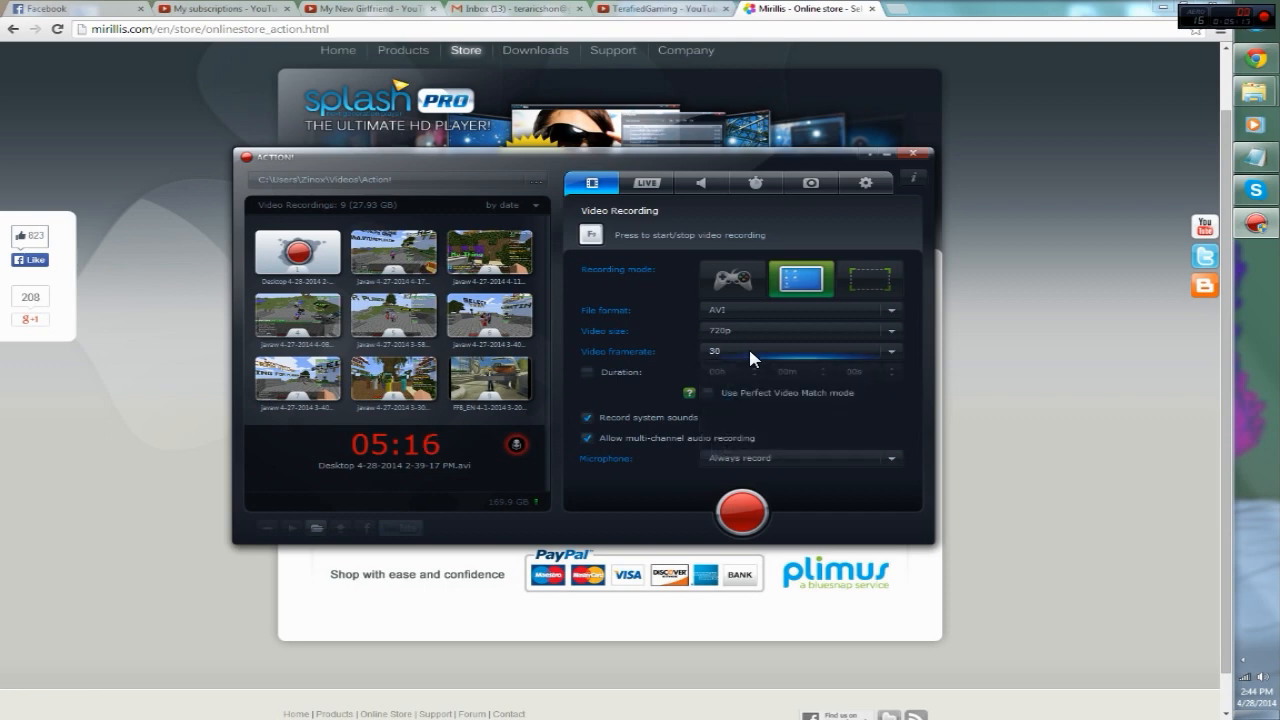
{"action": "mouse_move", "coordinate": [732, 278]}
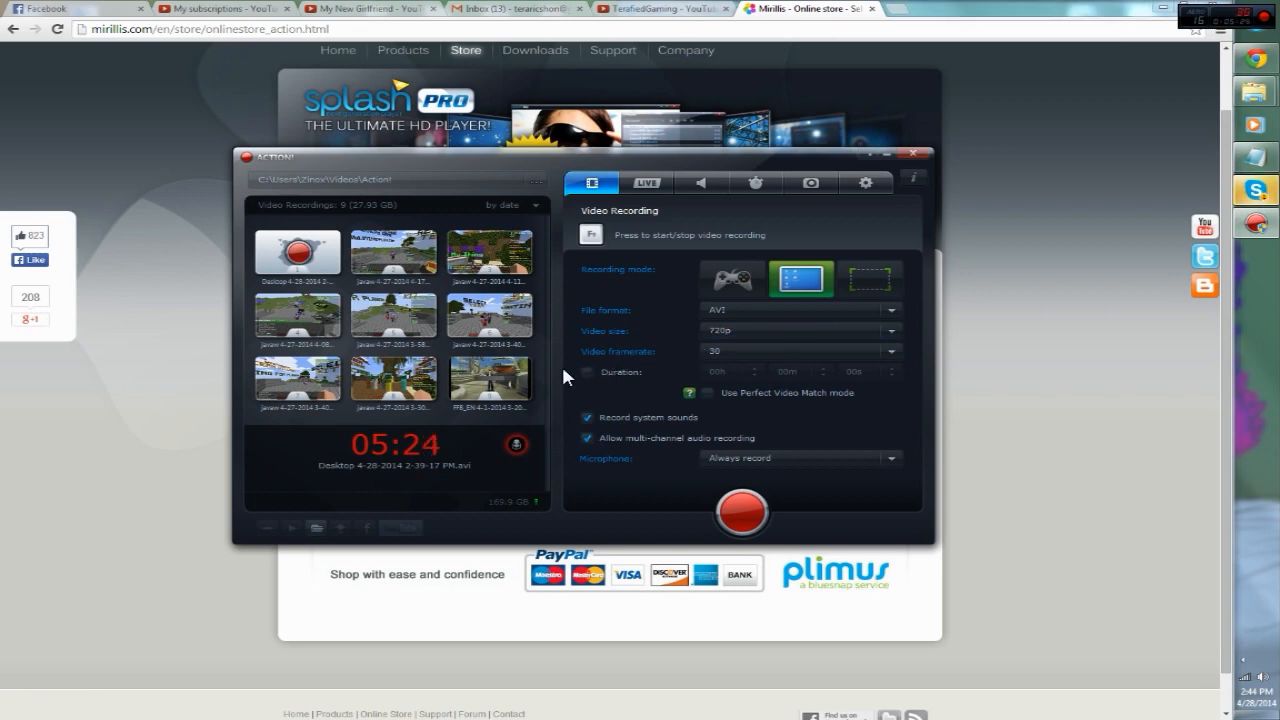
{"action": "mouse_move", "coordinate": [820, 384]}
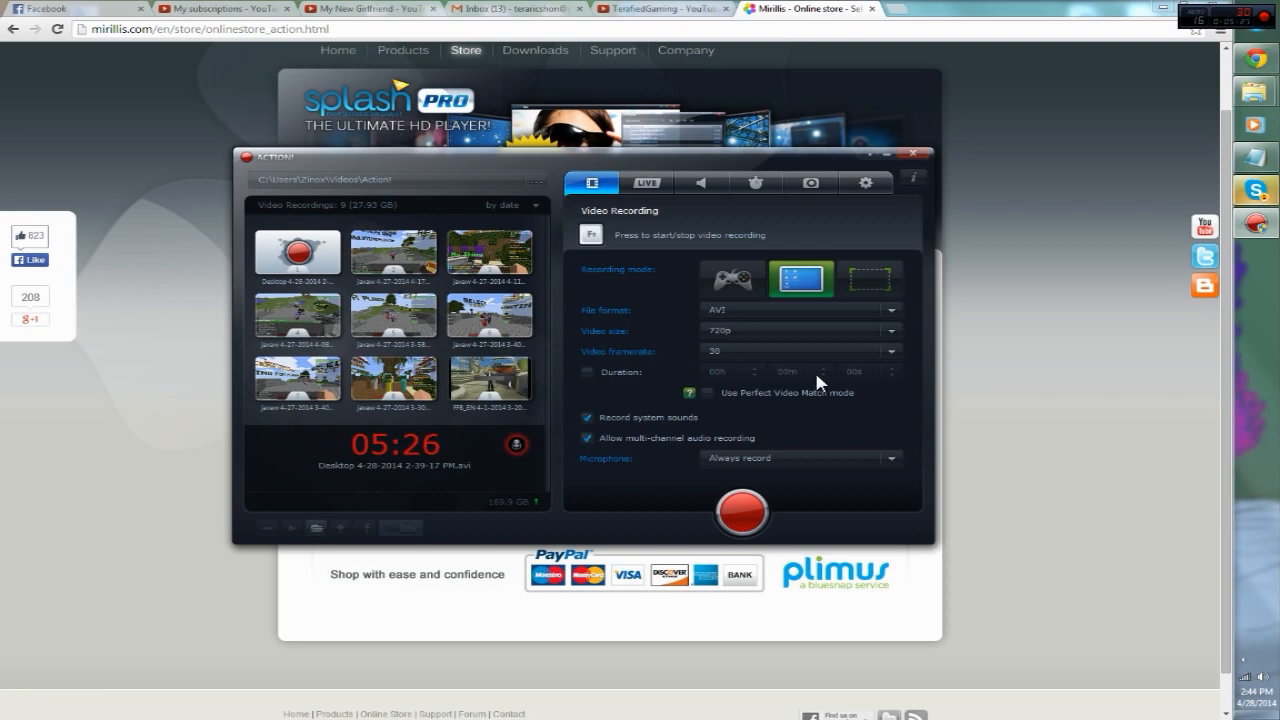
{"action": "mouse_move", "coordinate": [658, 360]}
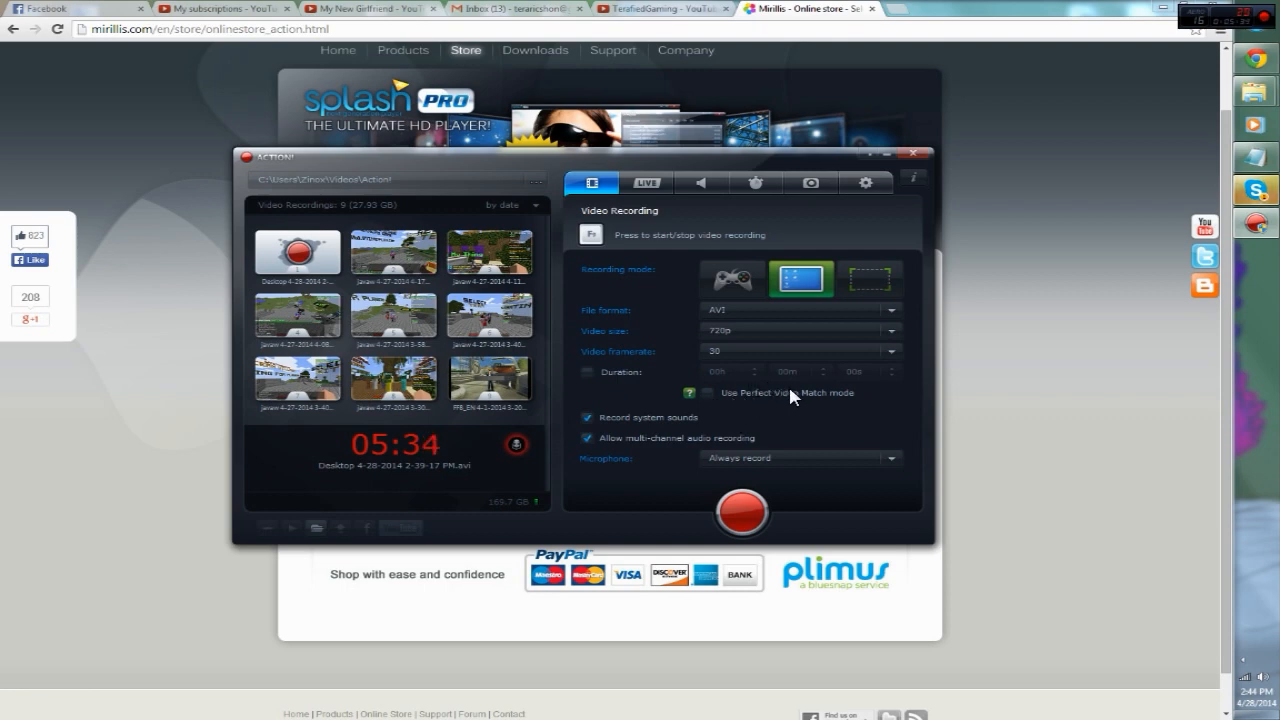
{"action": "mouse_move", "coordinate": [696, 418]}
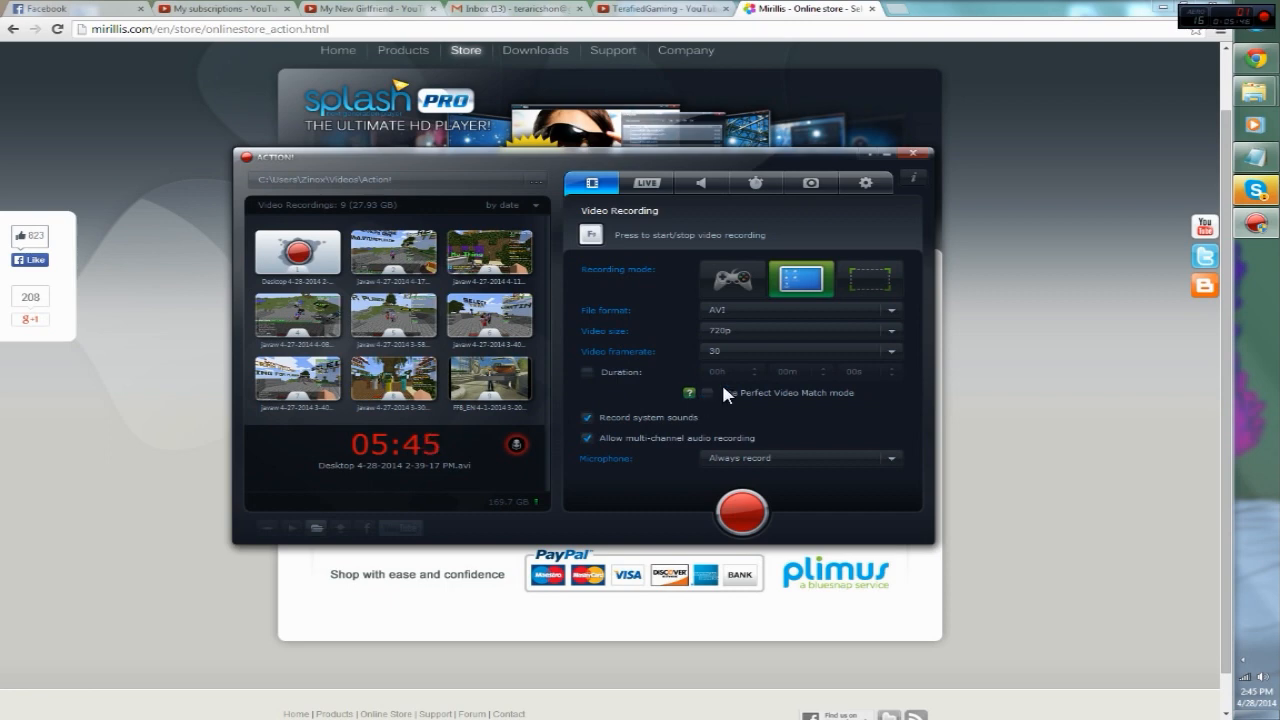
{"action": "mouse_move", "coordinate": [788, 376]}
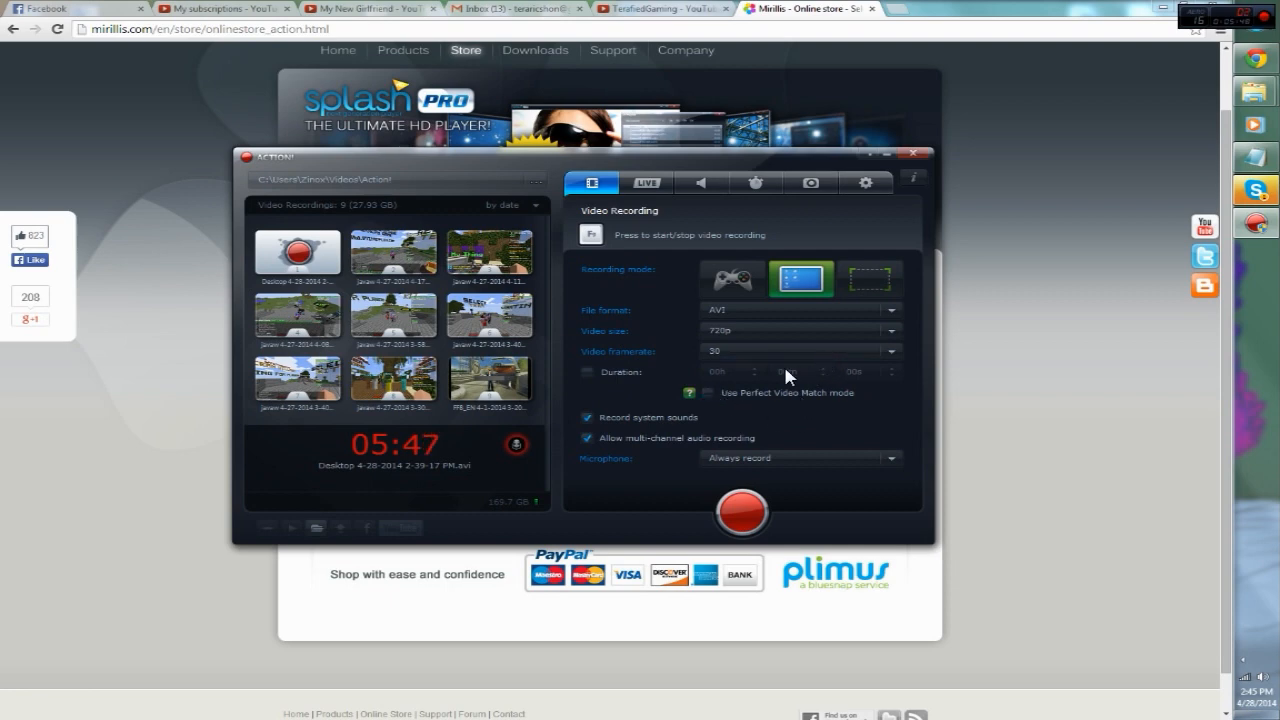
{"action": "mouse_move", "coordinate": [750, 420]}
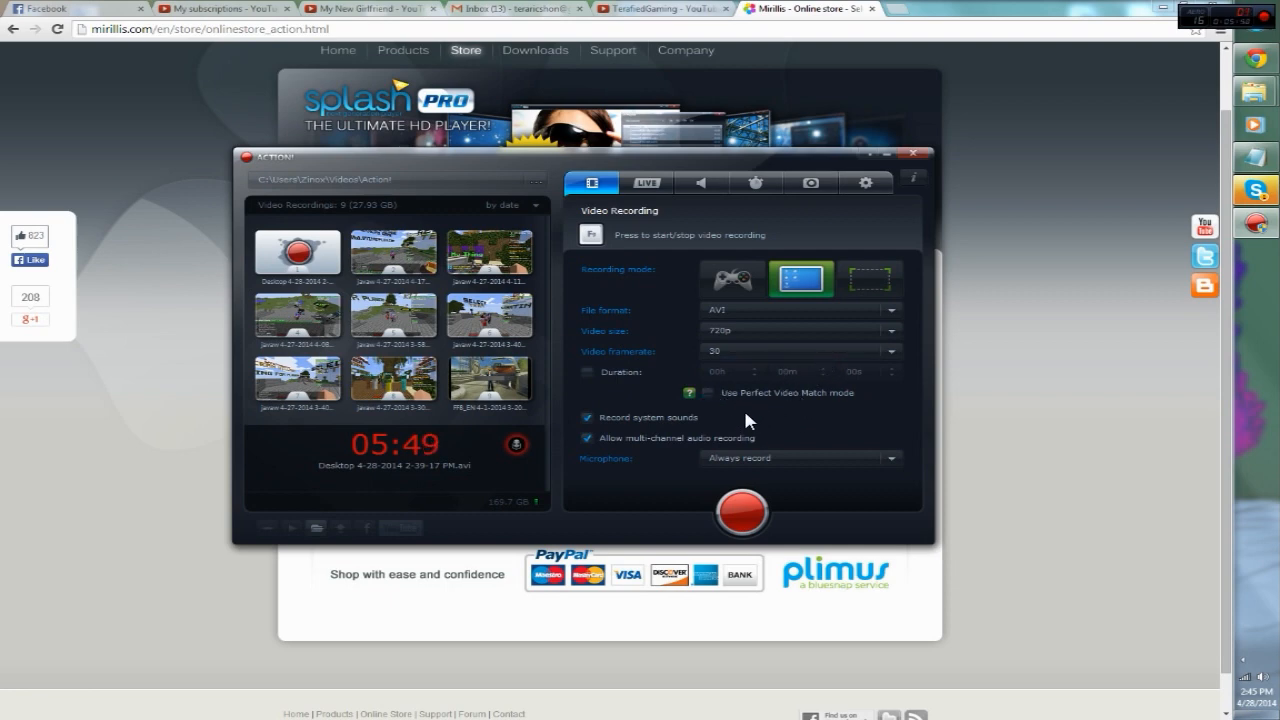
{"action": "mouse_move", "coordinate": [744, 398]}
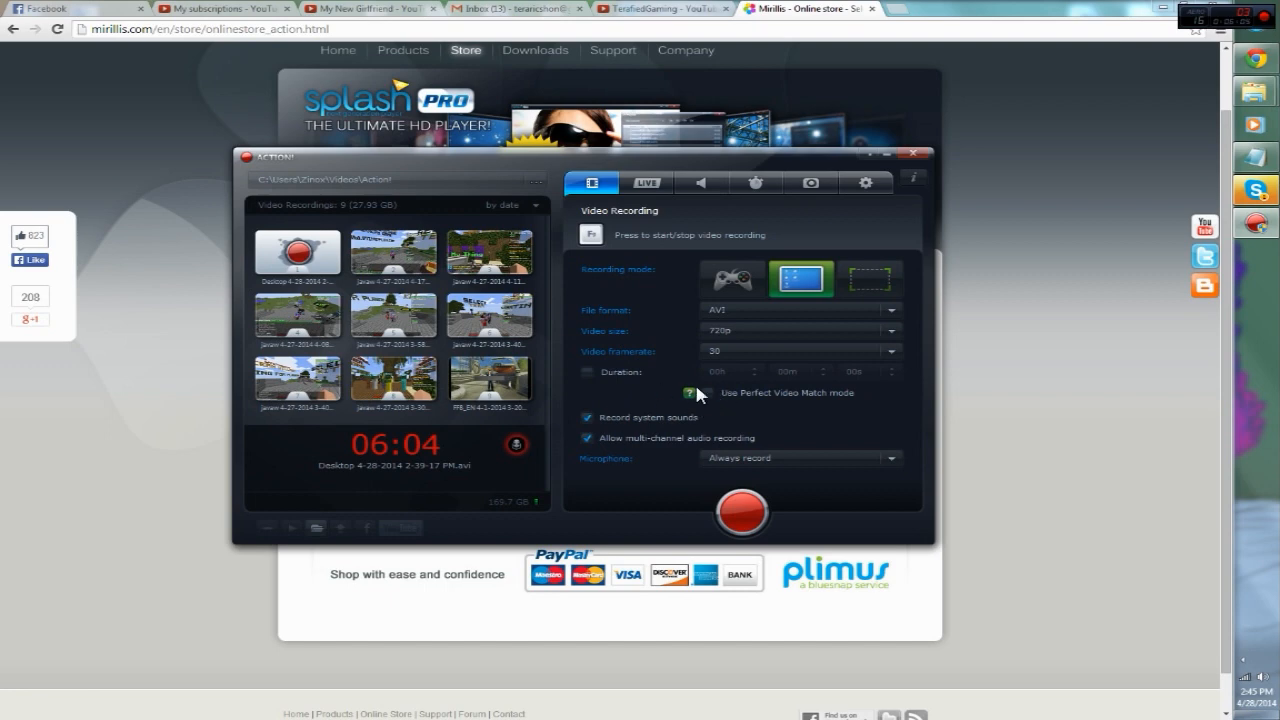
{"action": "mouse_move", "coordinate": [788, 414]}
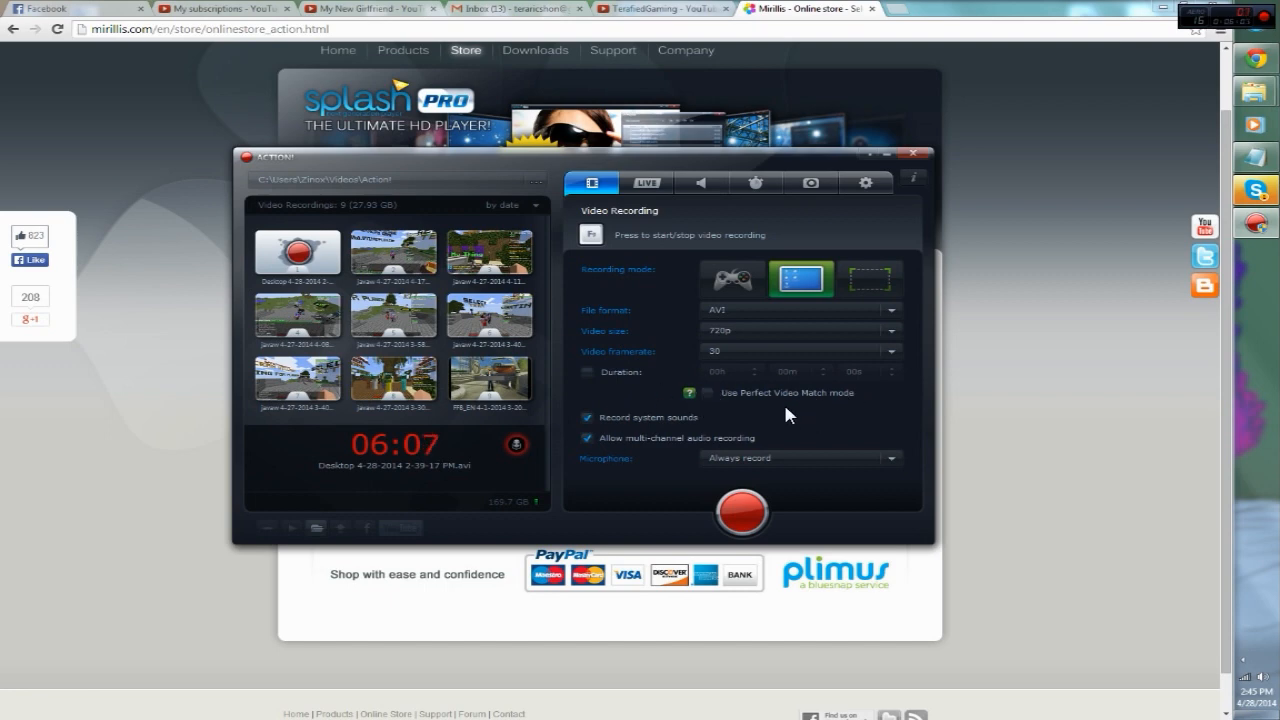
{"action": "mouse_move", "coordinate": [684, 428]}
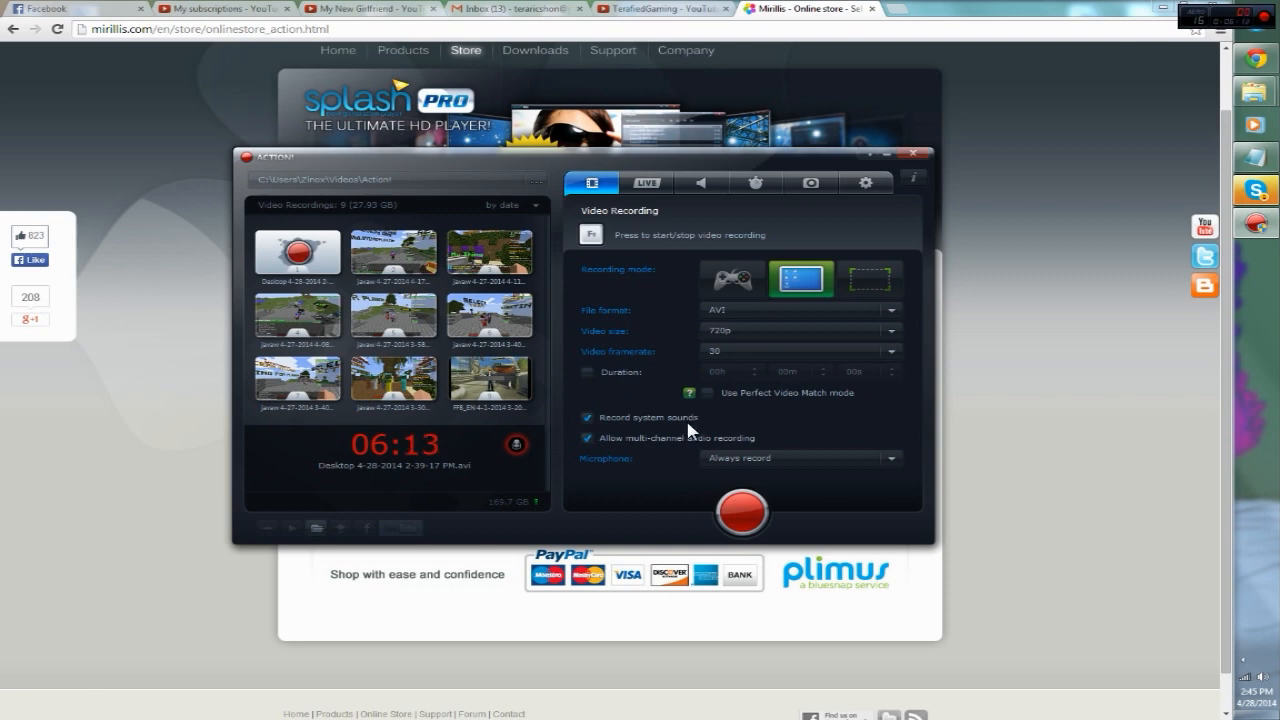
{"action": "mouse_move", "coordinate": [698, 464]}
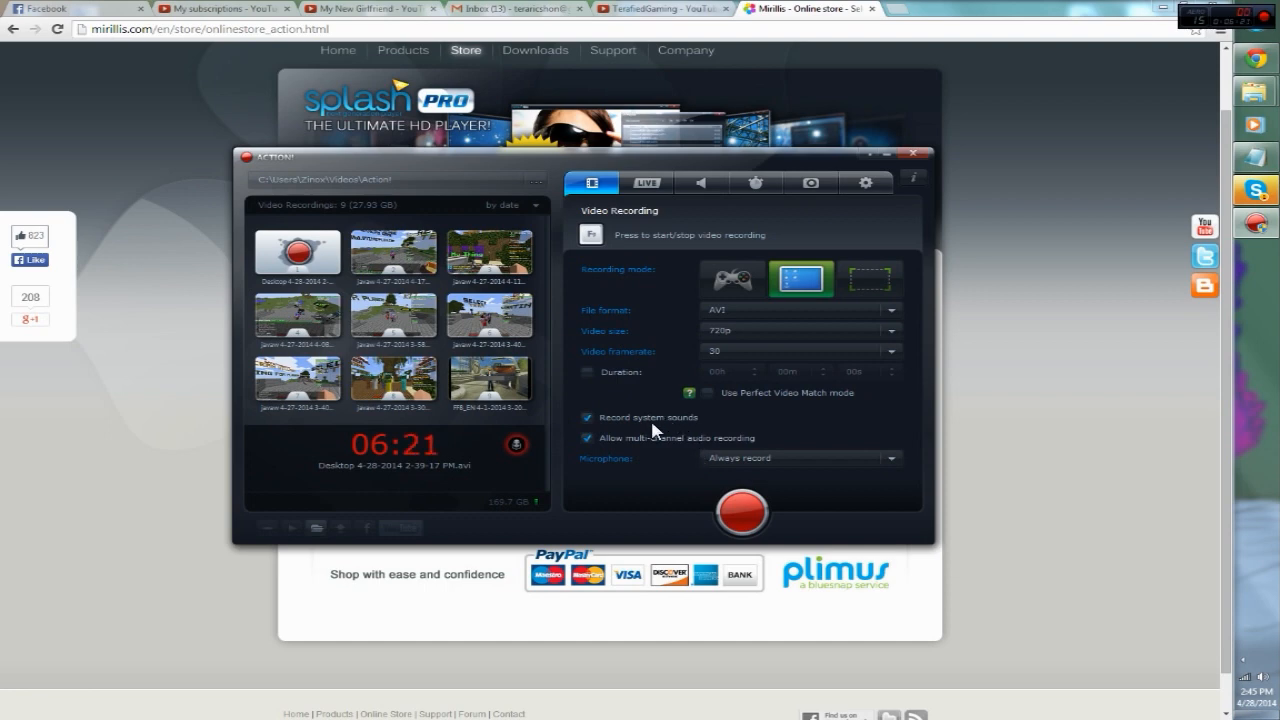
{"action": "mouse_move", "coordinate": [658, 468]}
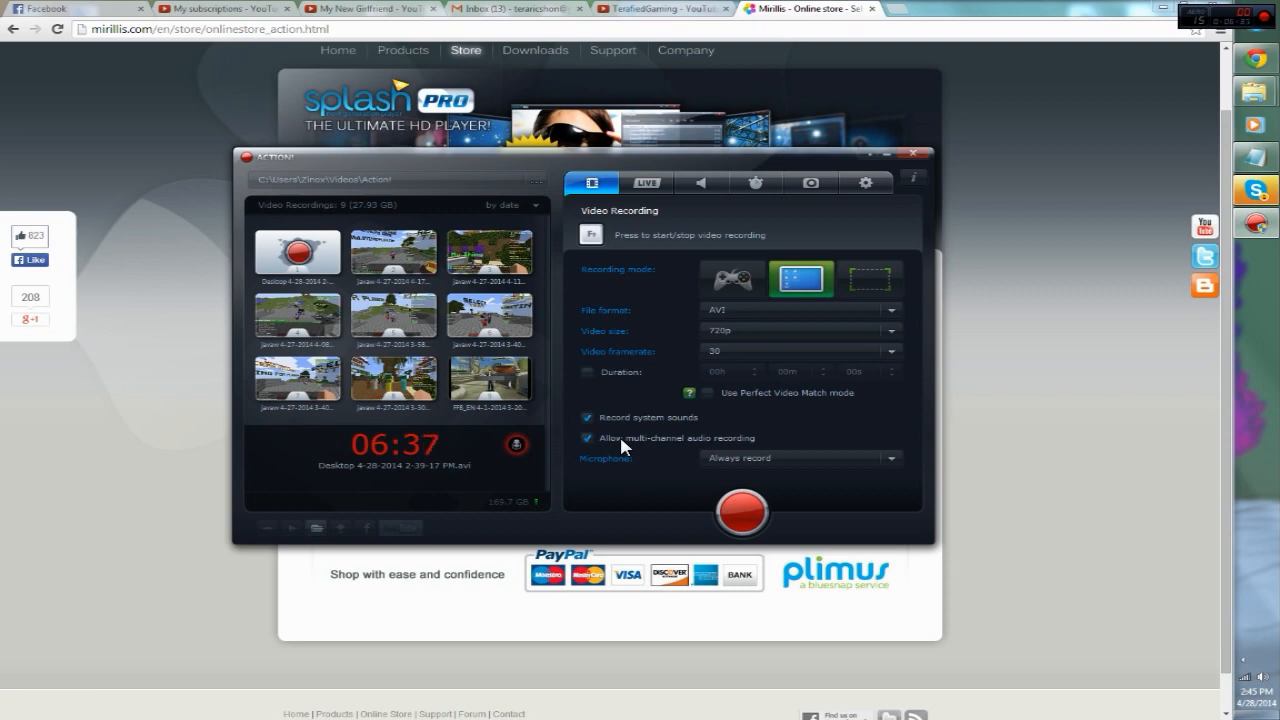
{"action": "mouse_move", "coordinate": [660, 448]}
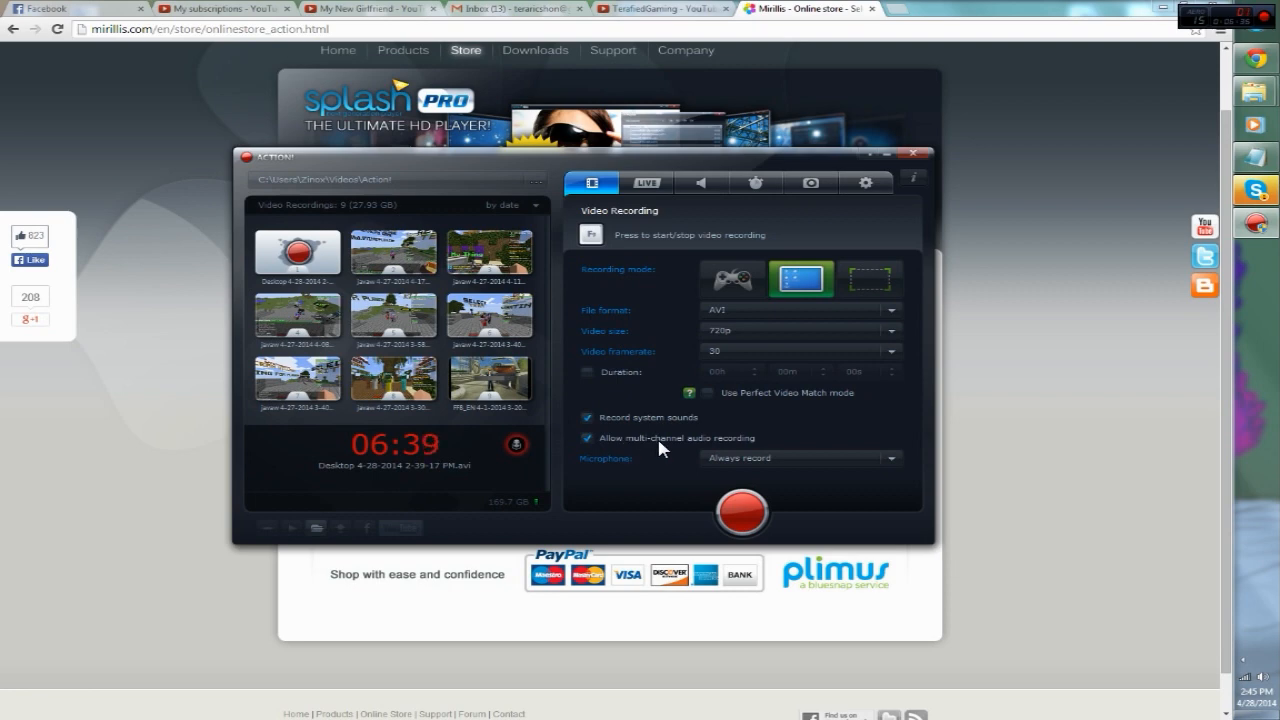
{"action": "mouse_move", "coordinate": [630, 478]}
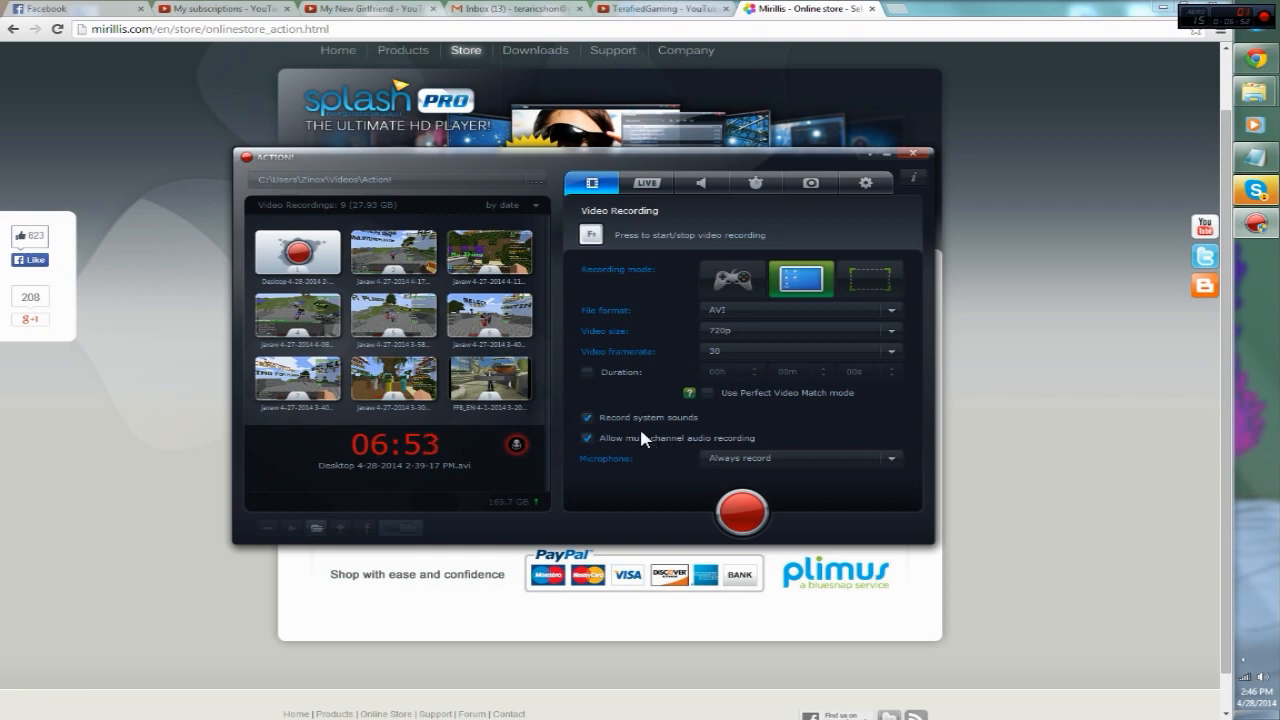
{"action": "mouse_move", "coordinate": [650, 480]}
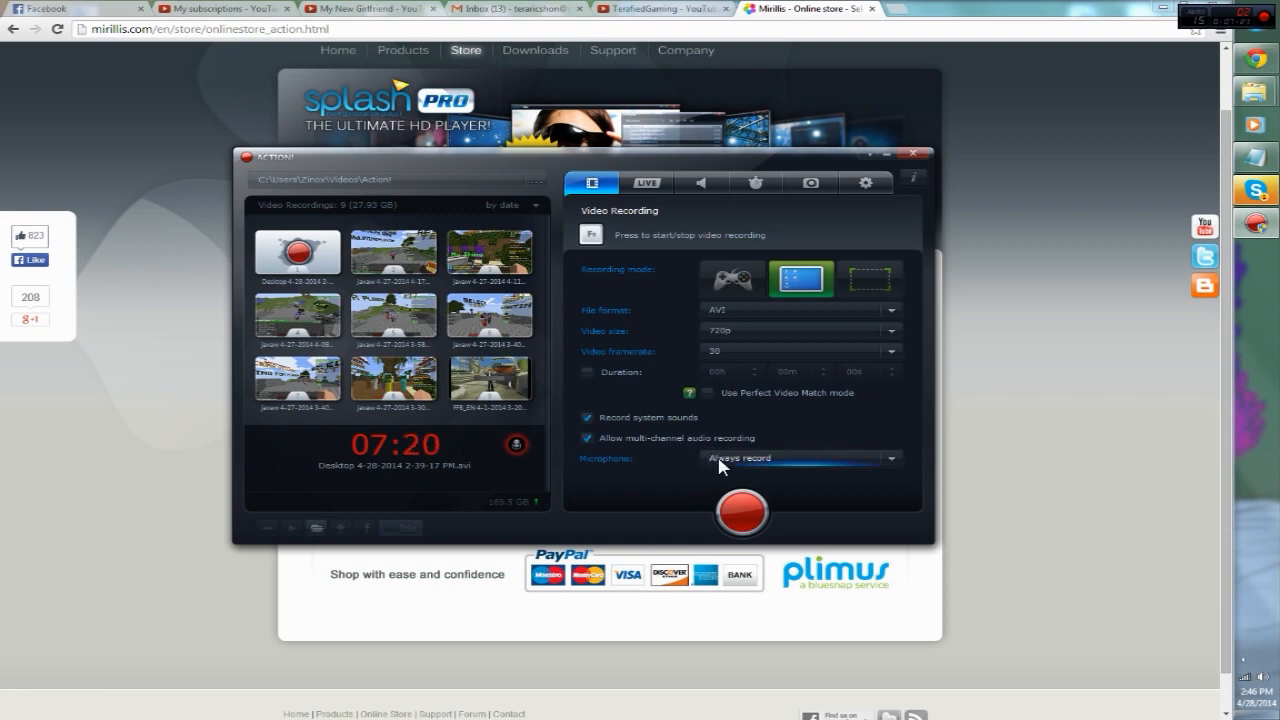
{"action": "mouse_move", "coordinate": [700, 158]}
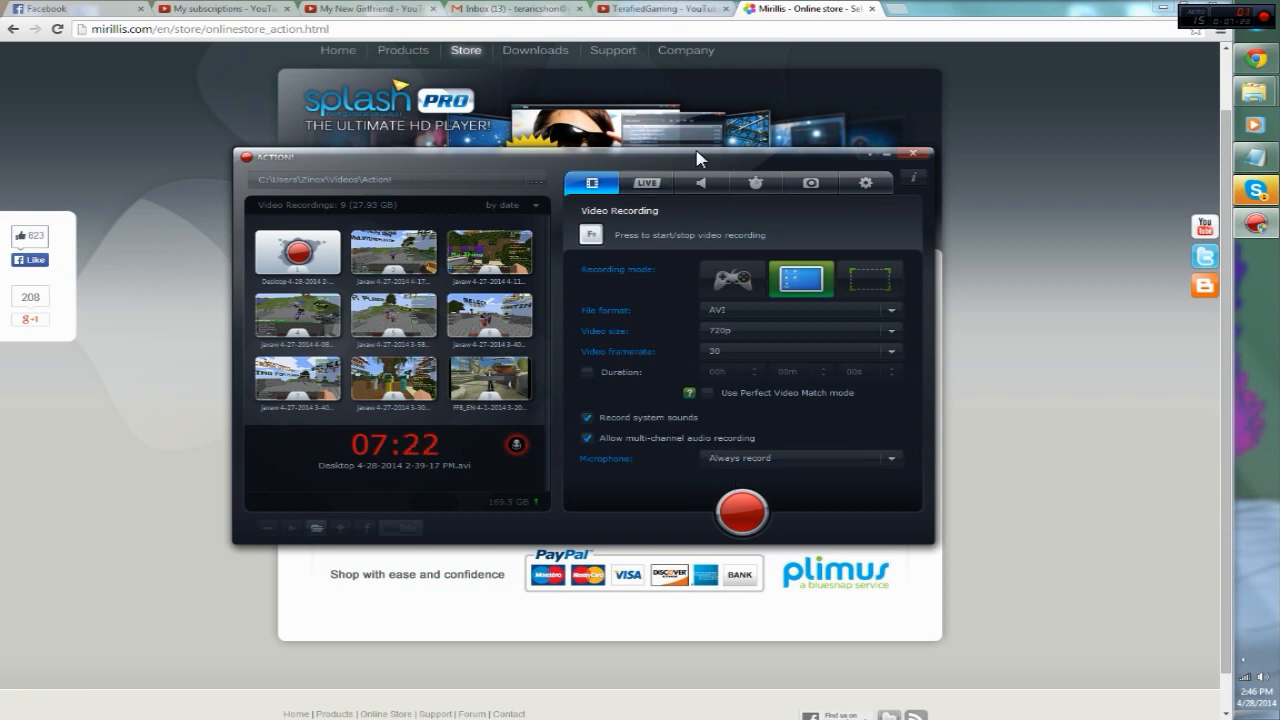
{"action": "mouse_move", "coordinate": [648, 182]}
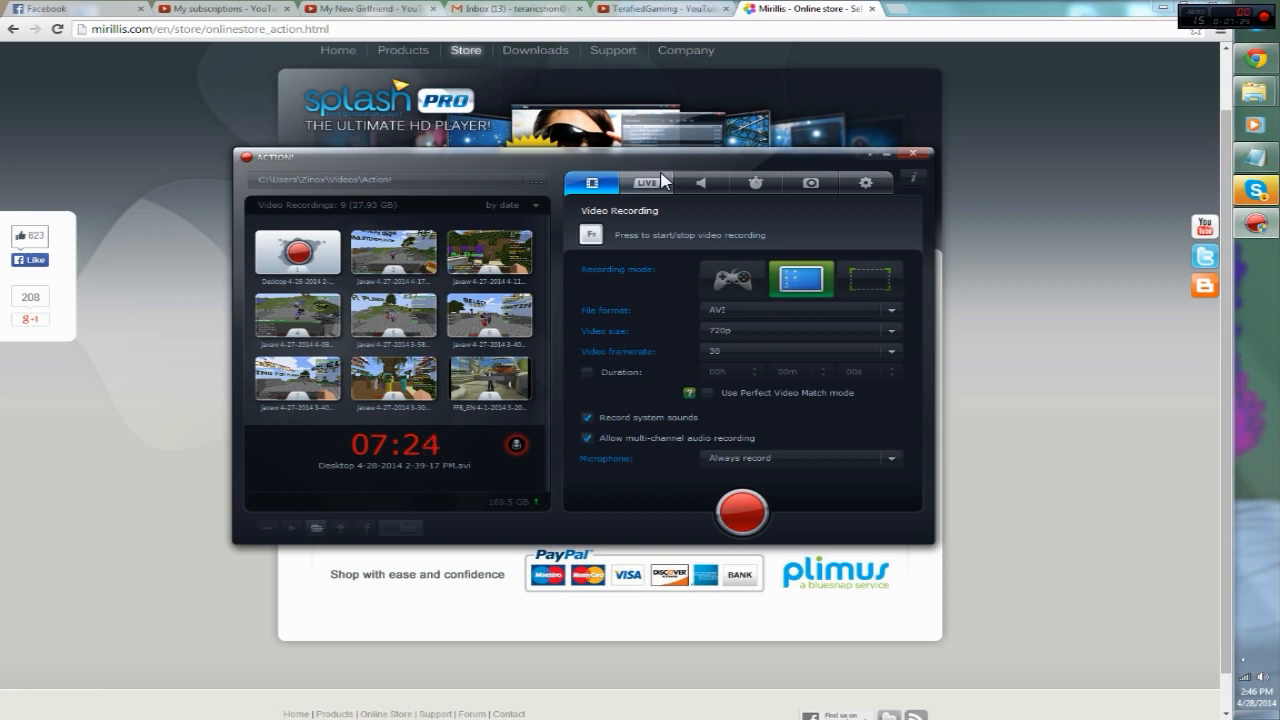
{"action": "mouse_move", "coordinate": [710, 210]}
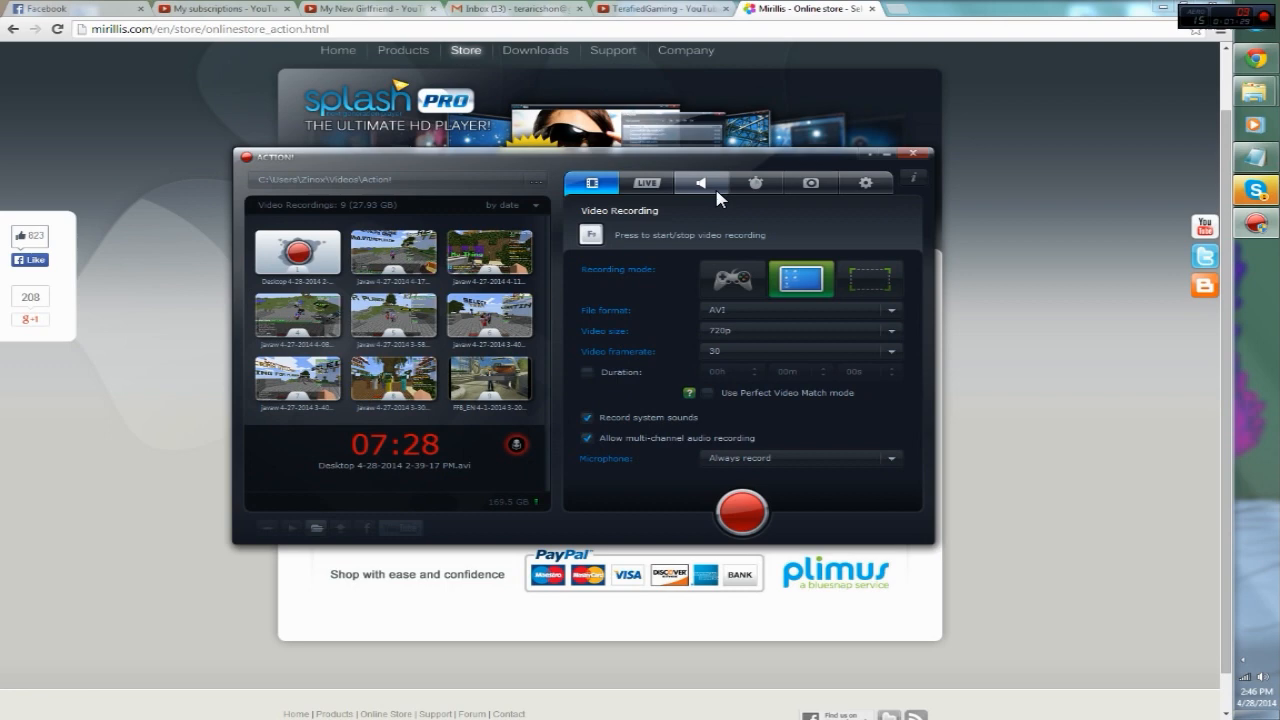
{"action": "mouse_move", "coordinate": [784, 206]}
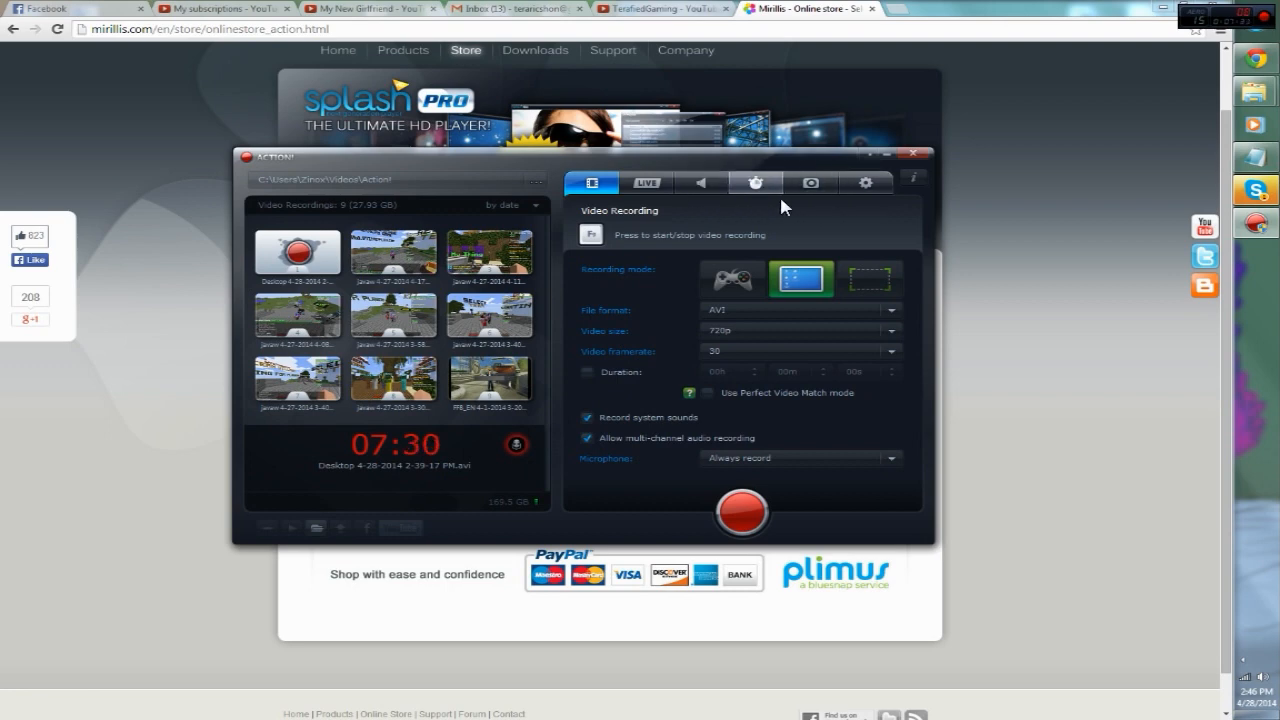
{"action": "mouse_move", "coordinate": [742, 516]}
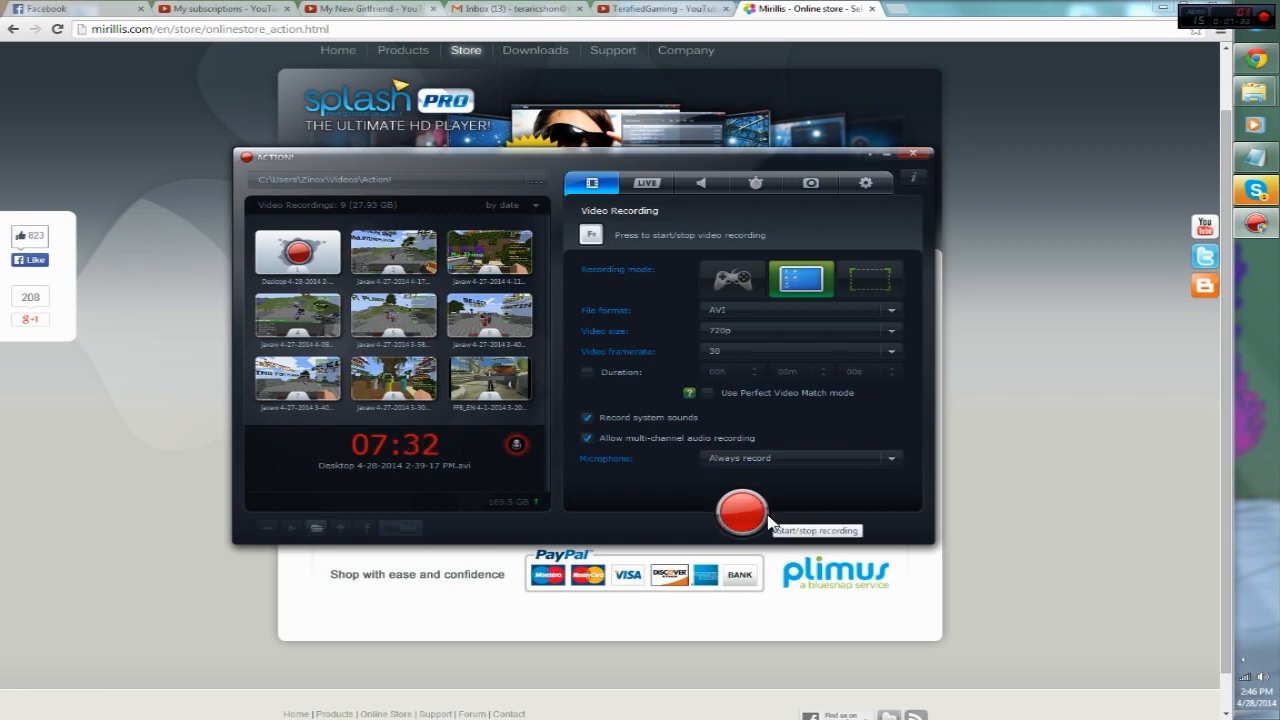
{"action": "mouse_move", "coordinate": [724, 478]}
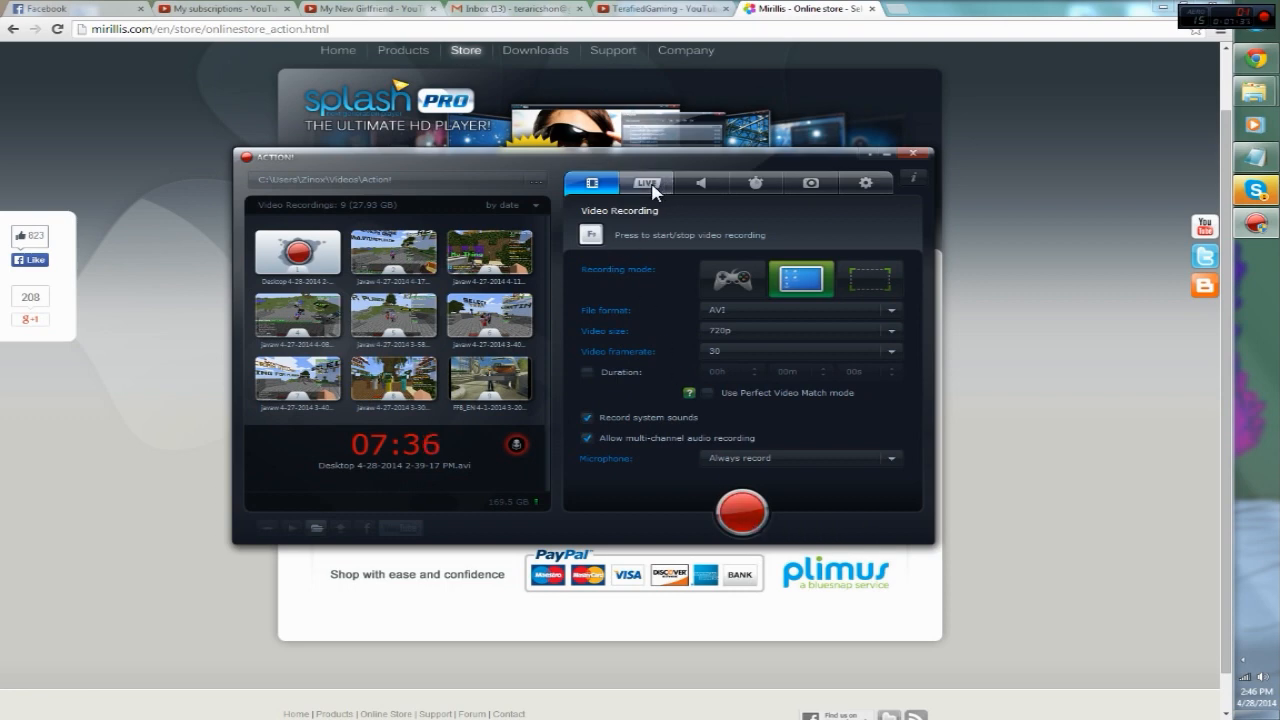
Step: View the LIVE streaming subscription details, then the Audio Recording section
{"action": "left_click", "coordinate": [646, 184]}
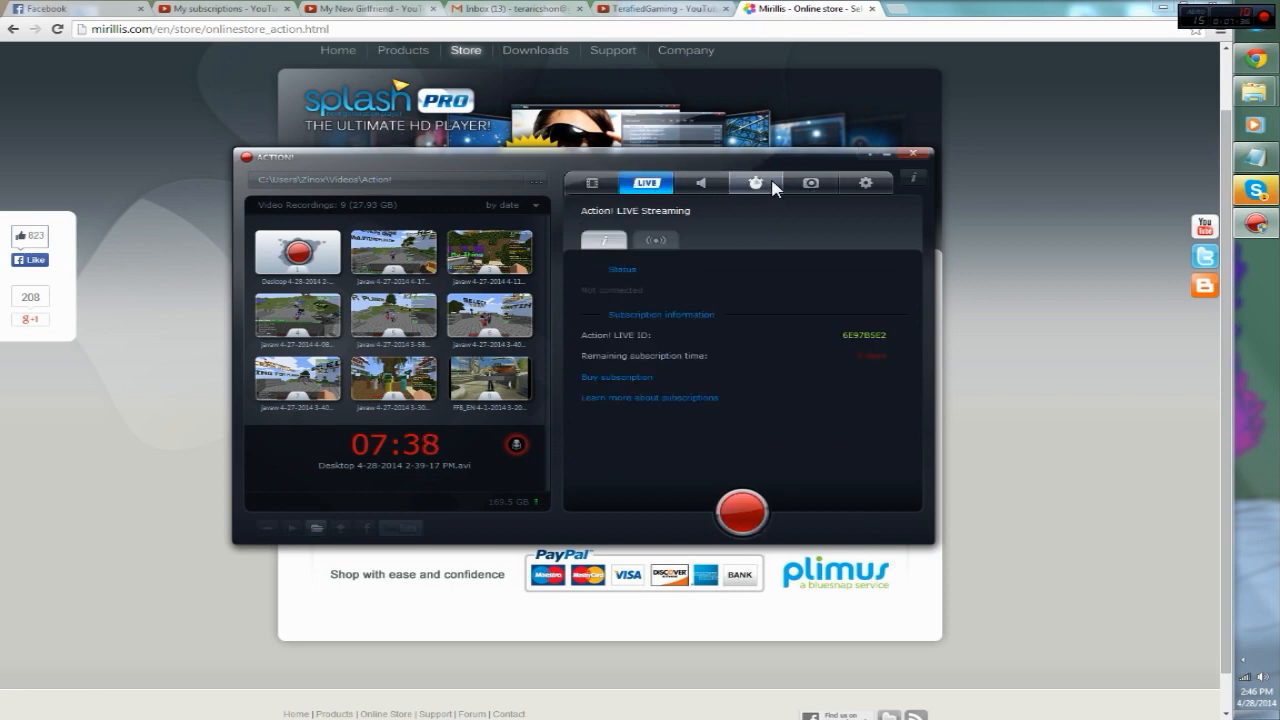
{"action": "mouse_move", "coordinate": [736, 200]}
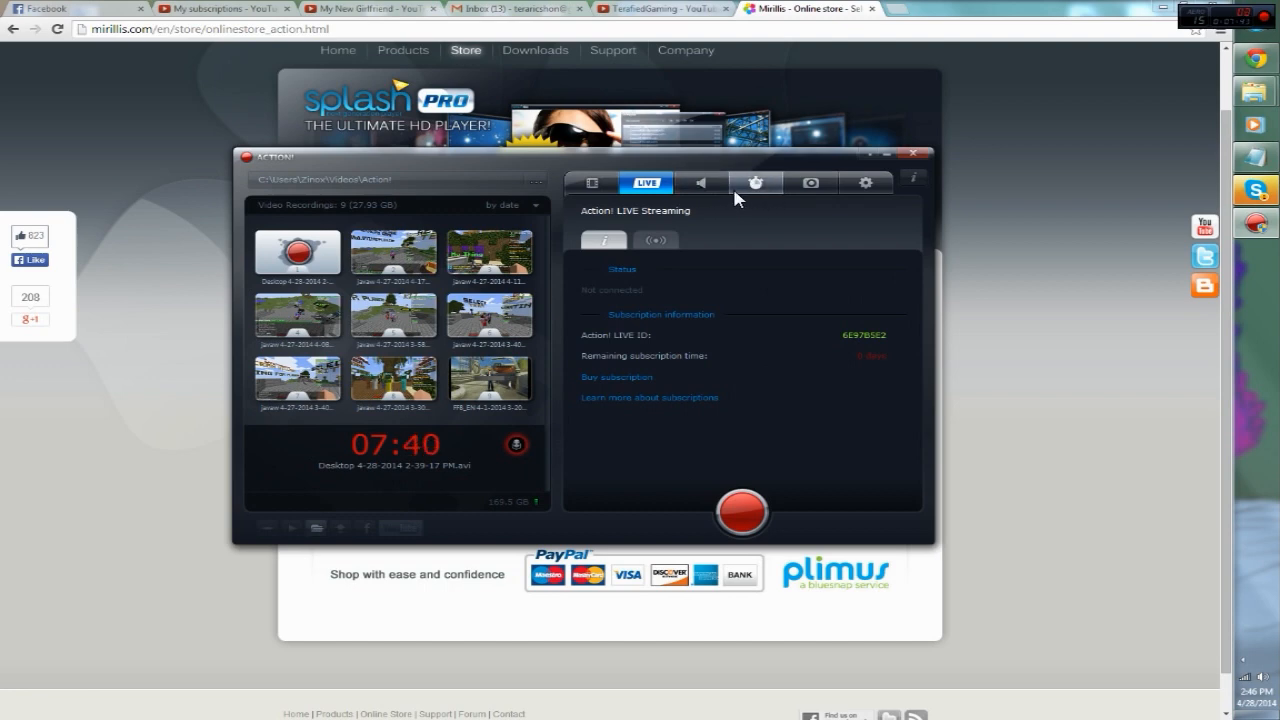
{"action": "mouse_move", "coordinate": [620, 218]}
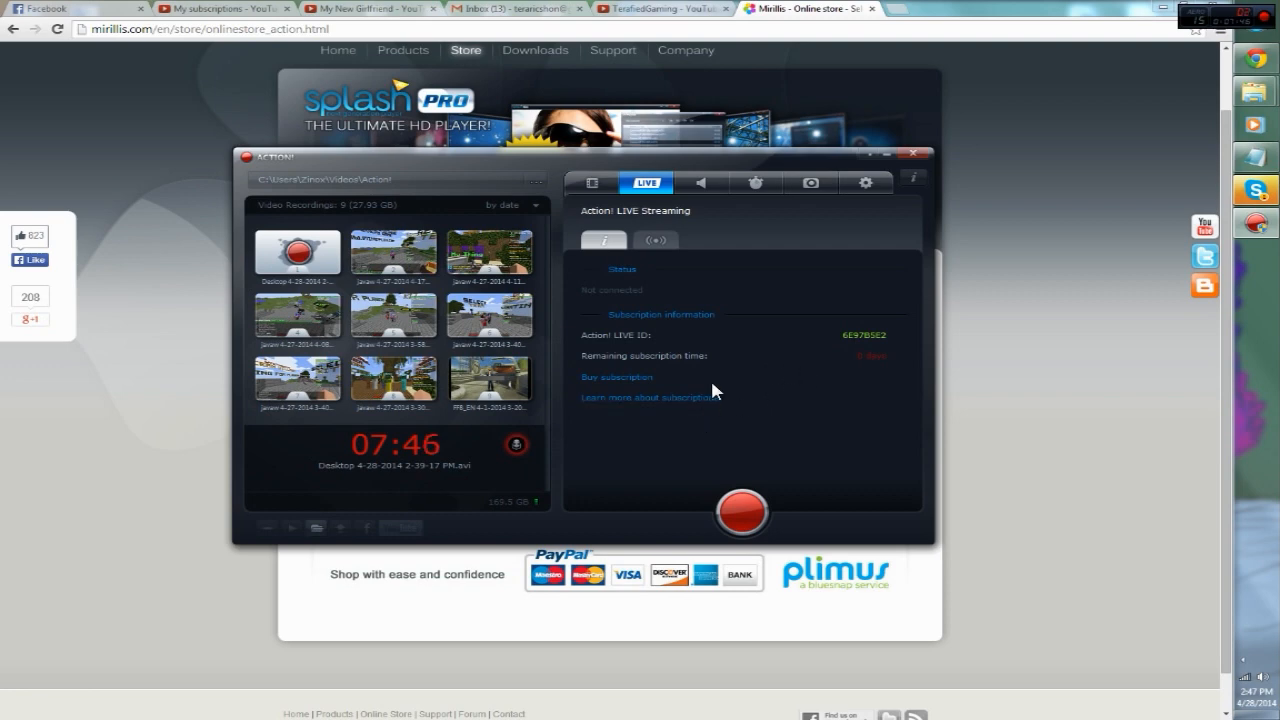
{"action": "mouse_move", "coordinate": [660, 356]}
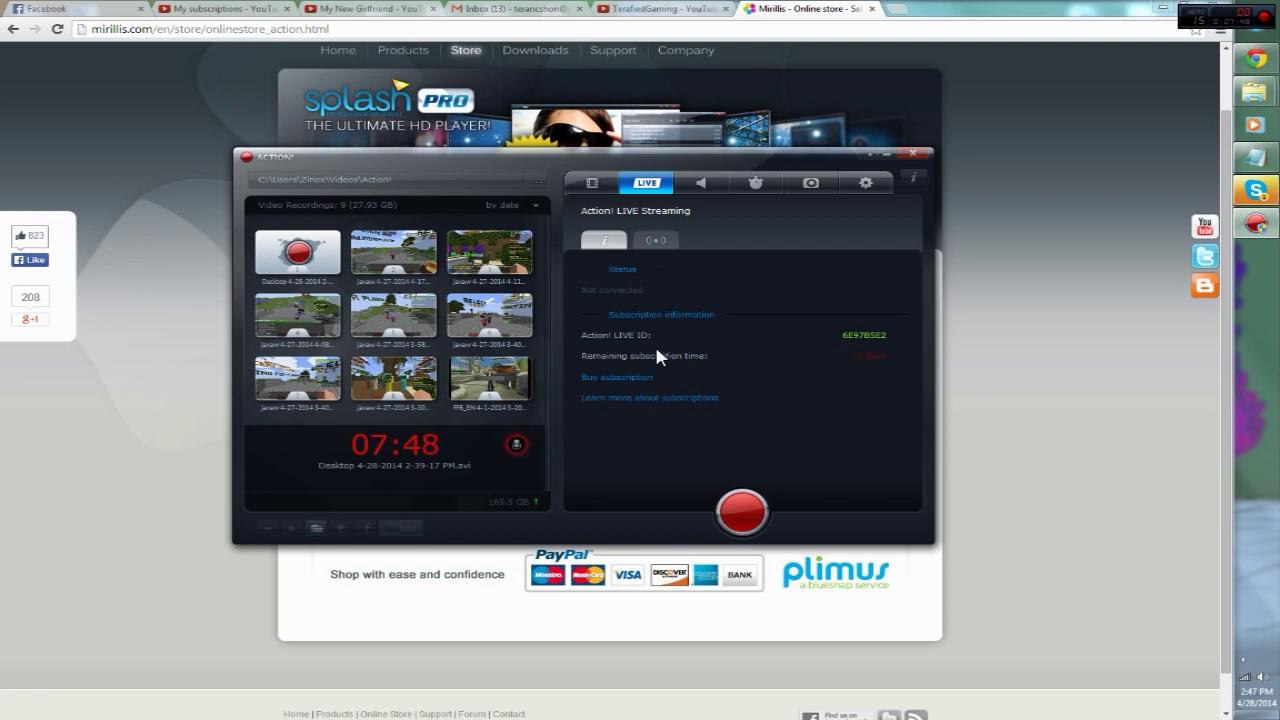
{"action": "mouse_move", "coordinate": [692, 220]}
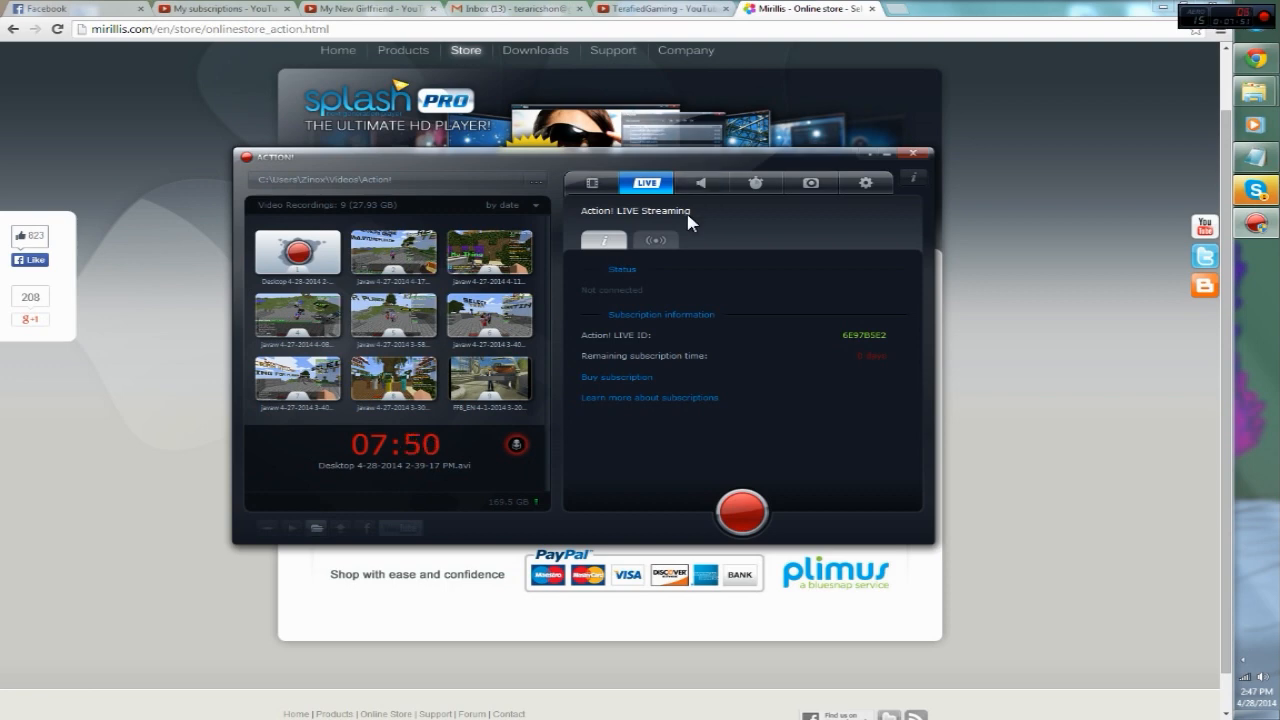
{"action": "mouse_move", "coordinate": [700, 182]}
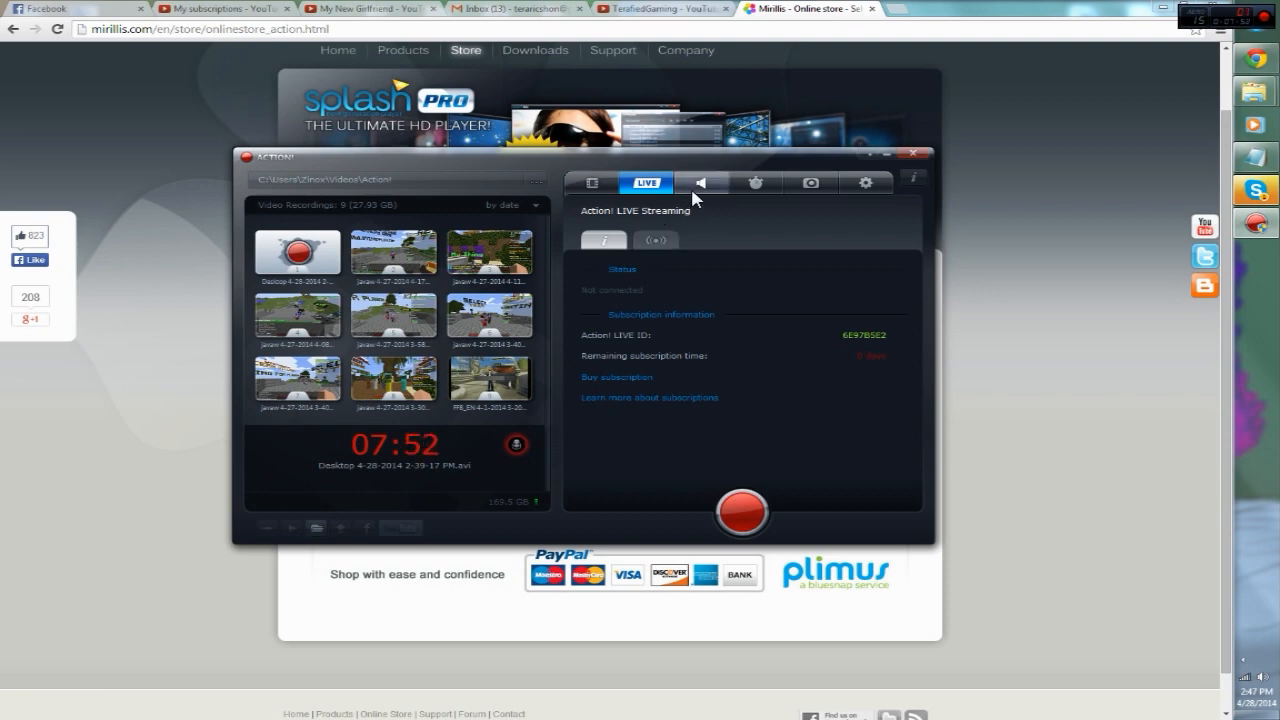
{"action": "left_click", "coordinate": [700, 182]}
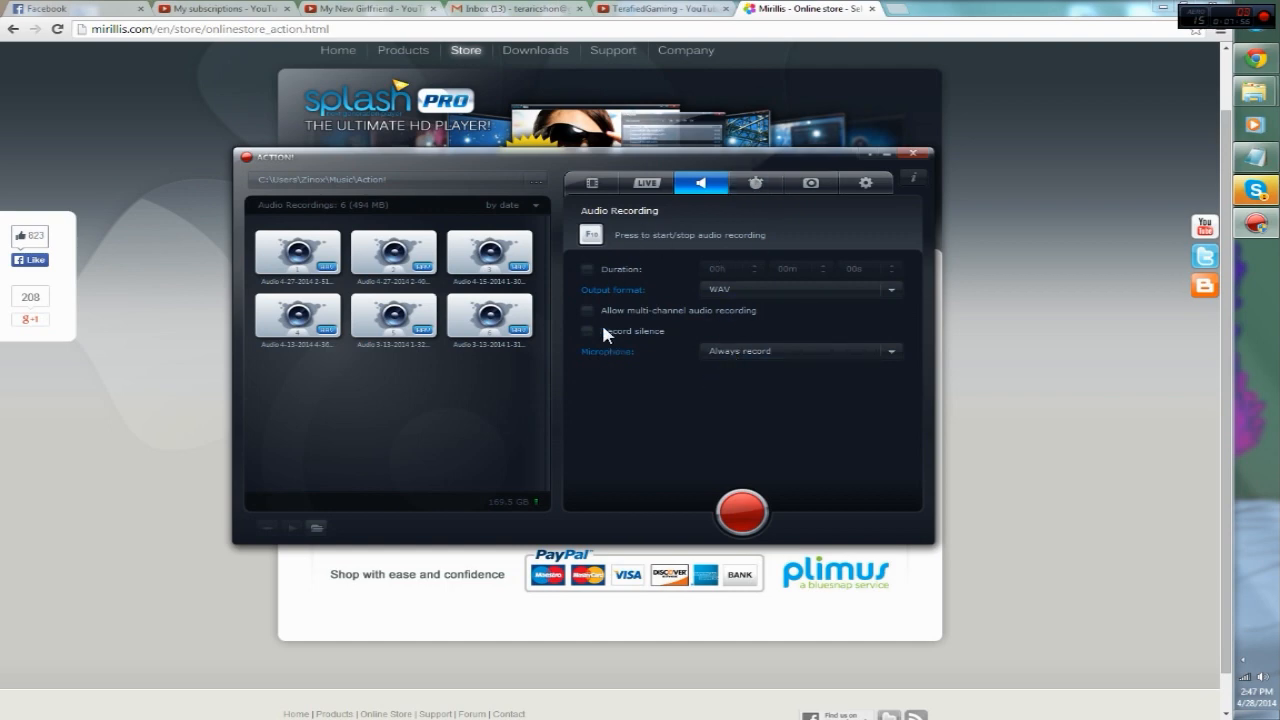
Step: Look through Benchmarking and Capture Screenshots, ending on Hotkeys Settings
{"action": "left_click", "coordinate": [756, 184]}
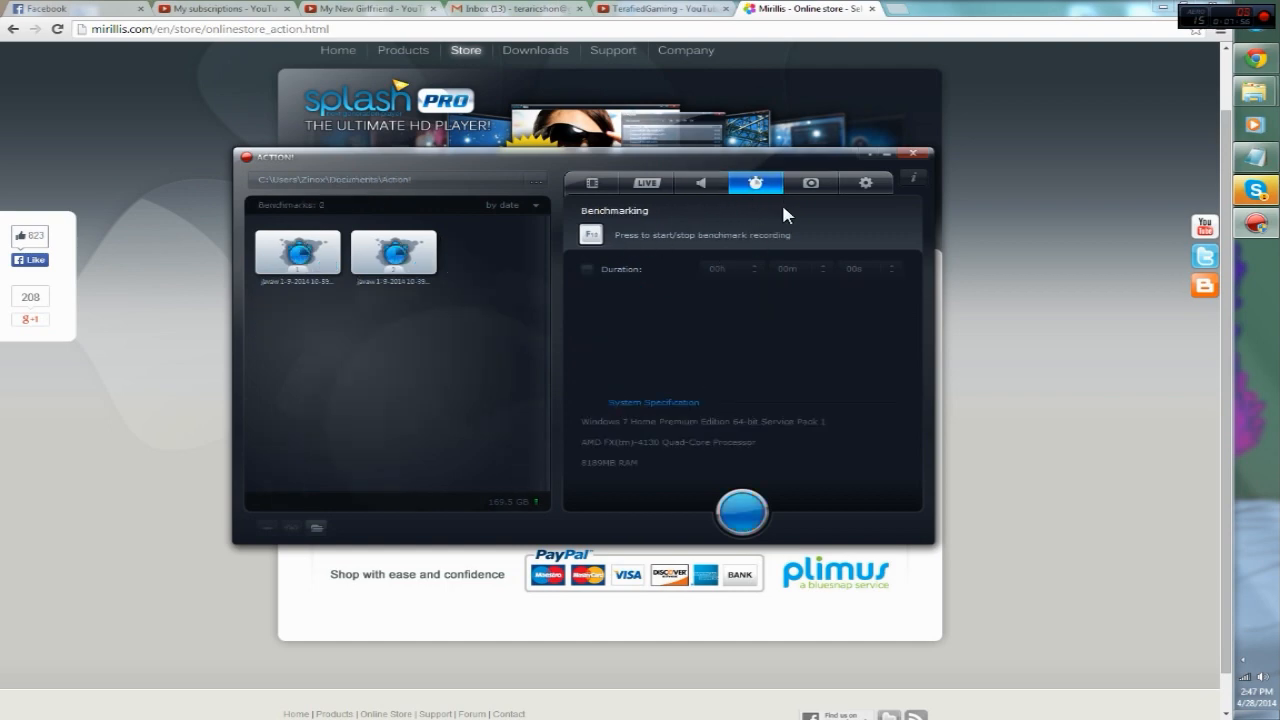
{"action": "left_click", "coordinate": [810, 182]}
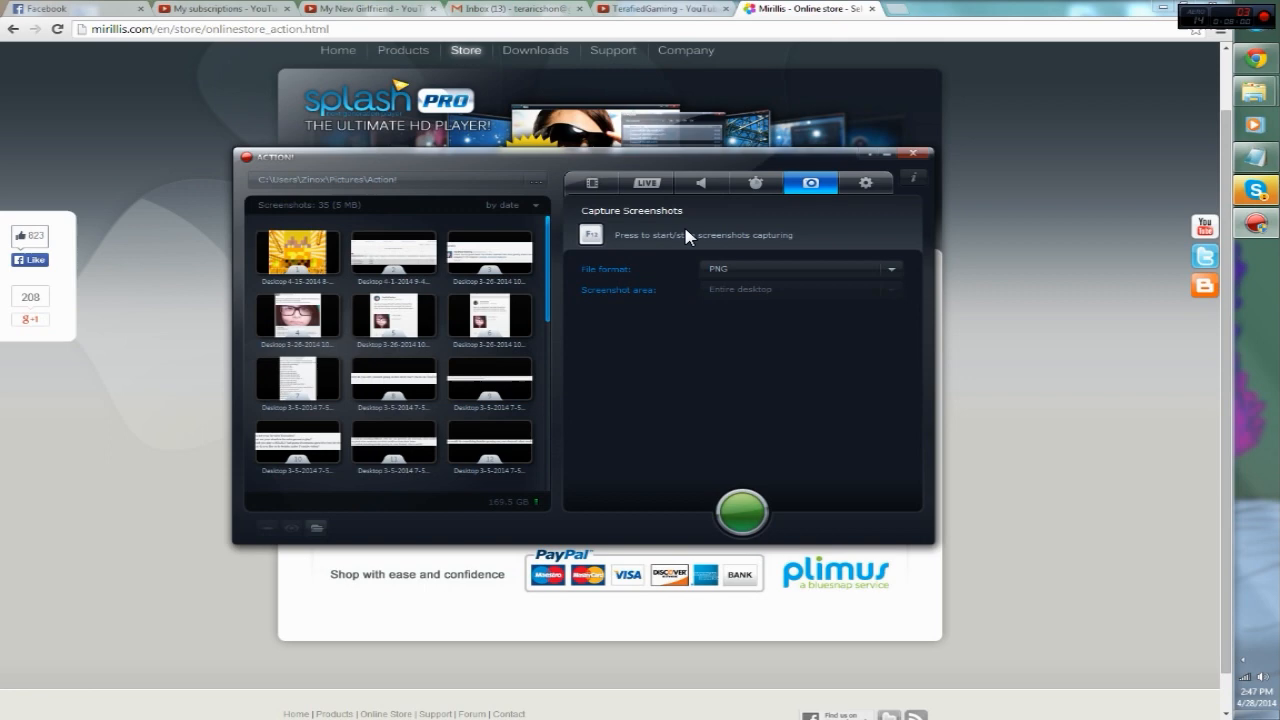
{"action": "mouse_move", "coordinate": [864, 184]}
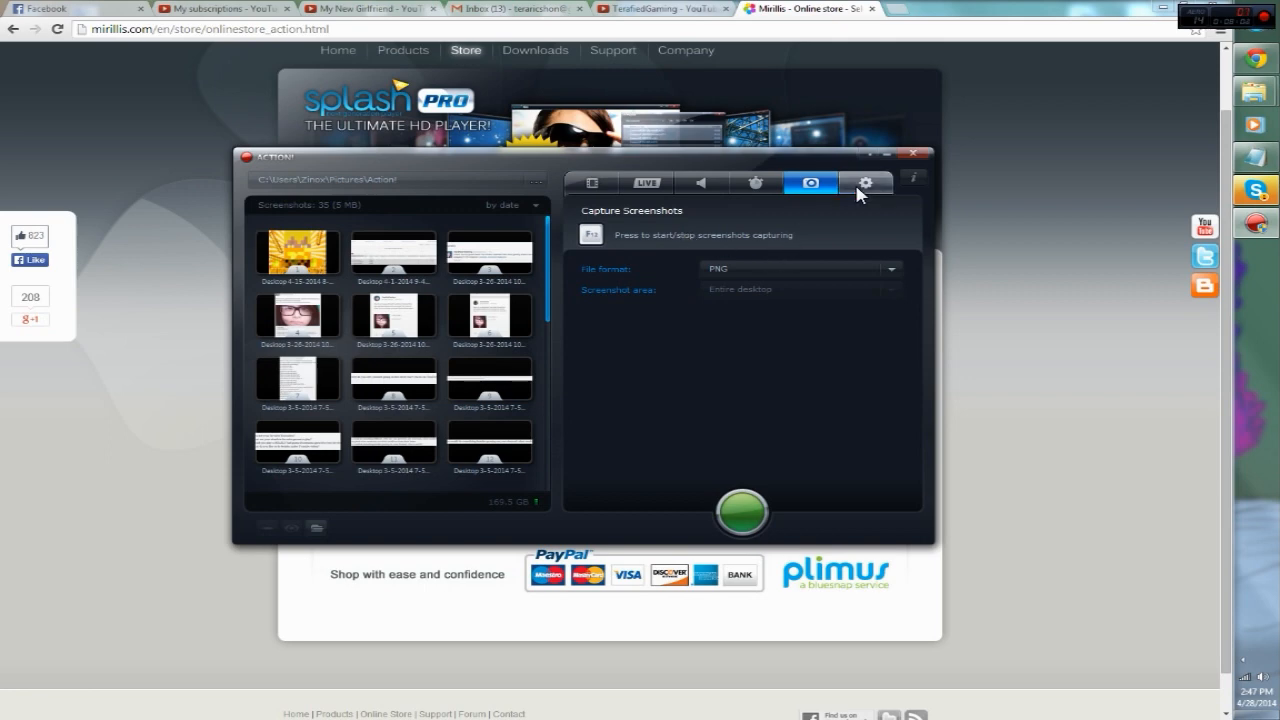
{"action": "left_click", "coordinate": [864, 184]}
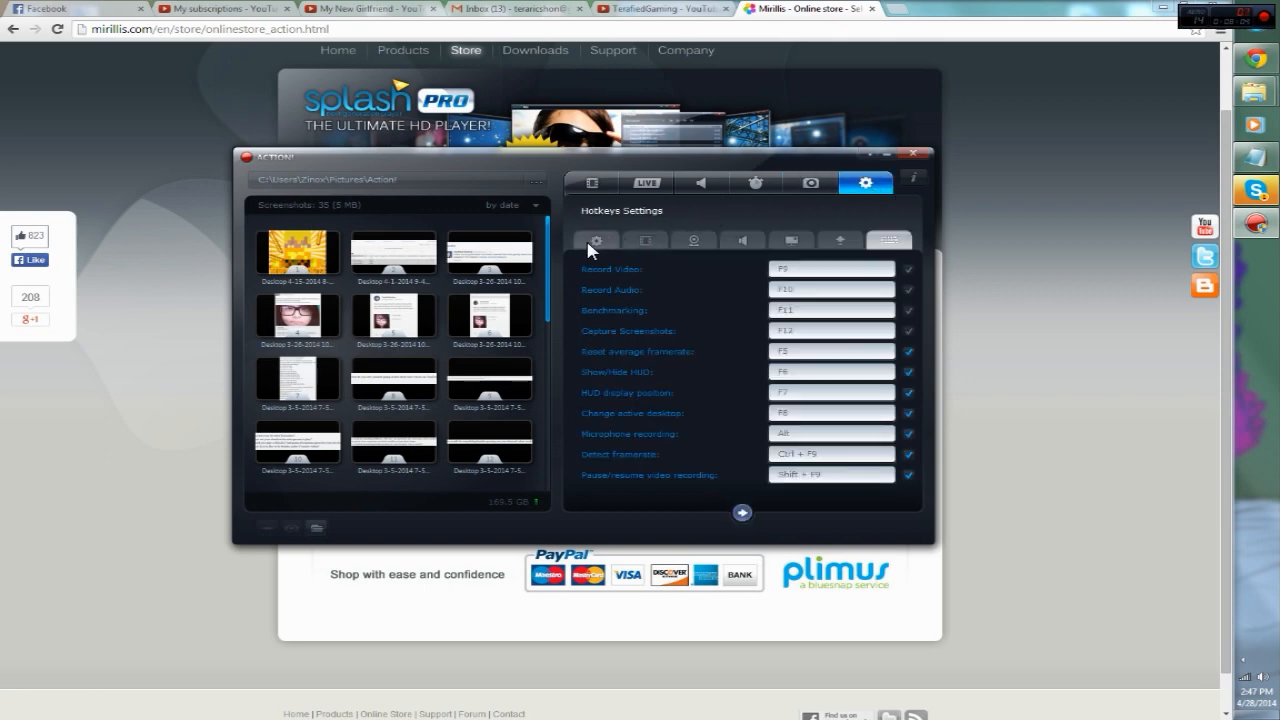
Step: View General settings, then the Video Recording Settings with quality and cursor options
{"action": "left_click", "coordinate": [596, 240]}
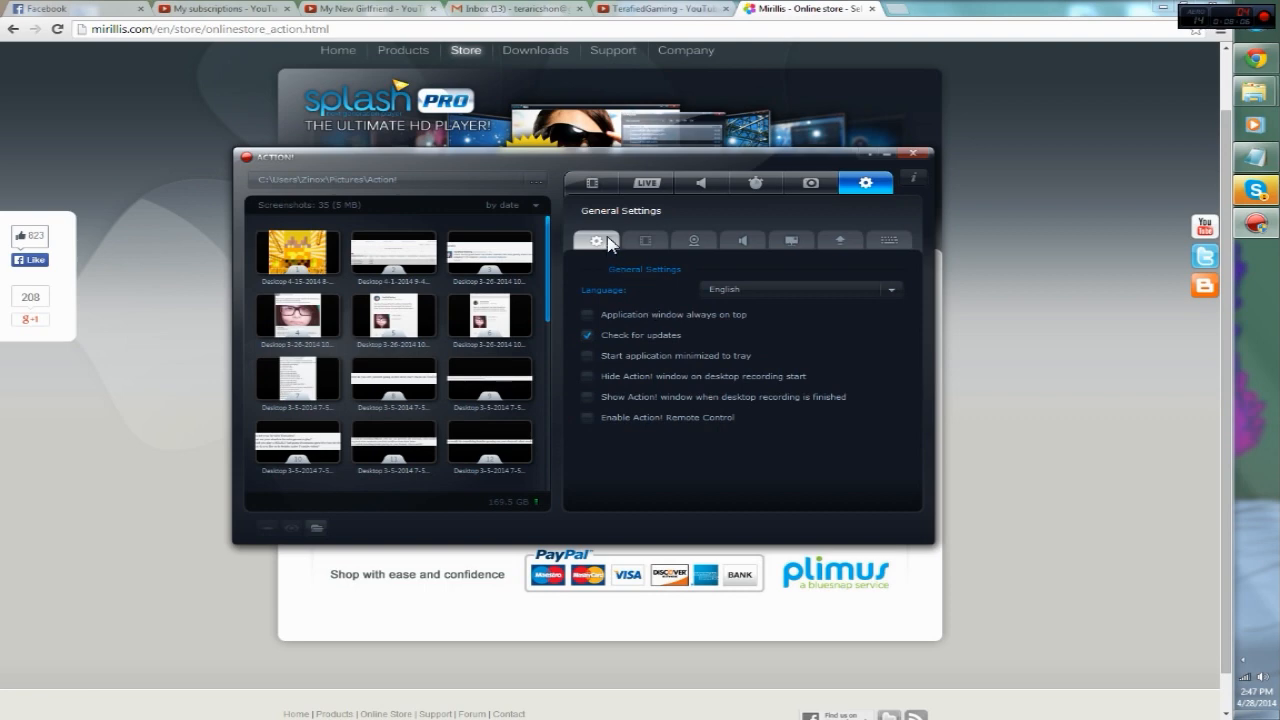
{"action": "mouse_move", "coordinate": [656, 252]}
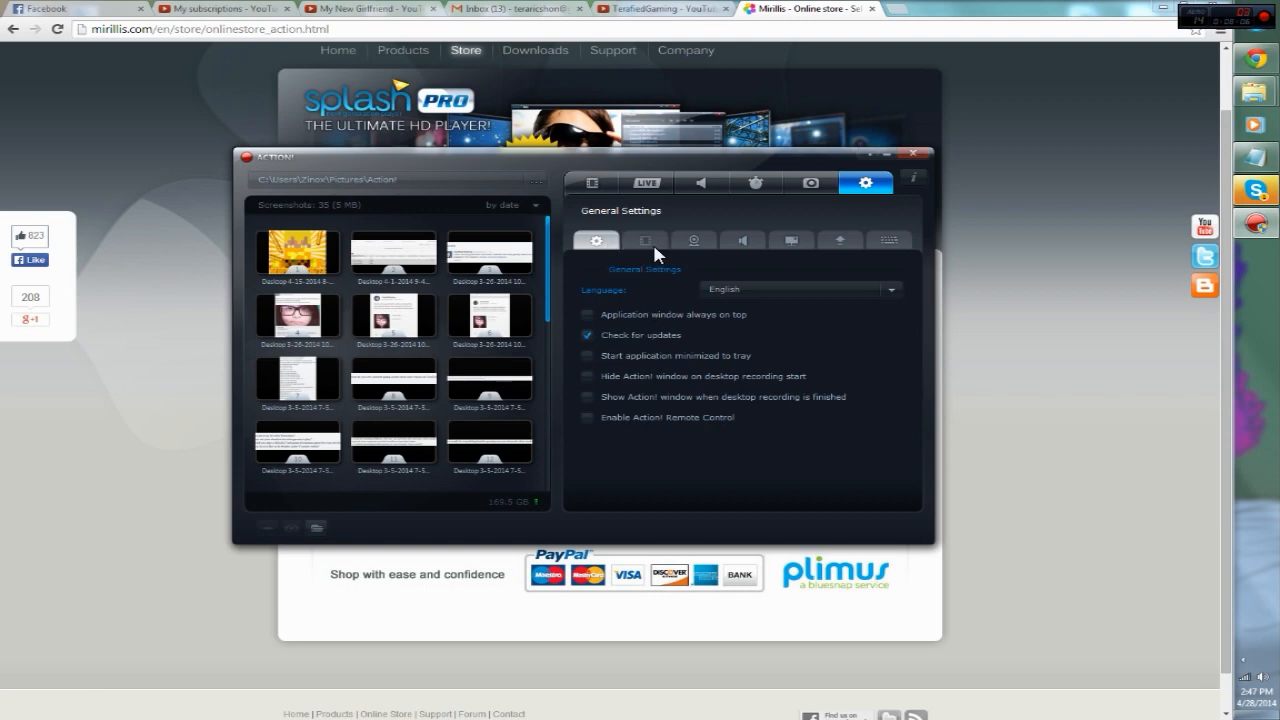
{"action": "mouse_move", "coordinate": [658, 300]}
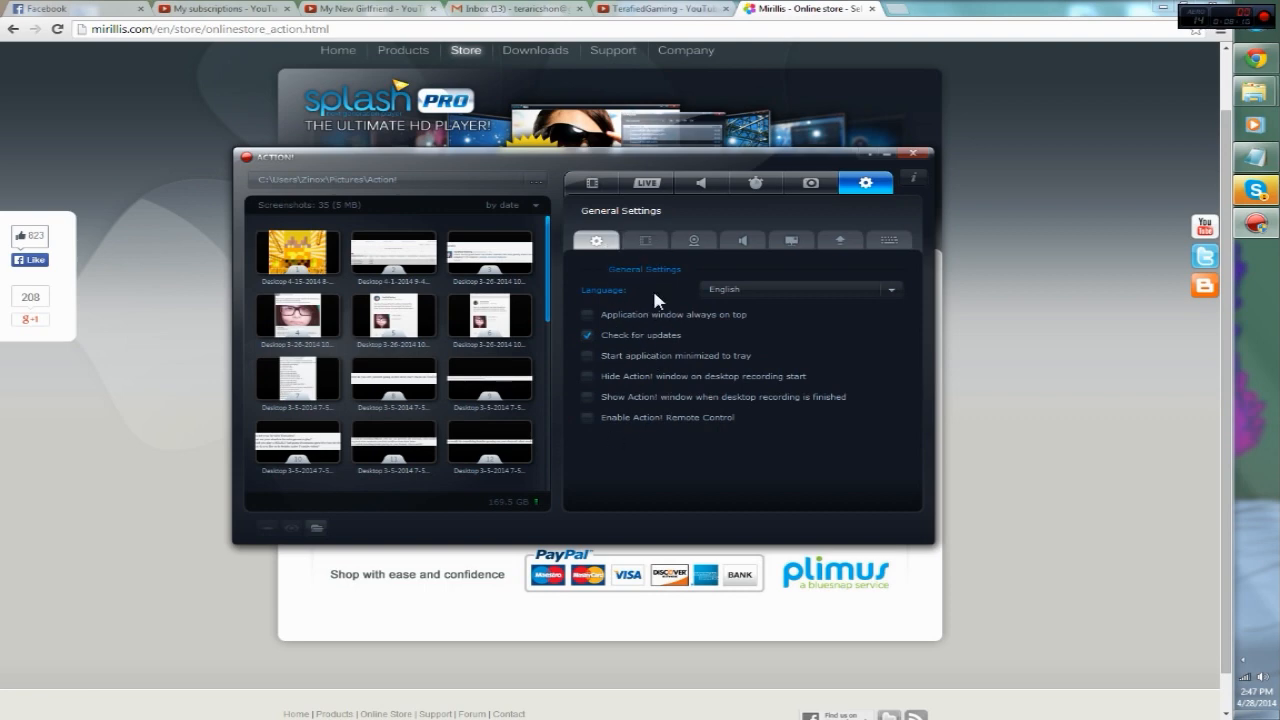
{"action": "left_click", "coordinate": [644, 240]}
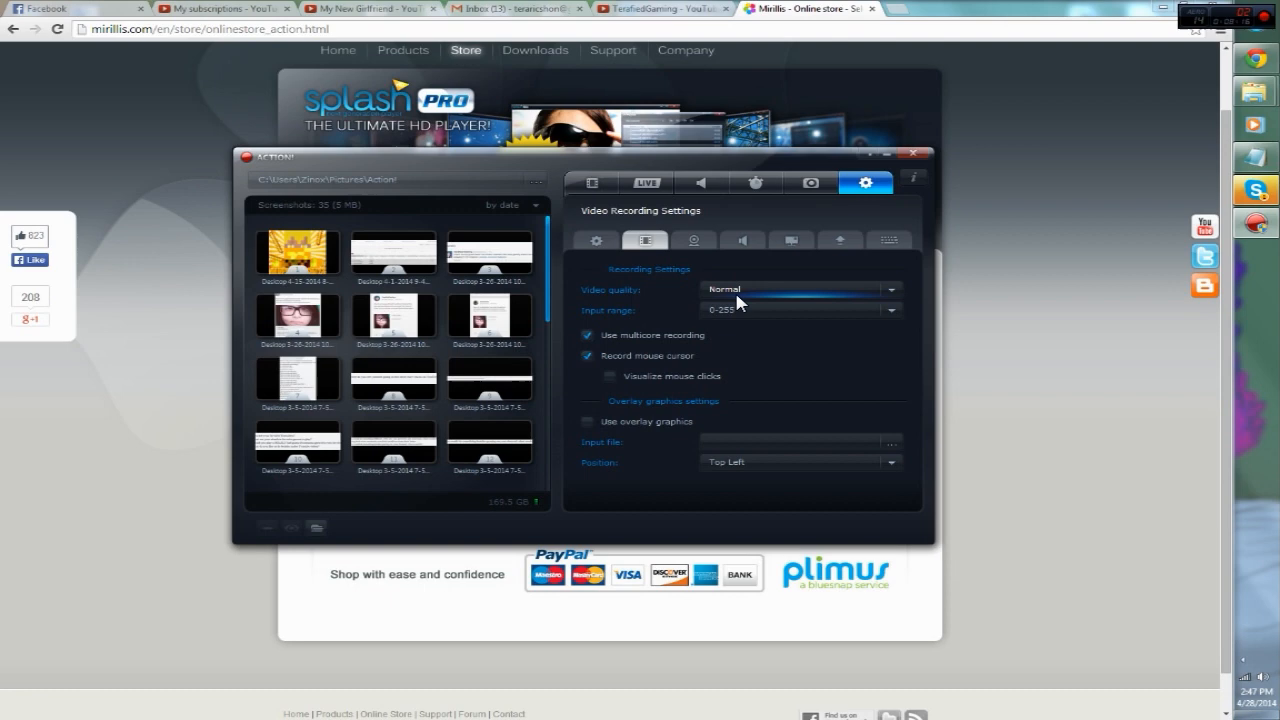
Step: Set the video recording input range to 0-255
{"action": "left_click", "coordinate": [890, 288]}
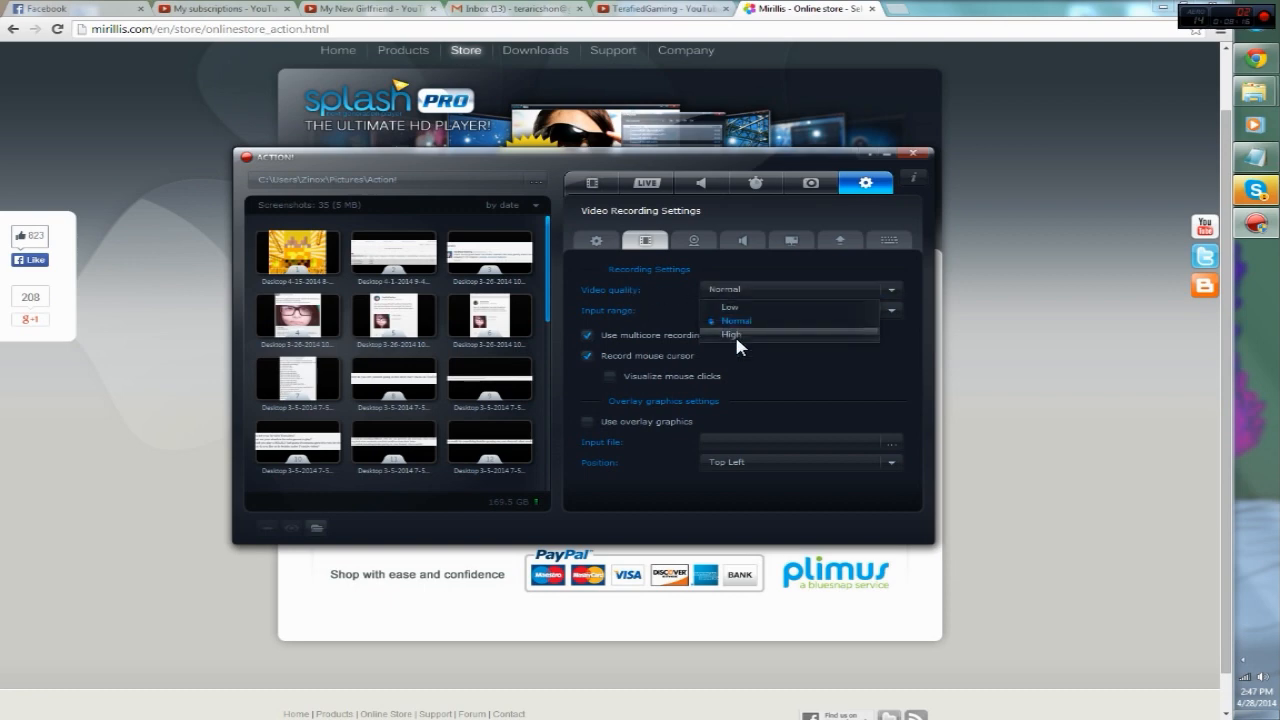
{"action": "left_click", "coordinate": [736, 334]}
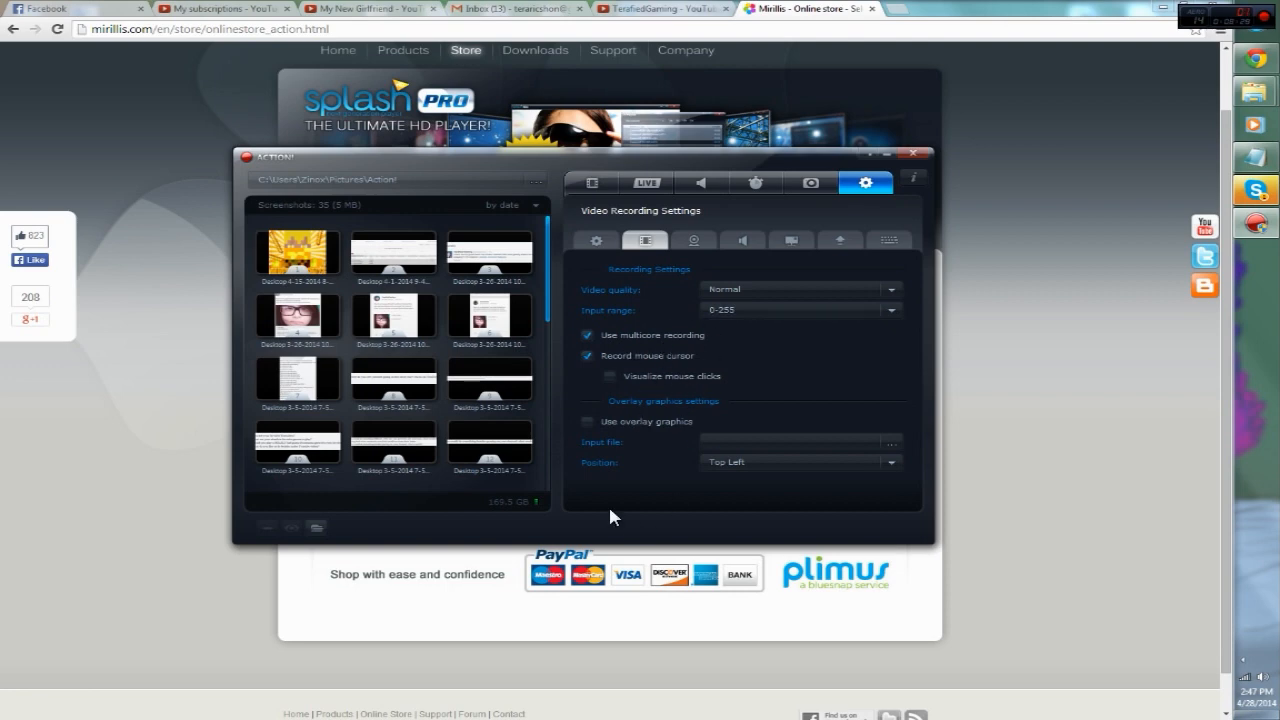
{"action": "mouse_move", "coordinate": [650, 442]}
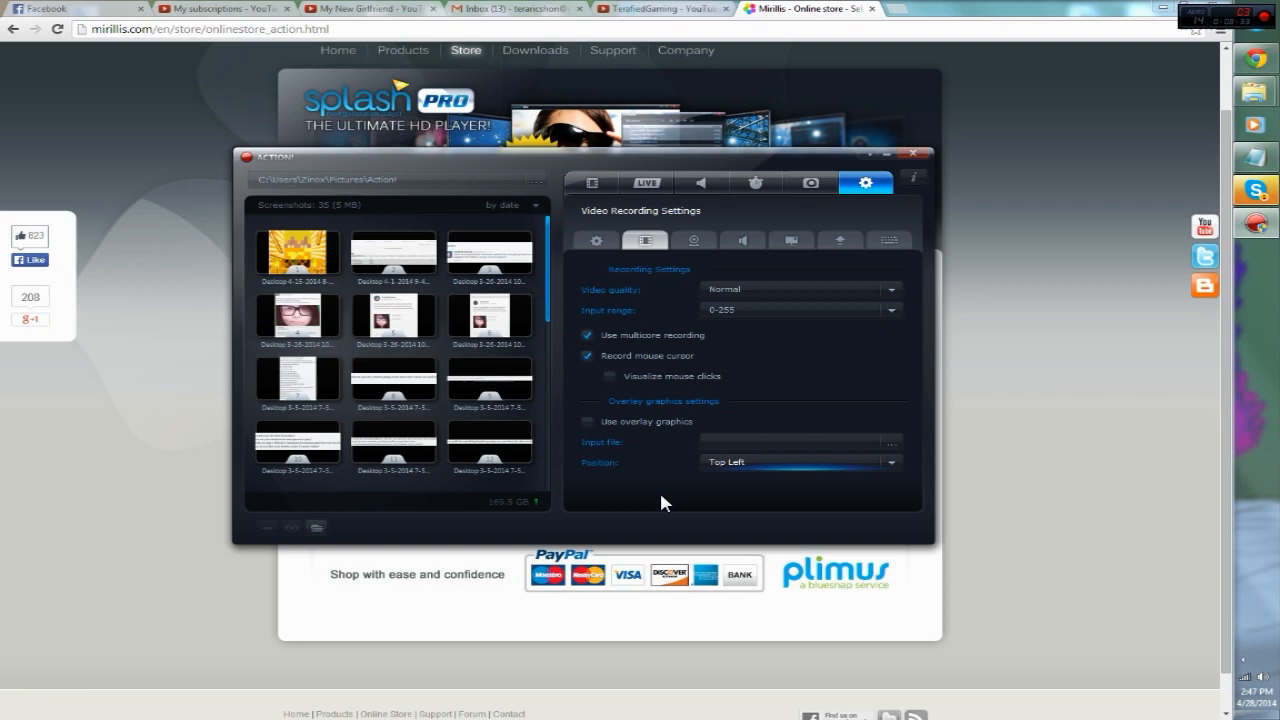
{"action": "mouse_move", "coordinate": [664, 364]}
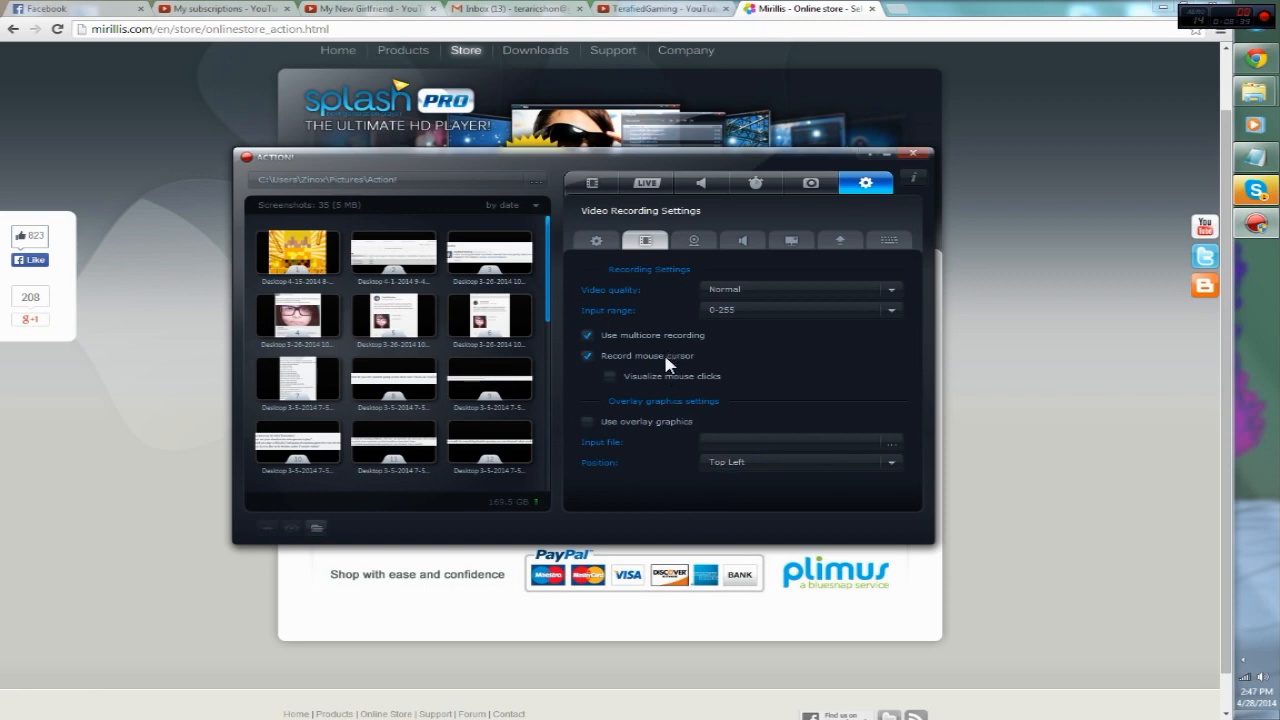
{"action": "mouse_move", "coordinate": [624, 350]}
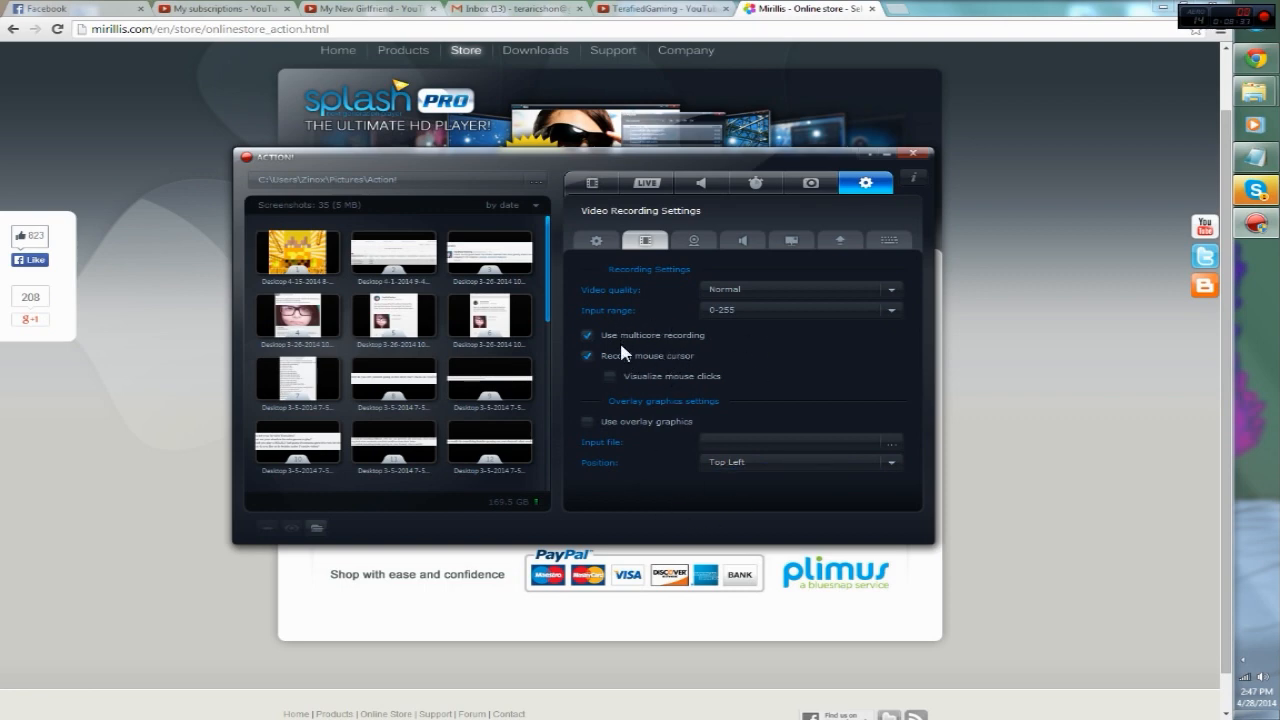
{"action": "mouse_move", "coordinate": [680, 368]}
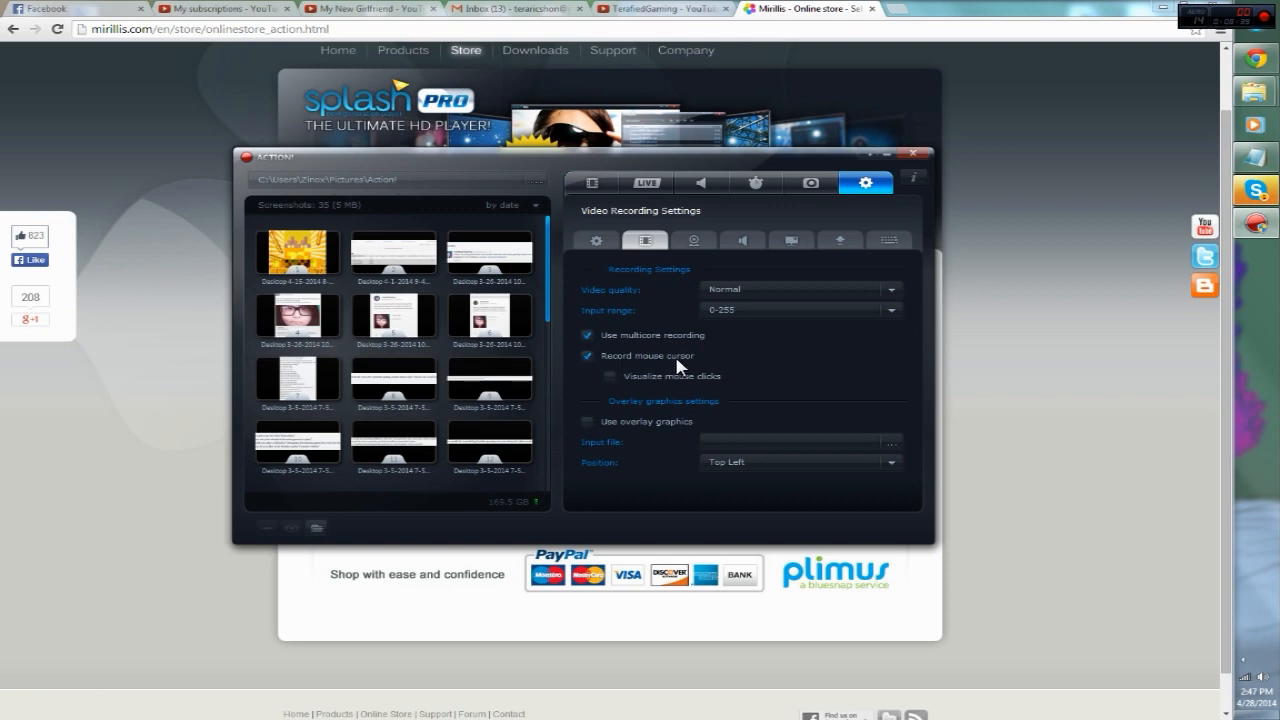
{"action": "mouse_move", "coordinate": [696, 358]}
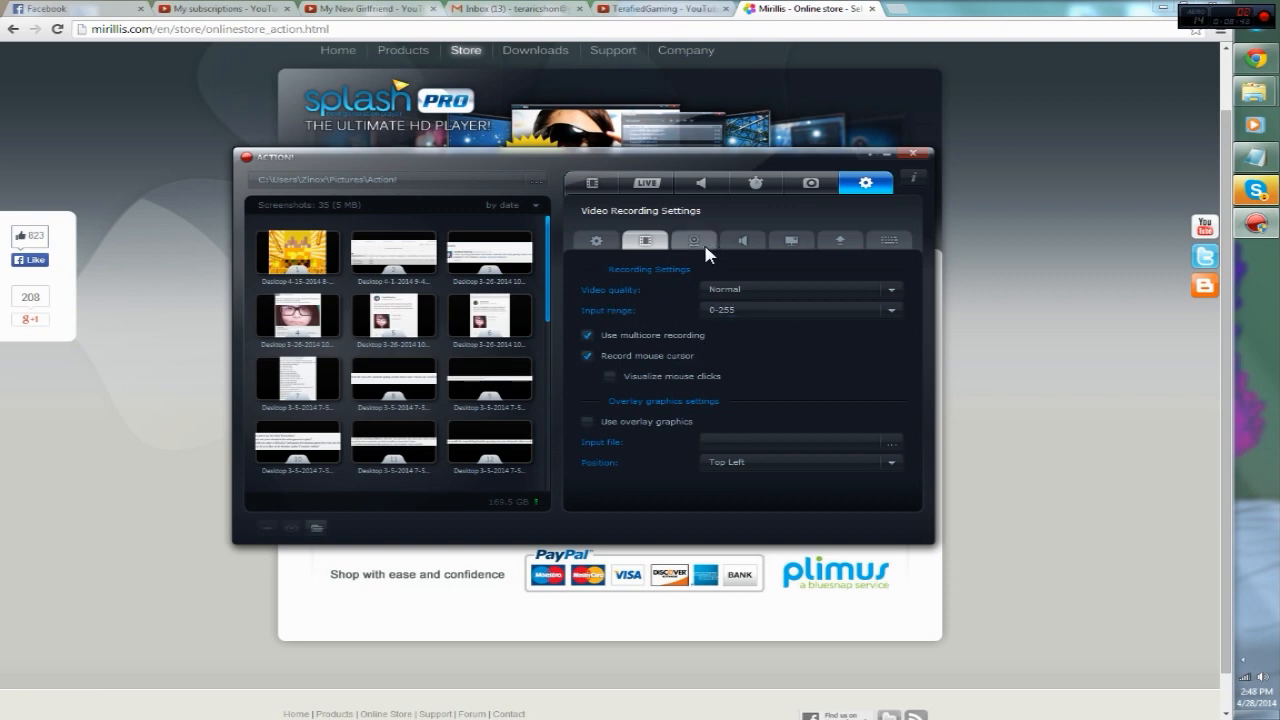
Step: Review the Webcam Settings, then move to the Audio Settings
{"action": "left_click", "coordinate": [694, 240]}
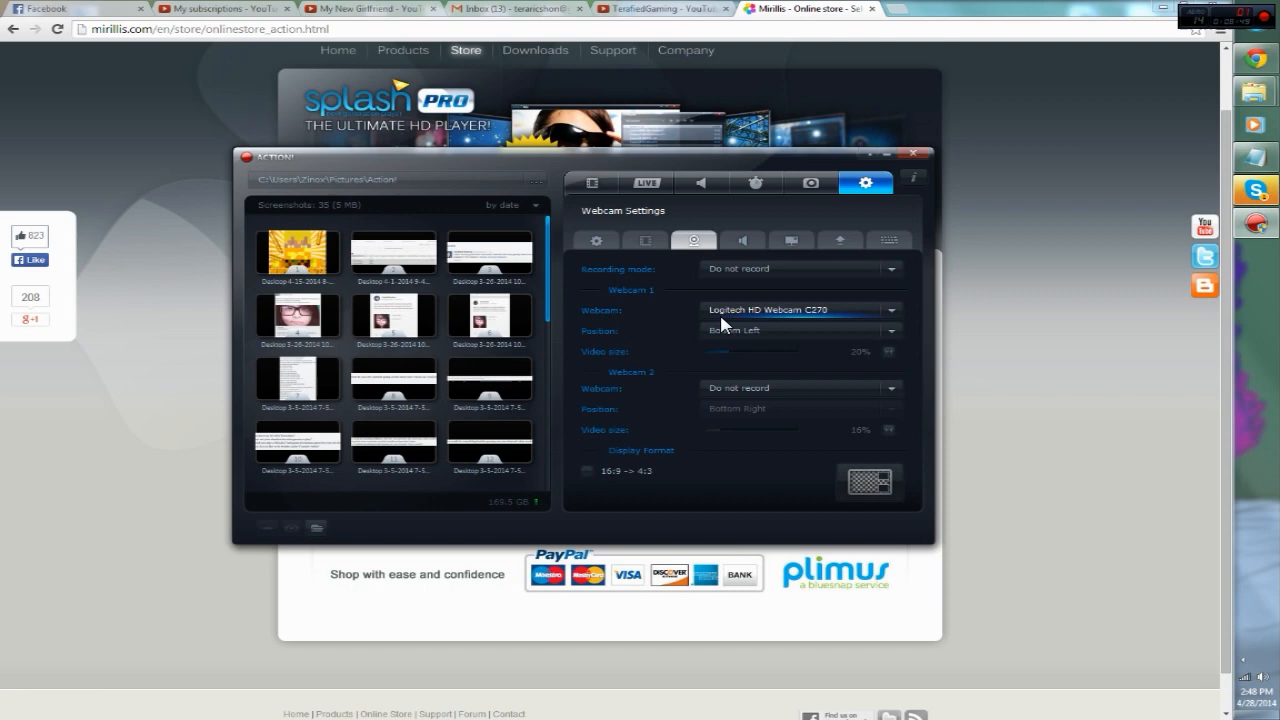
{"action": "mouse_move", "coordinate": [668, 304]}
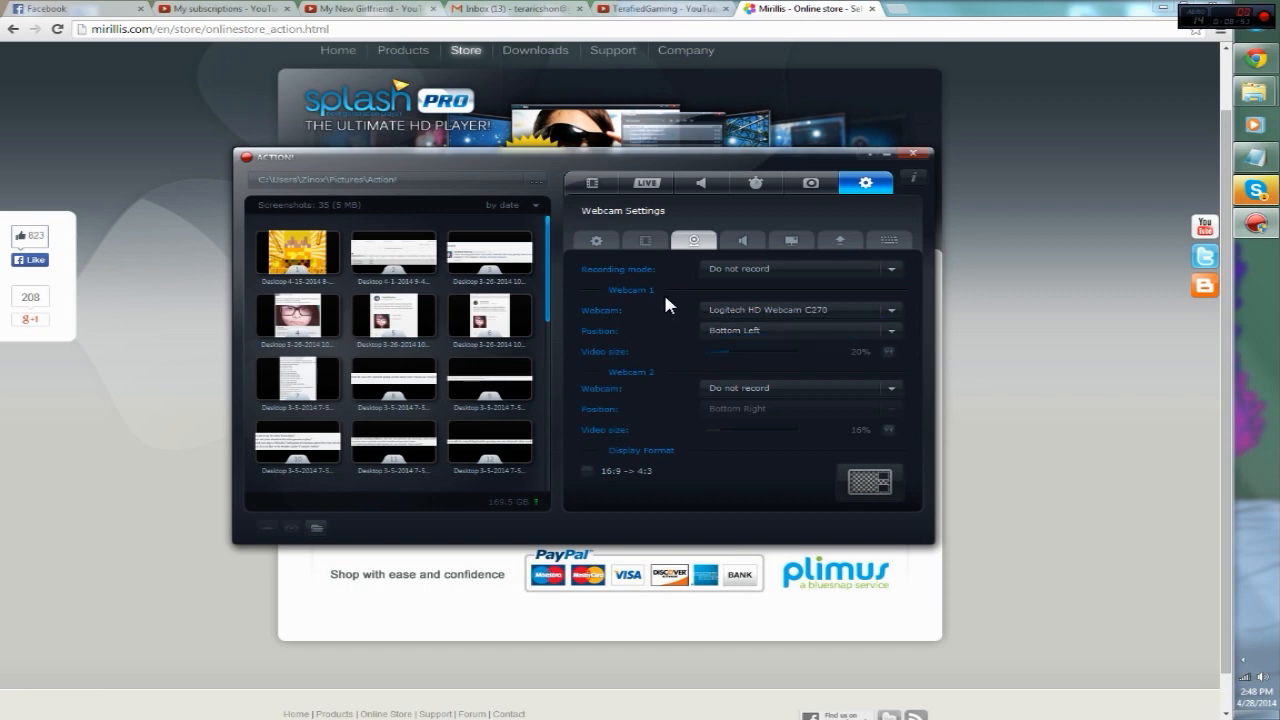
{"action": "mouse_move", "coordinate": [688, 300]}
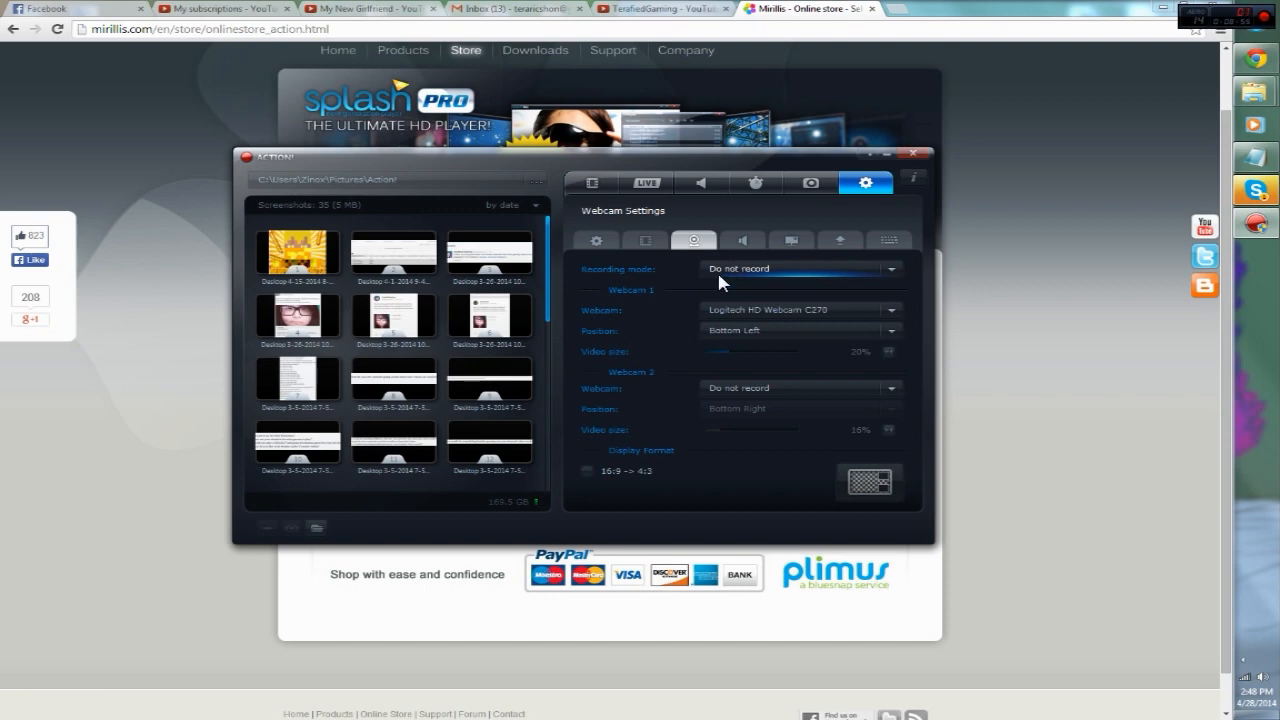
{"action": "mouse_move", "coordinate": [760, 280]}
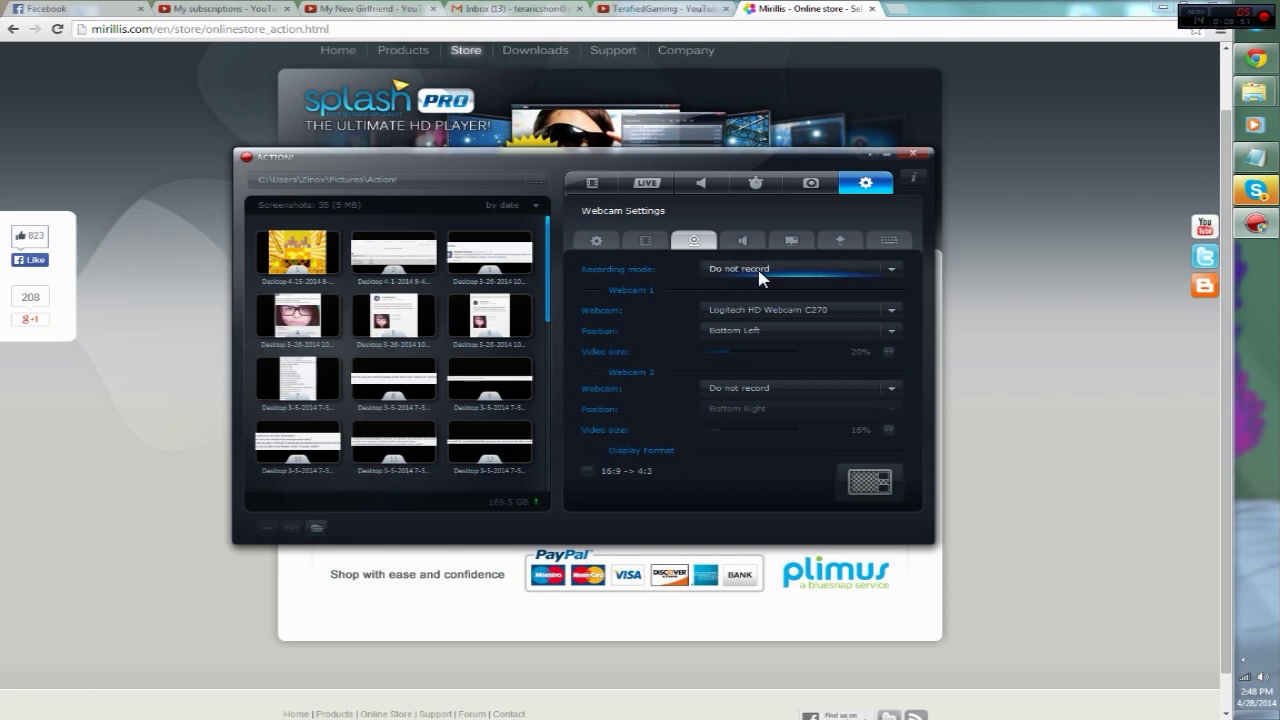
{"action": "mouse_move", "coordinate": [644, 298]}
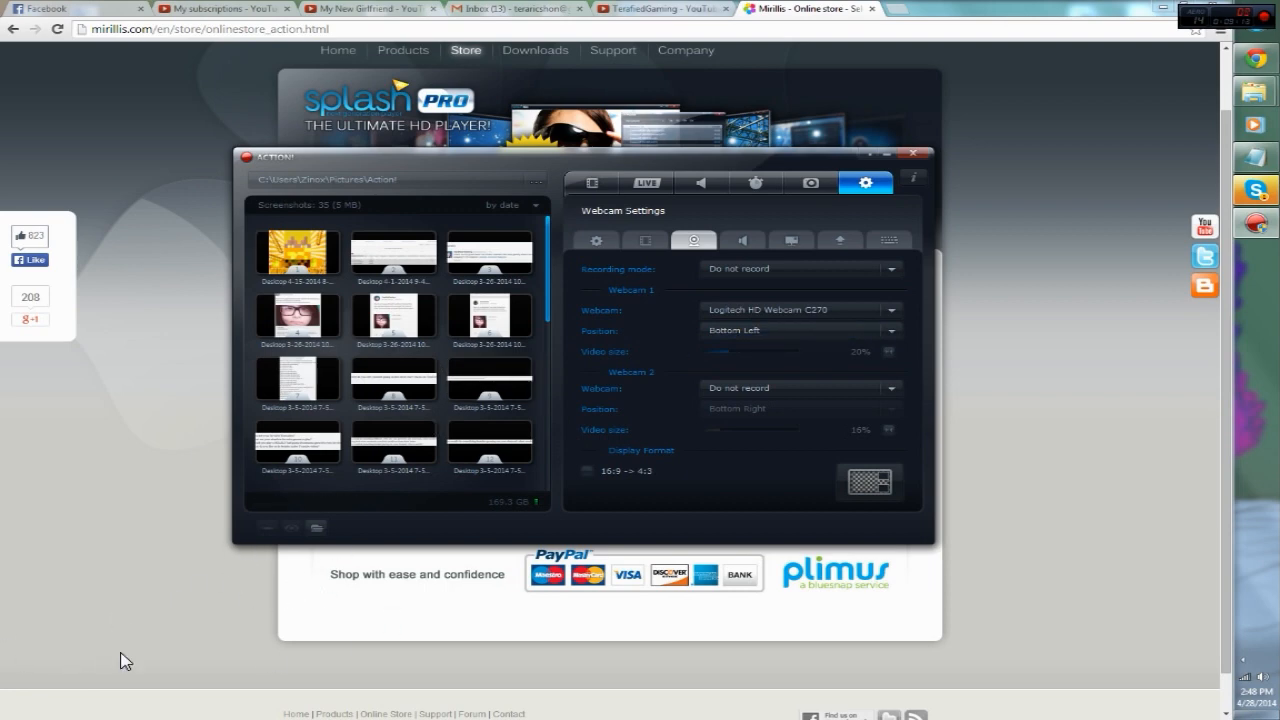
{"action": "mouse_move", "coordinate": [68, 682]}
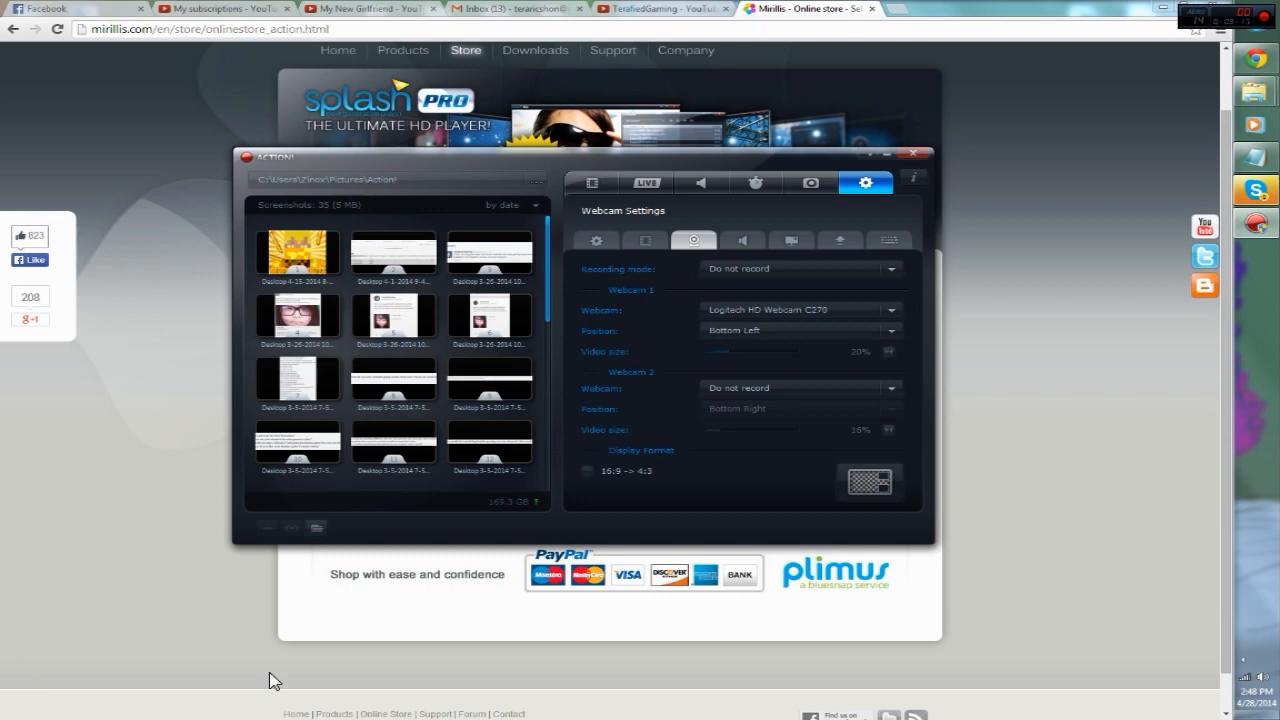
{"action": "mouse_move", "coordinate": [642, 320]}
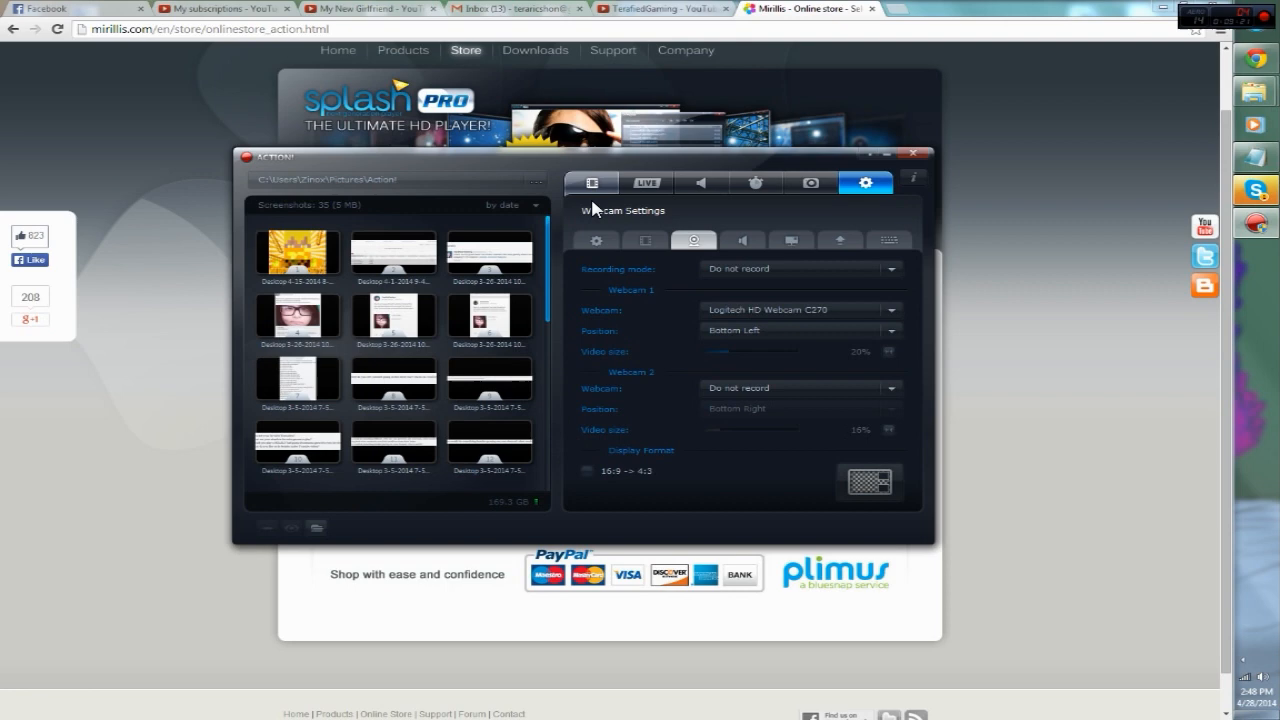
{"action": "mouse_move", "coordinate": [796, 10]}
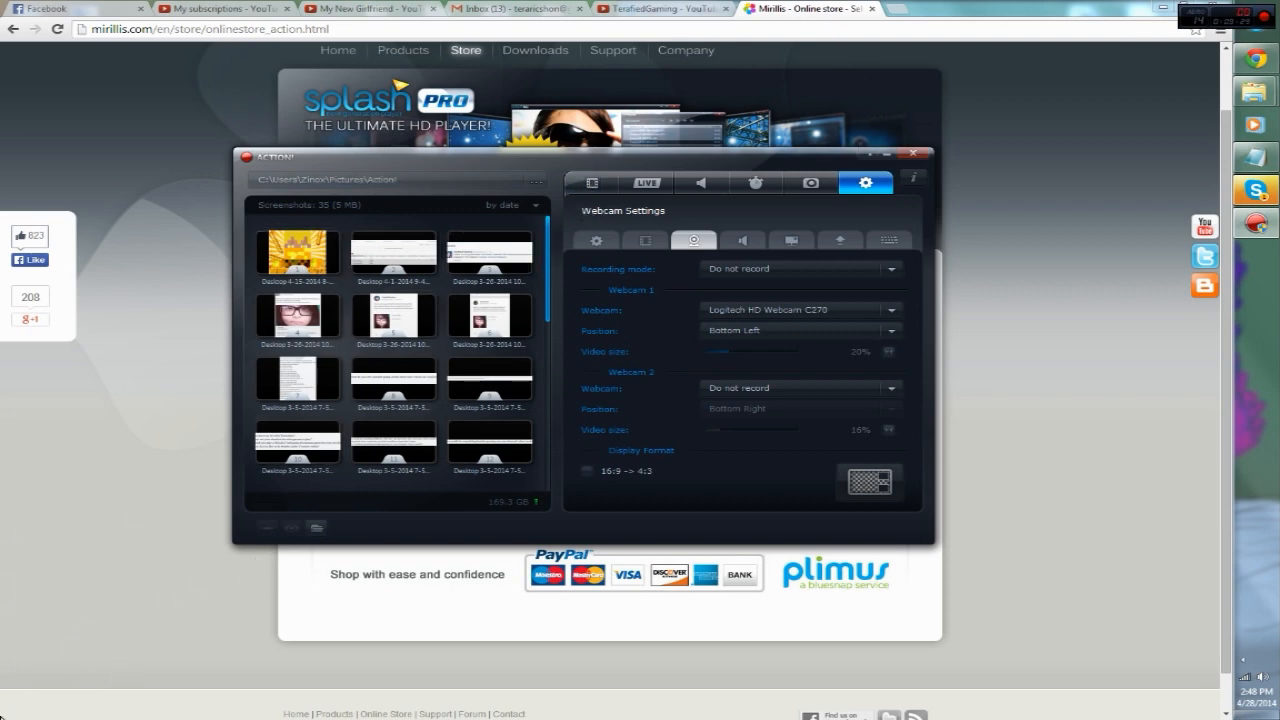
{"action": "mouse_move", "coordinate": [736, 232]}
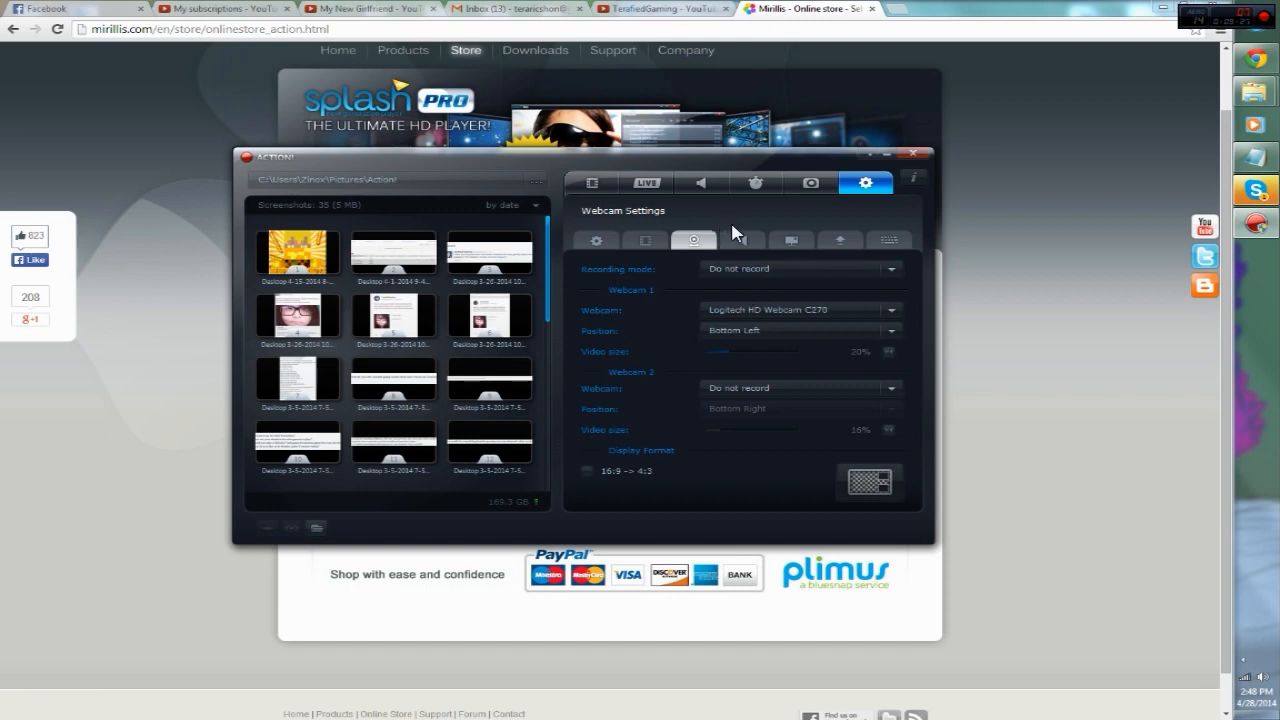
{"action": "mouse_move", "coordinate": [562, 422]}
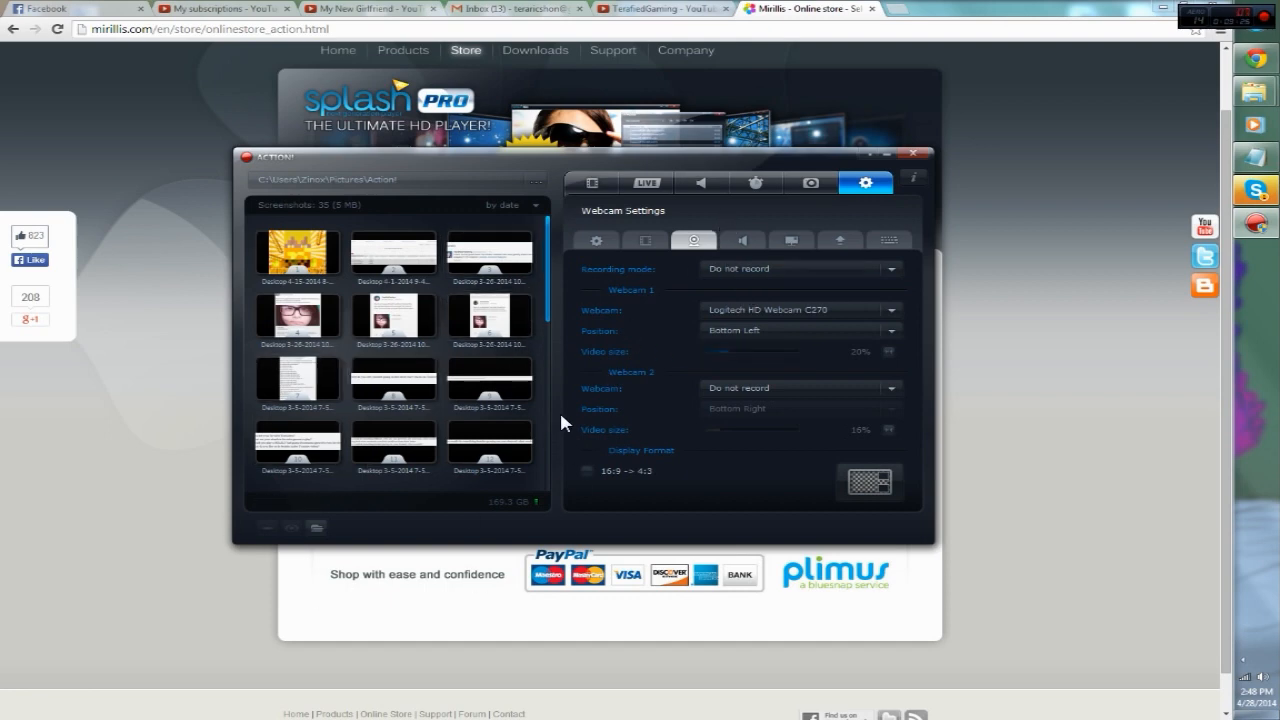
{"action": "mouse_move", "coordinate": [604, 400]}
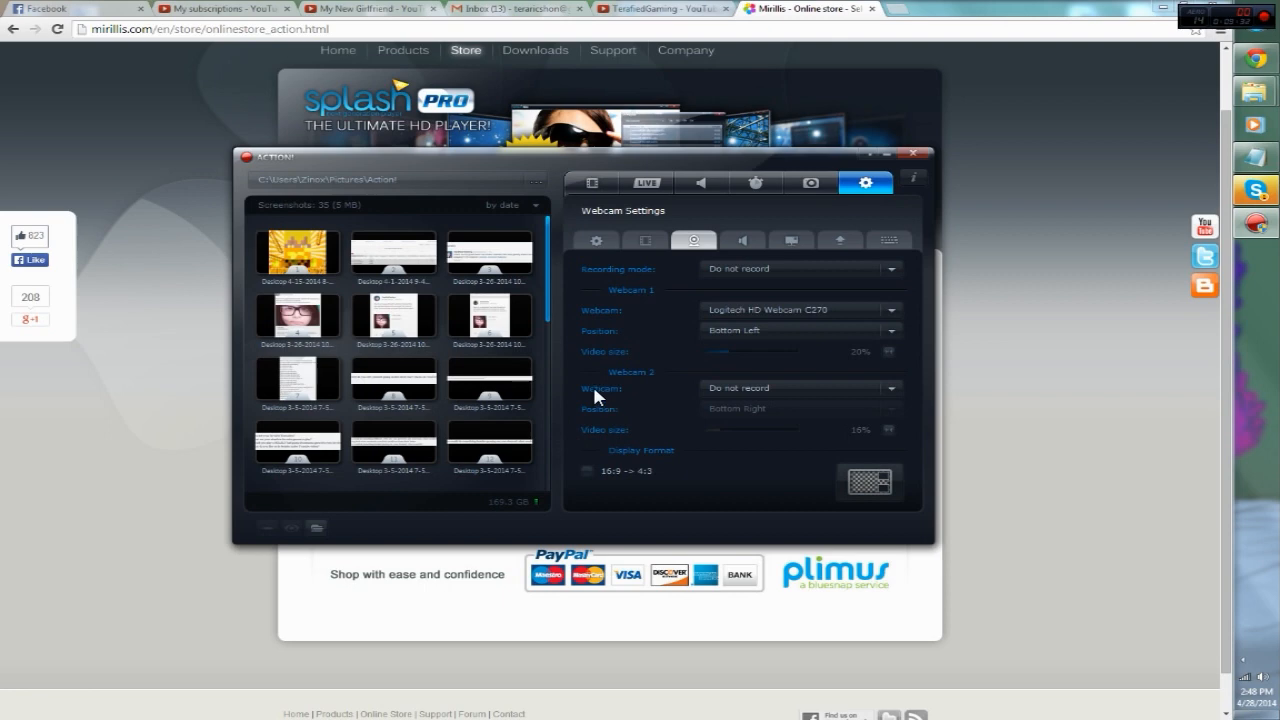
{"action": "mouse_move", "coordinate": [558, 390]}
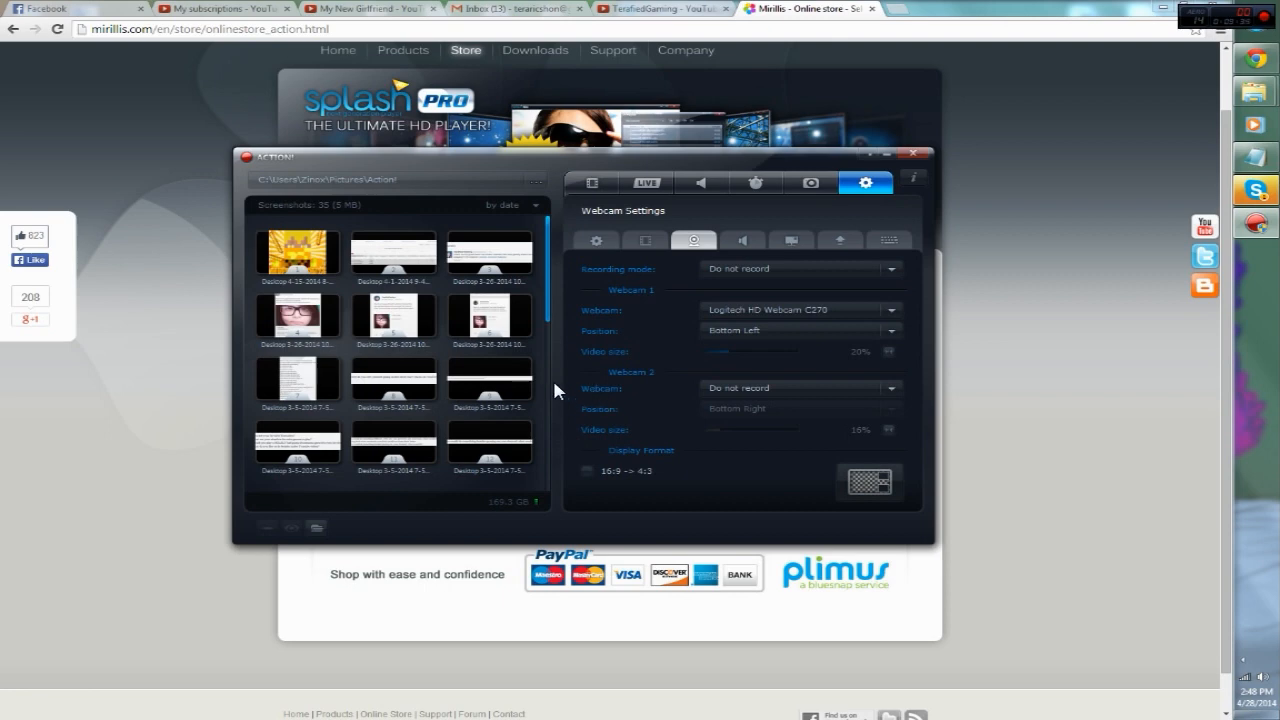
{"action": "mouse_move", "coordinate": [584, 356]}
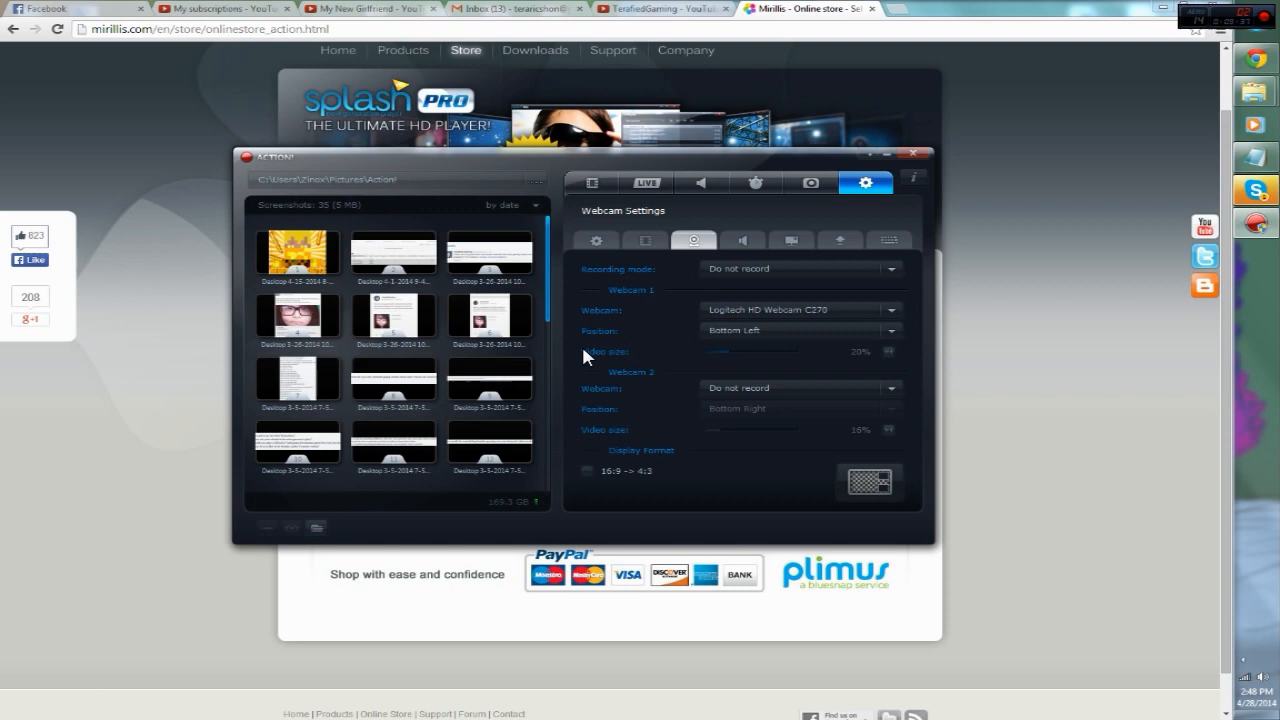
{"action": "mouse_move", "coordinate": [610, 360]}
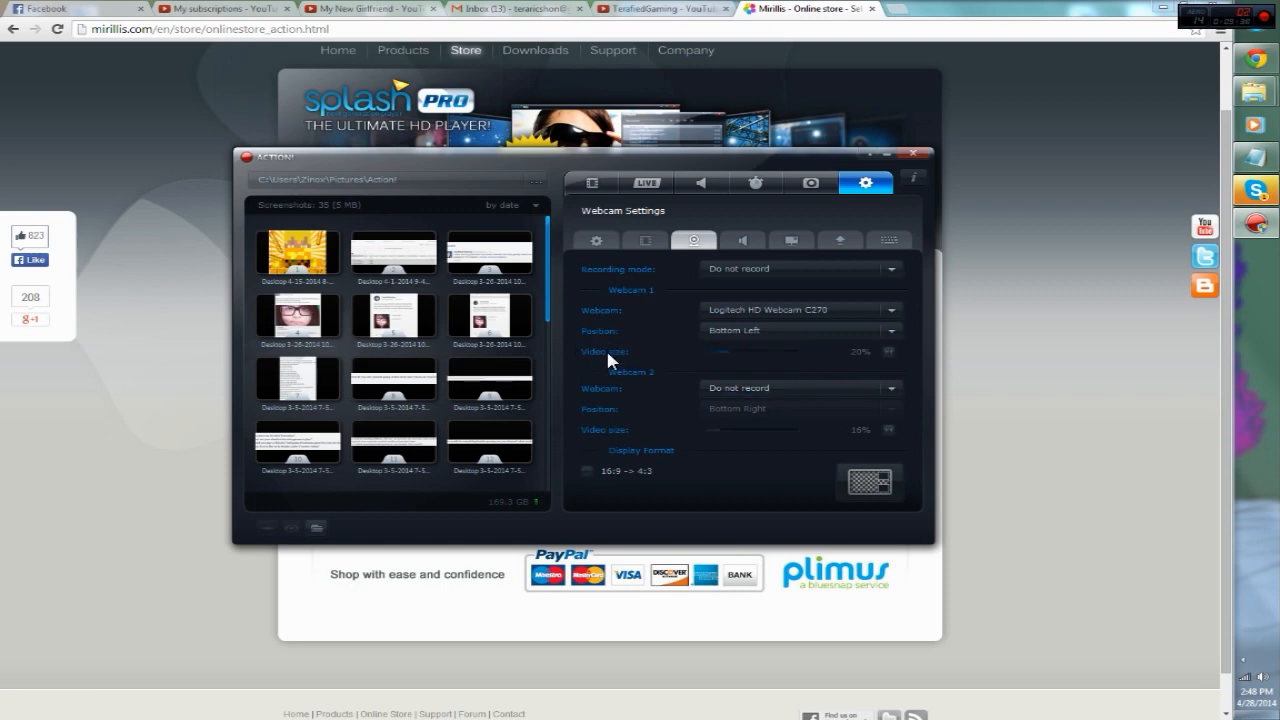
{"action": "mouse_move", "coordinate": [740, 310]}
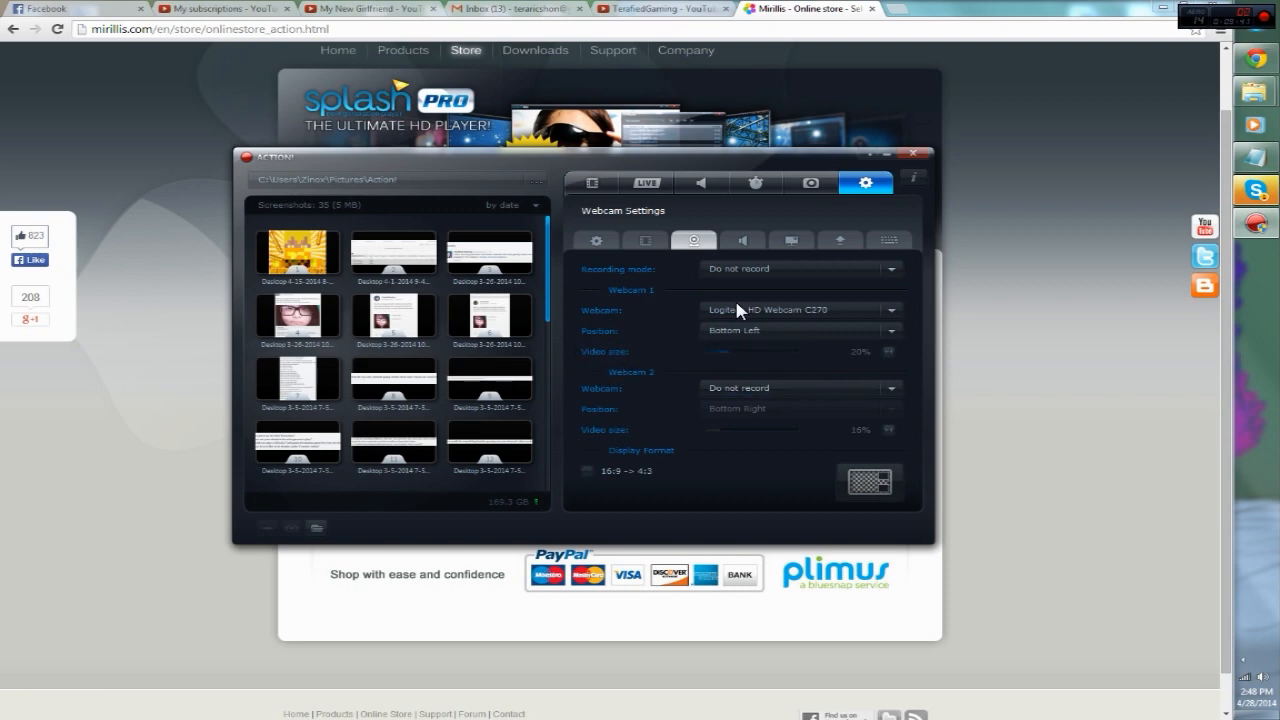
{"action": "mouse_move", "coordinate": [754, 424]}
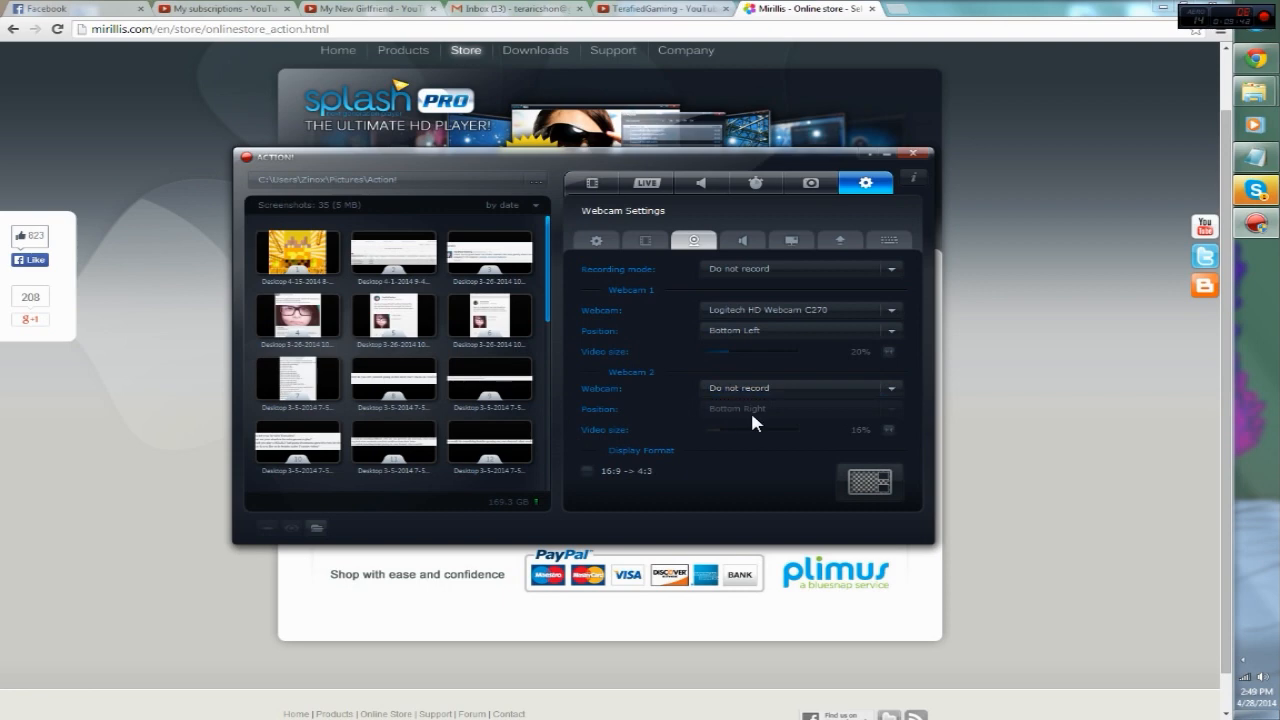
{"action": "mouse_move", "coordinate": [686, 404]}
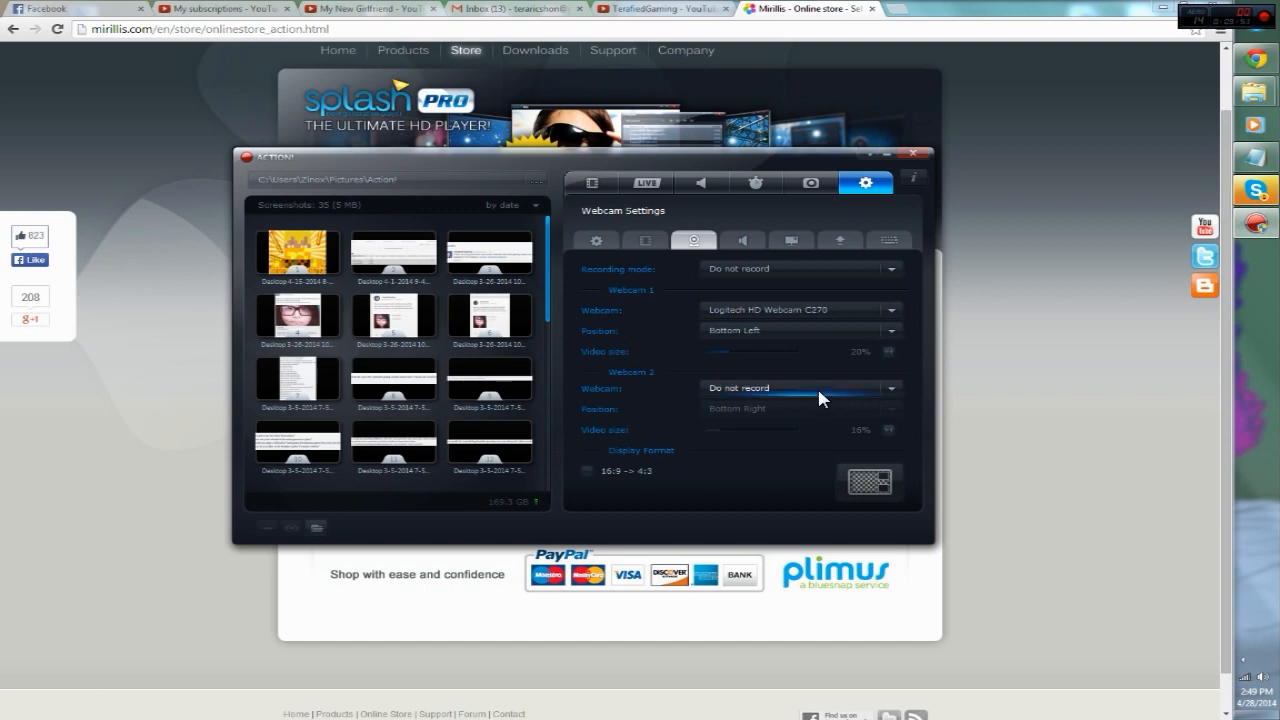
{"action": "mouse_move", "coordinate": [676, 218]}
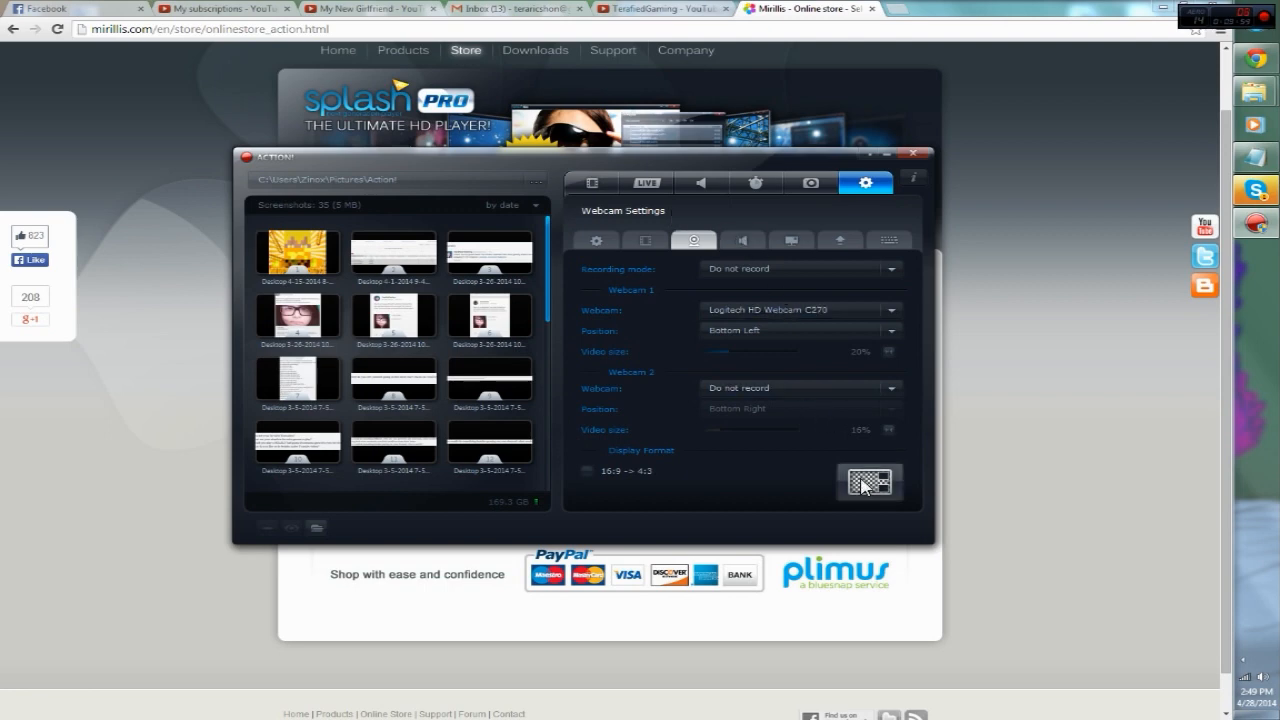
{"action": "mouse_move", "coordinate": [864, 482]}
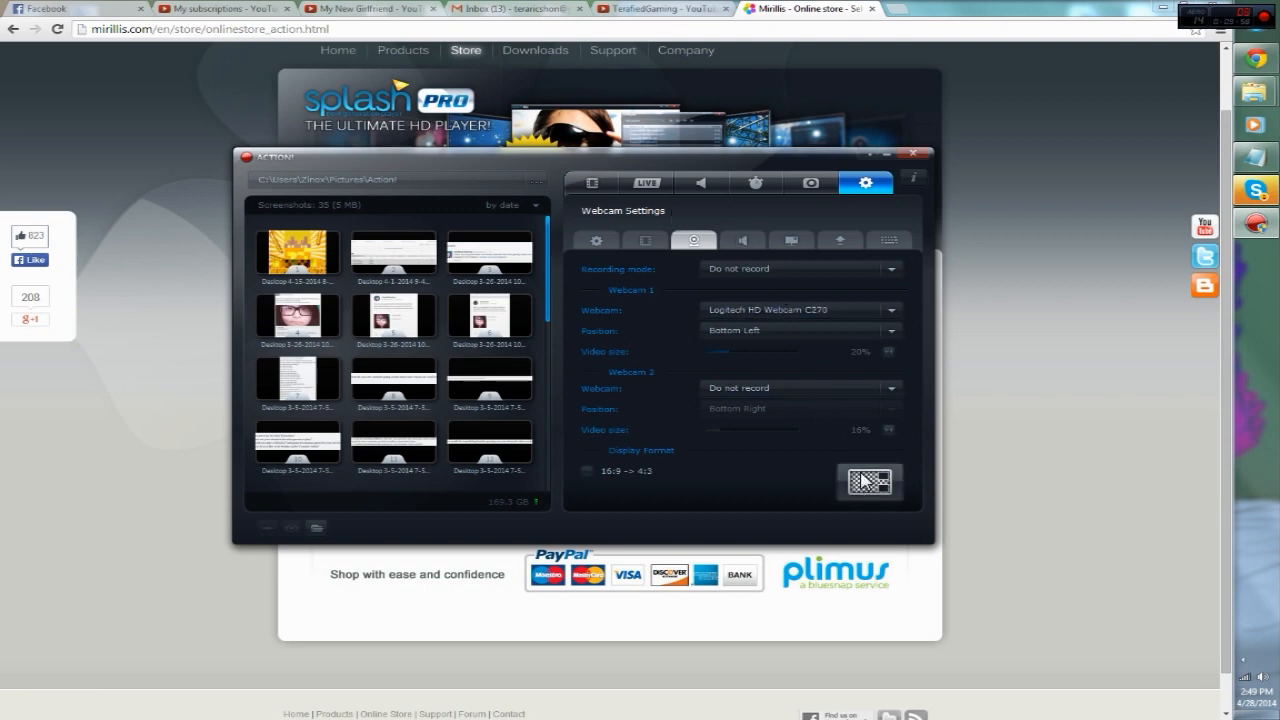
{"action": "mouse_move", "coordinate": [808, 350]}
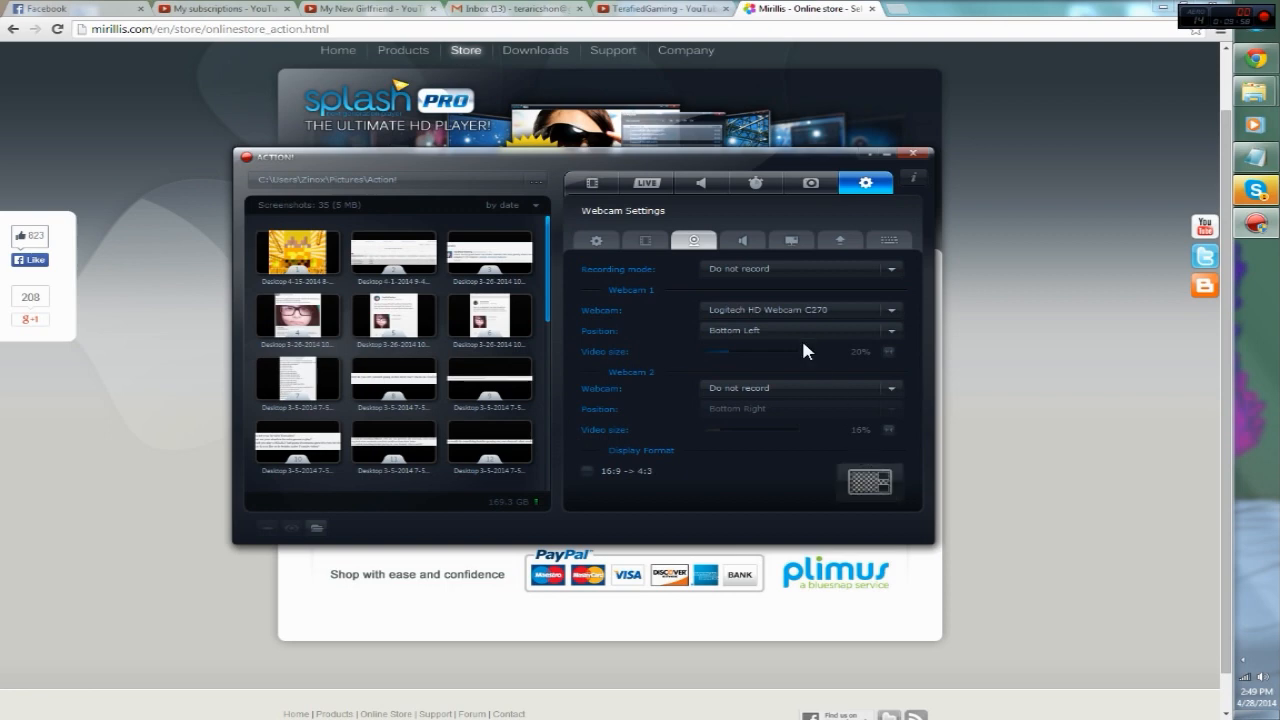
{"action": "mouse_move", "coordinate": [728, 220]}
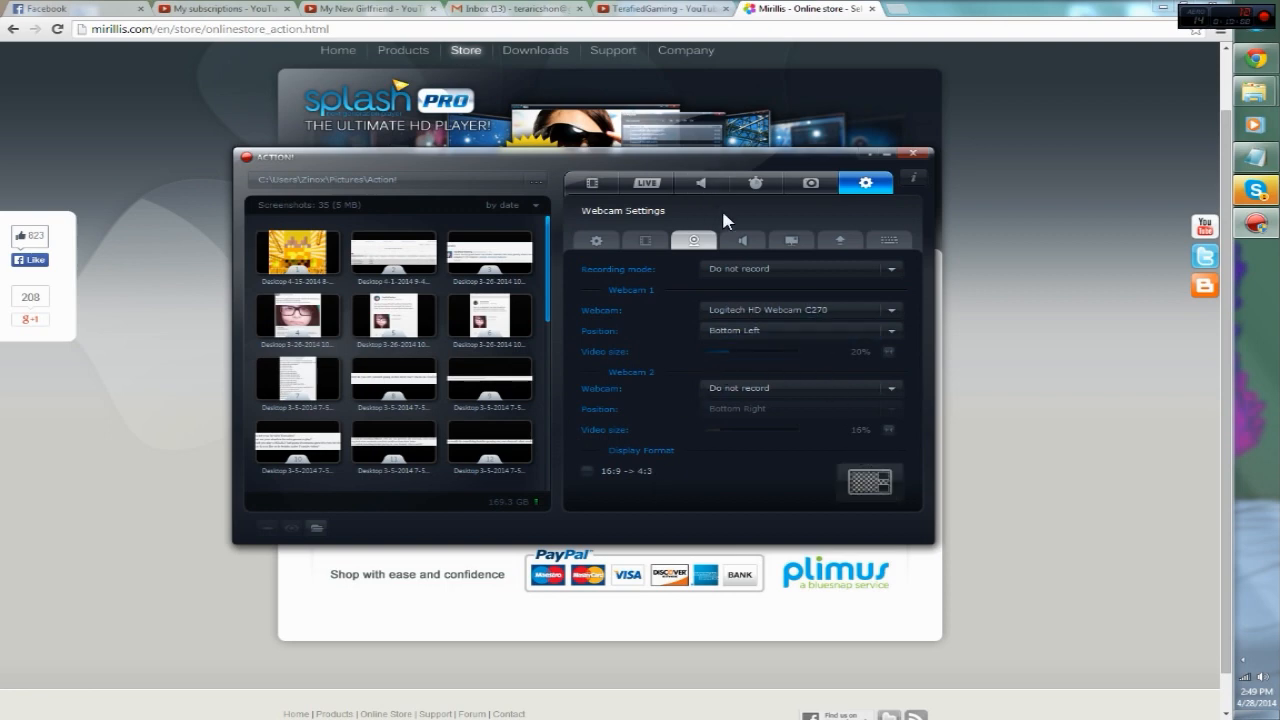
{"action": "left_click", "coordinate": [744, 240]}
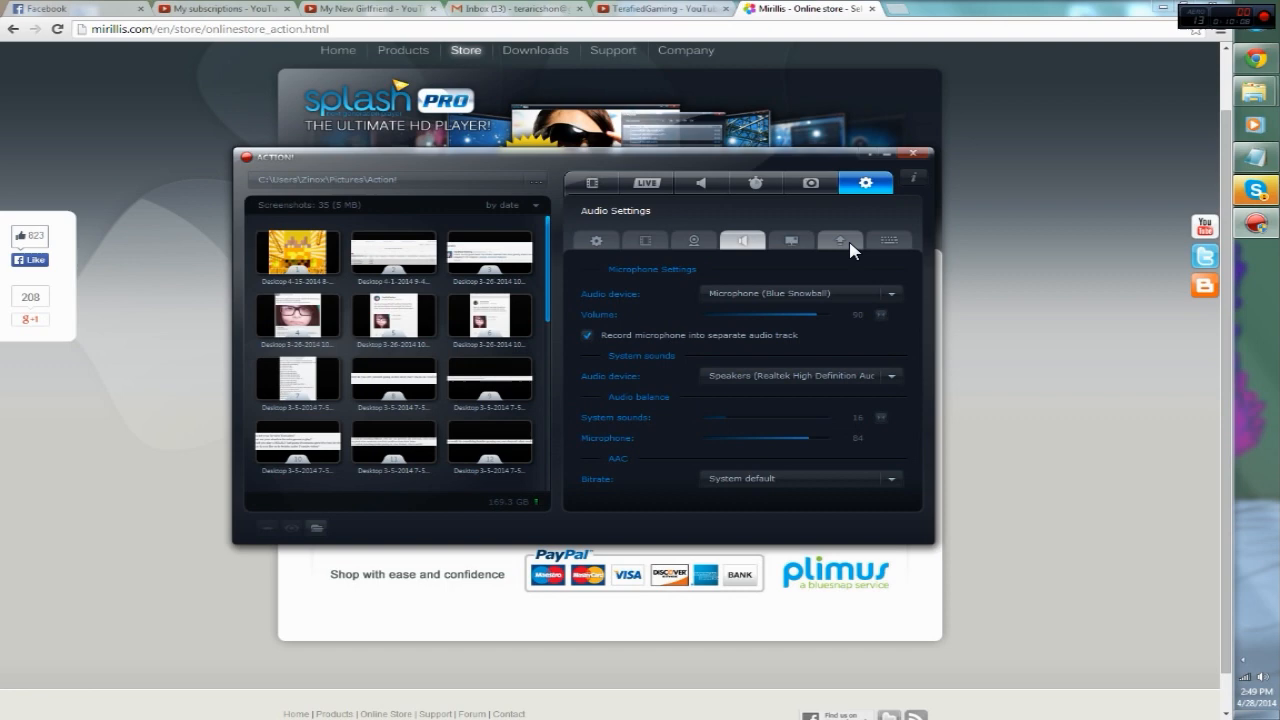
{"action": "left_click", "coordinate": [888, 292]}
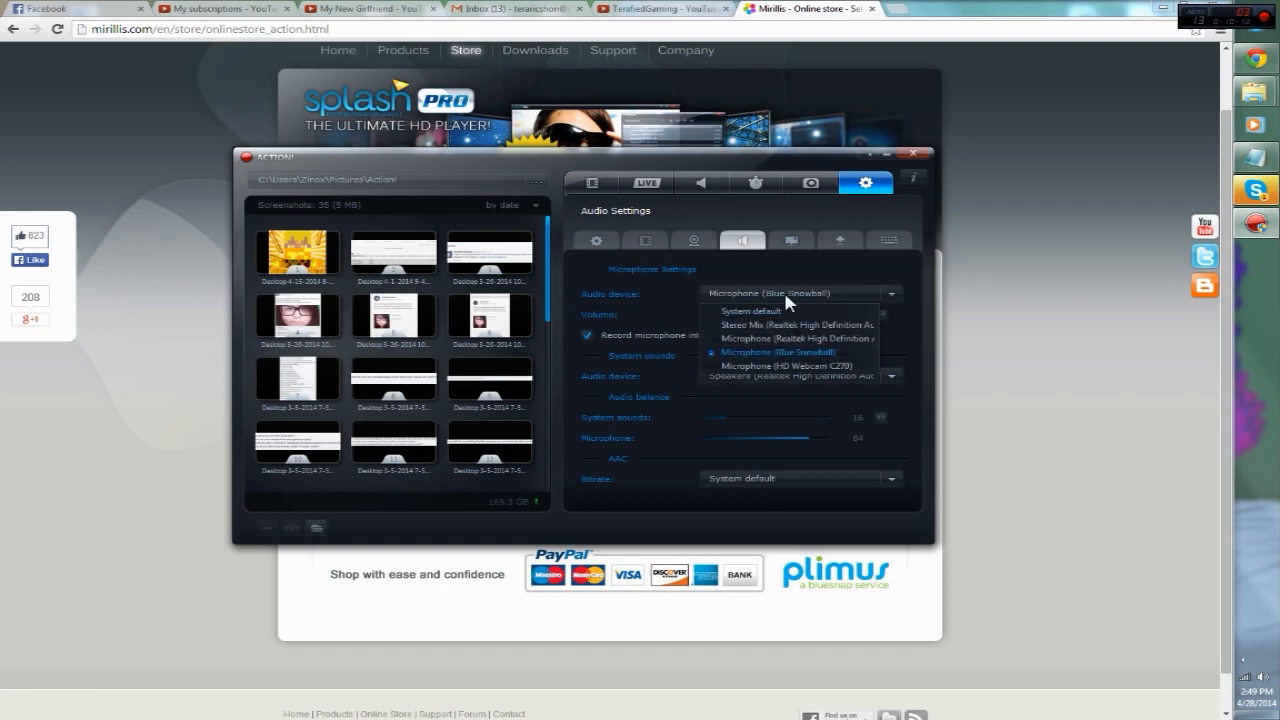
{"action": "left_click", "coordinate": [776, 352]}
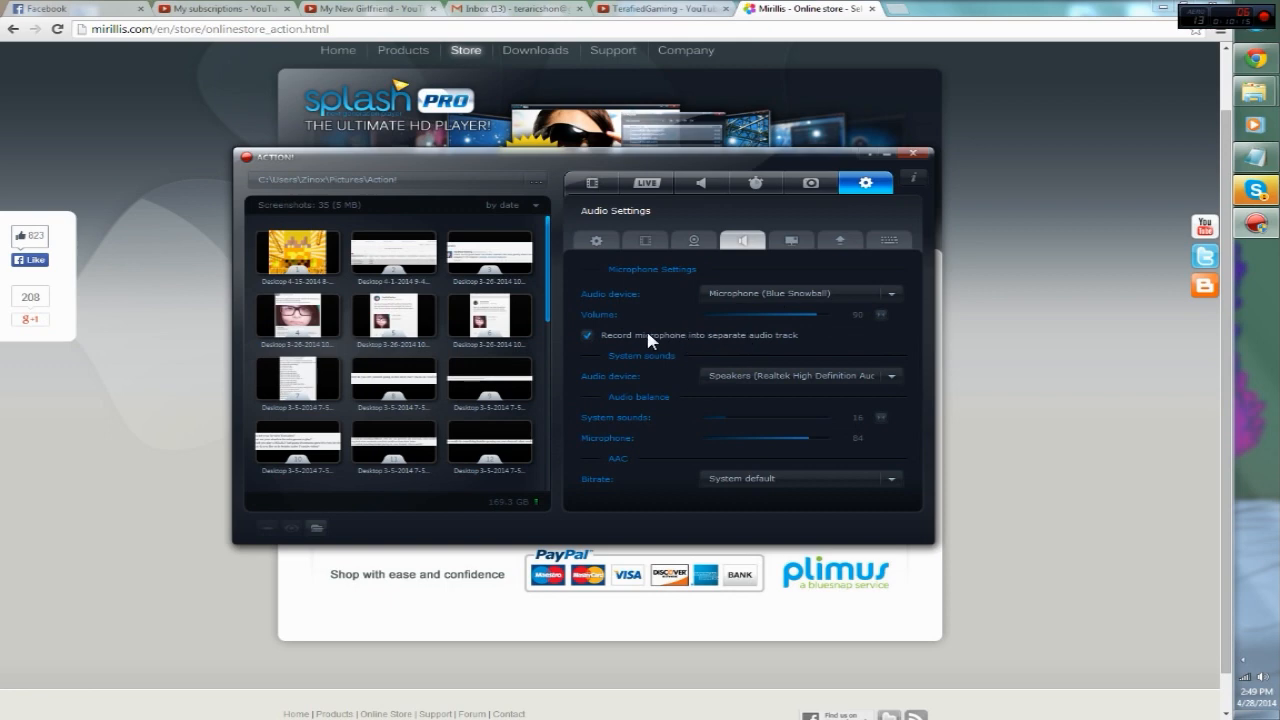
{"action": "mouse_move", "coordinate": [616, 318]}
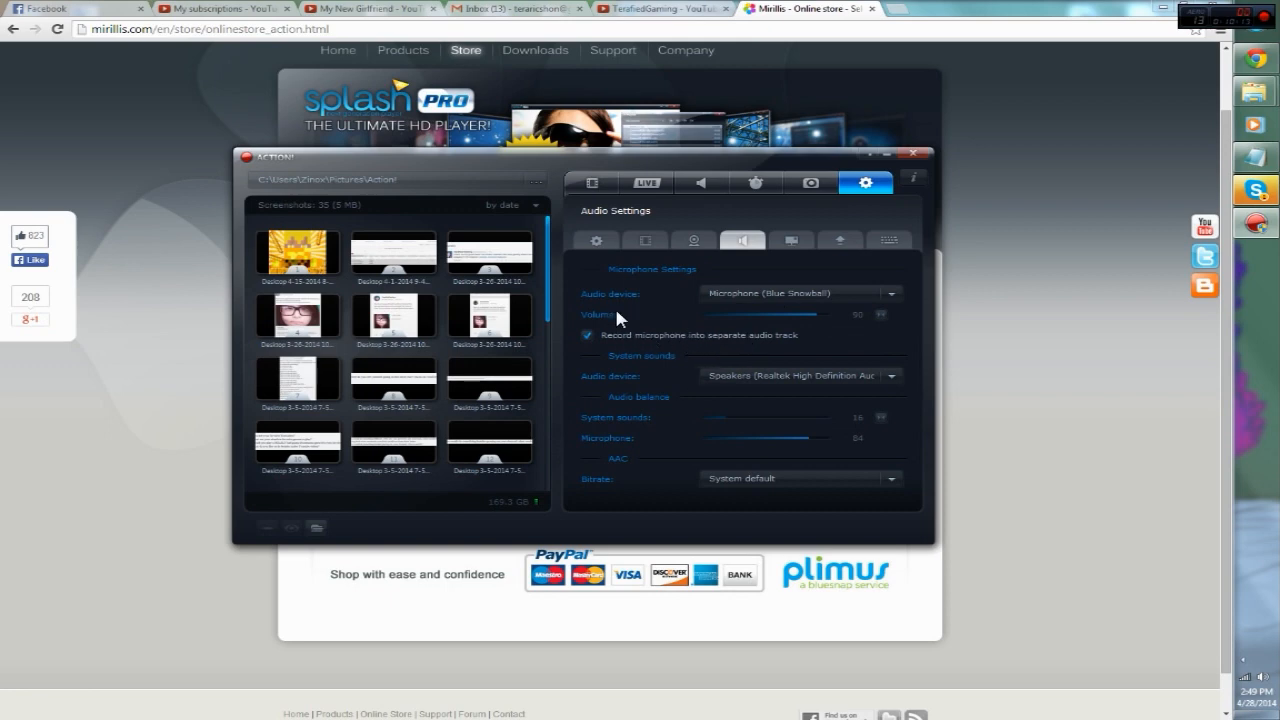
{"action": "mouse_move", "coordinate": [770, 348]}
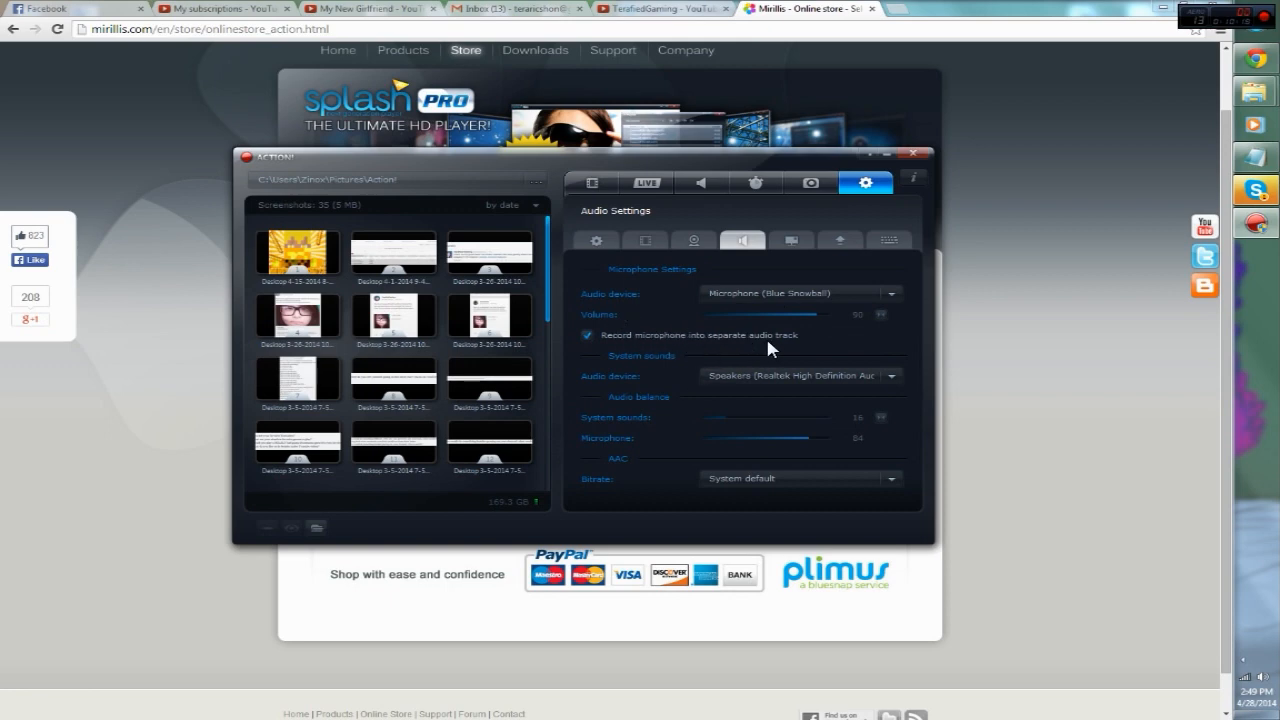
{"action": "mouse_move", "coordinate": [724, 400]}
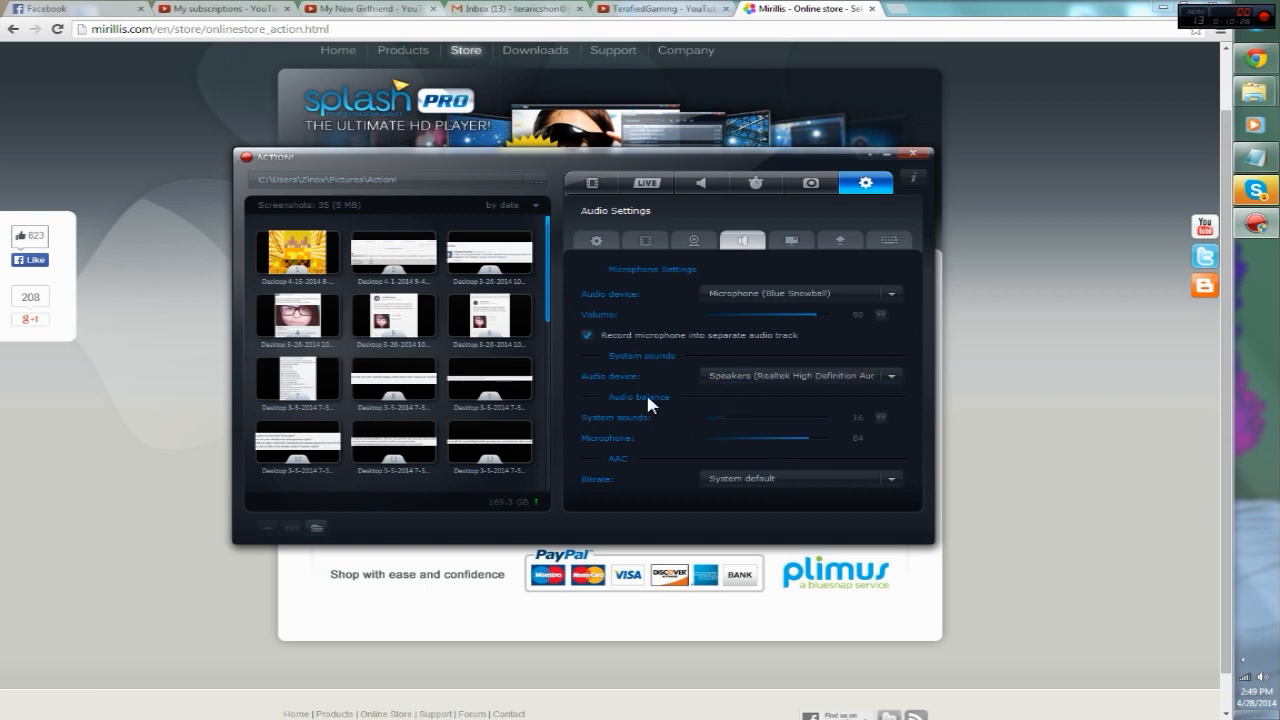
{"action": "mouse_move", "coordinate": [700, 428]}
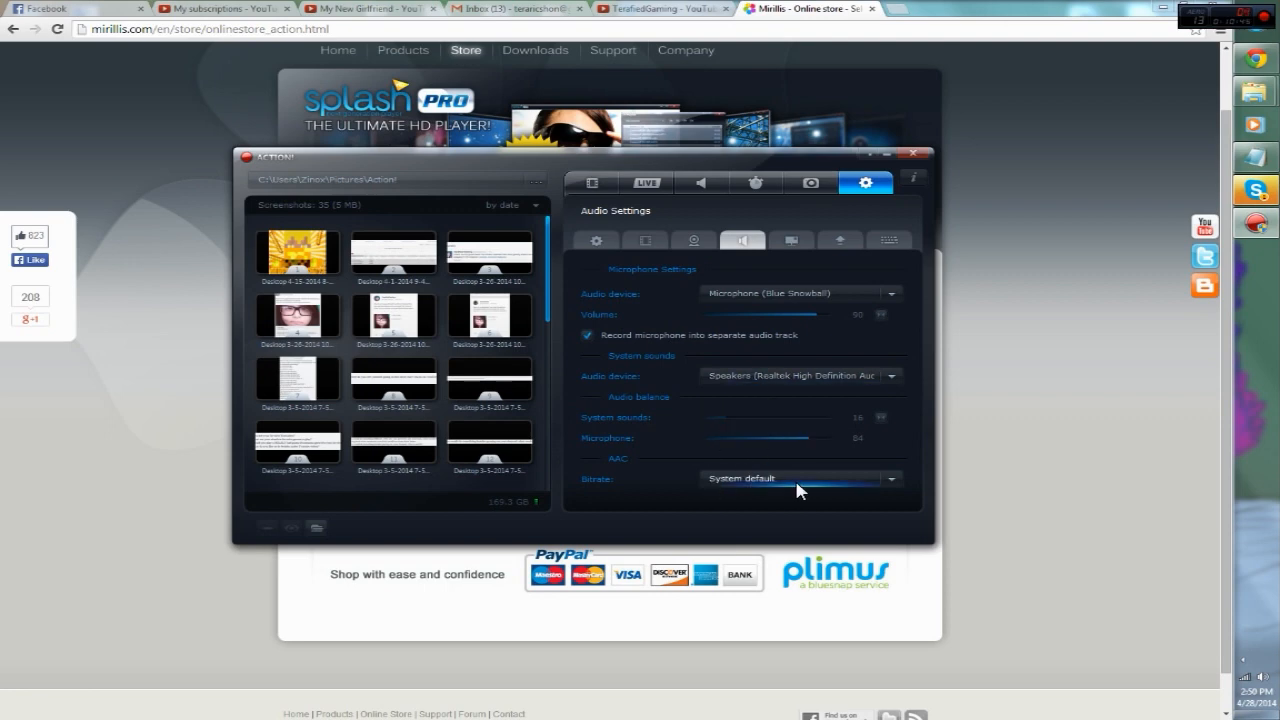
{"action": "left_click", "coordinate": [688, 50]}
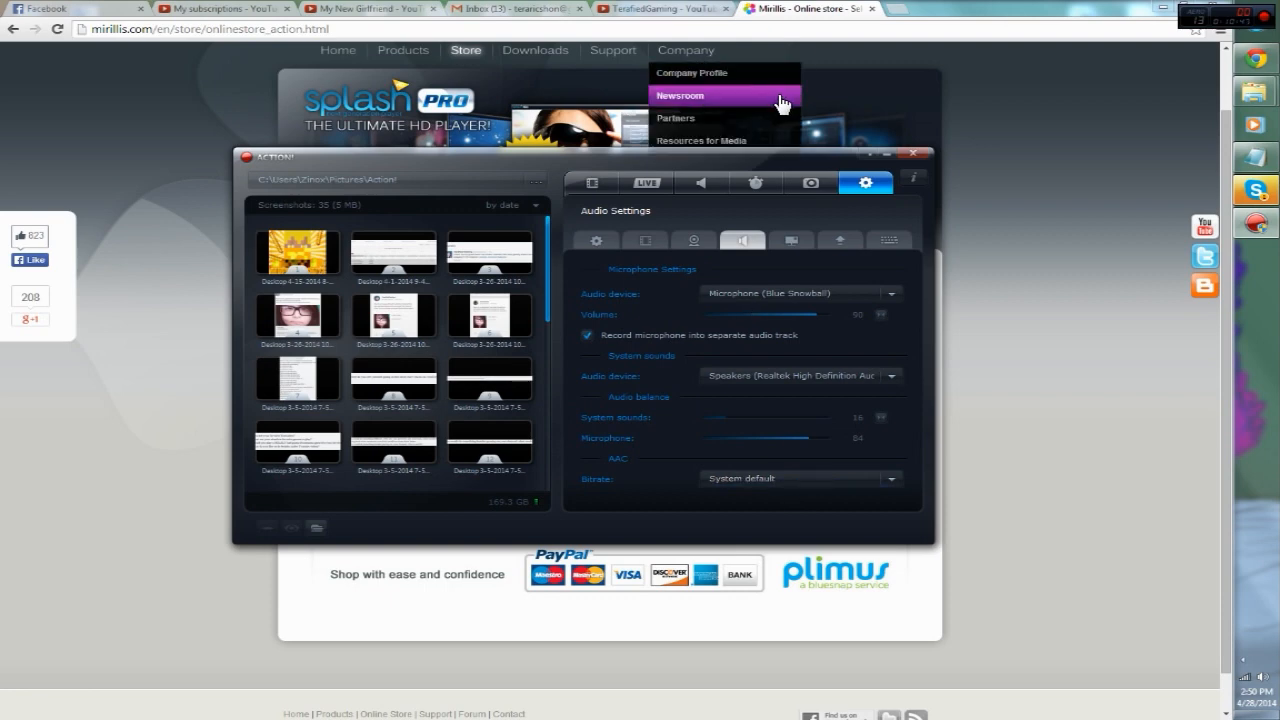
Step: Look over HUD Settings and Export Settings, ending on Hotkeys Settings
{"action": "left_click", "coordinate": [792, 240]}
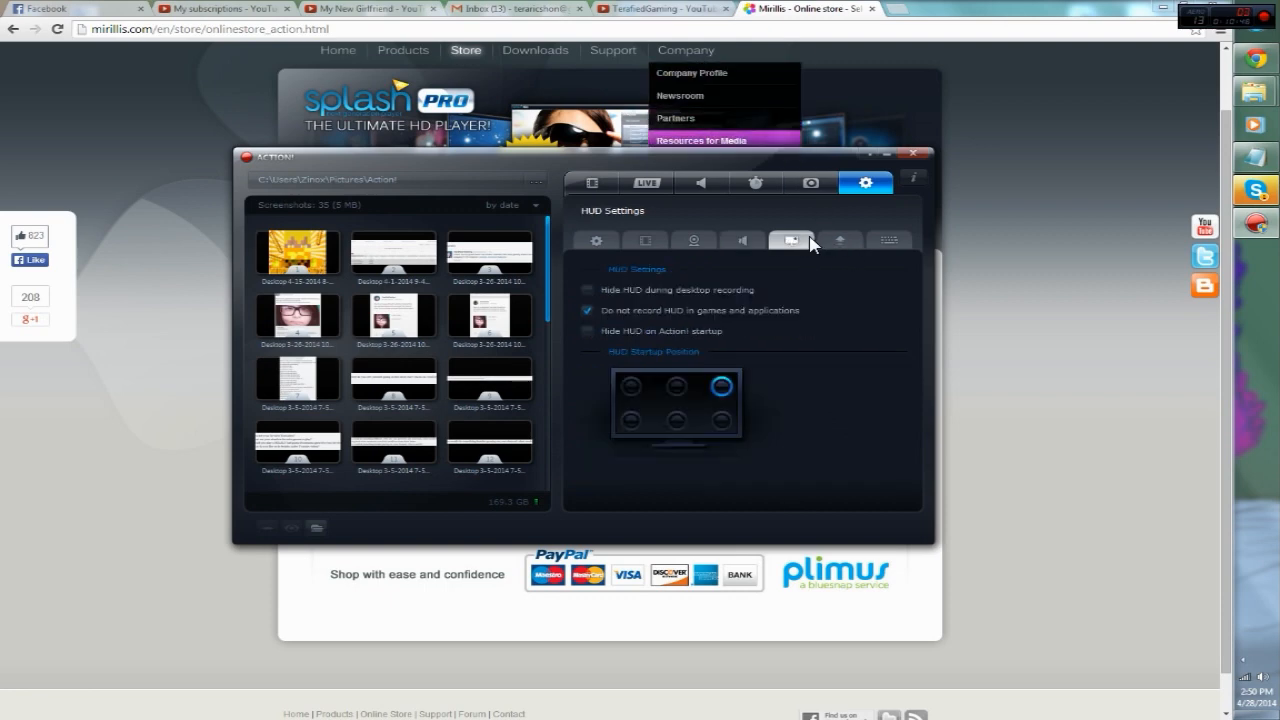
{"action": "mouse_move", "coordinate": [728, 332]}
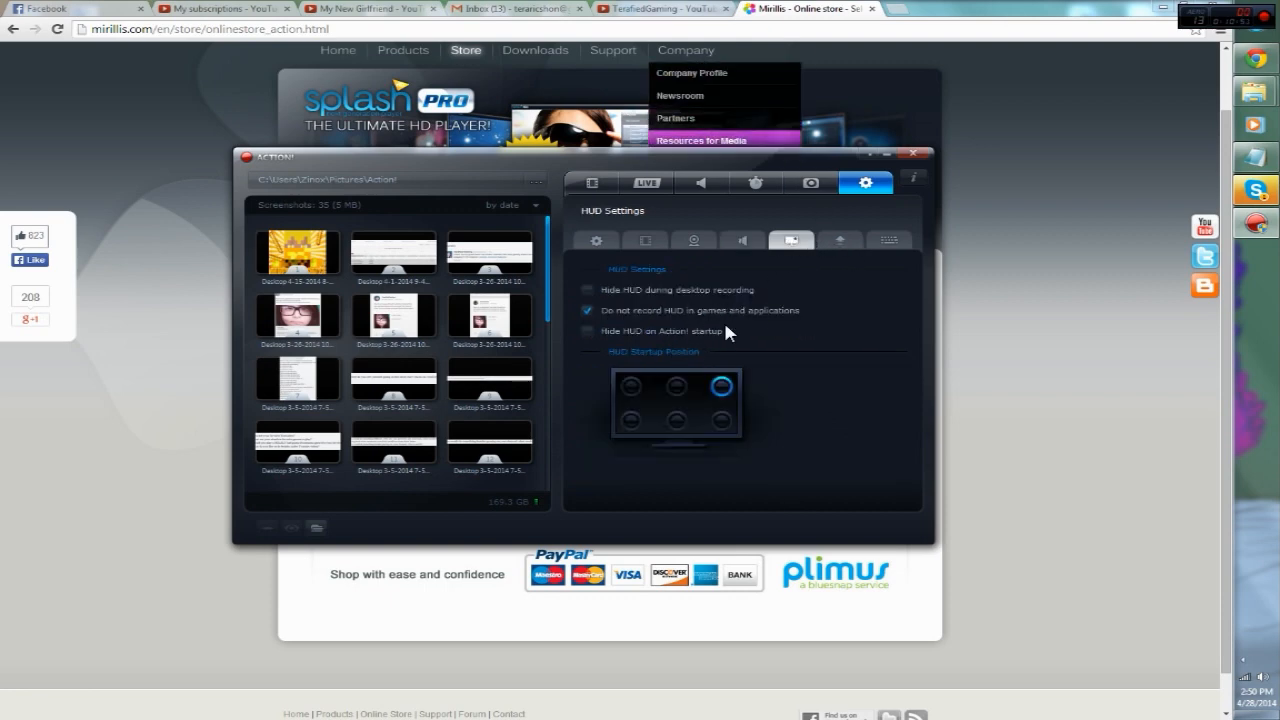
{"action": "left_click", "coordinate": [840, 240]}
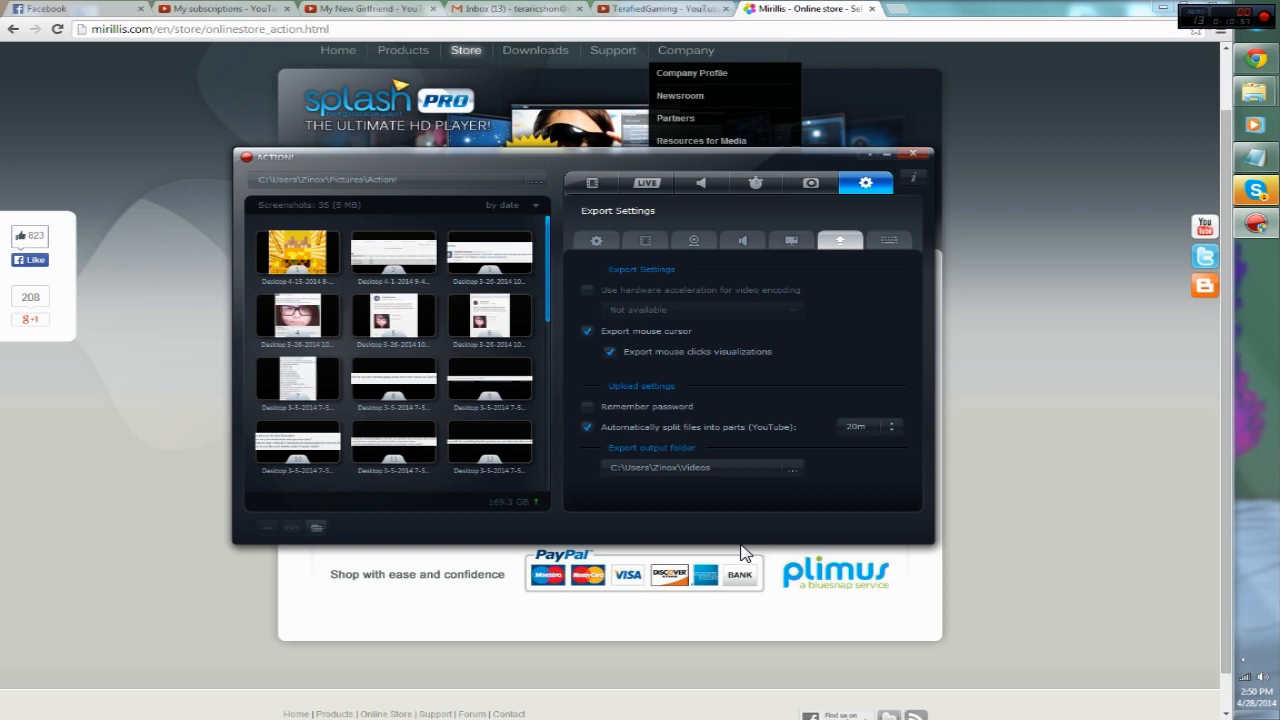
{"action": "mouse_move", "coordinate": [836, 440]}
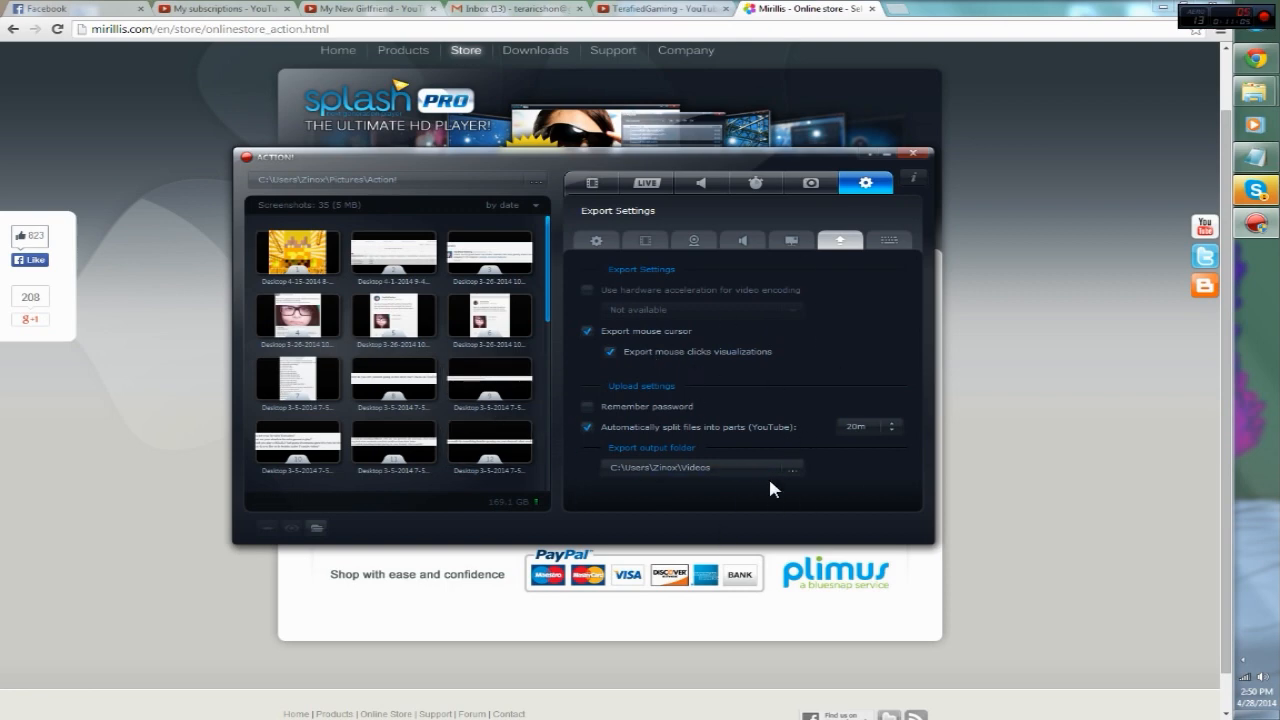
{"action": "mouse_move", "coordinate": [796, 380]}
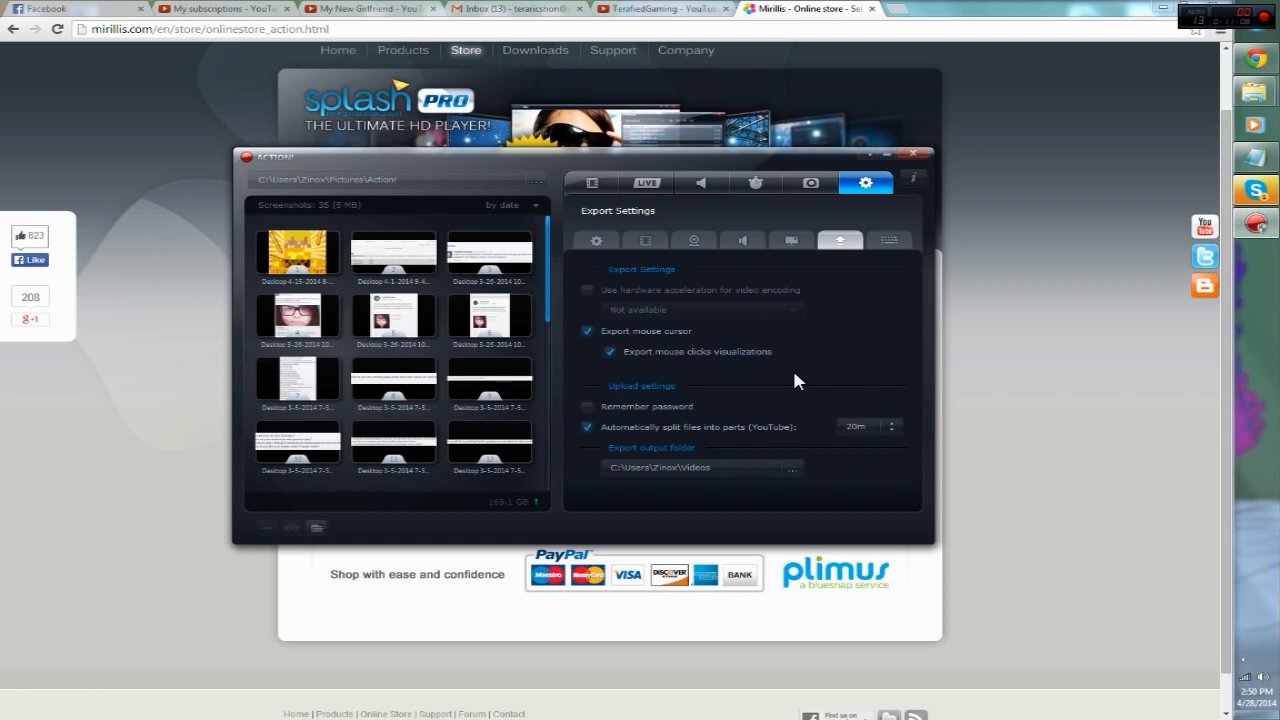
{"action": "mouse_move", "coordinate": [792, 370]}
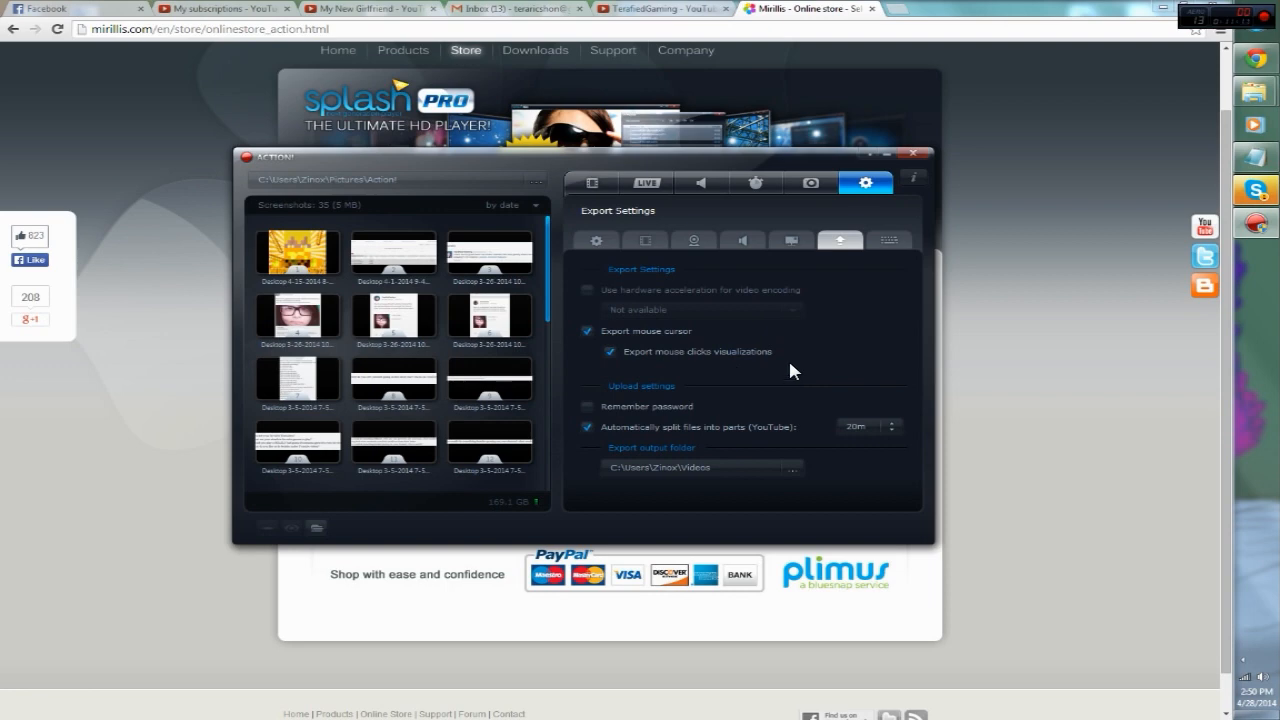
{"action": "mouse_move", "coordinate": [710, 338]}
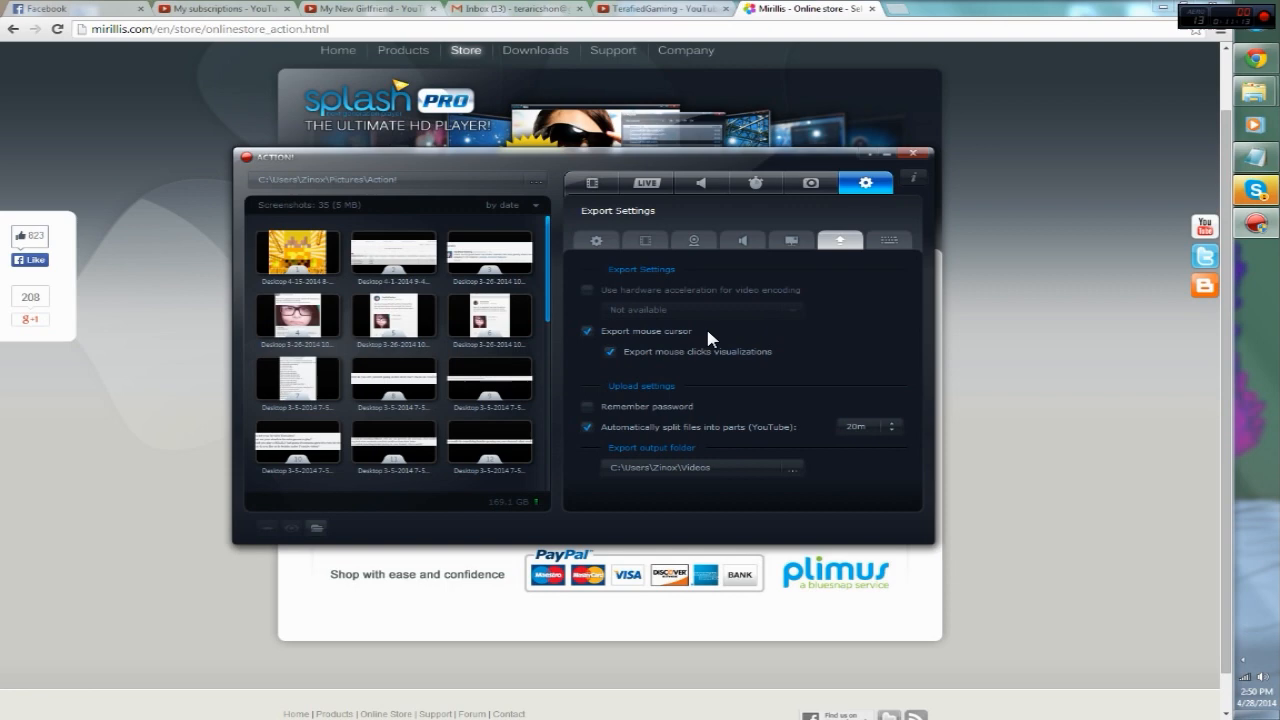
{"action": "mouse_move", "coordinate": [716, 284]}
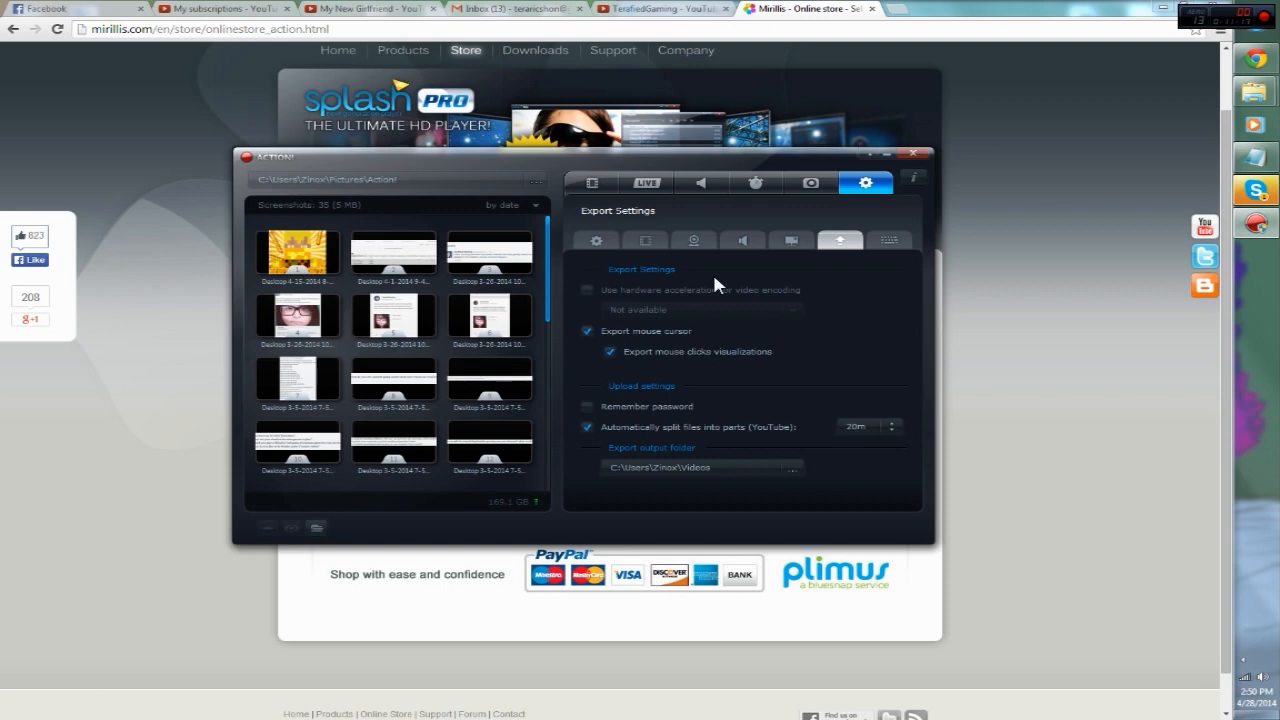
{"action": "mouse_move", "coordinate": [712, 292]}
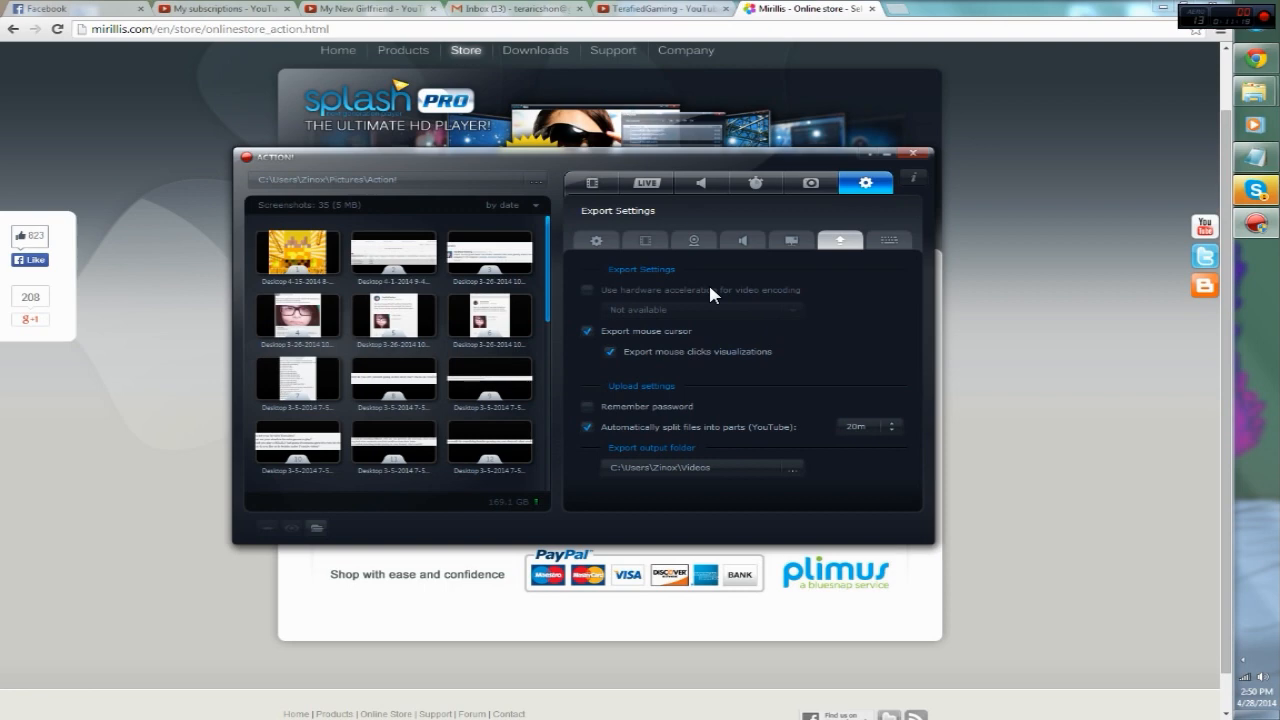
{"action": "mouse_move", "coordinate": [836, 276]}
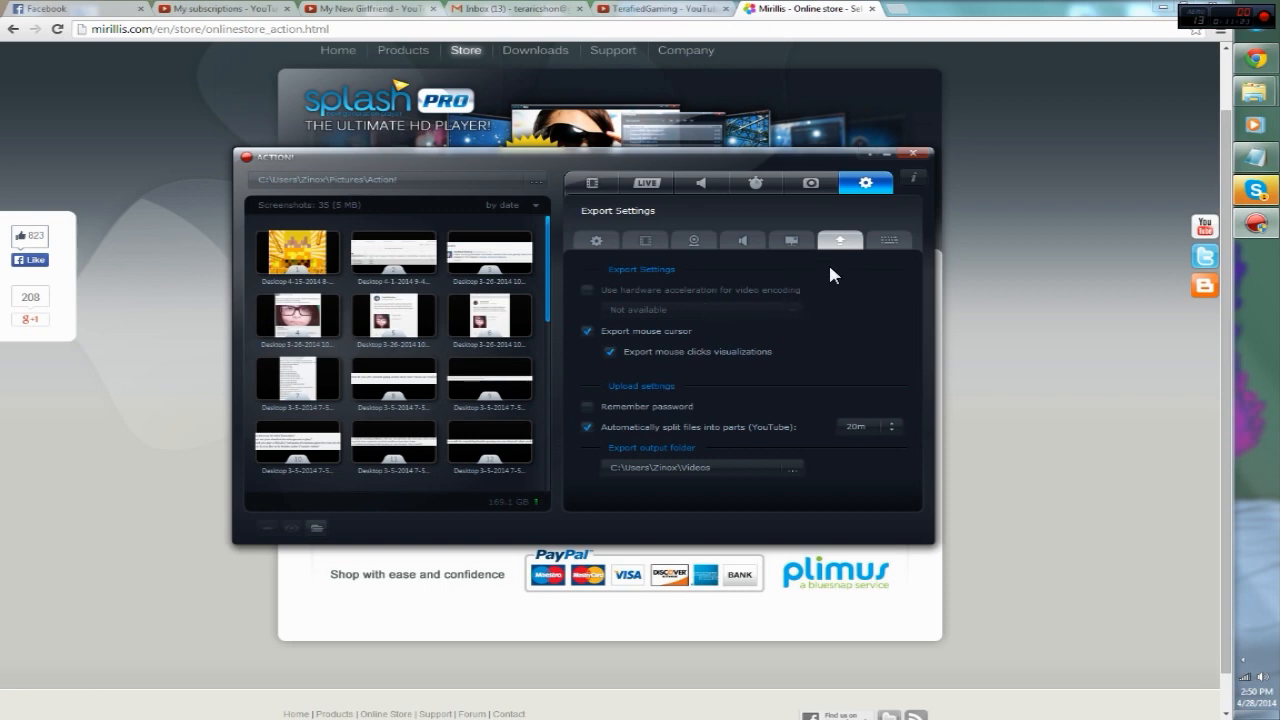
{"action": "left_click", "coordinate": [888, 240]}
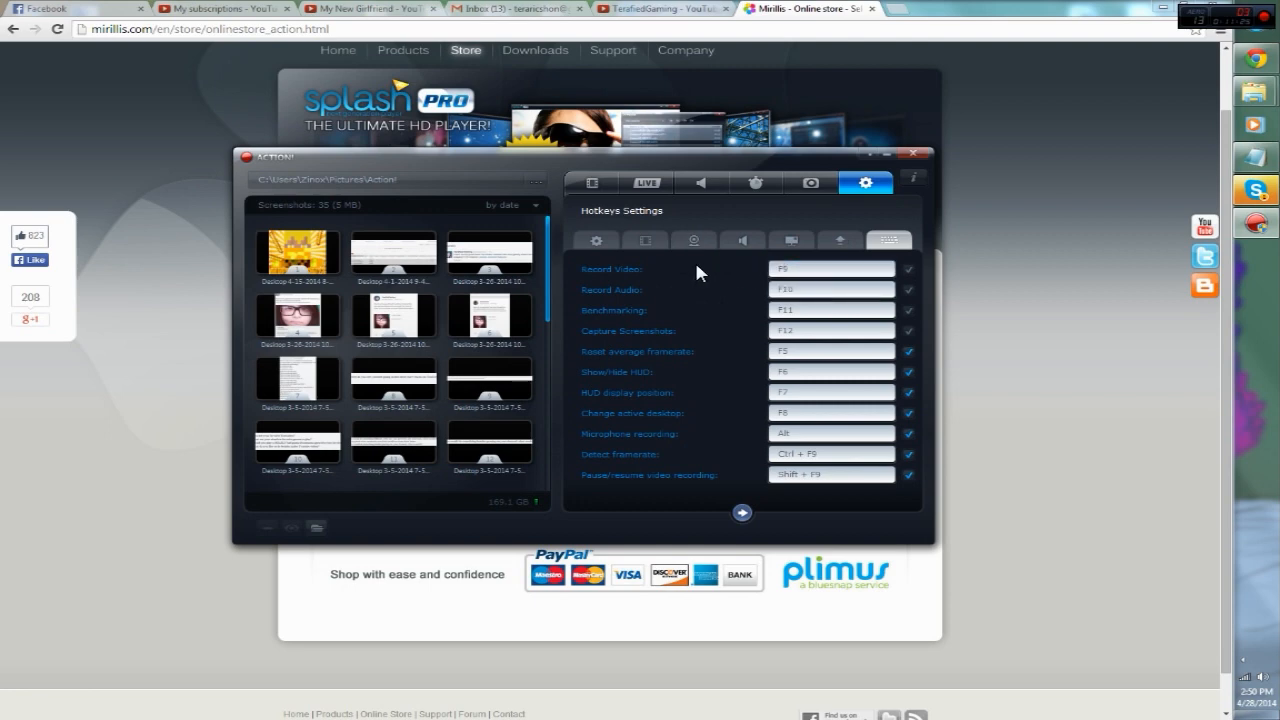
{"action": "mouse_move", "coordinate": [630, 298]}
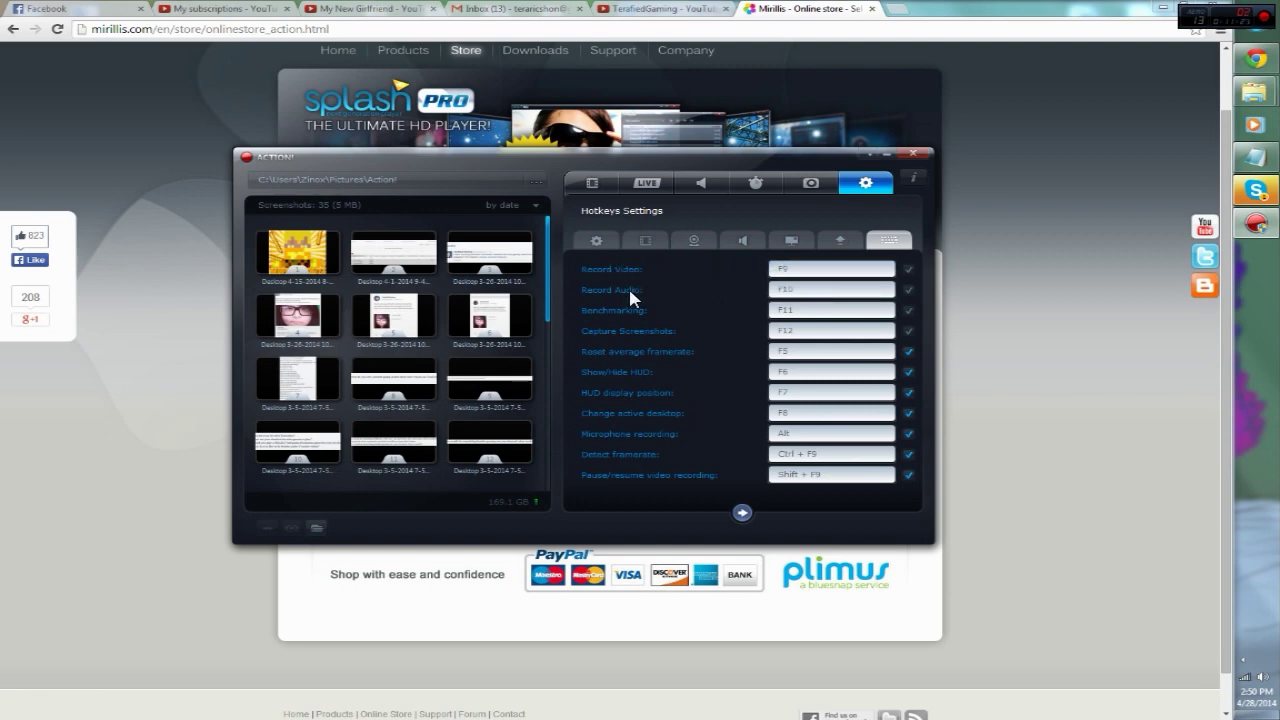
{"action": "mouse_move", "coordinate": [712, 348]}
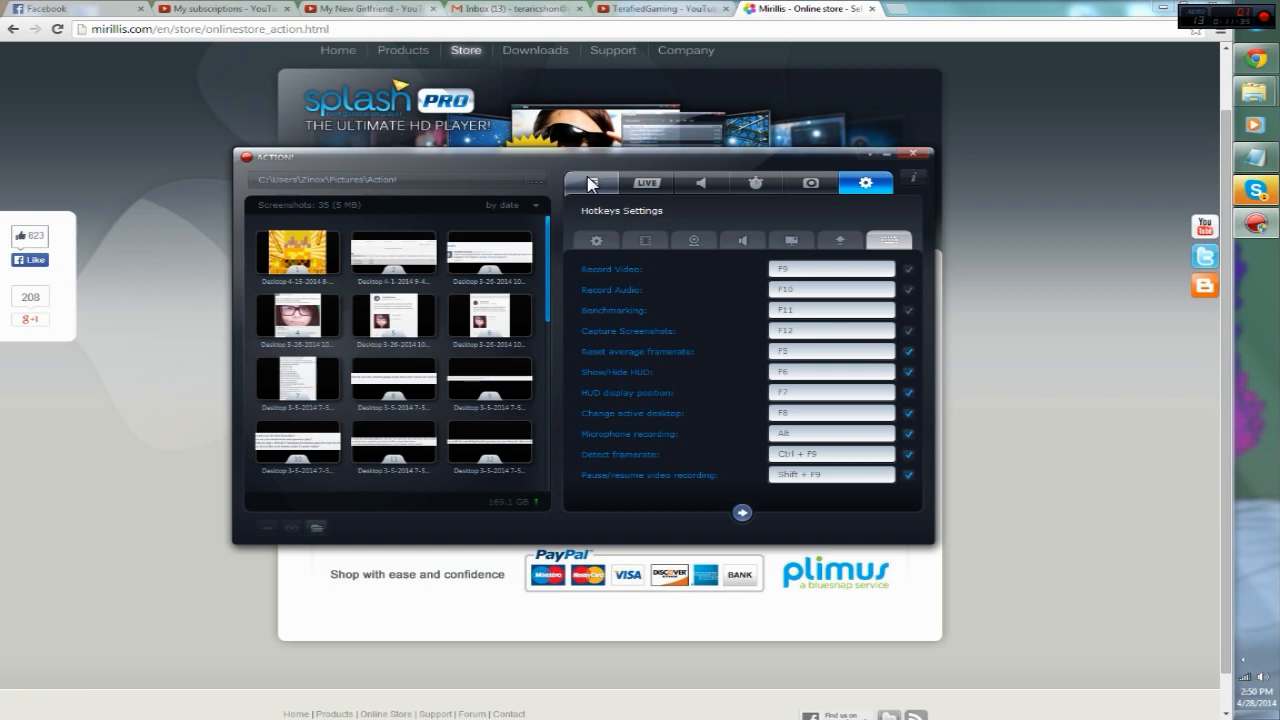
{"action": "mouse_move", "coordinate": [576, 168]}
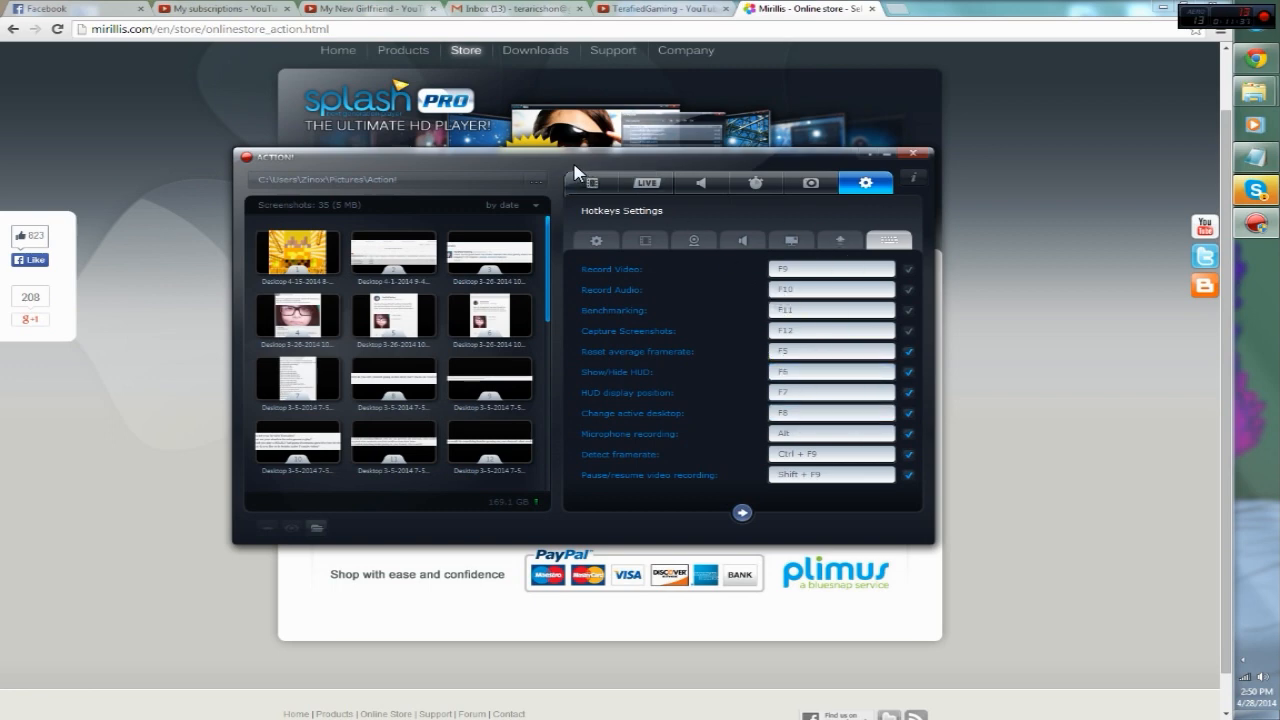
Step: Return to the Video Recording section showing AVI, 720p, 30 fps
{"action": "left_click", "coordinate": [592, 182]}
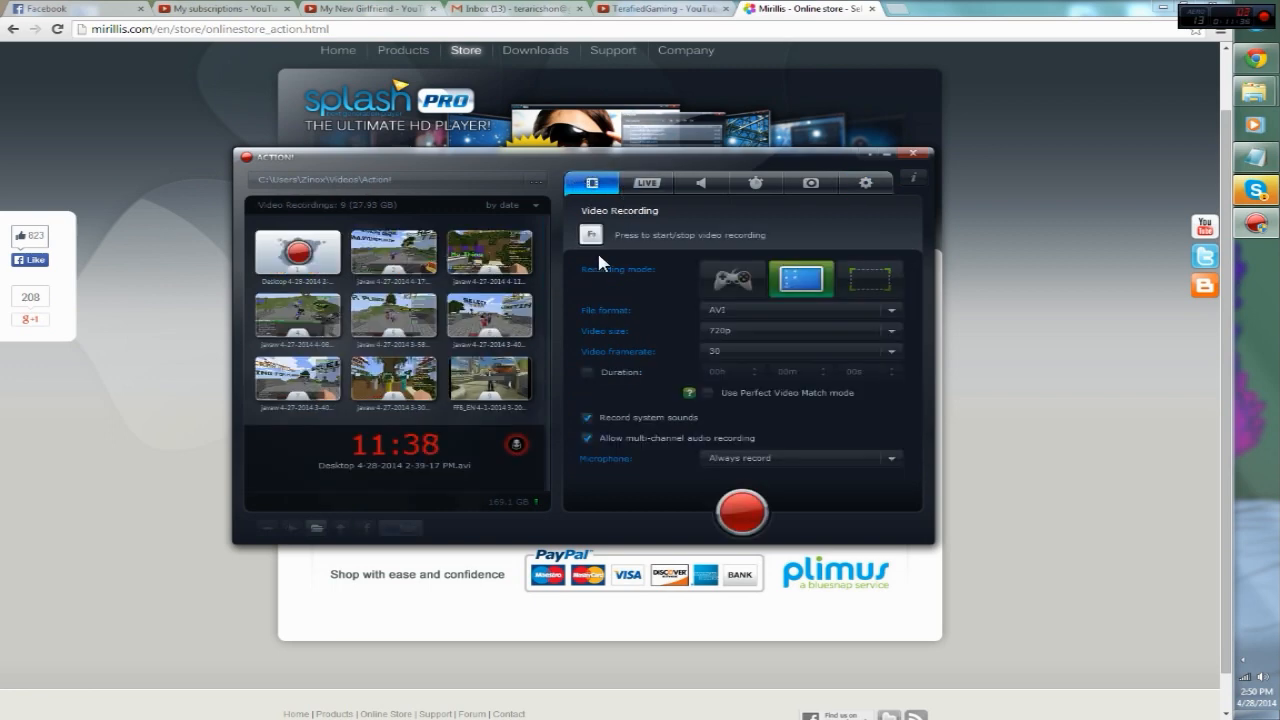
{"action": "mouse_move", "coordinate": [650, 150]}
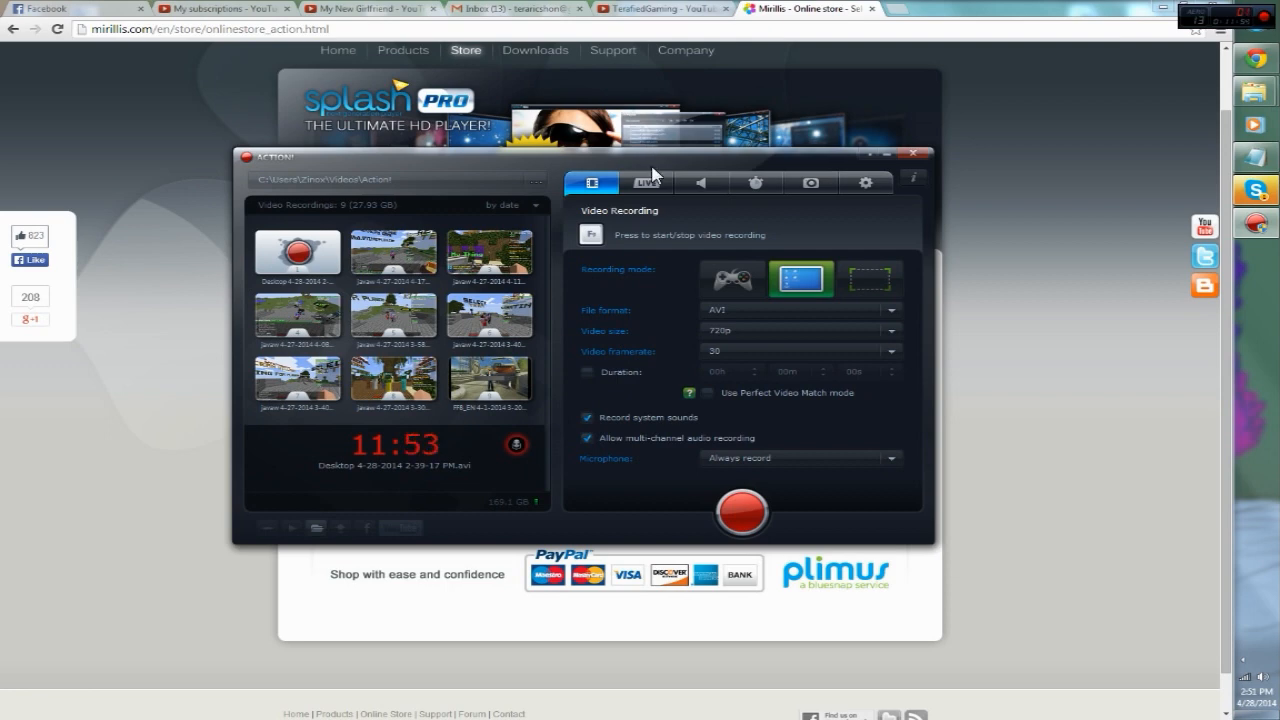
{"action": "mouse_move", "coordinate": [668, 166]}
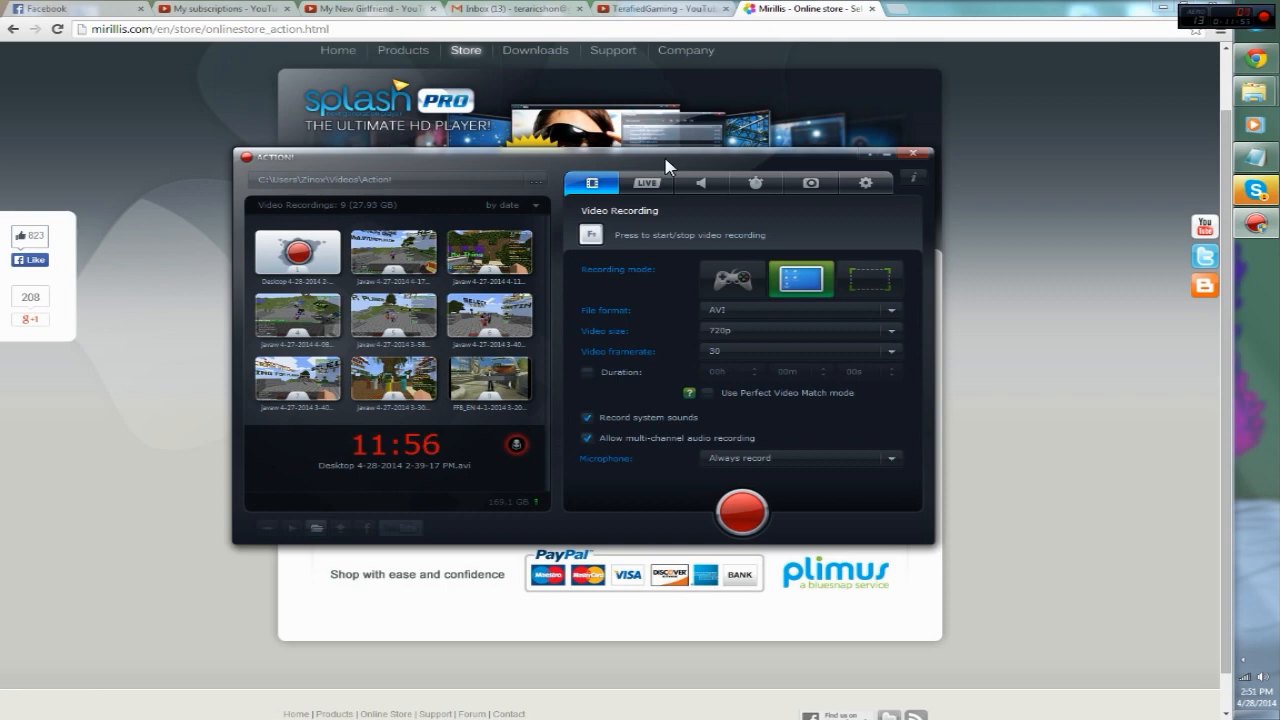